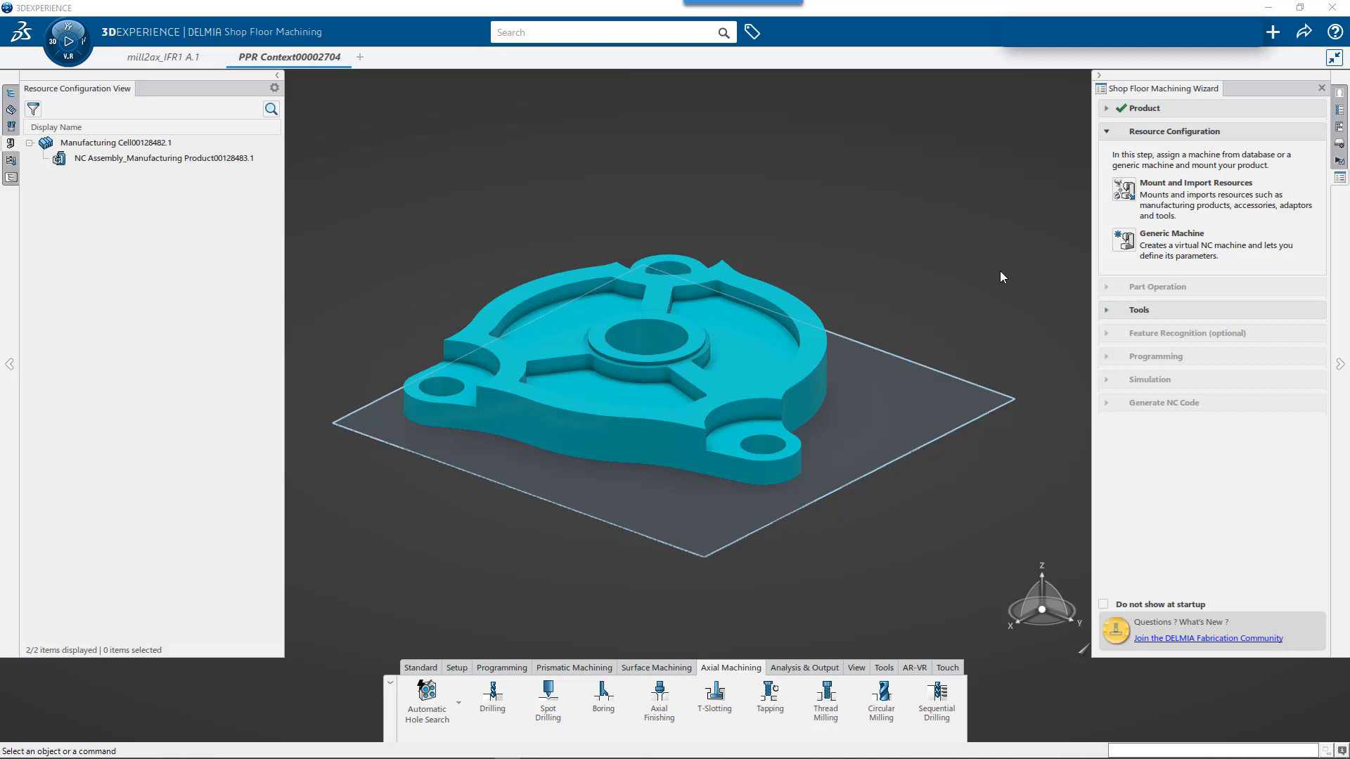
mouse_move(992, 245)
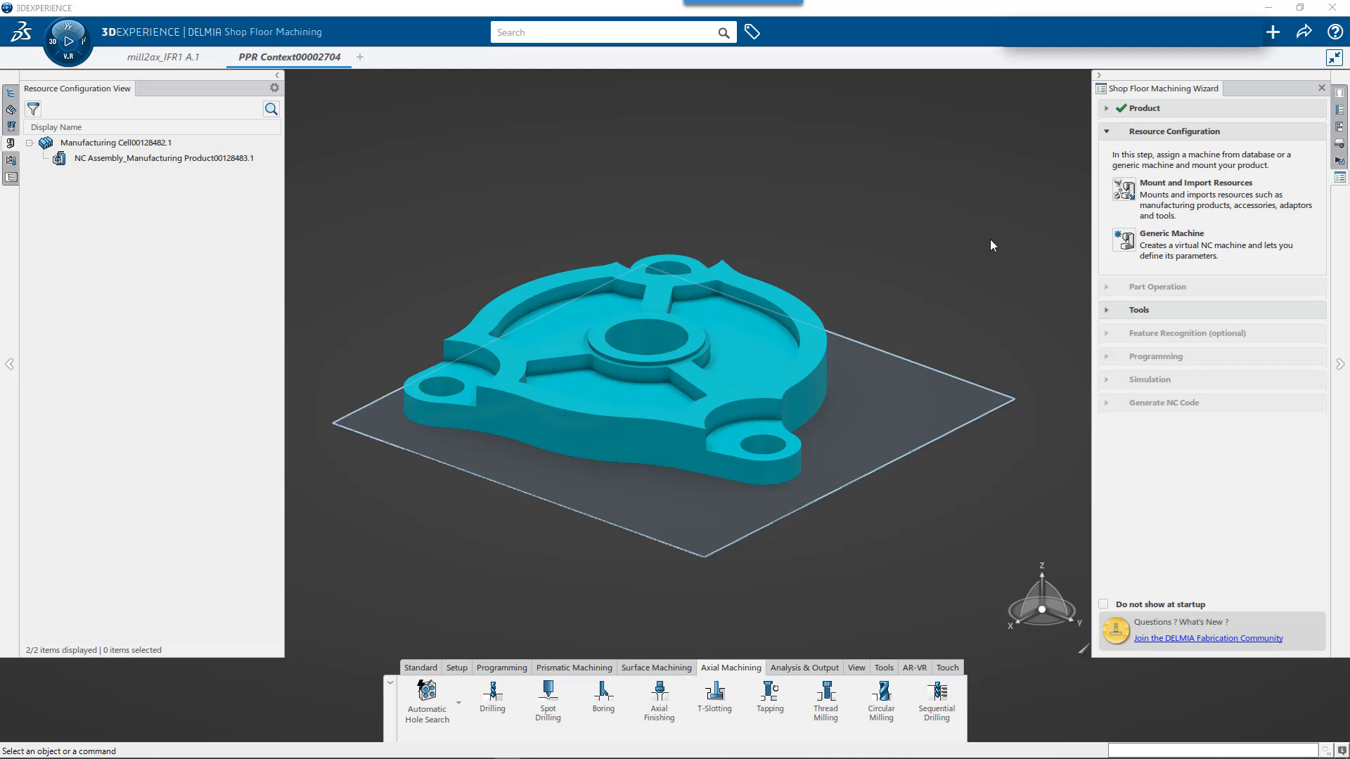
mouse_move(261, 66)
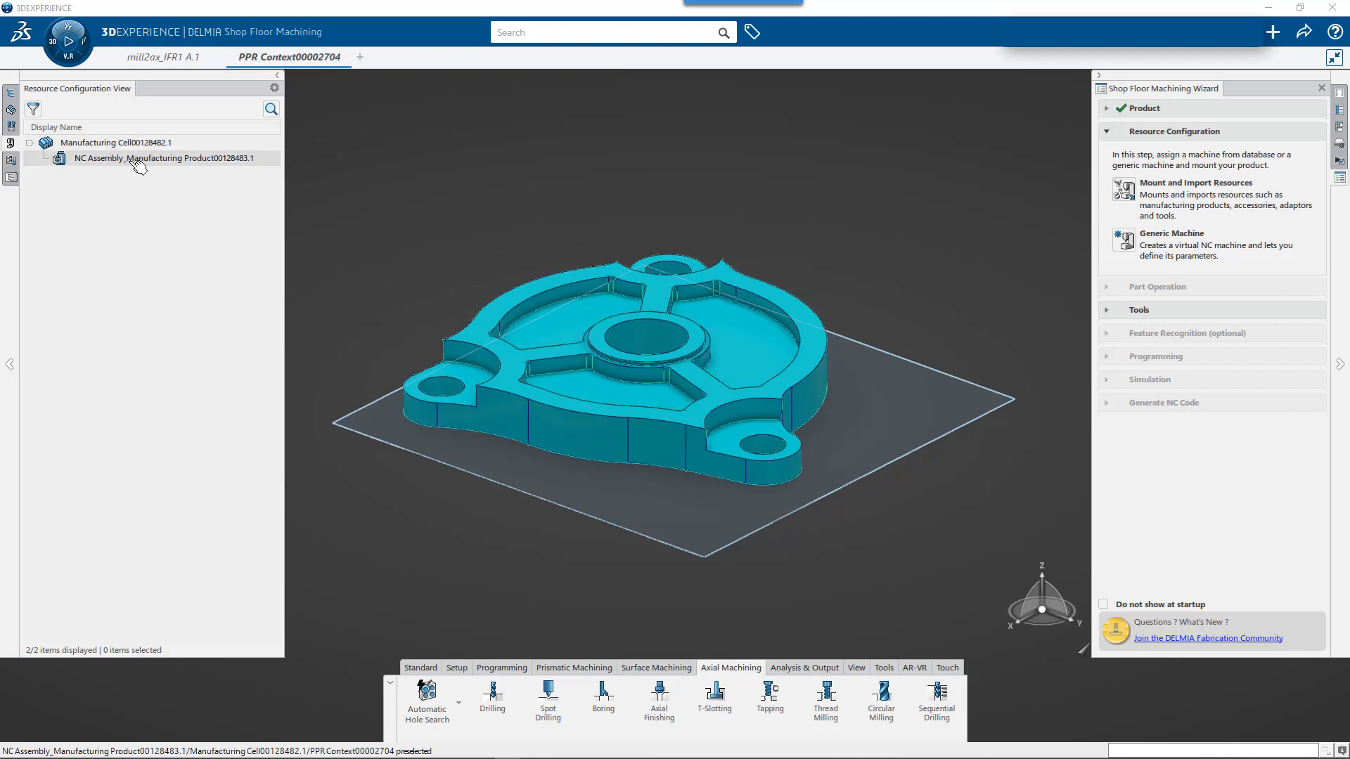
mouse_move(155, 164)
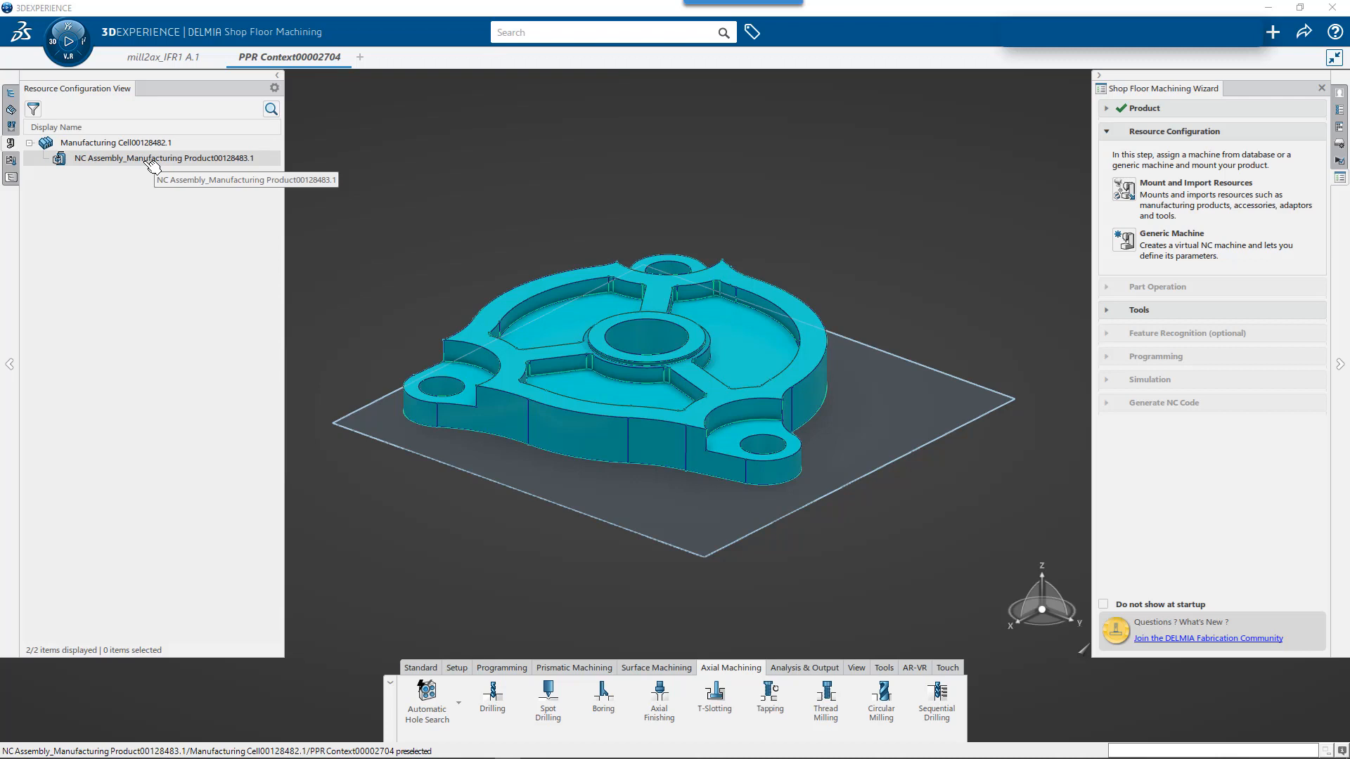
mouse_move(153, 166)
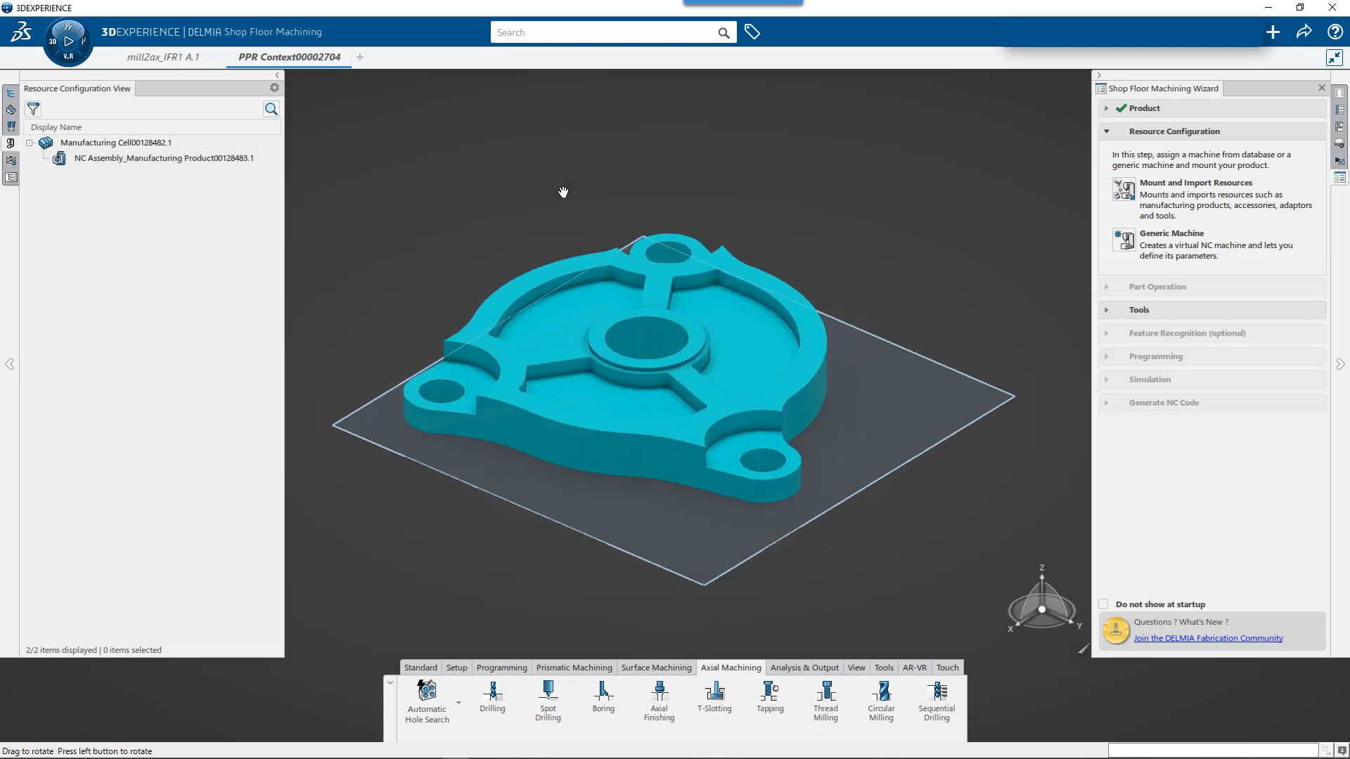
- View the part edge-on, then create and confirm a generic 3-axis virtual NC machine
left_click_drag(563, 192, 543, 218)
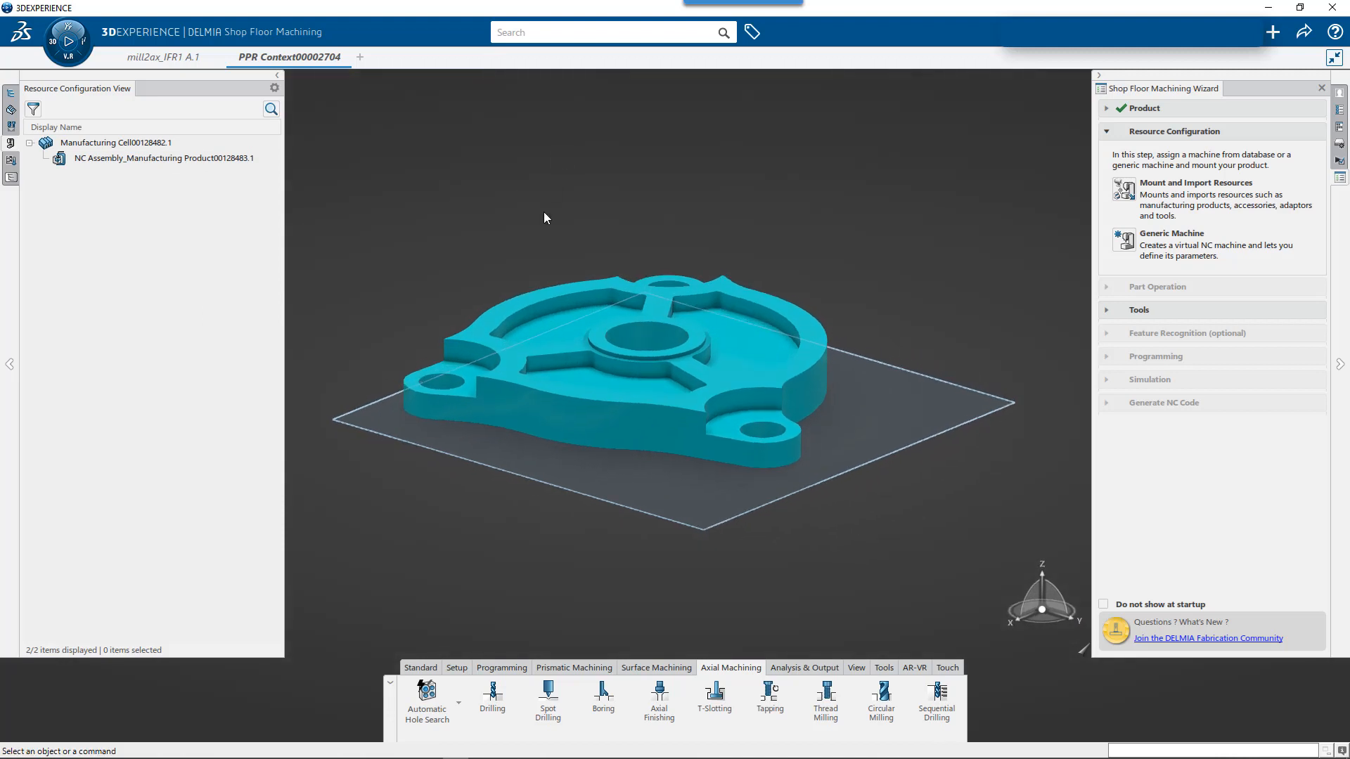
mouse_move(964, 418)
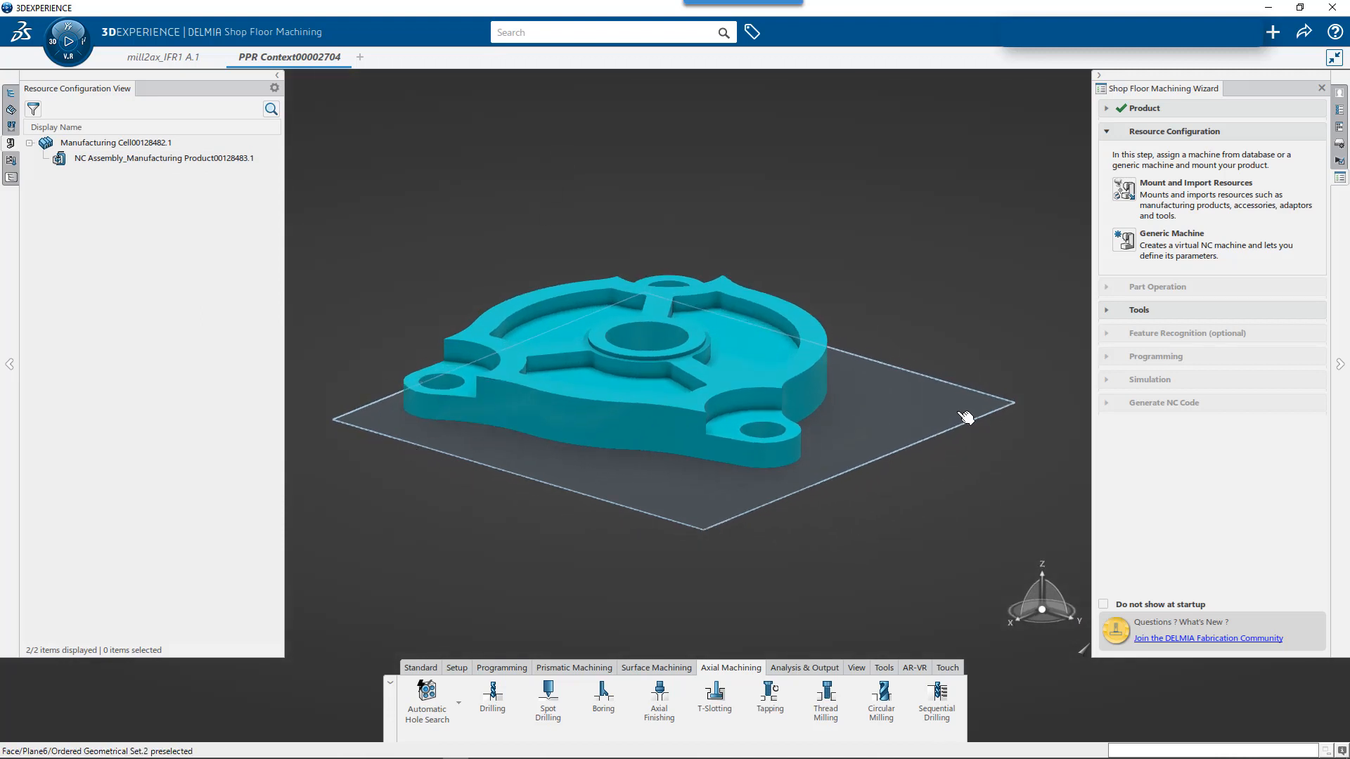
mouse_move(977, 423)
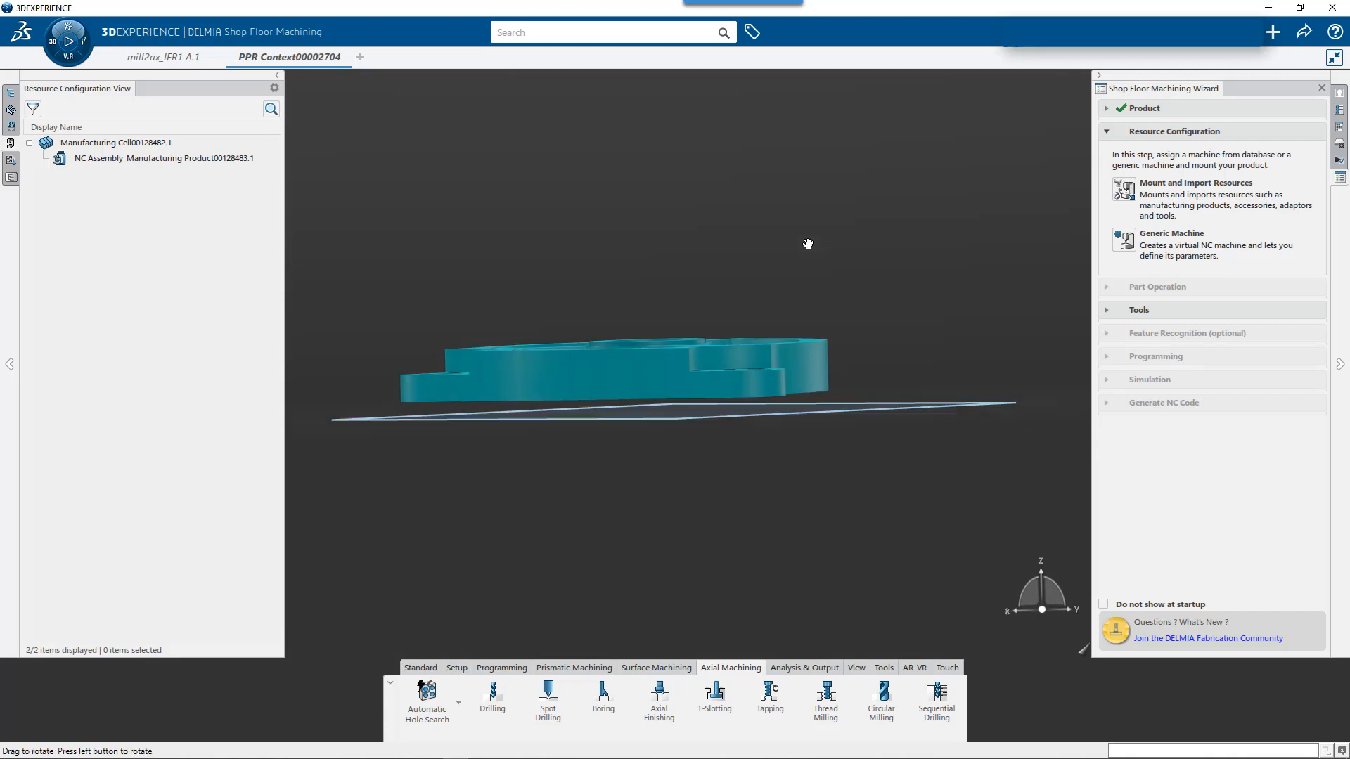
left_click_drag(808, 245, 533, 502)
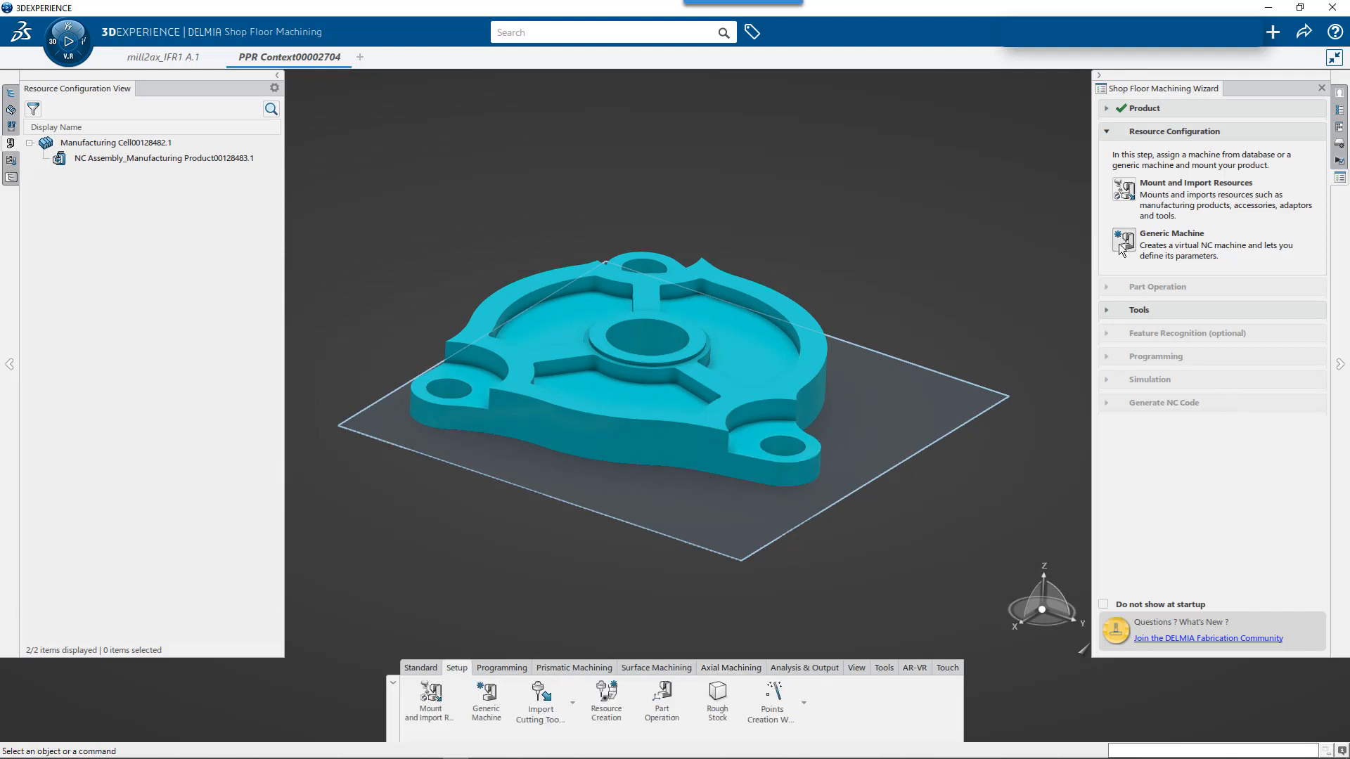
mouse_move(1058, 249)
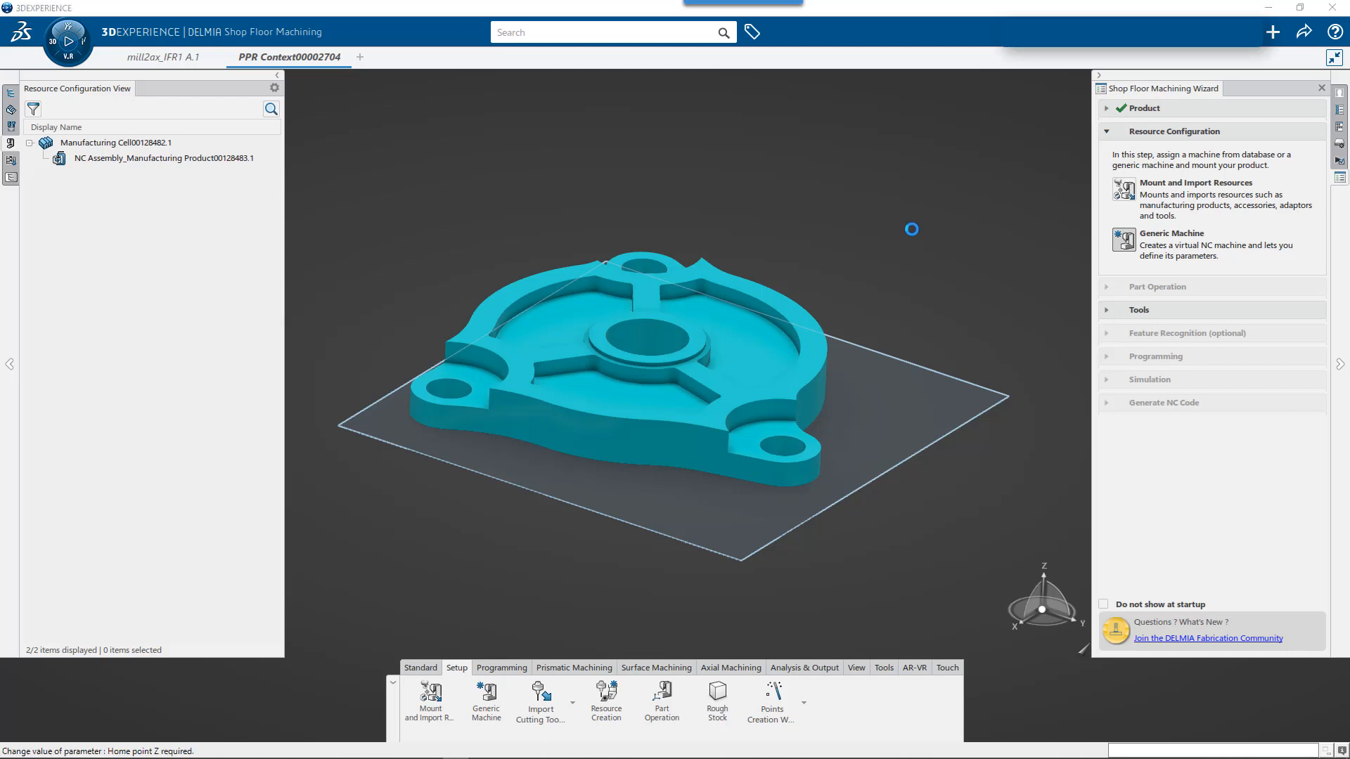
left_click(486, 701)
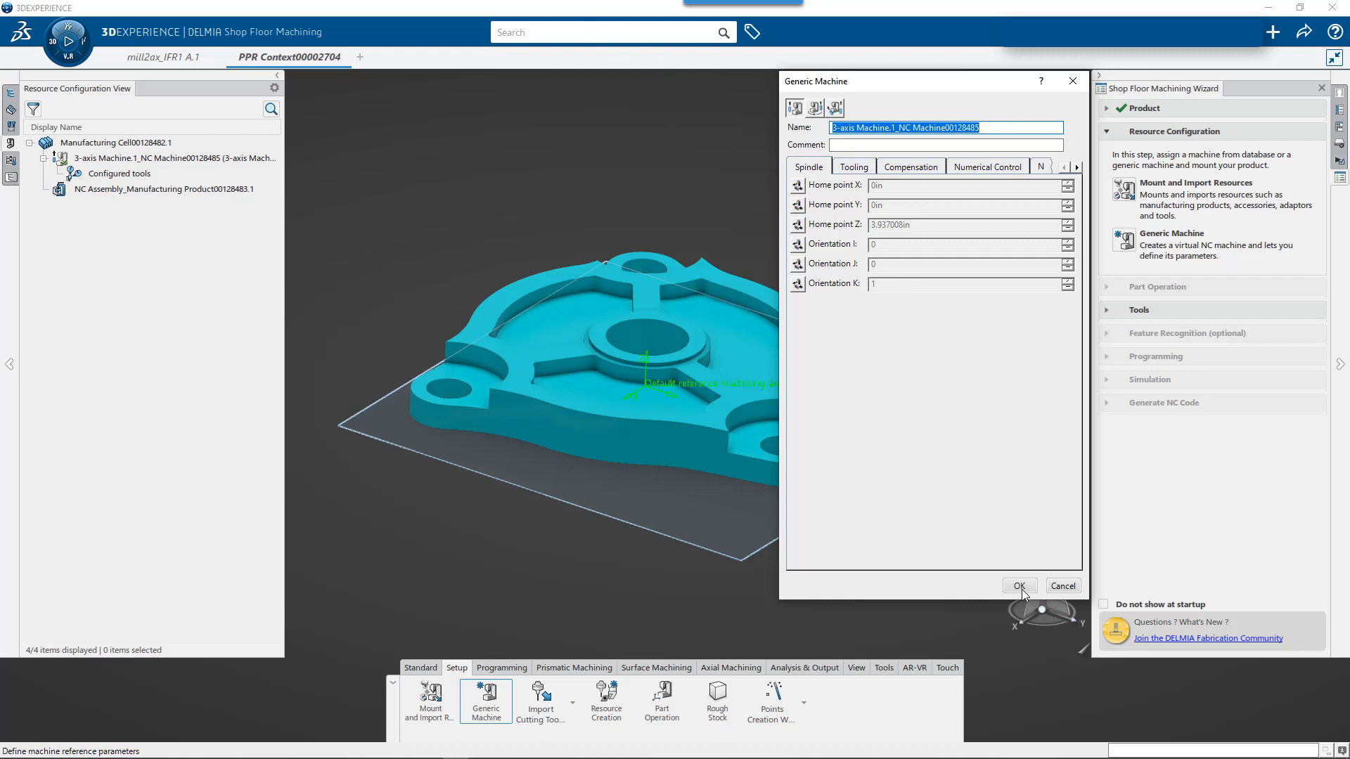
left_click(1019, 585)
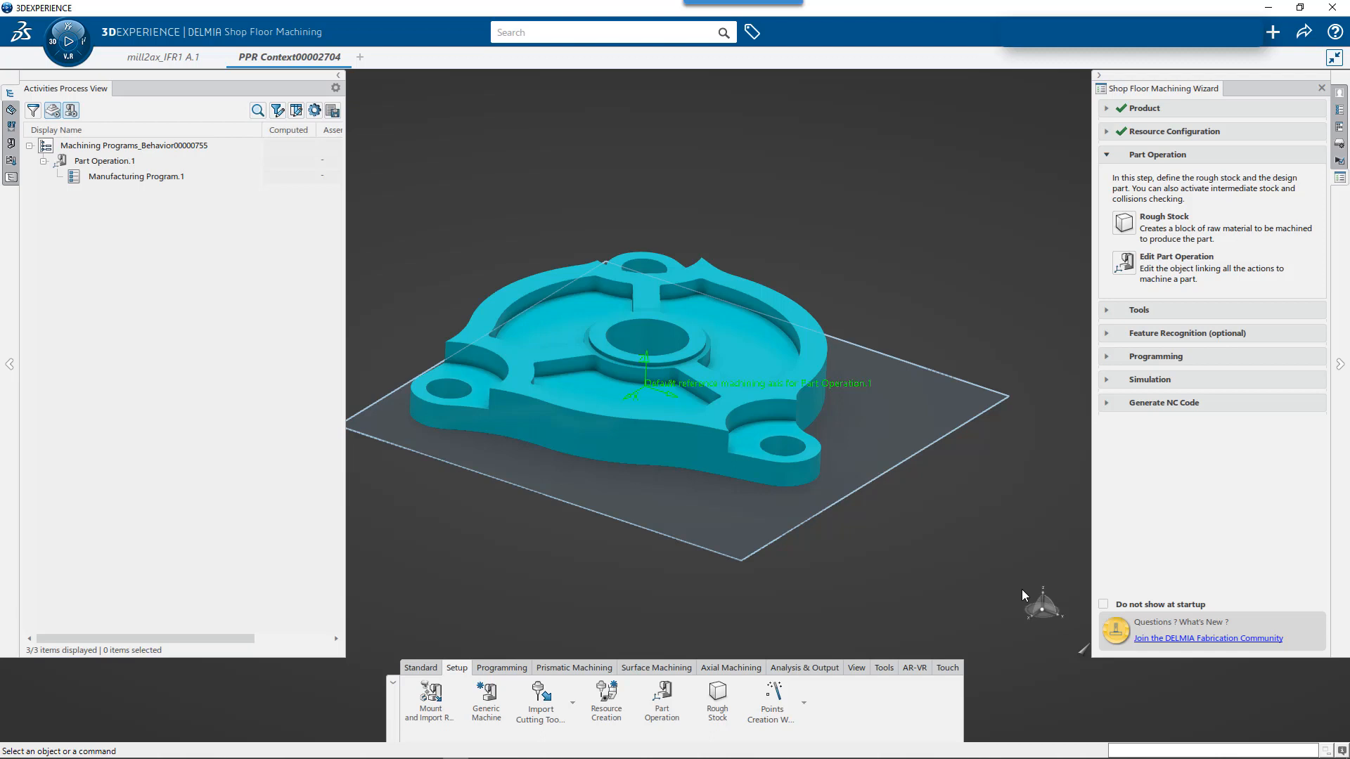
mouse_move(1123, 223)
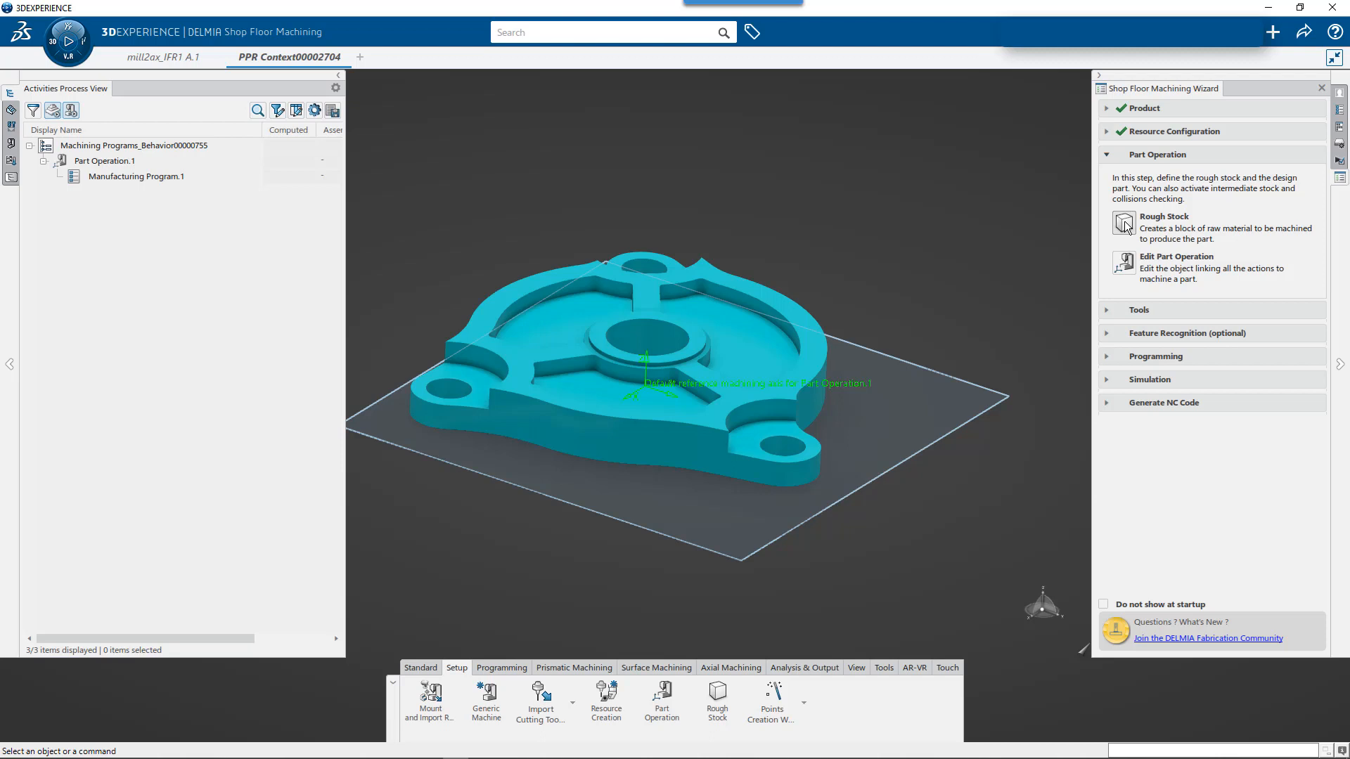
- Create a rough stock block of about 2.88 x 2.90 x 0.425 in around the flange part
left_click(1123, 223)
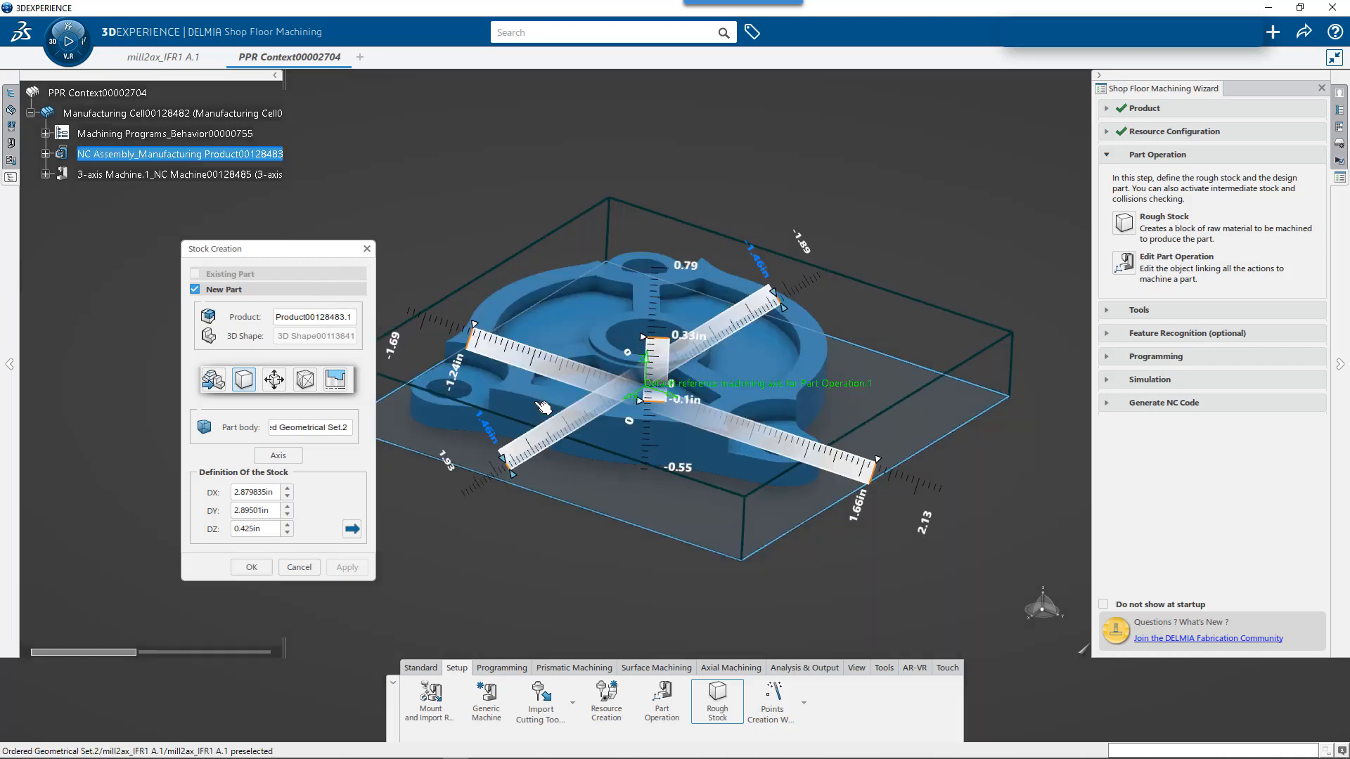
left_click_drag(542, 405, 655, 353)
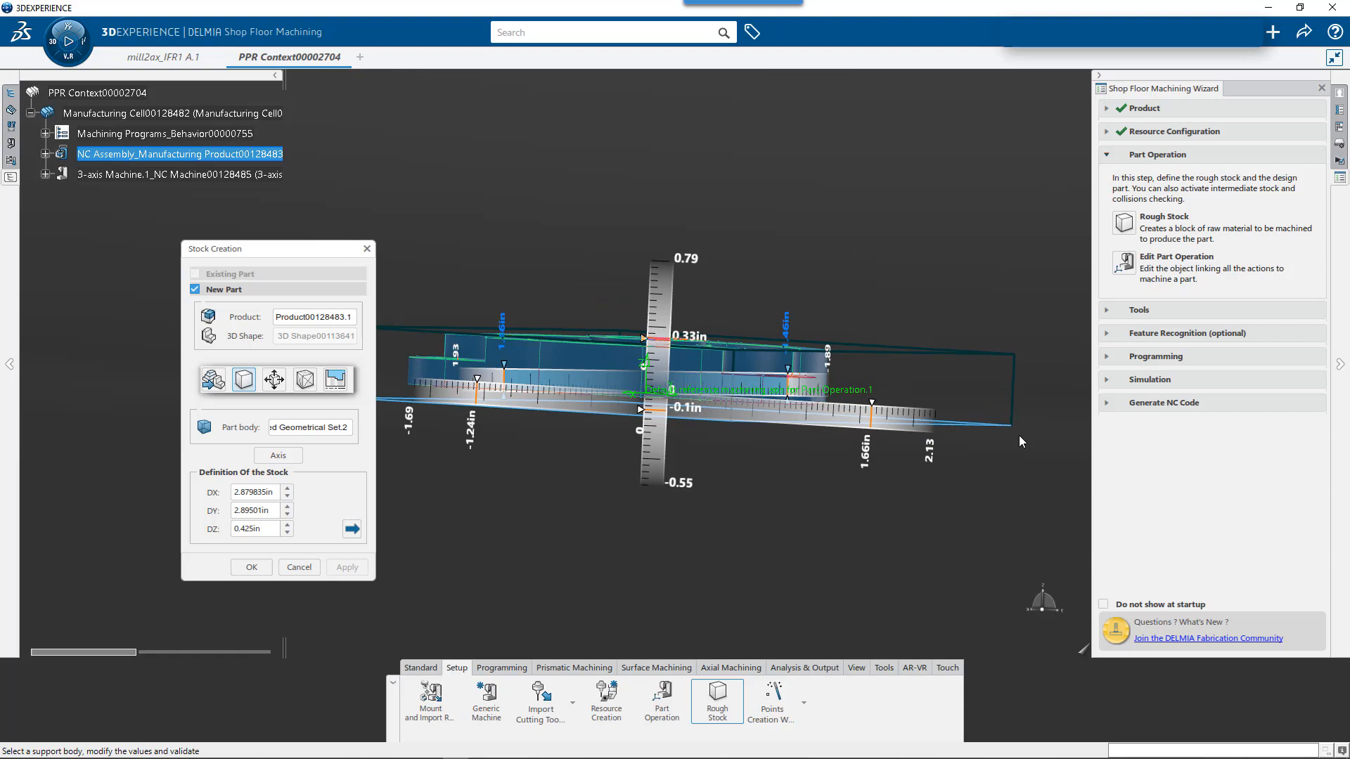
left_click_drag(1020, 442, 973, 546)
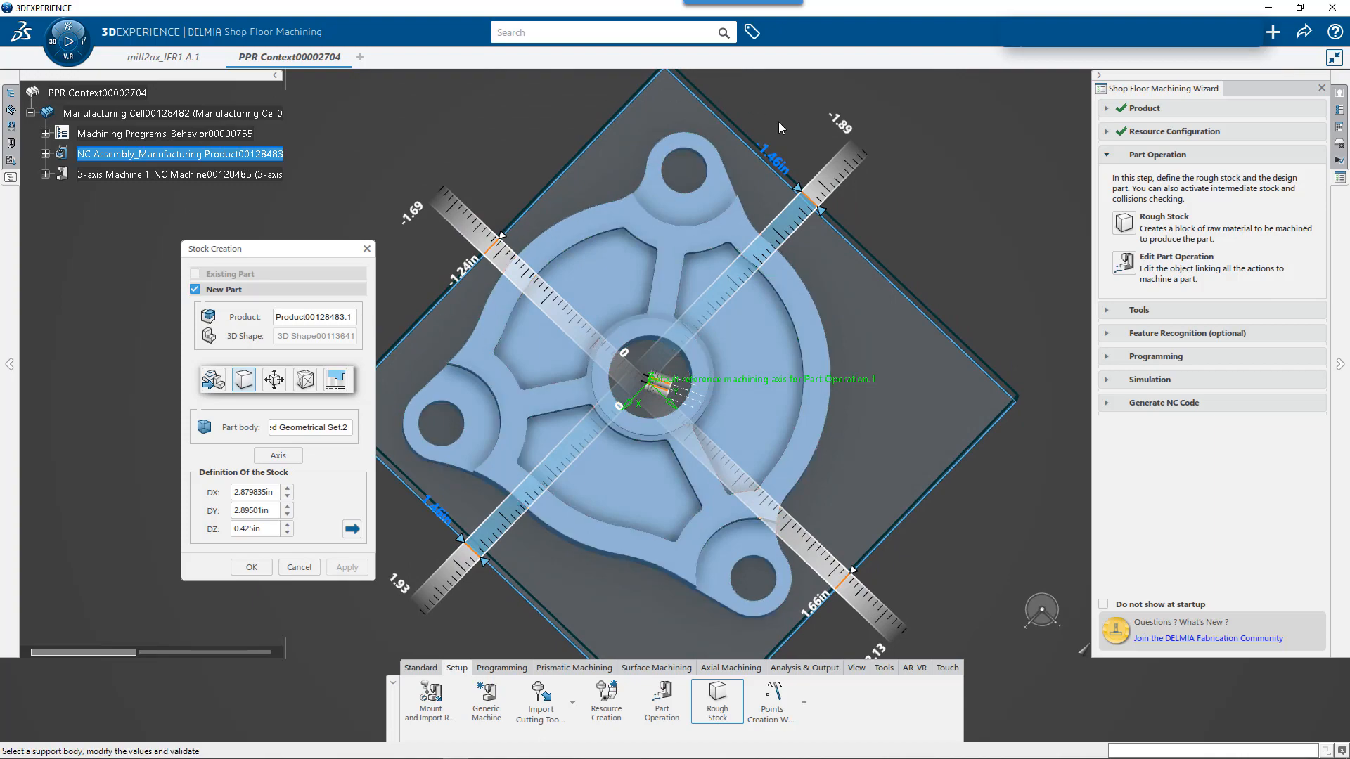
left_click_drag(779, 127, 924, 371)
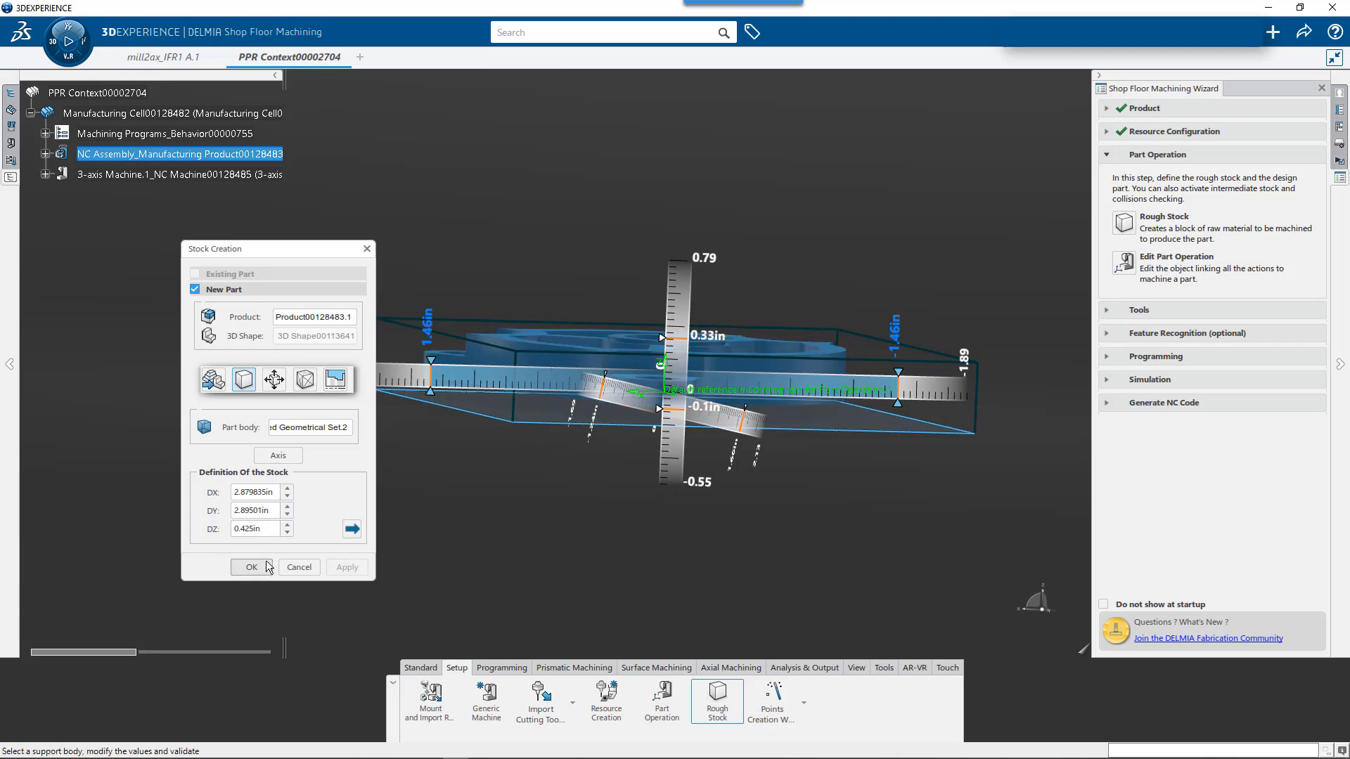
left_click(252, 568)
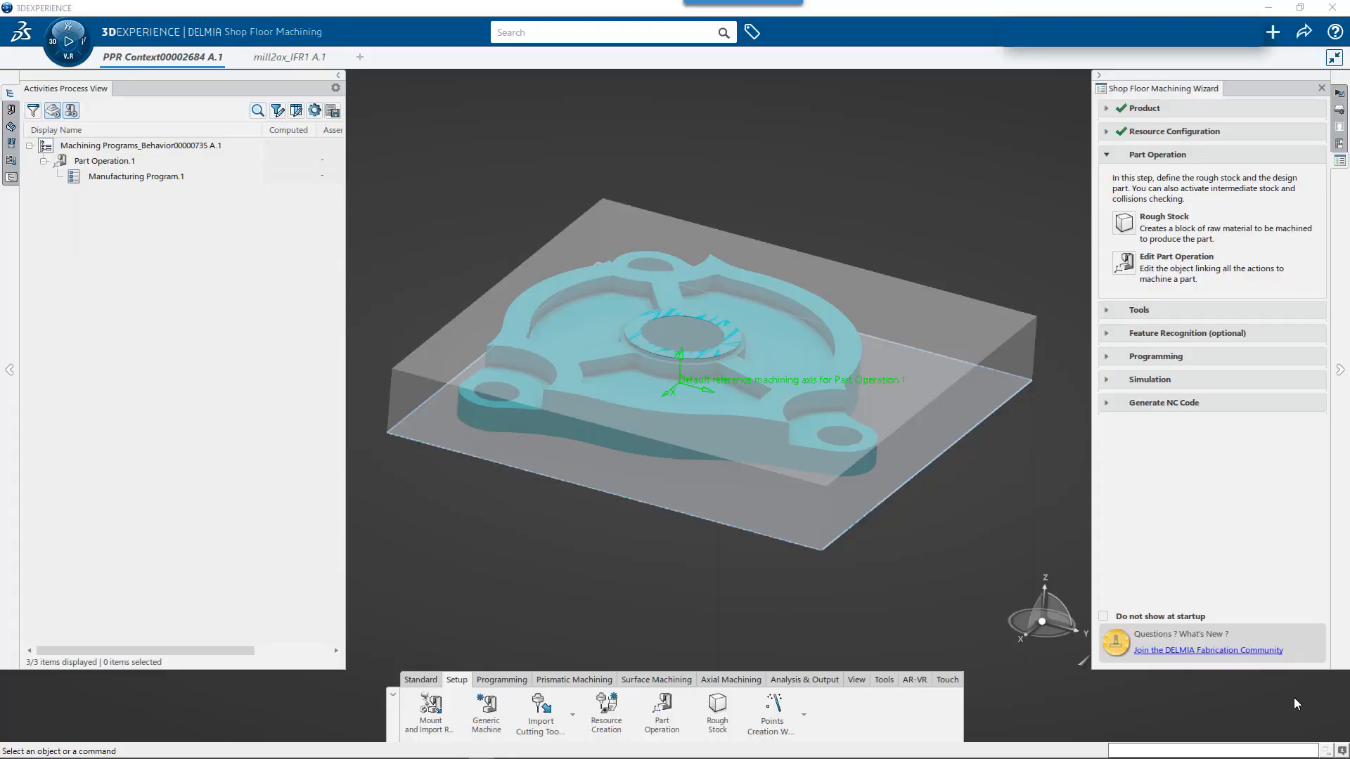
mouse_move(1133, 287)
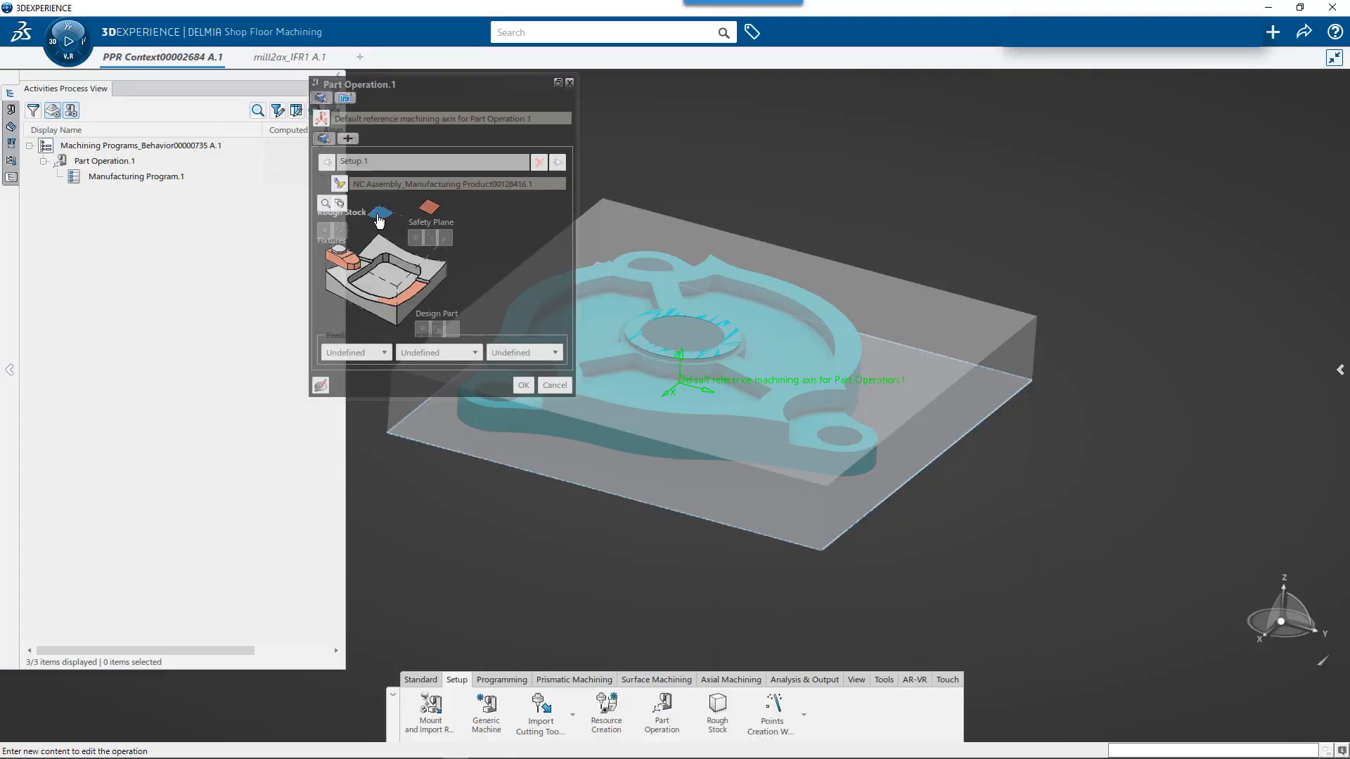
- Assign the stock block as Part Operation.1's rough stock, then hide the stock
left_click(522, 384)
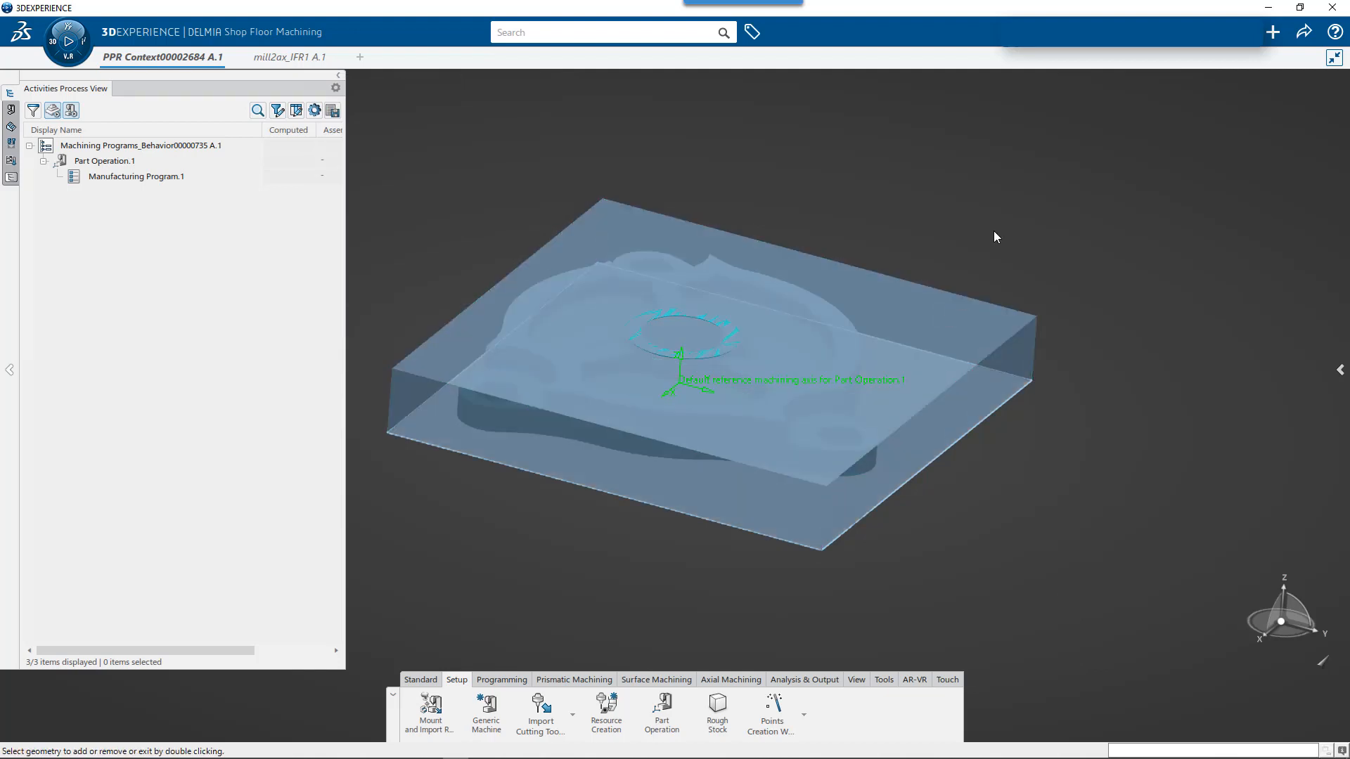
double_click(104, 161)
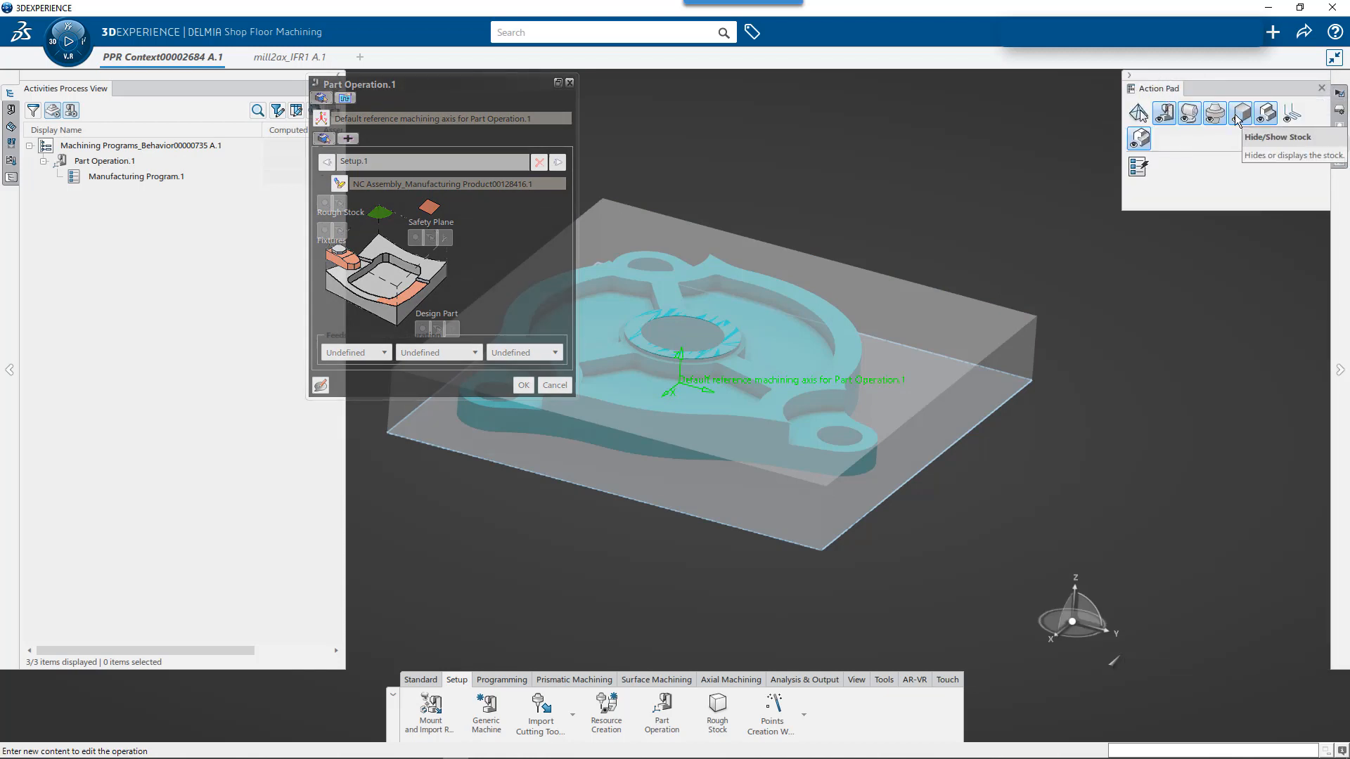
left_click(1239, 112)
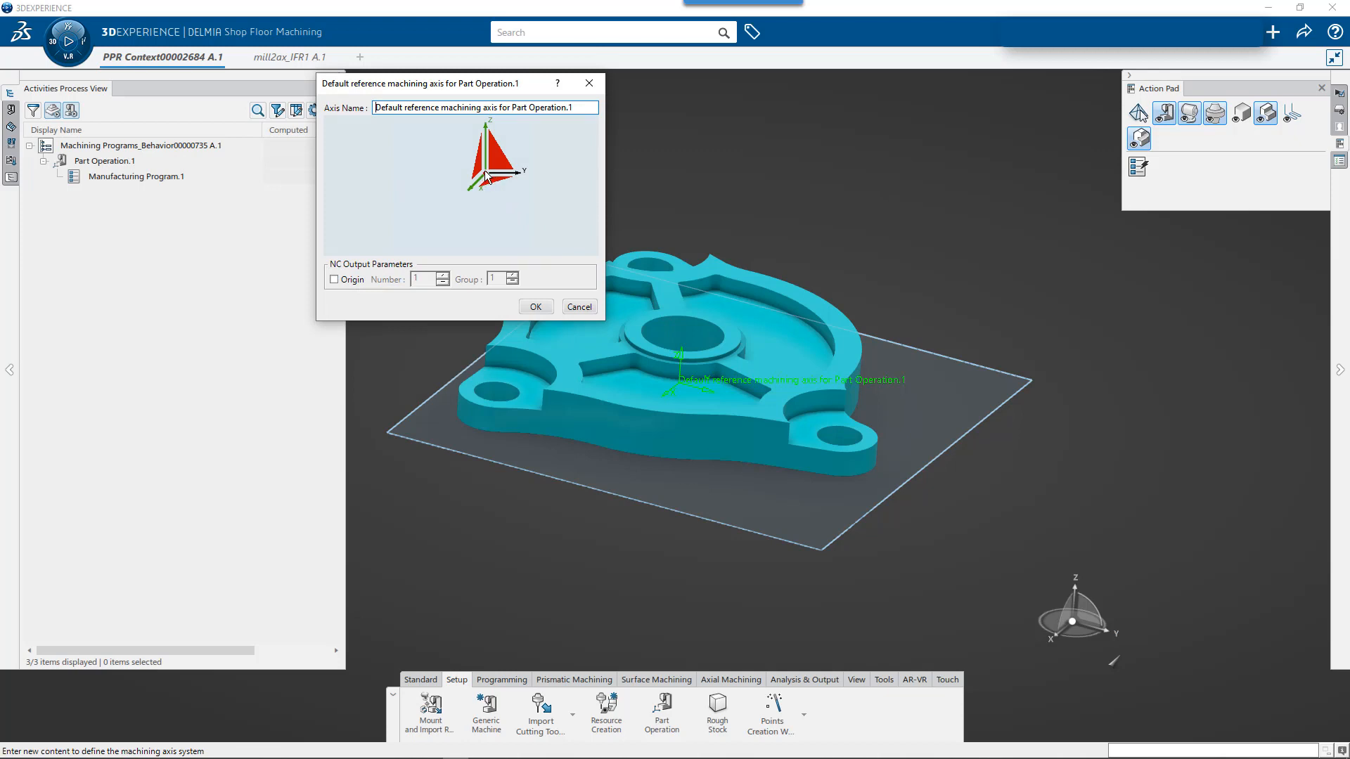
- Place the machining axis origin at the central hole, named G54 with origin output 54
left_click(534, 307)
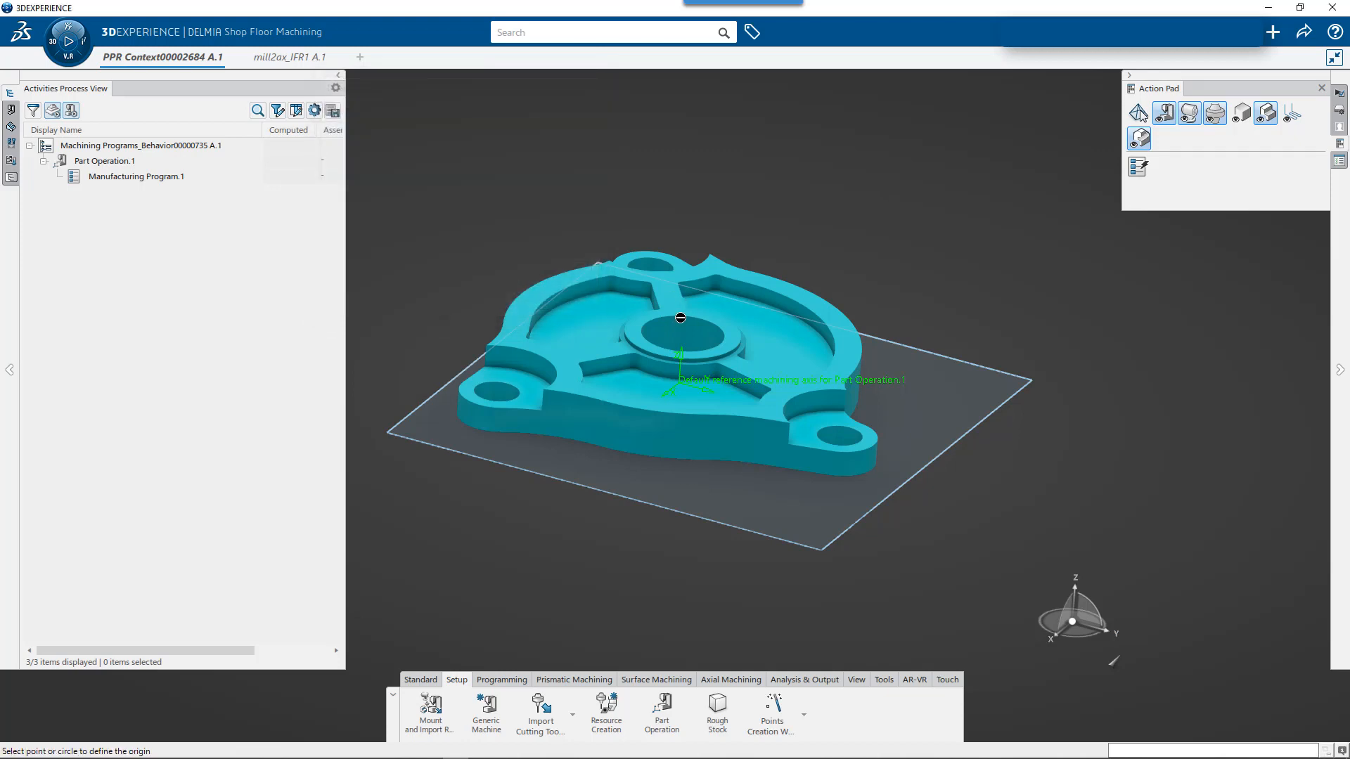
left_click(679, 318)
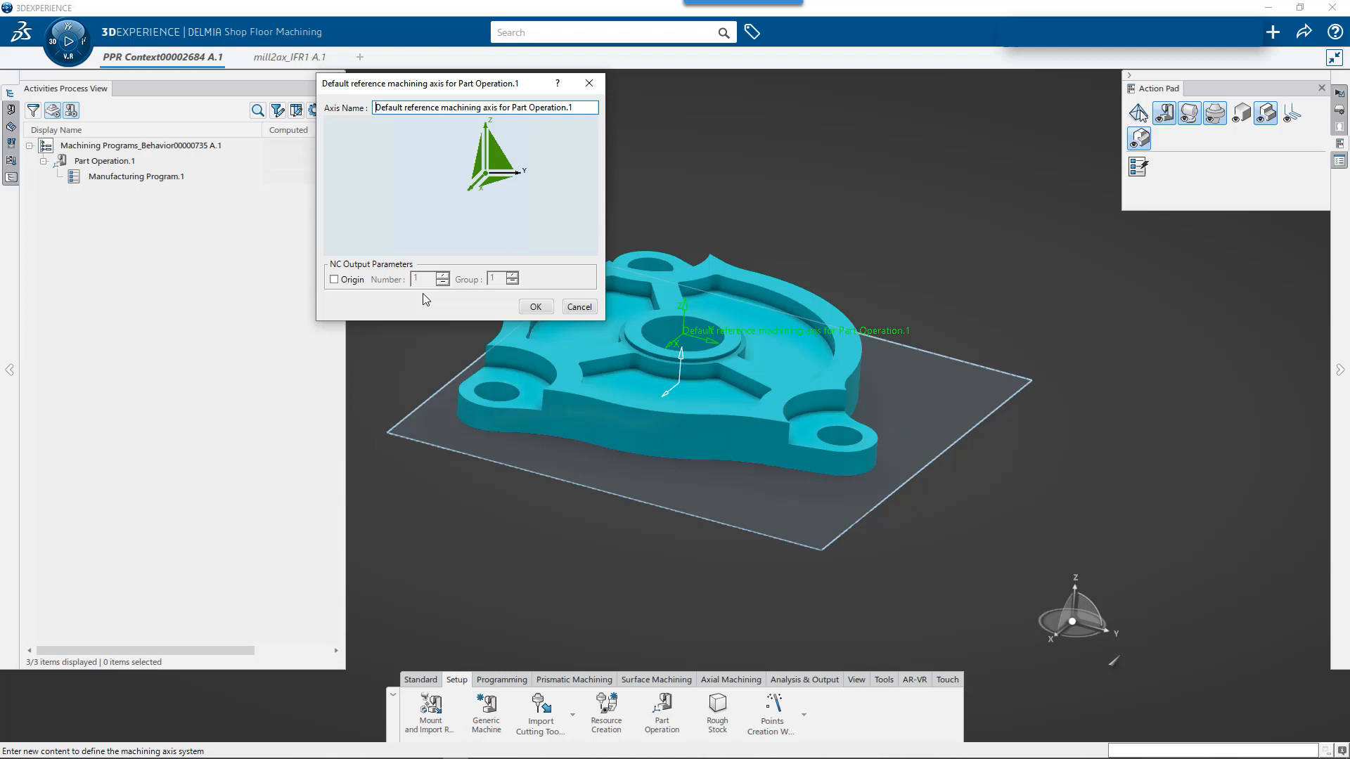
left_click(334, 279)
type("54")
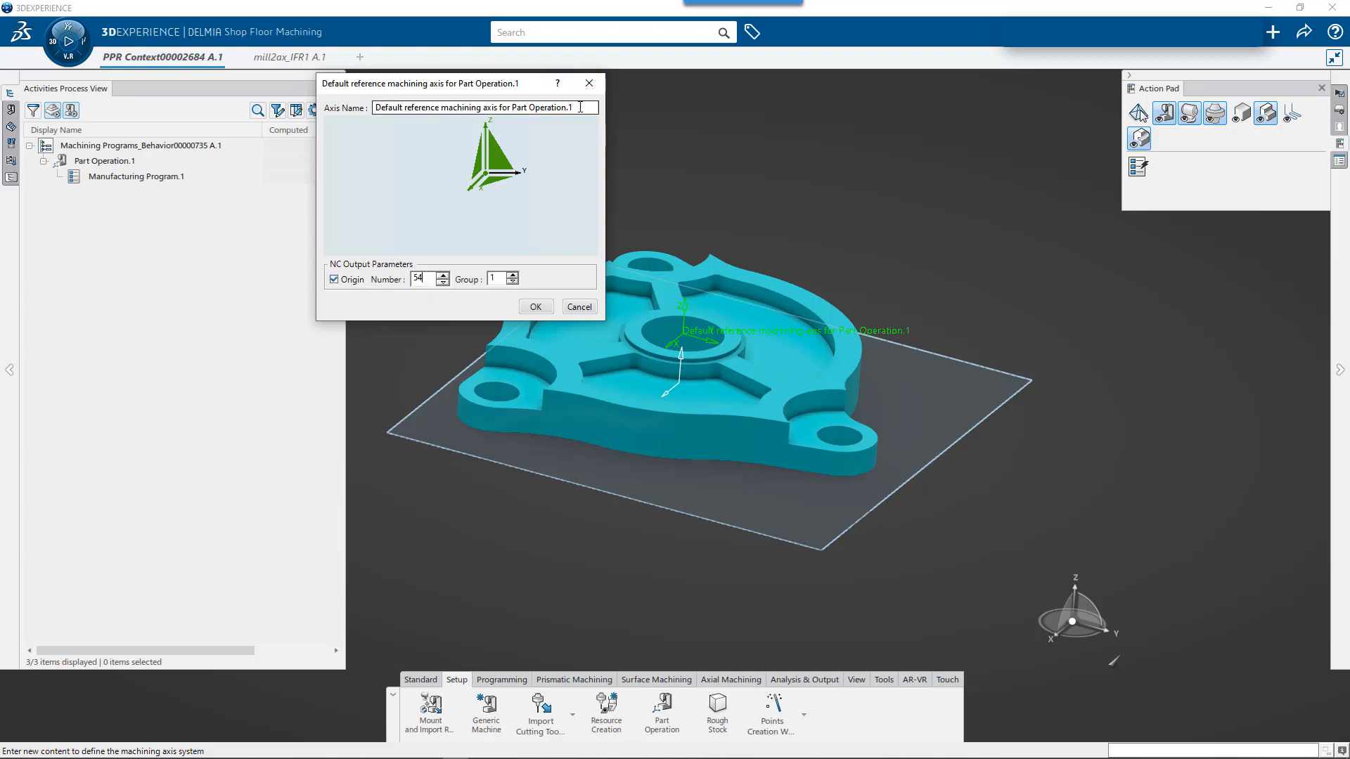
type("G54")
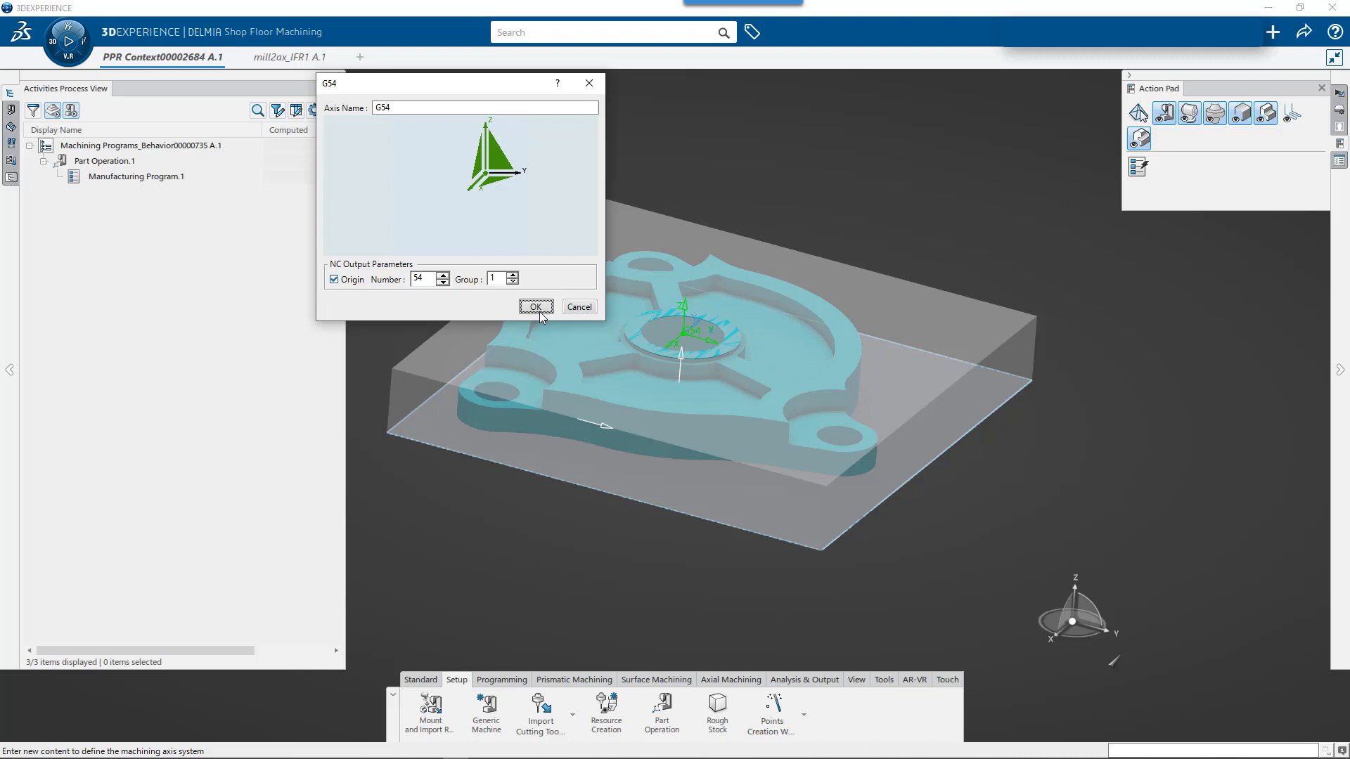
left_click(534, 307)
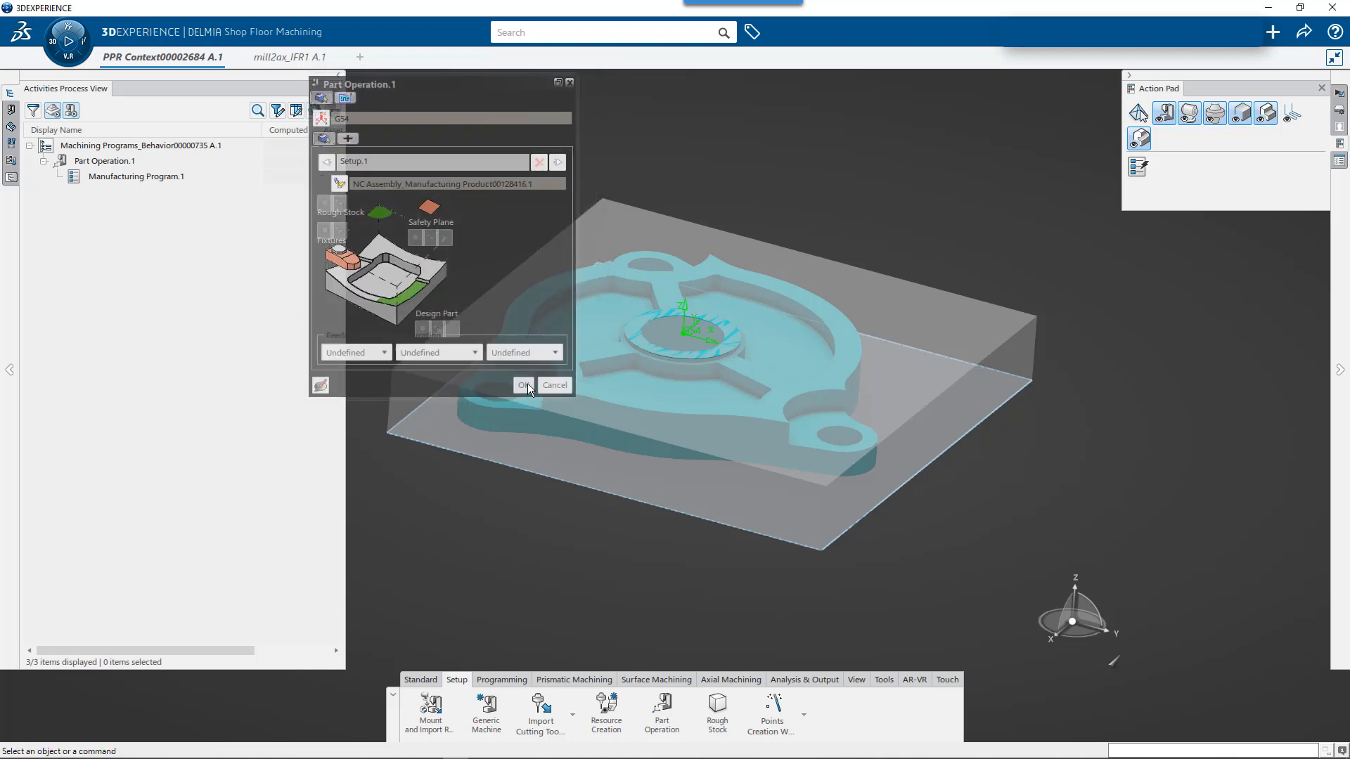
left_click(523, 385)
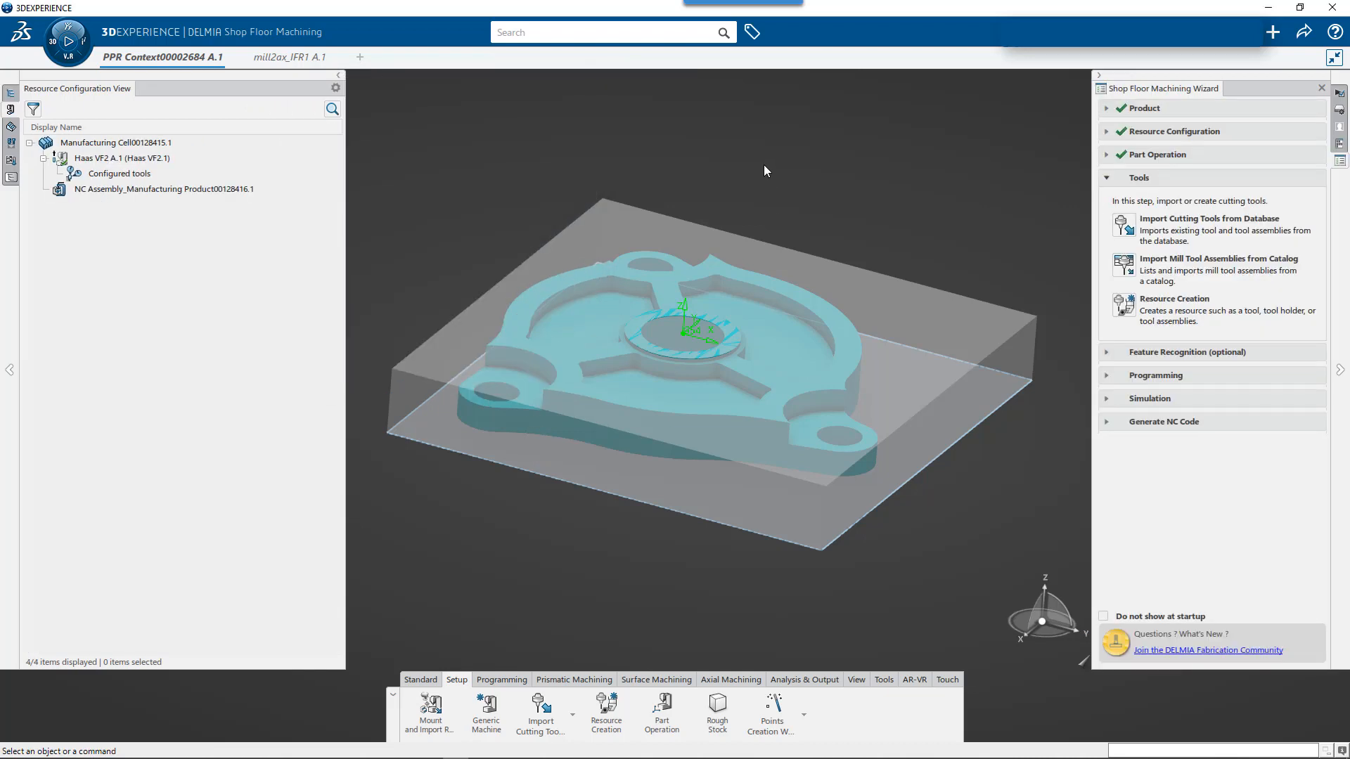
mouse_move(646, 359)
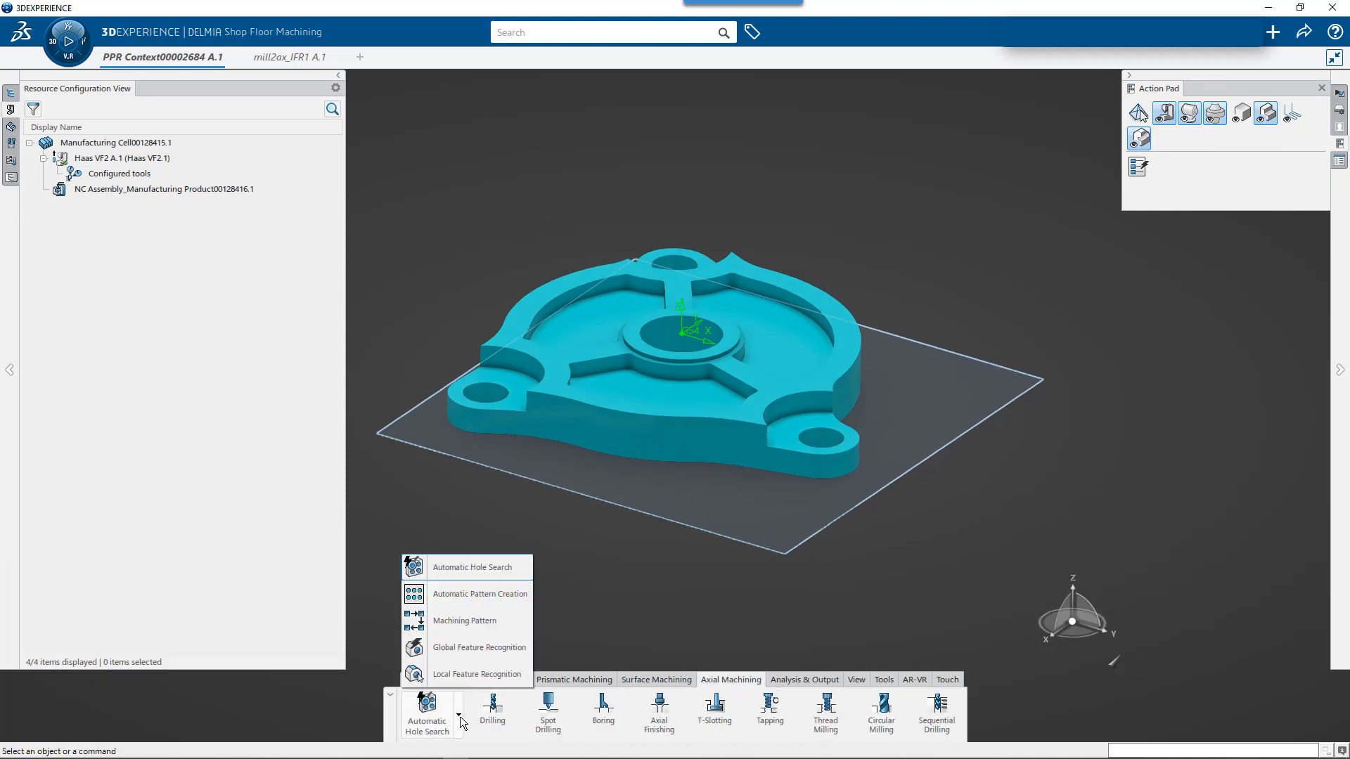
mouse_move(472, 647)
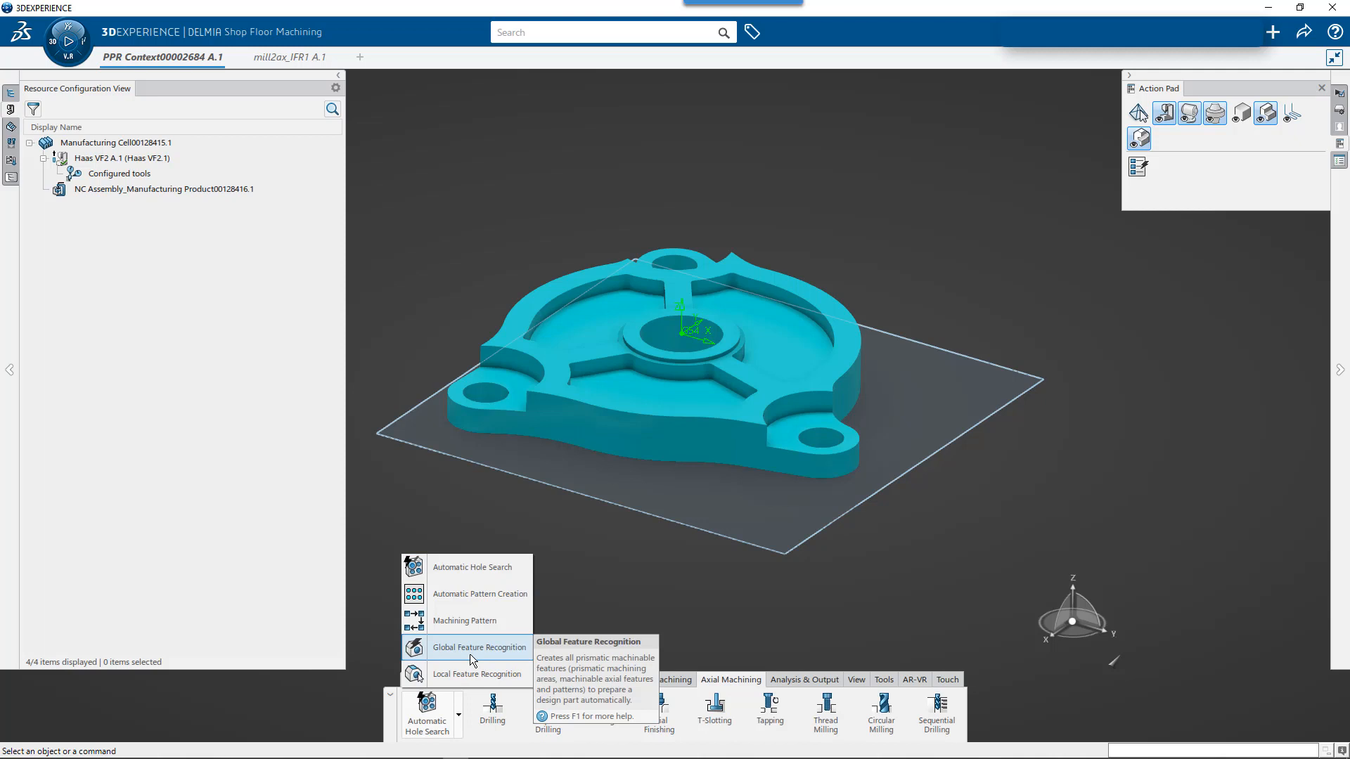
- Select the part body for recognition of pockets, steps, merged pockets, slots and cutouts, excluding holes
left_click(480, 648)
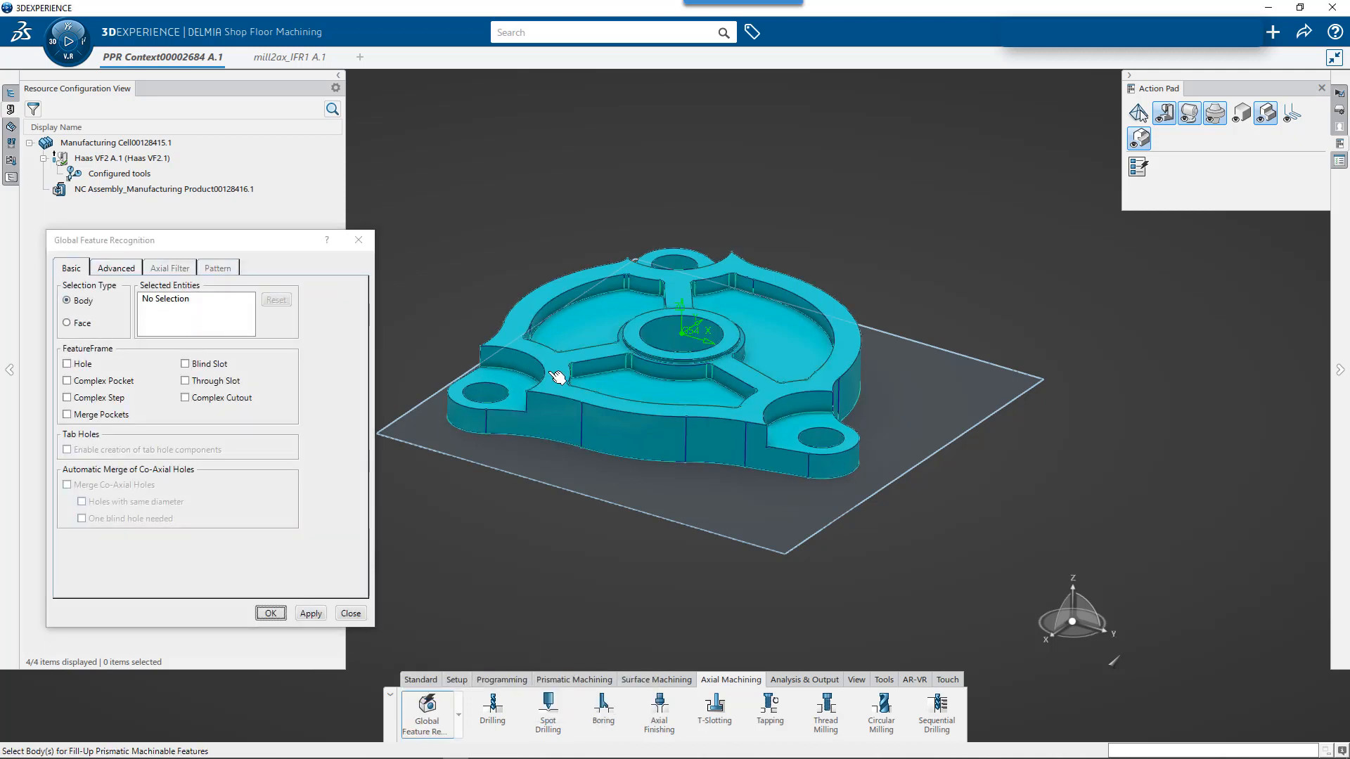
left_click(557, 377)
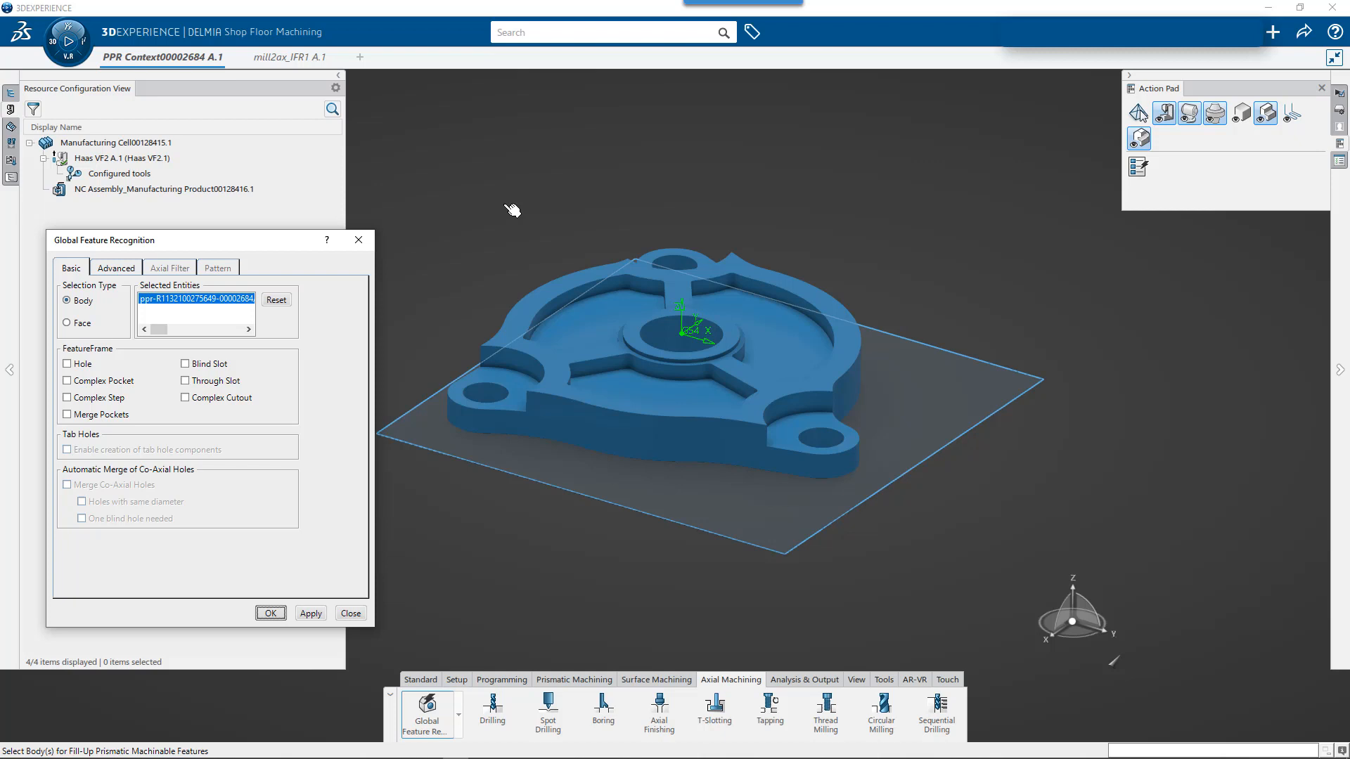
mouse_move(100, 388)
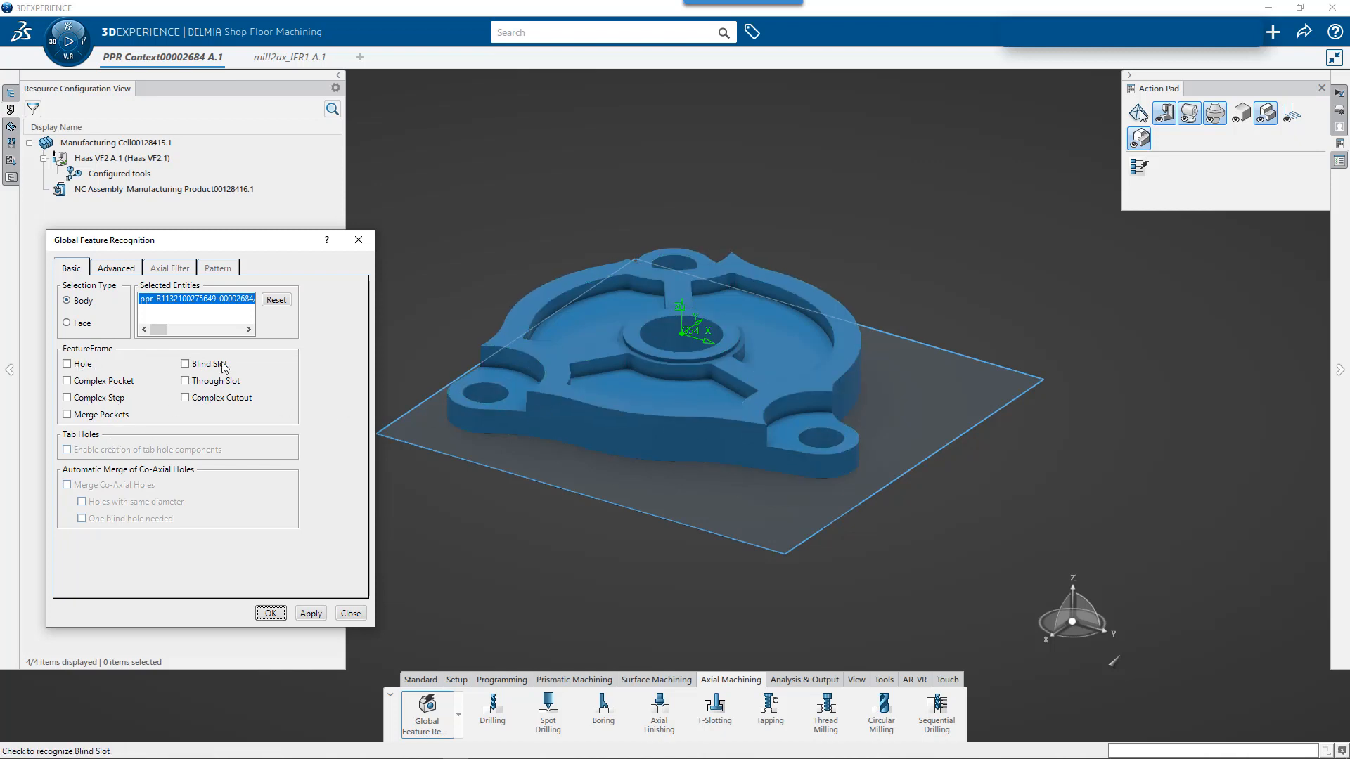
mouse_move(531, 437)
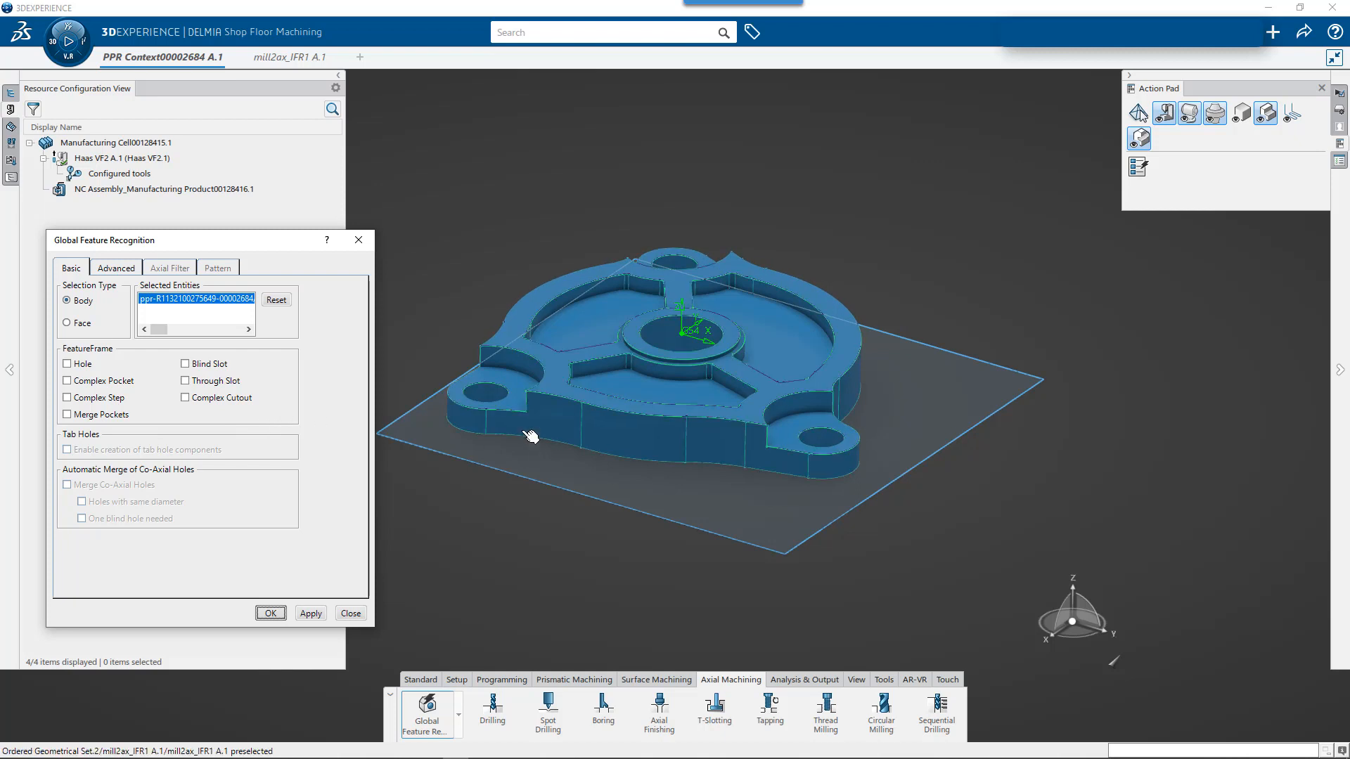
mouse_move(475, 376)
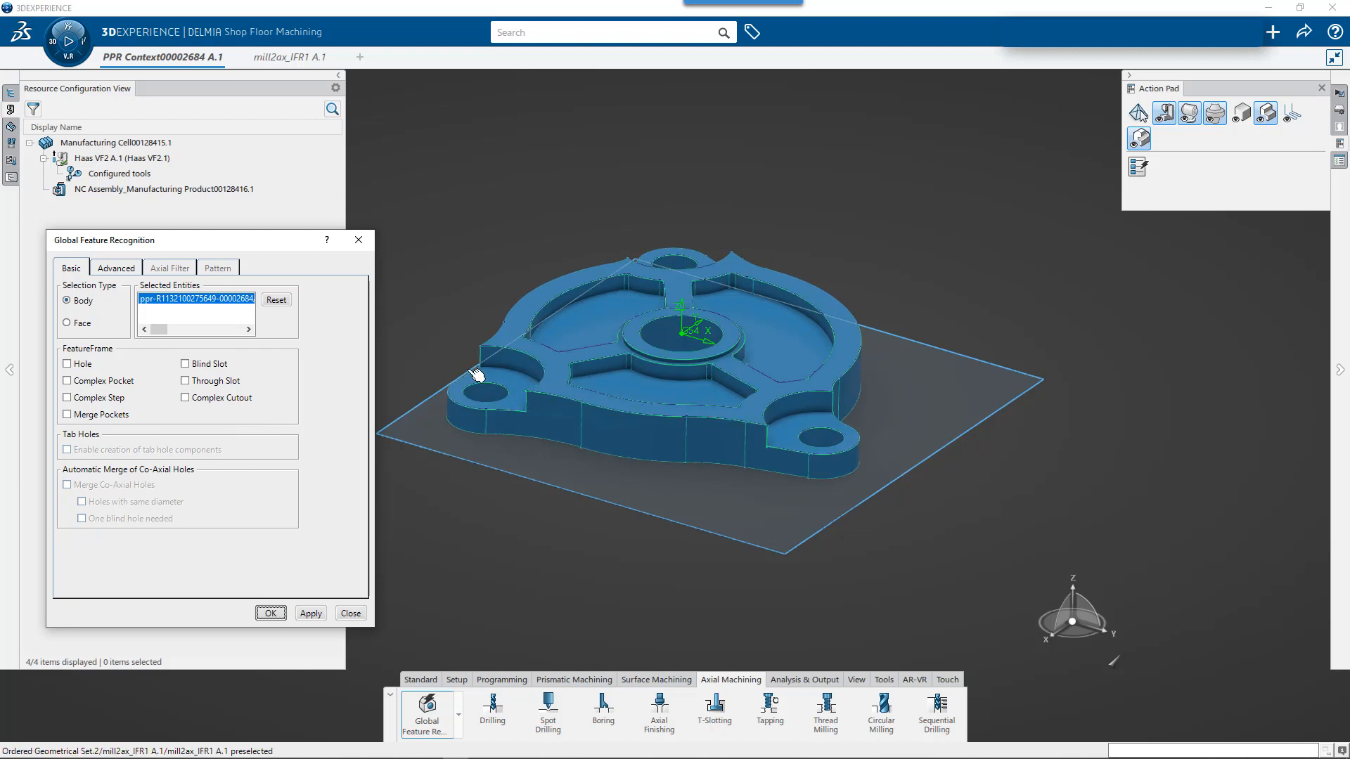
mouse_move(541, 396)
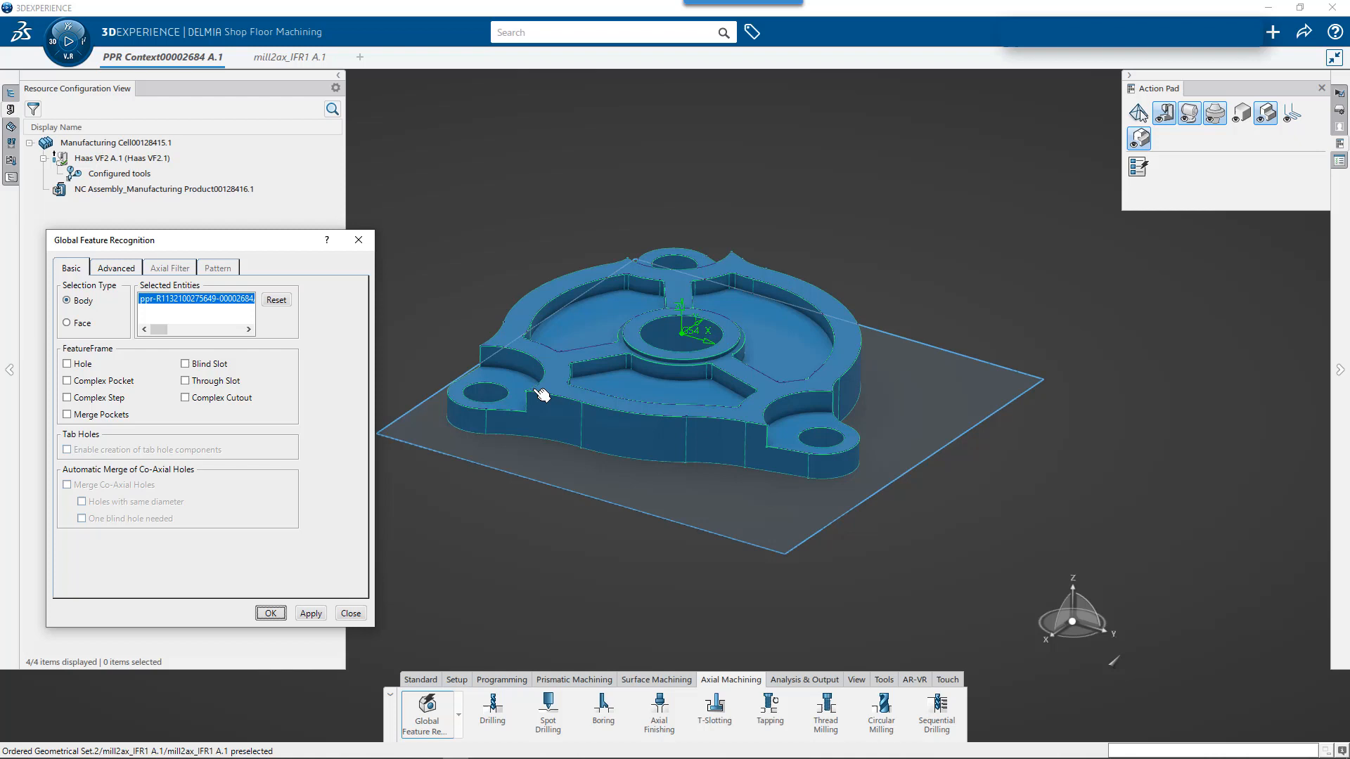
mouse_move(537, 381)
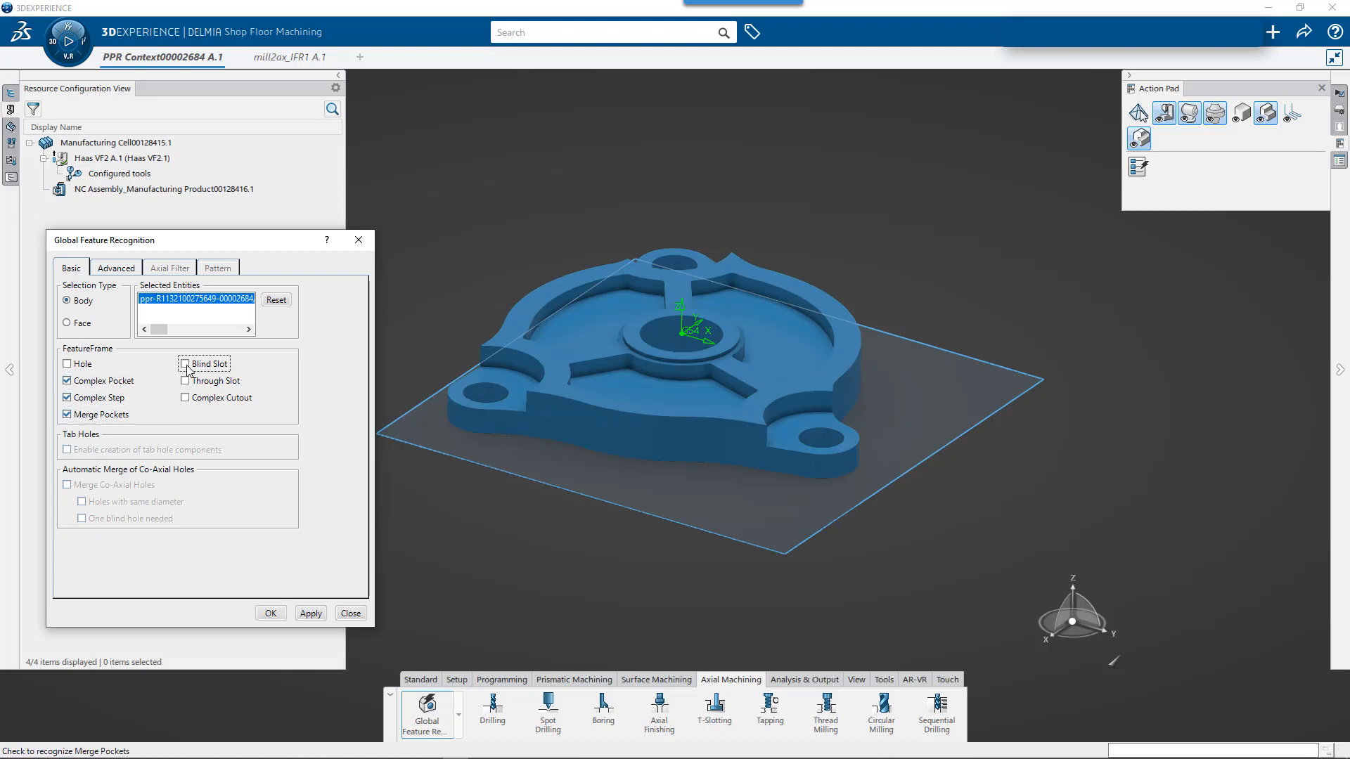
left_click(184, 397)
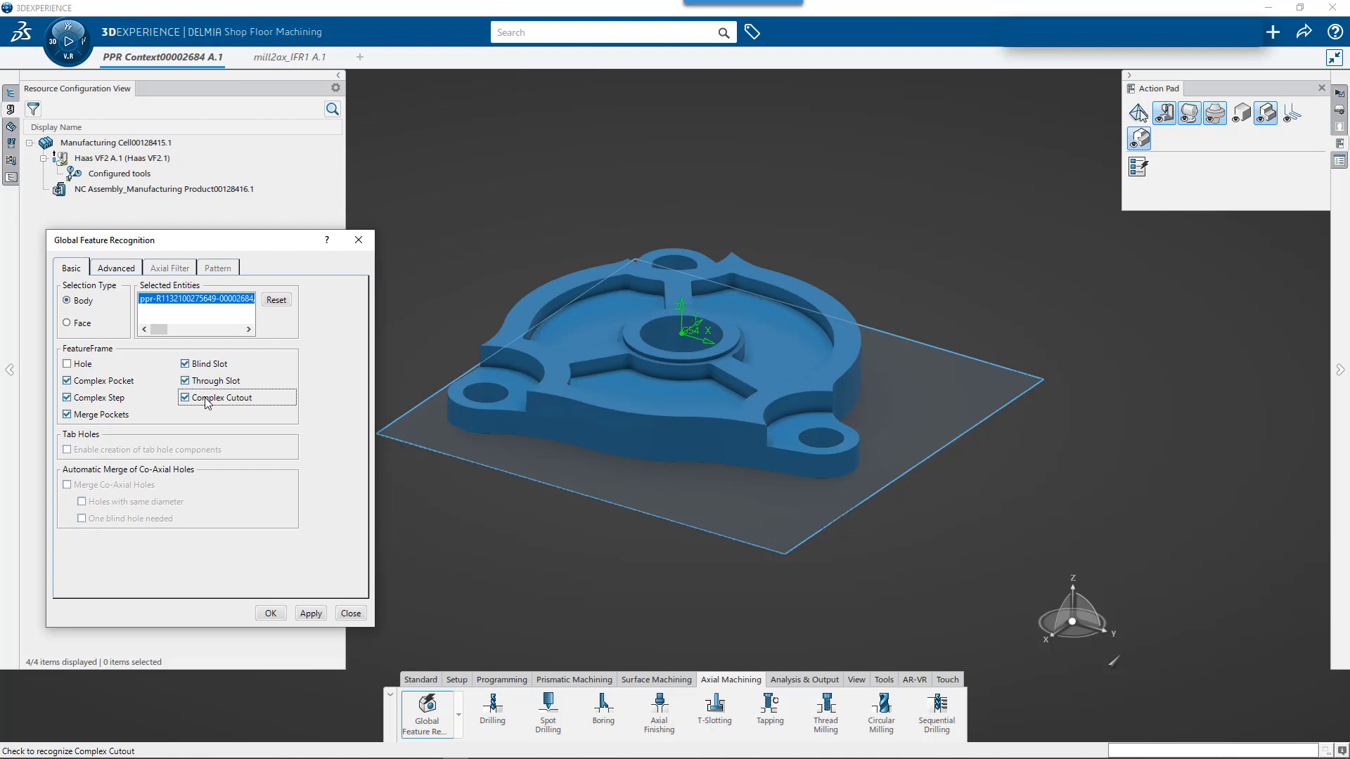
mouse_move(206, 398)
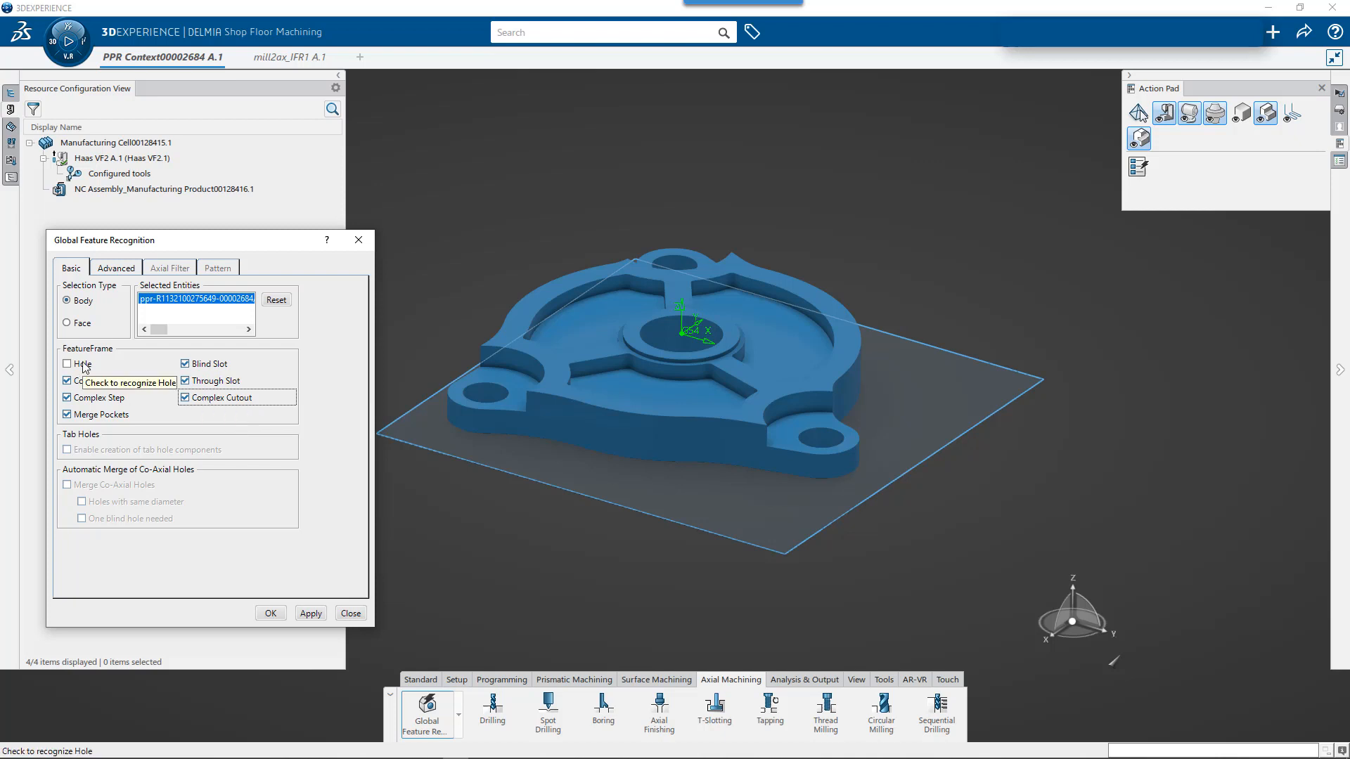
mouse_move(90, 370)
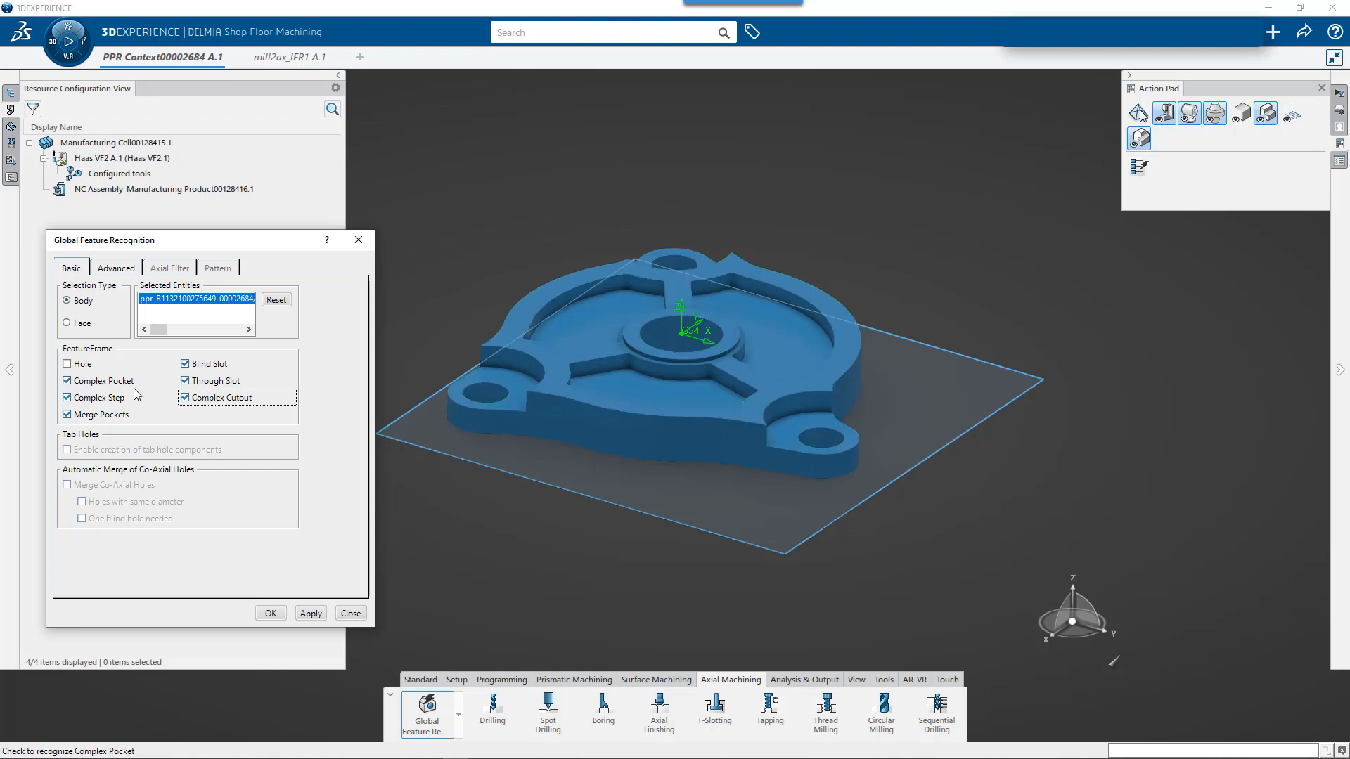
mouse_move(101, 414)
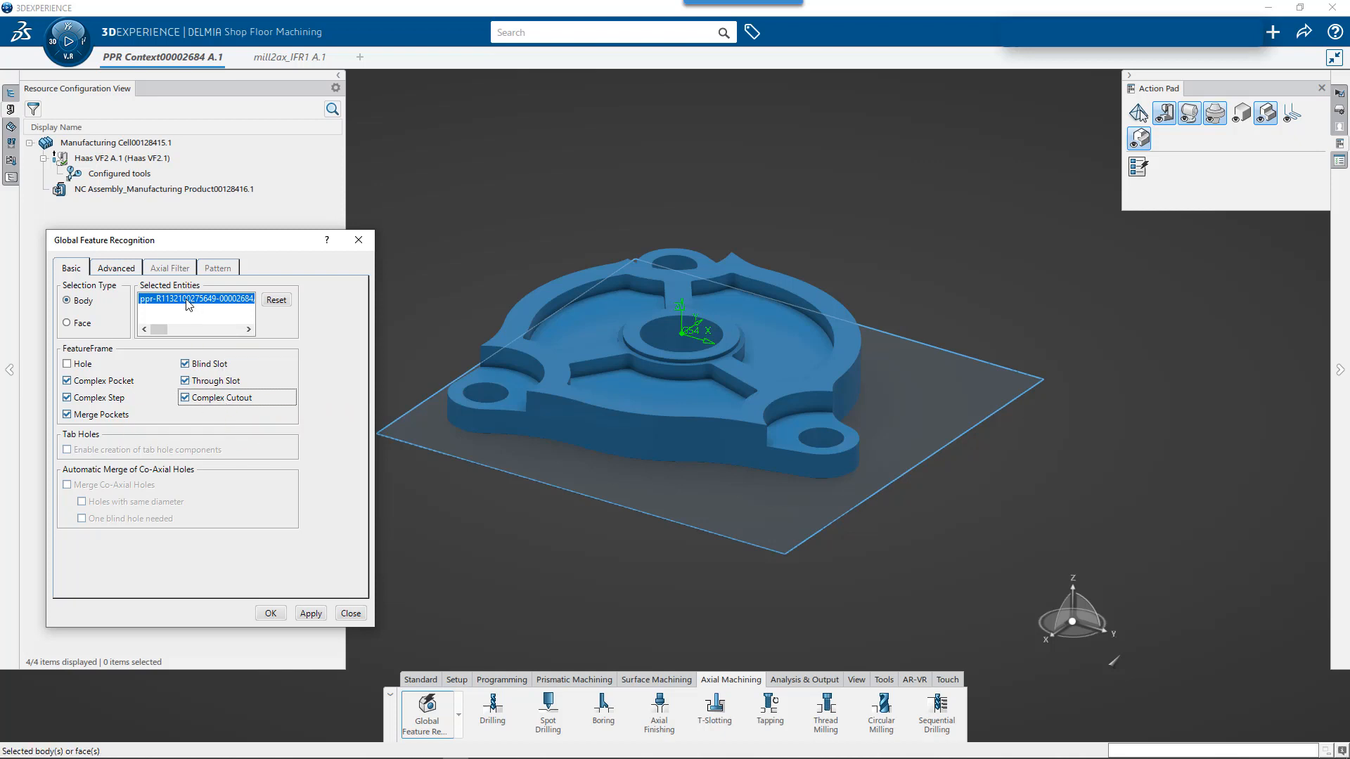
- Run recognition from the Advanced tab and dismiss the partial-failure warning, producing six features
left_click(115, 268)
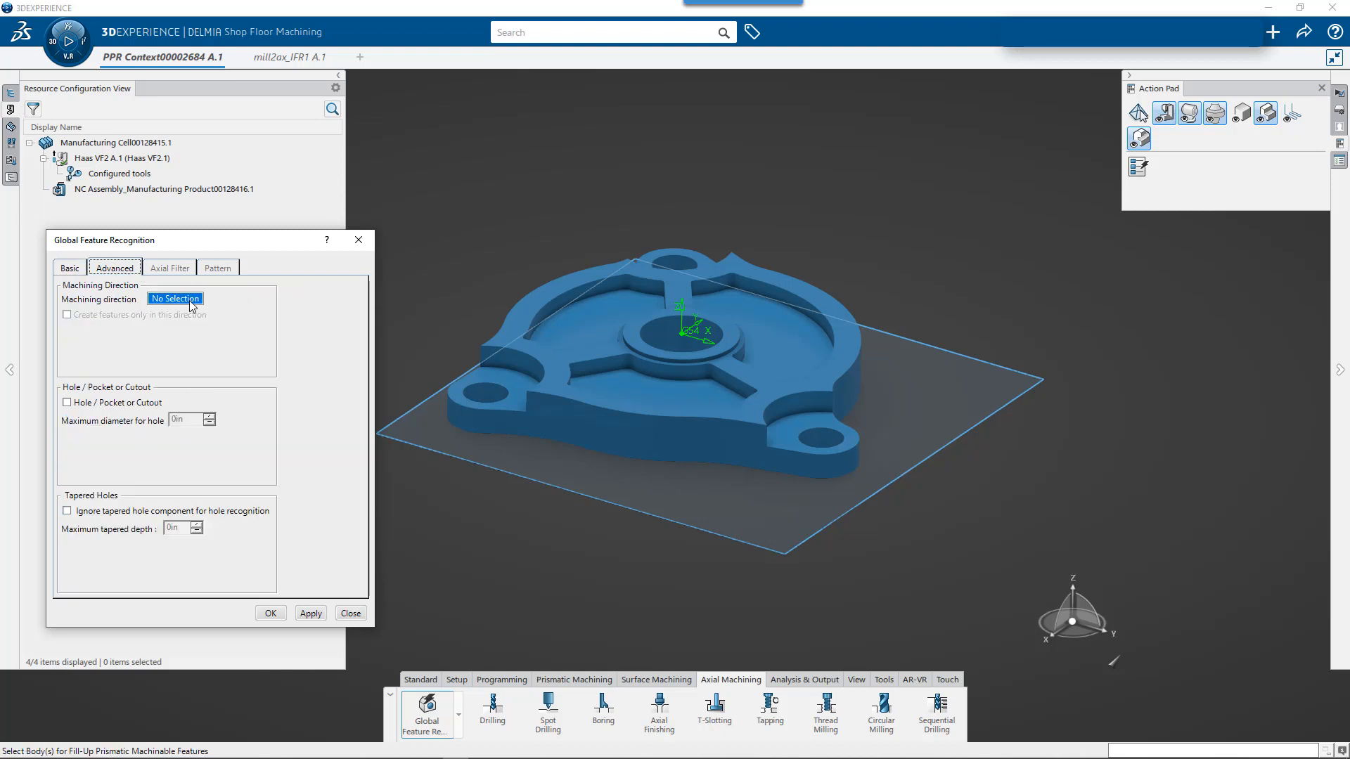
left_click(603, 351)
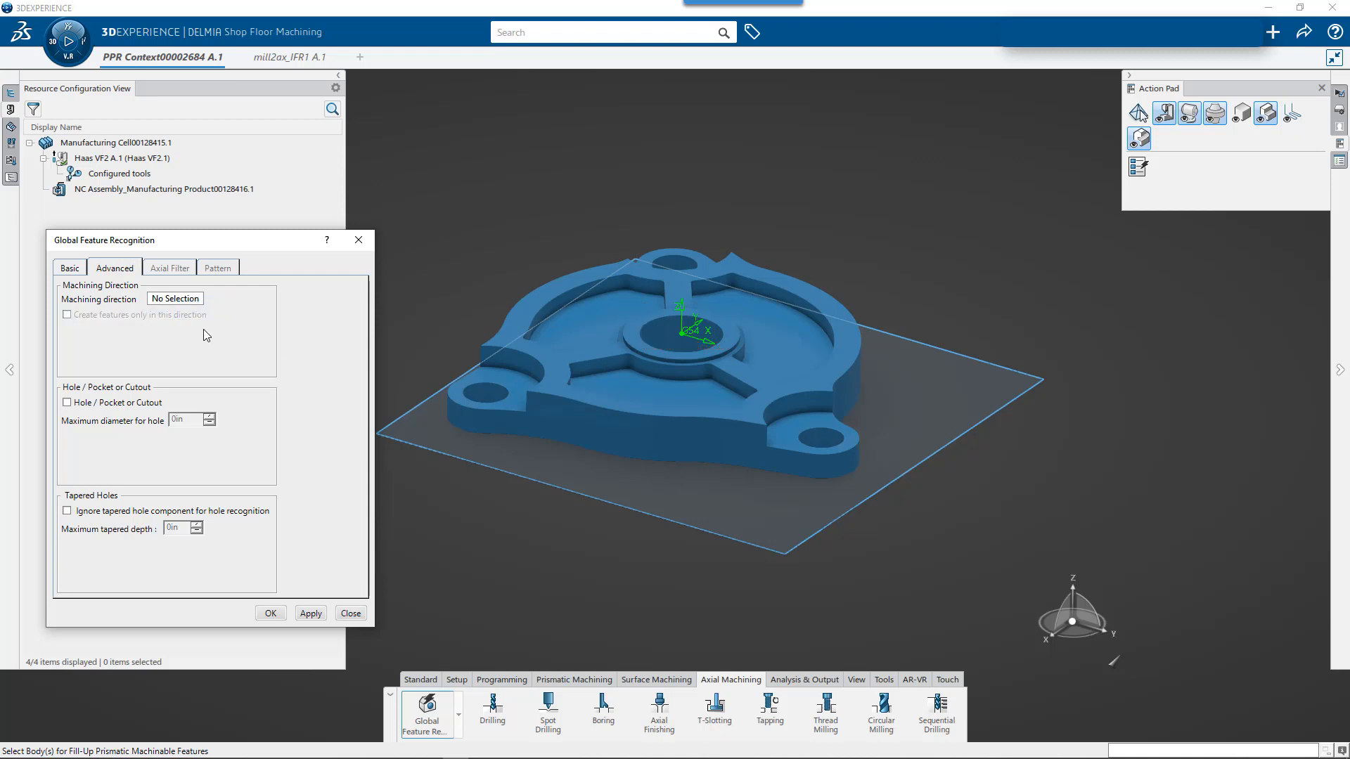
left_click(310, 613)
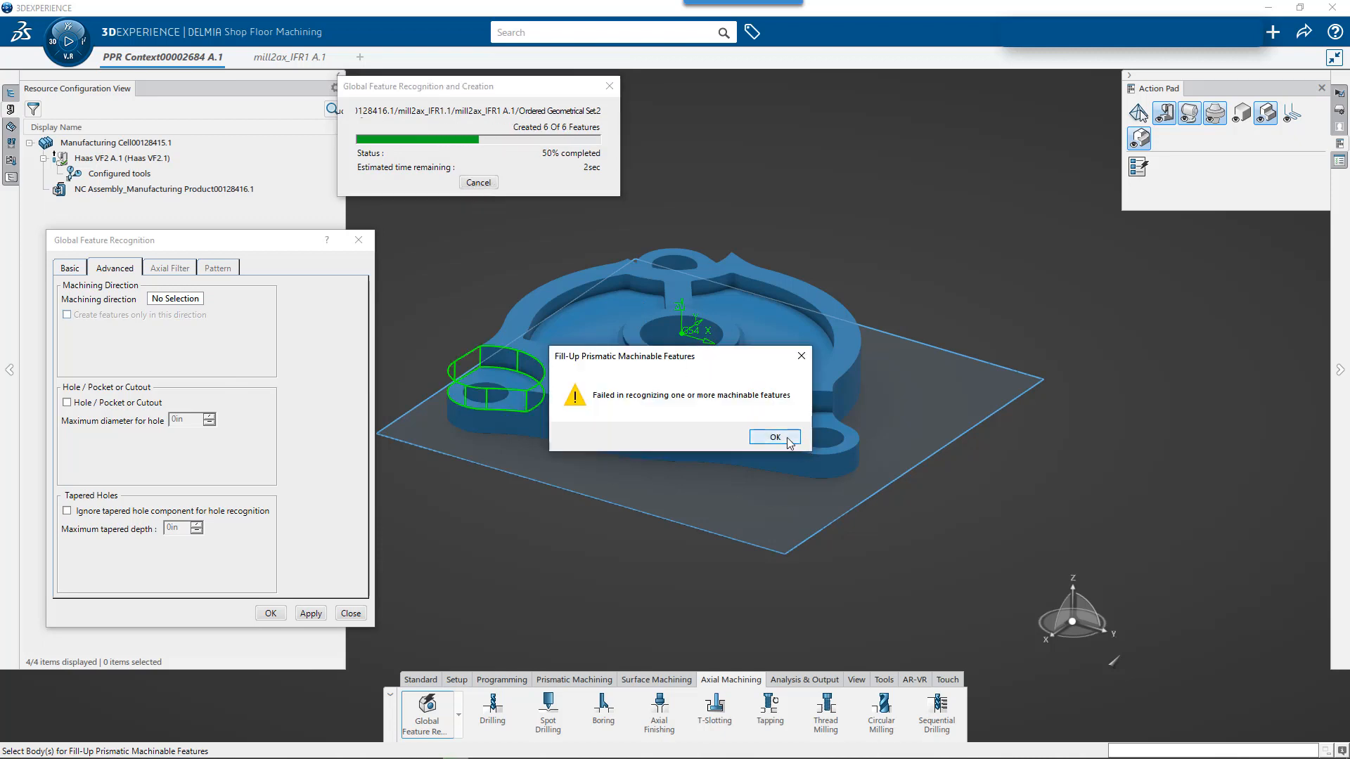
left_click(774, 437)
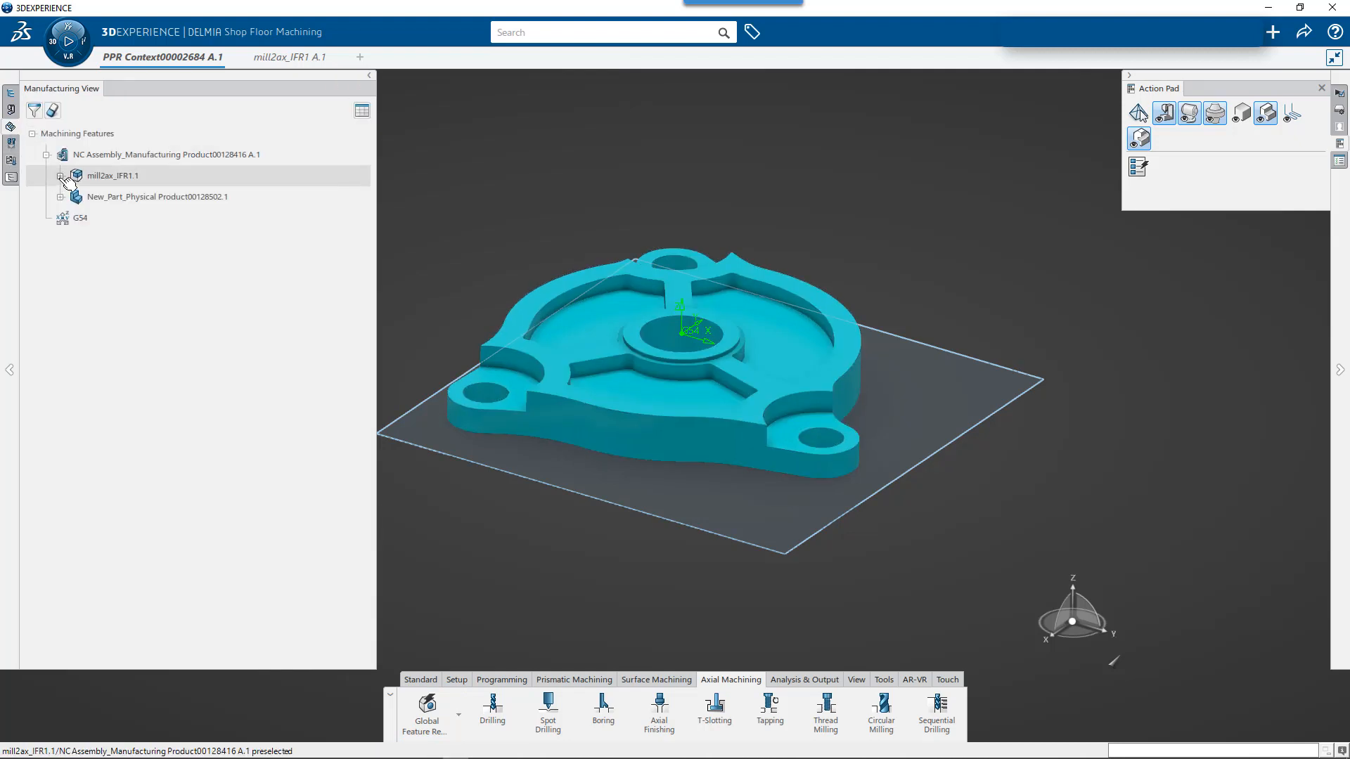
- Expand mill2ax_IFR1.1, review Prismatic machining area.1's guide geometry, then close it
left_click(60, 176)
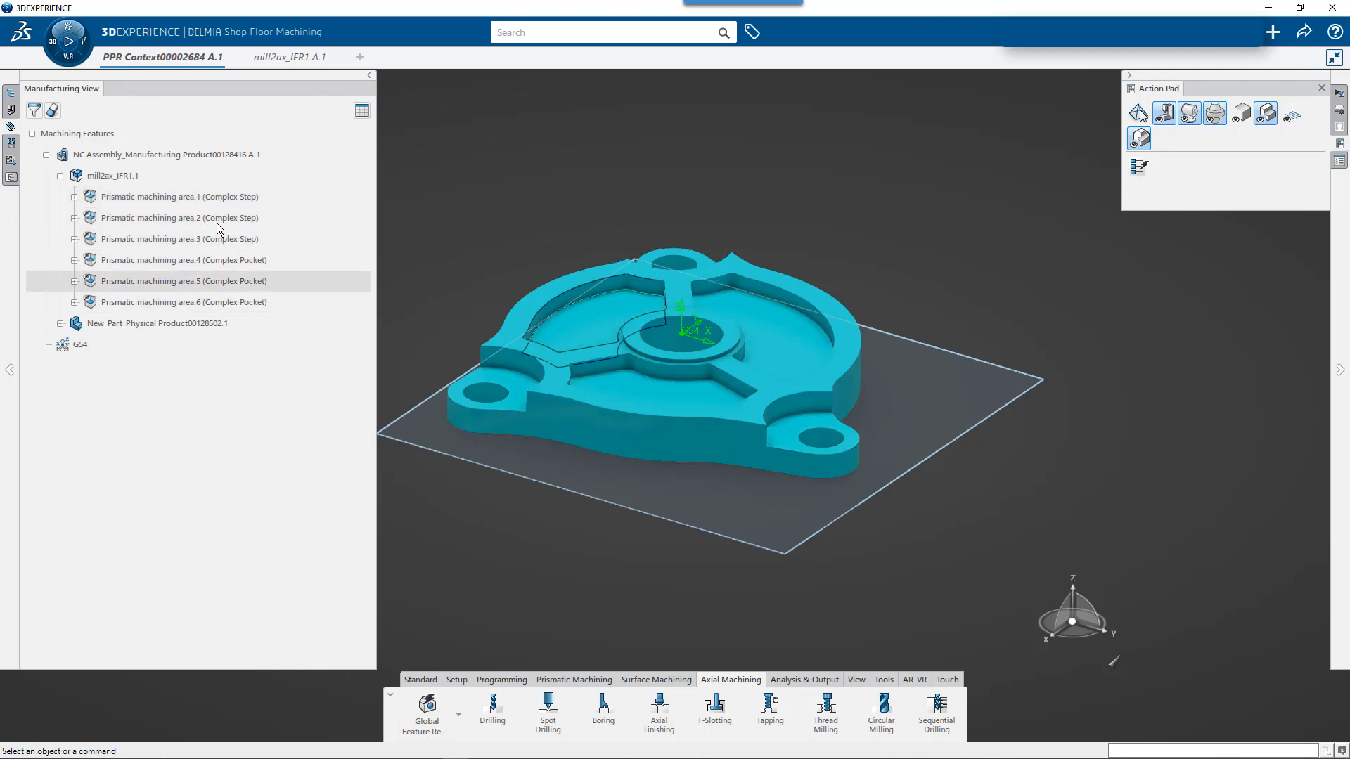
left_click(178, 196)
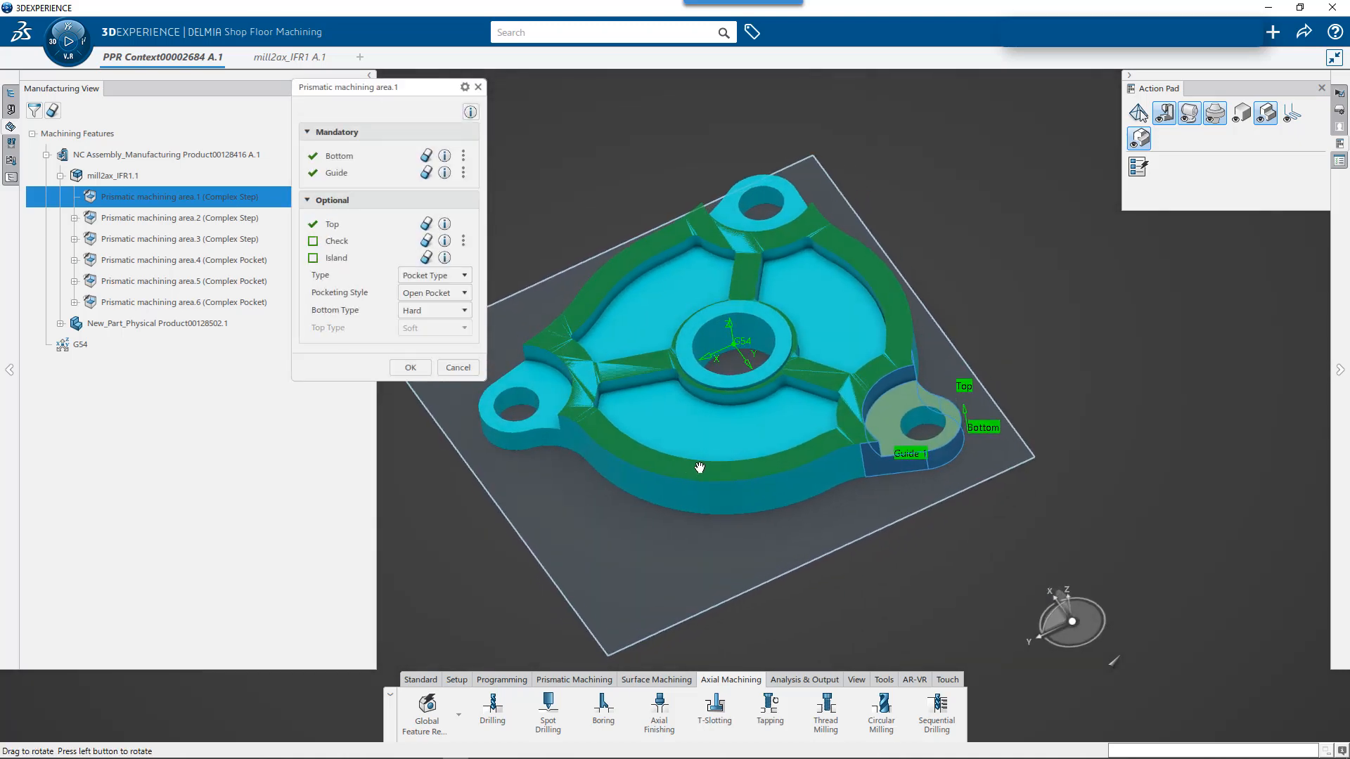
left_click_drag(700, 467, 890, 460)
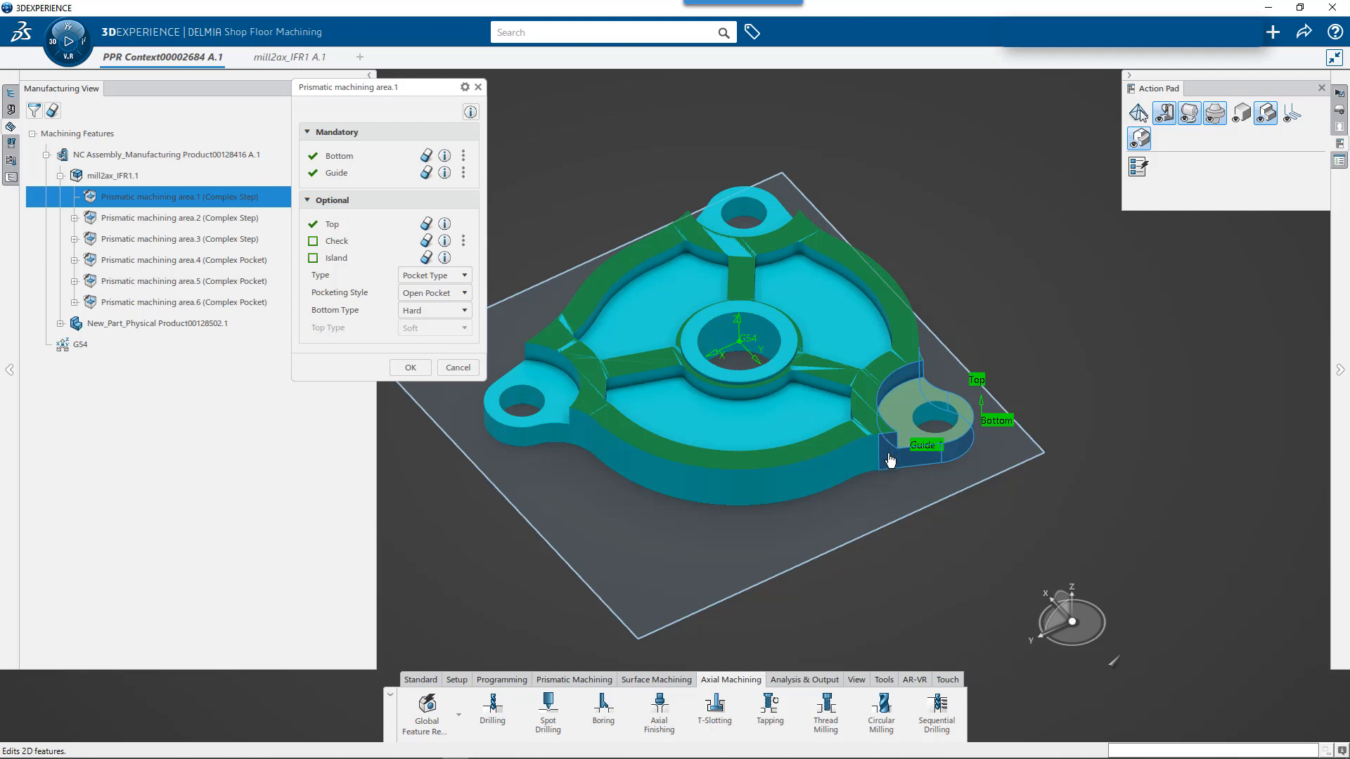
mouse_move(897, 373)
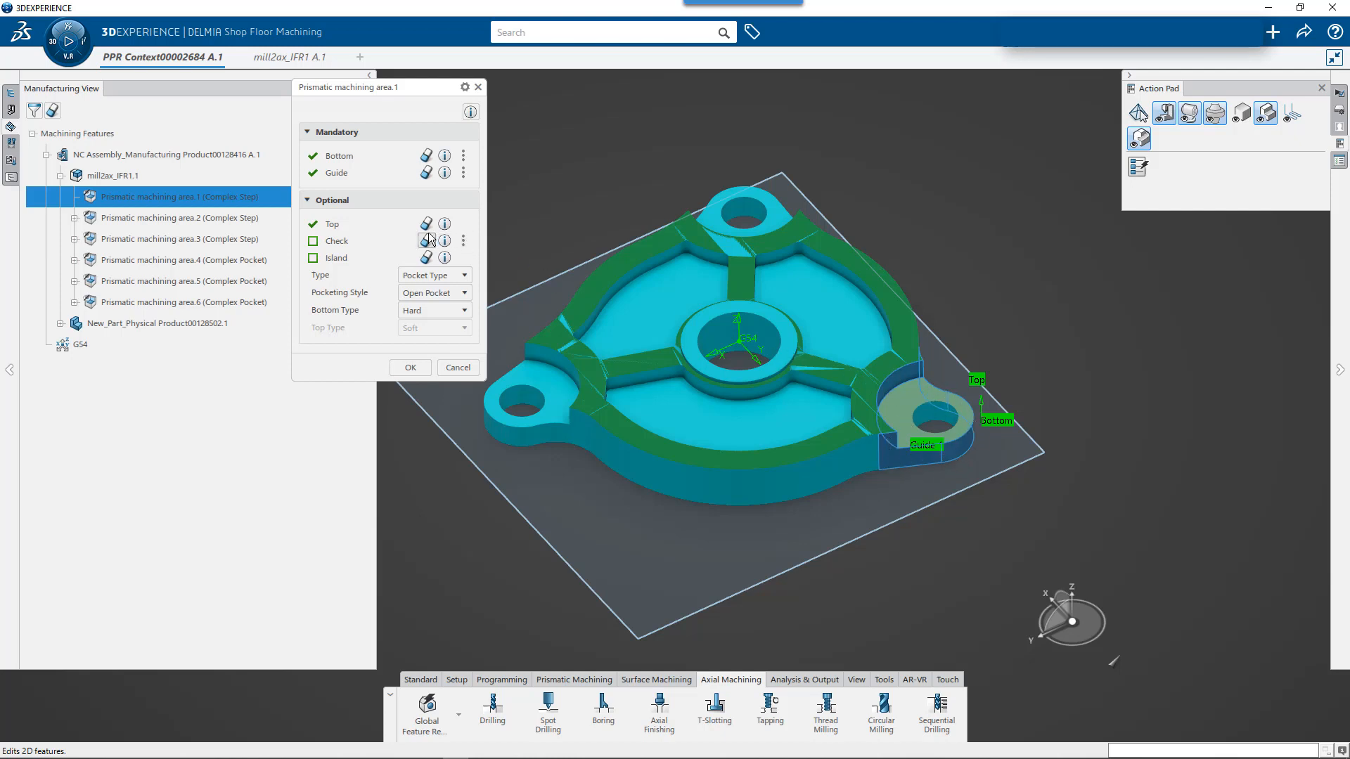
mouse_move(361, 173)
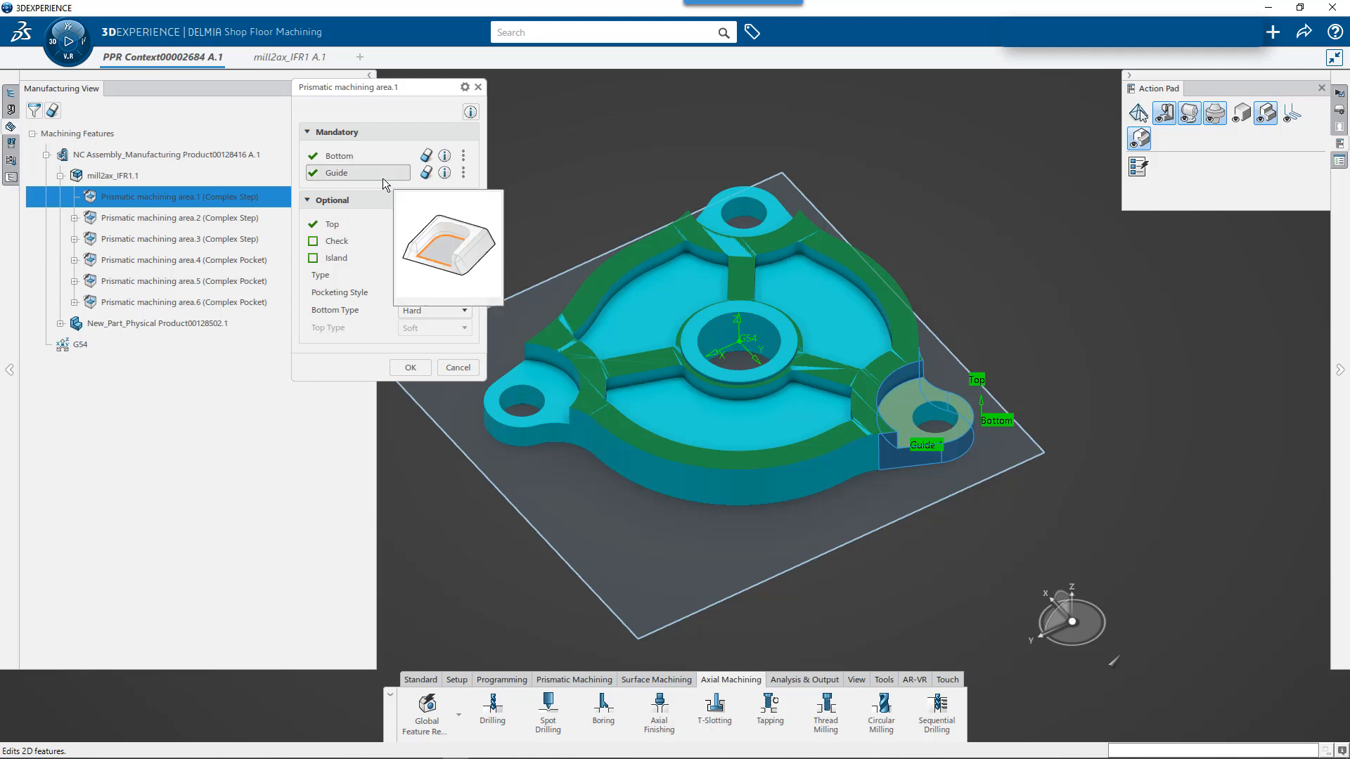
left_click(464, 172)
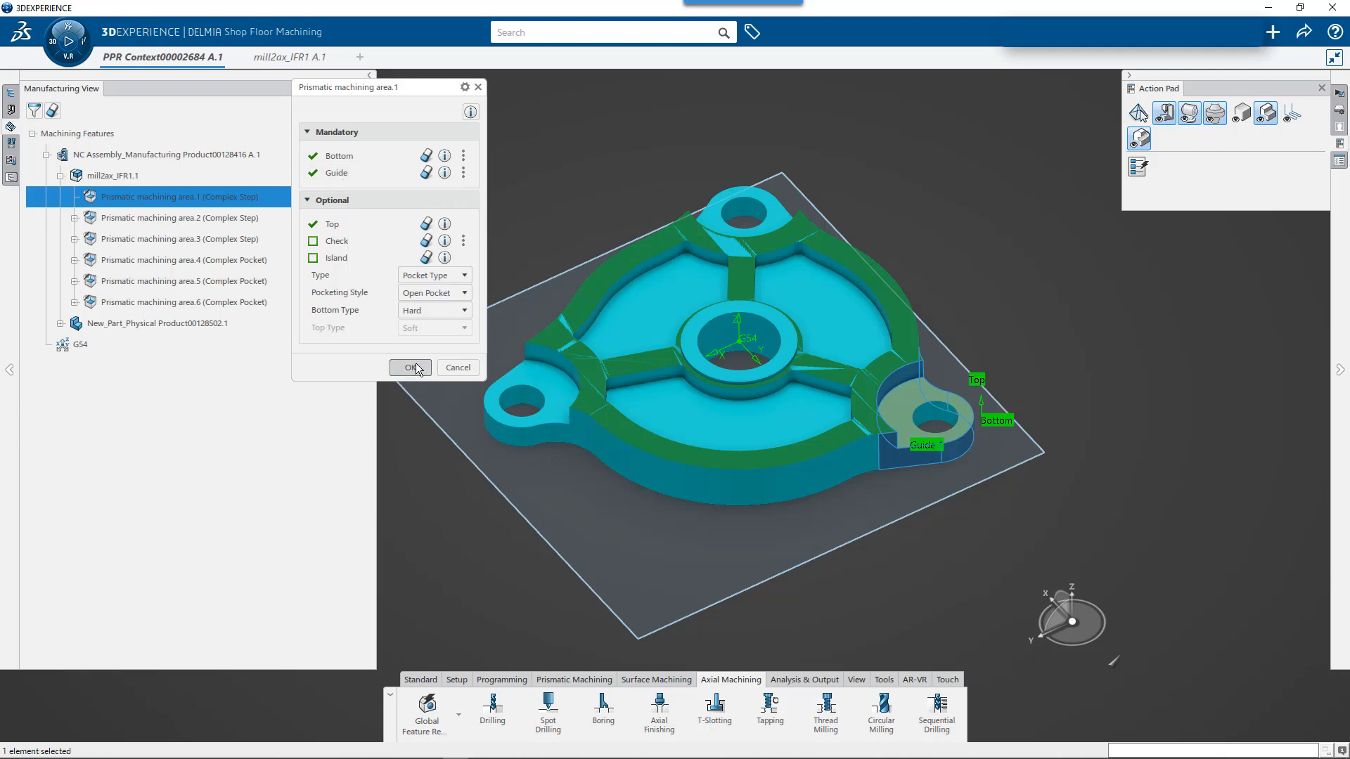
left_click(411, 368)
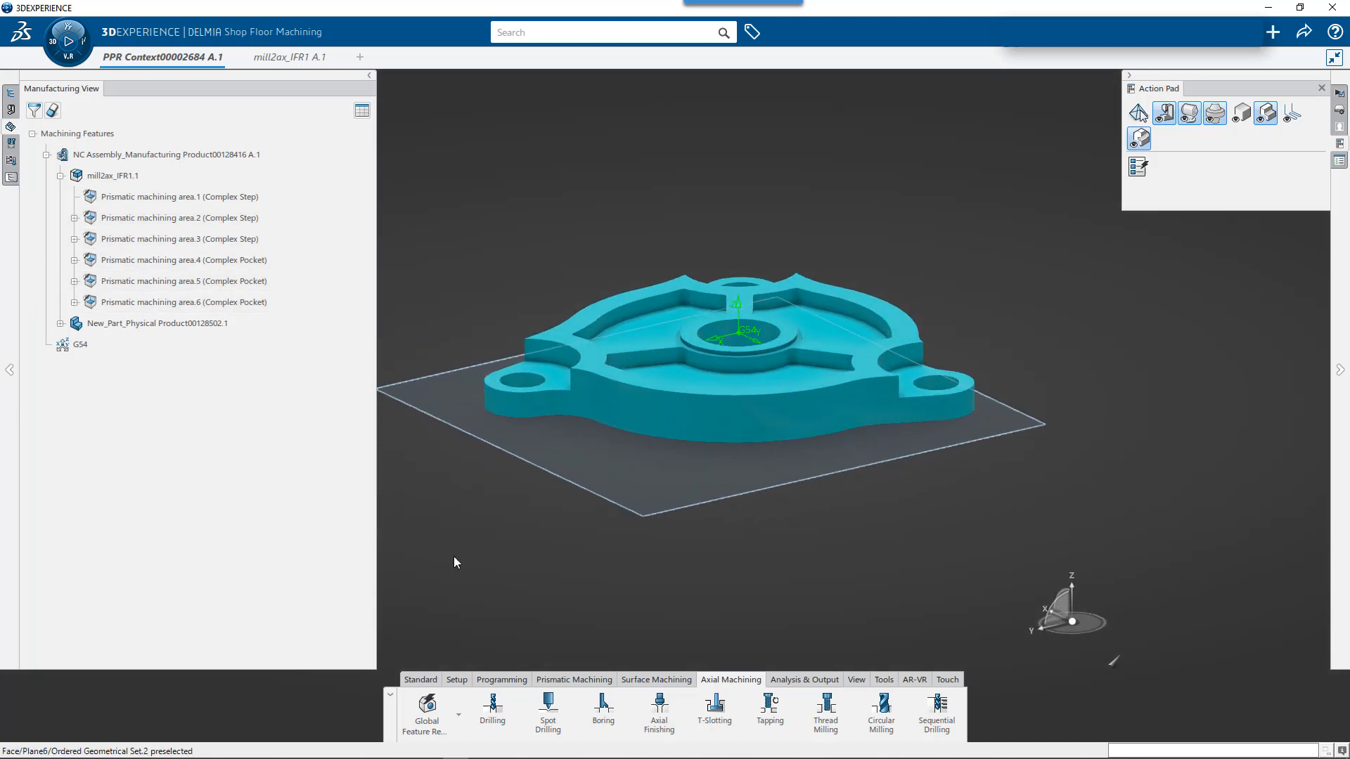
- Run Automatic Hole Search, accept the report of one simple and three counterbored holes, and locate MAF.2
left_click(459, 713)
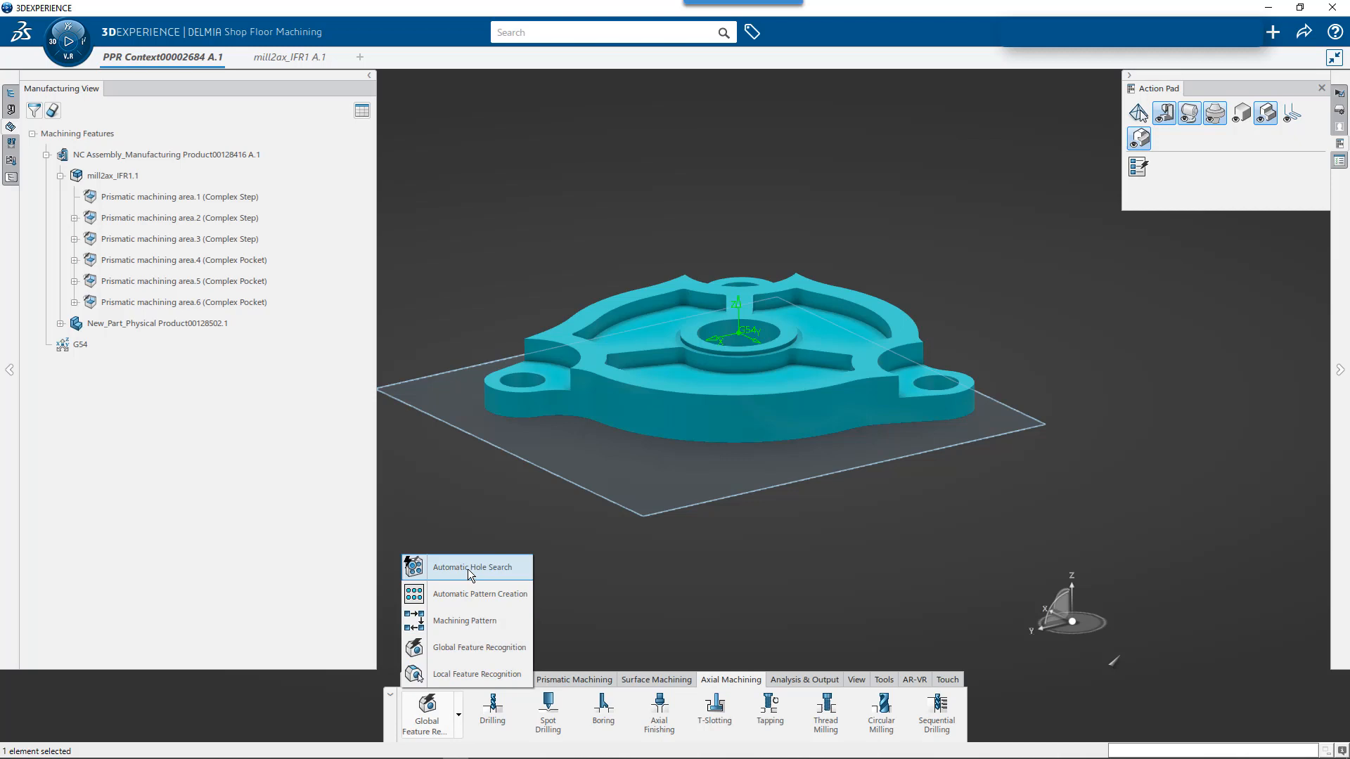
left_click(471, 566)
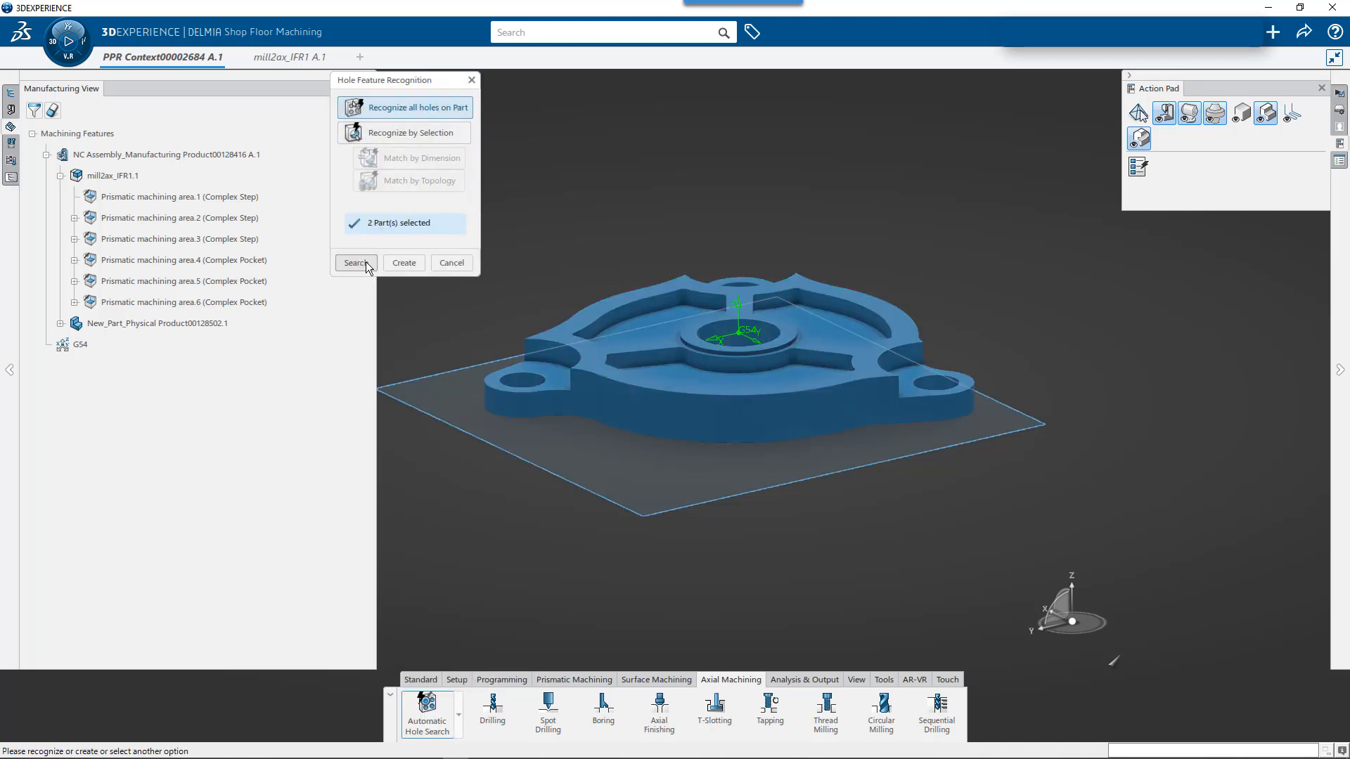
left_click(354, 262)
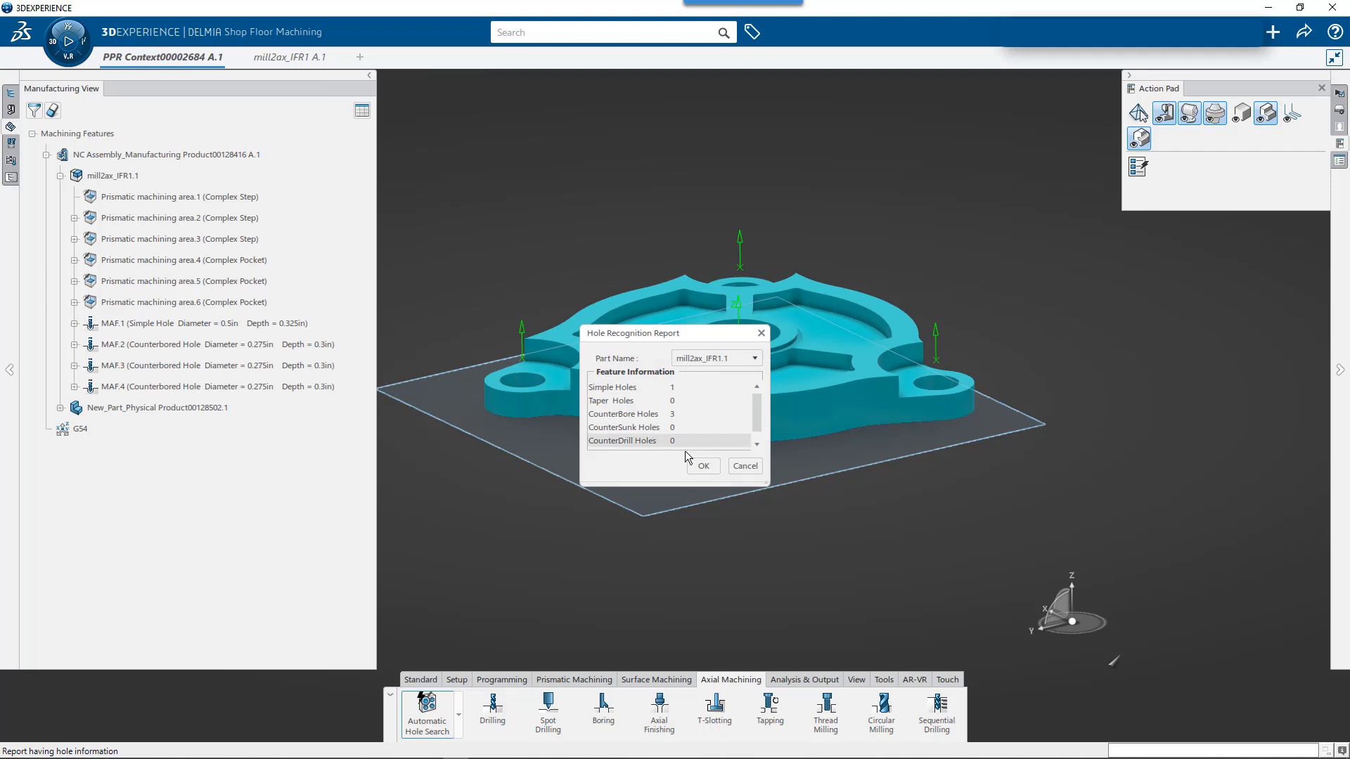
left_click(701, 465)
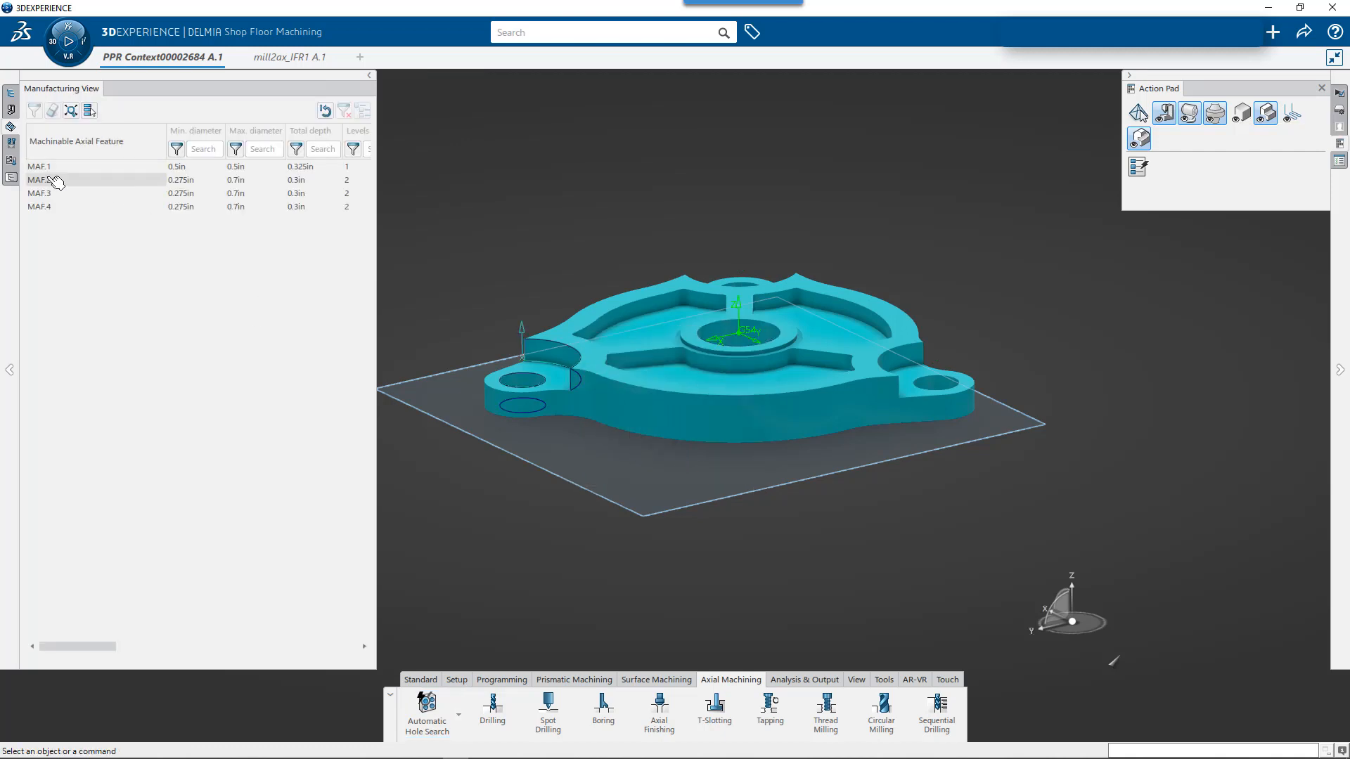
left_click(38, 206)
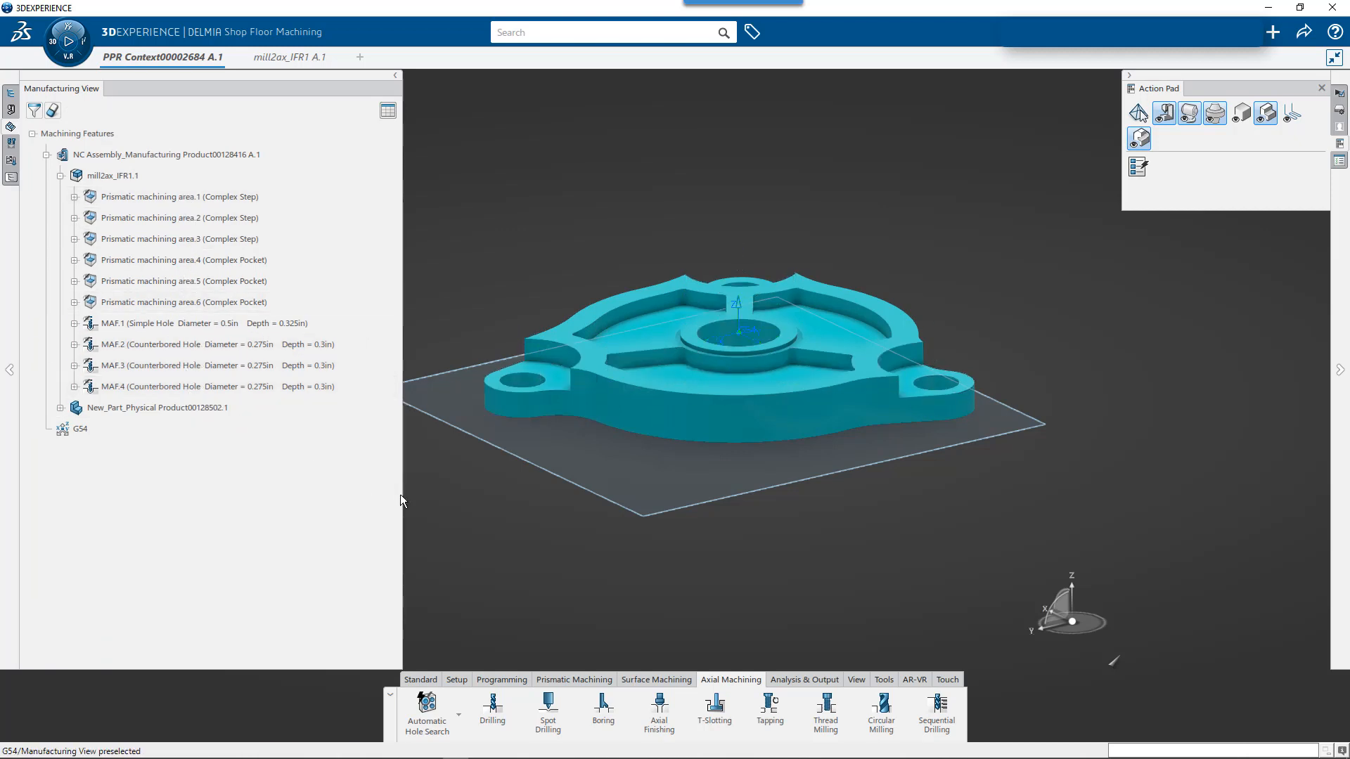
- Start Prismatic machining area.7 with the part's outer rim edges selected as its guide
left_click(574, 679)
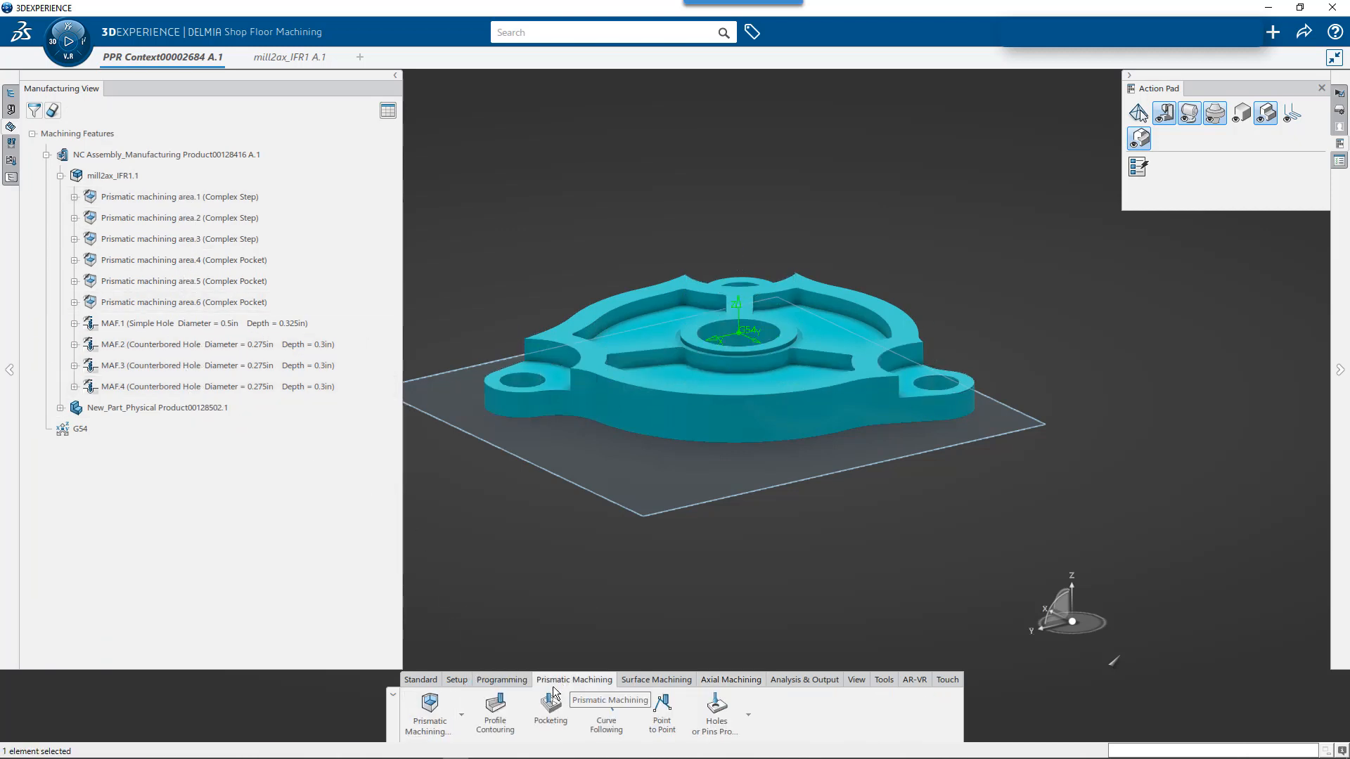
mouse_move(443, 719)
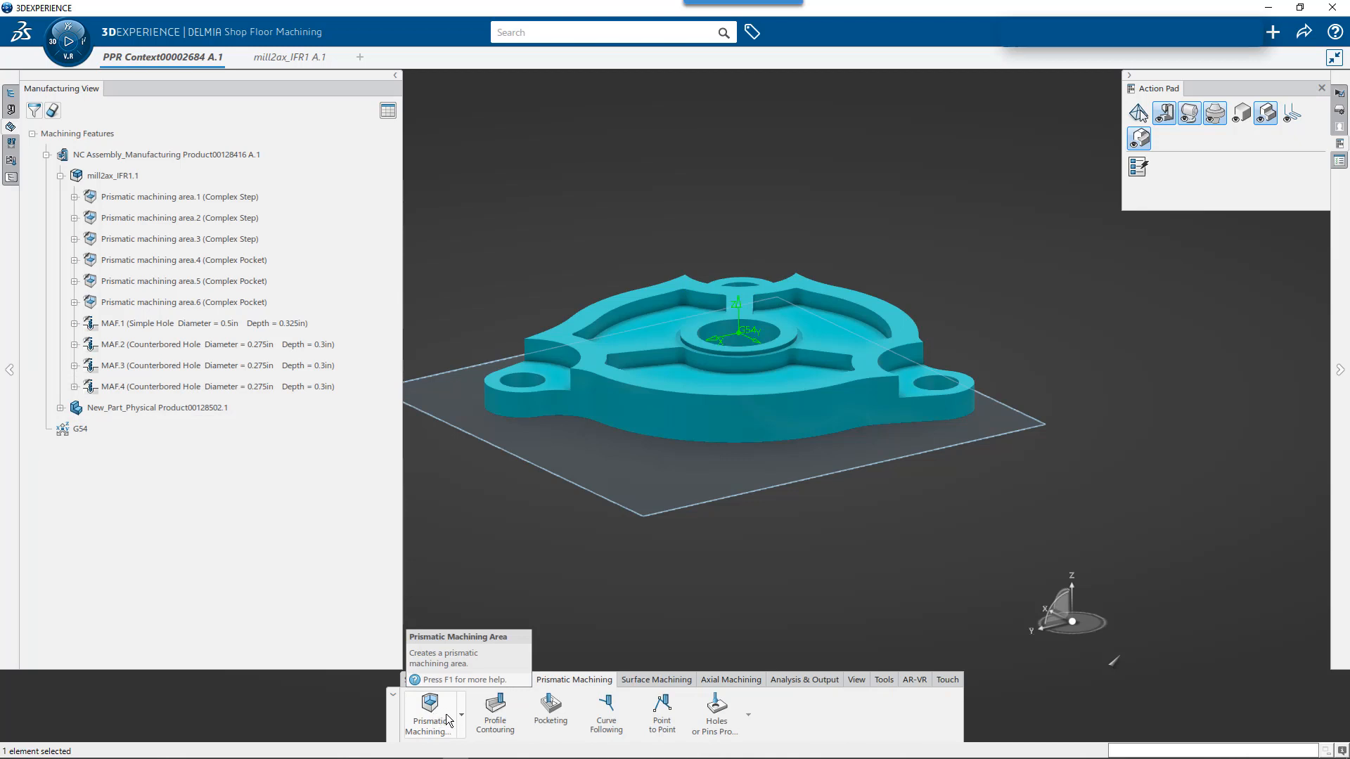
left_click(429, 712)
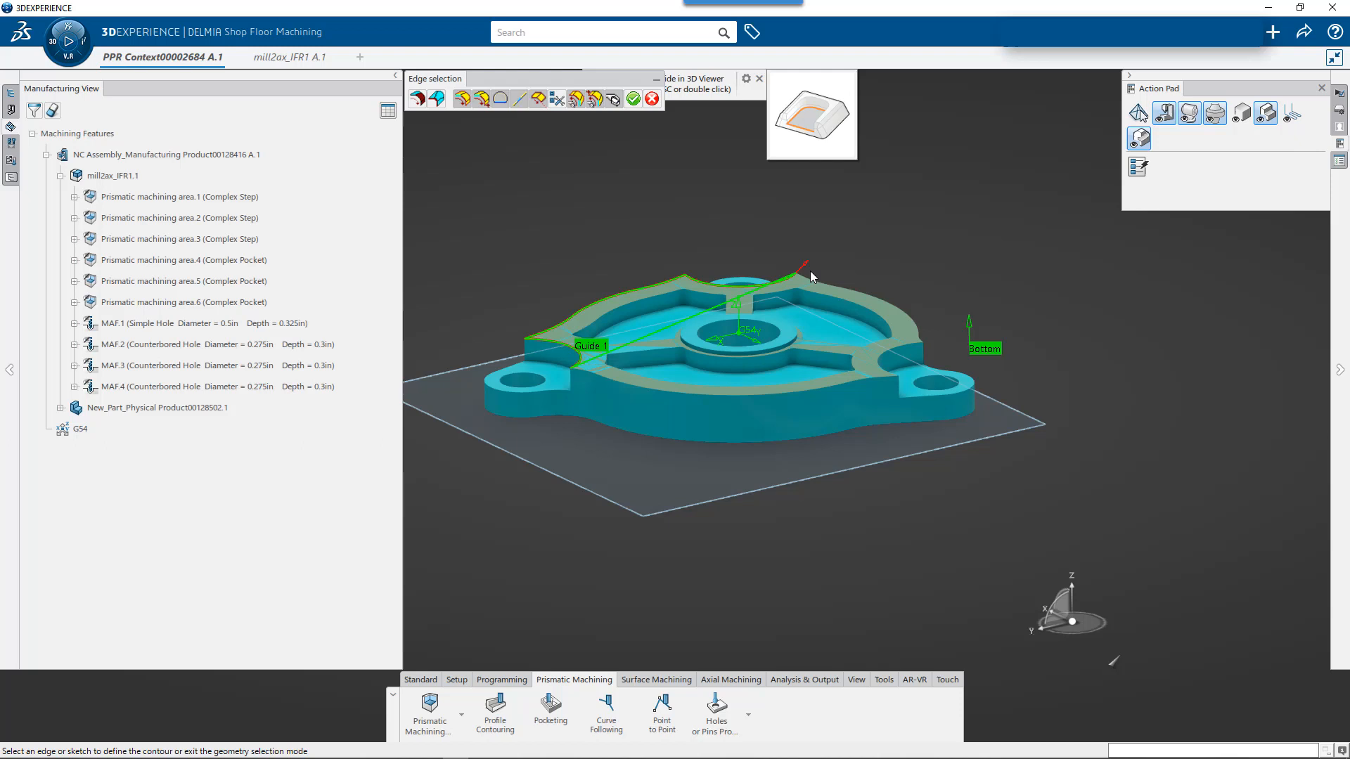
mouse_move(806, 283)
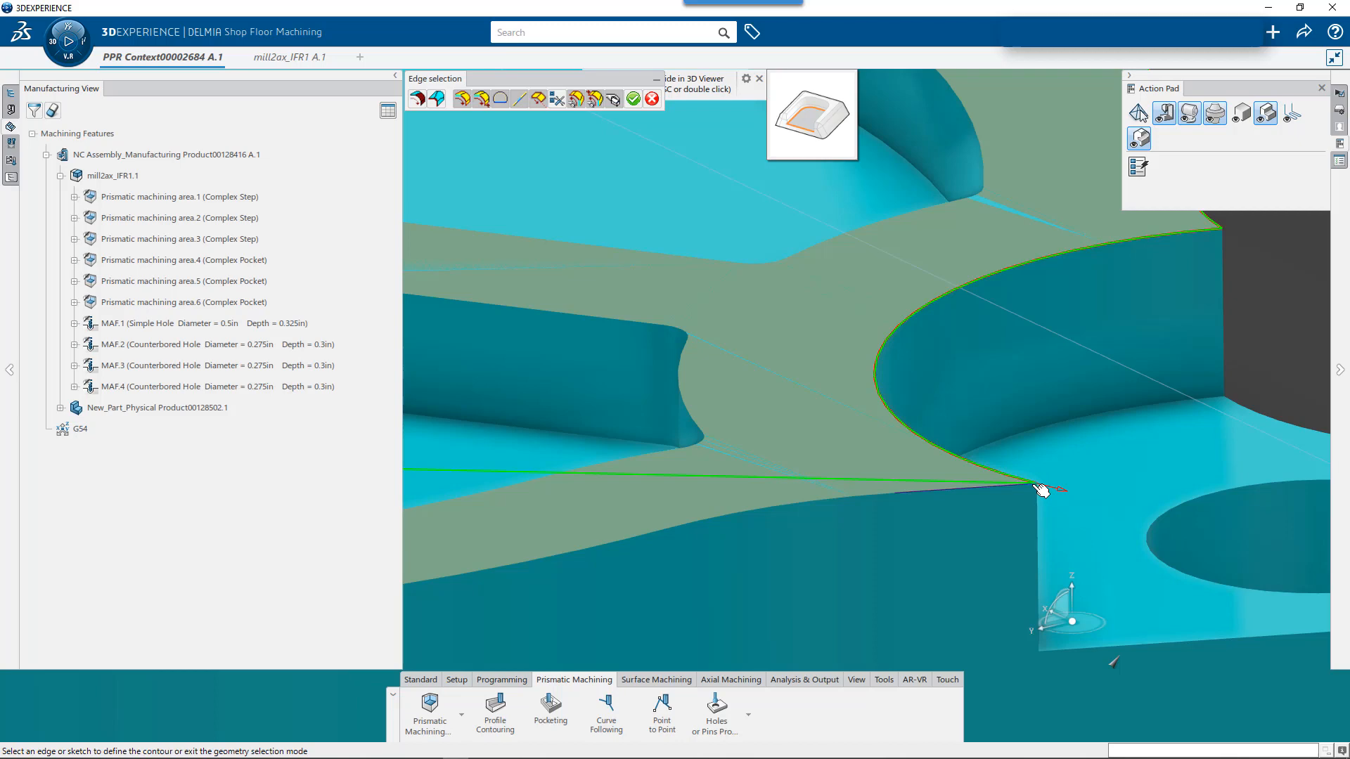
mouse_move(462, 99)
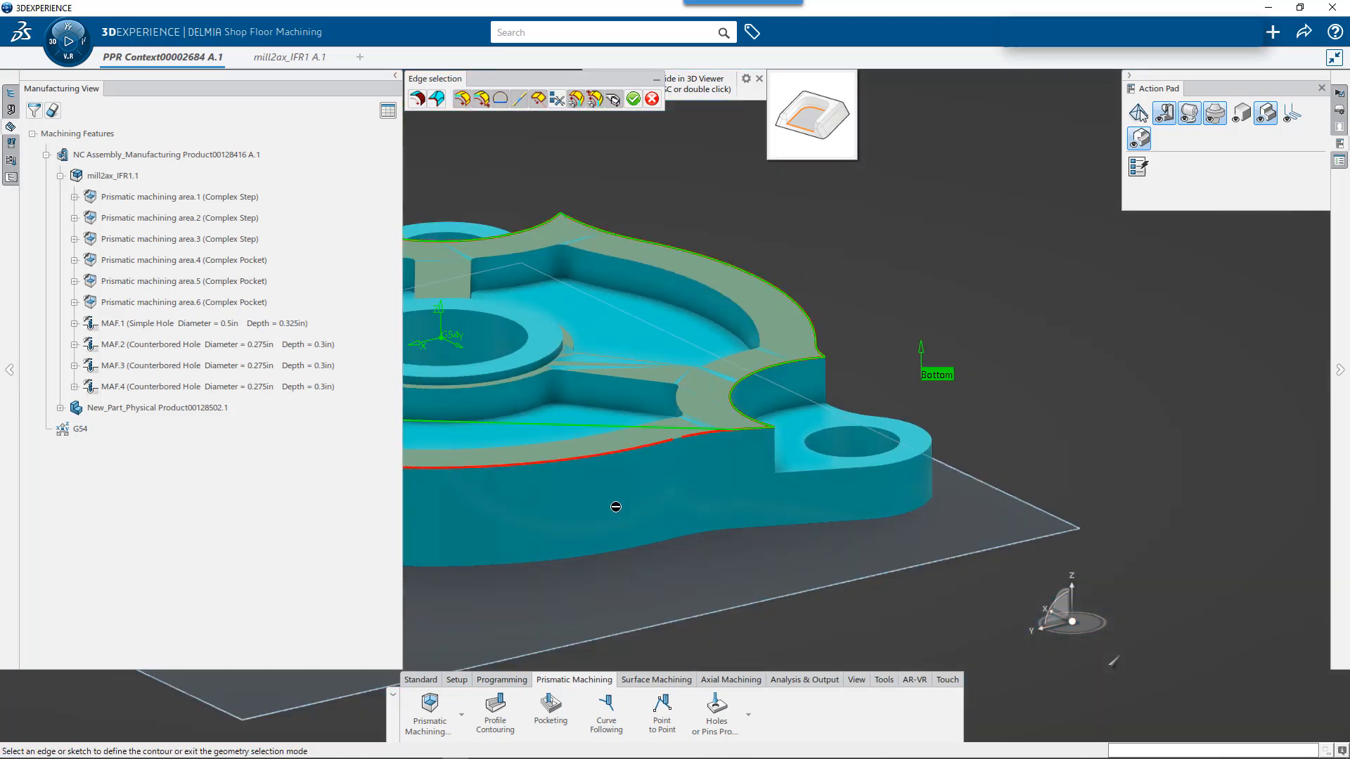
left_click_drag(616, 506, 1134, 502)
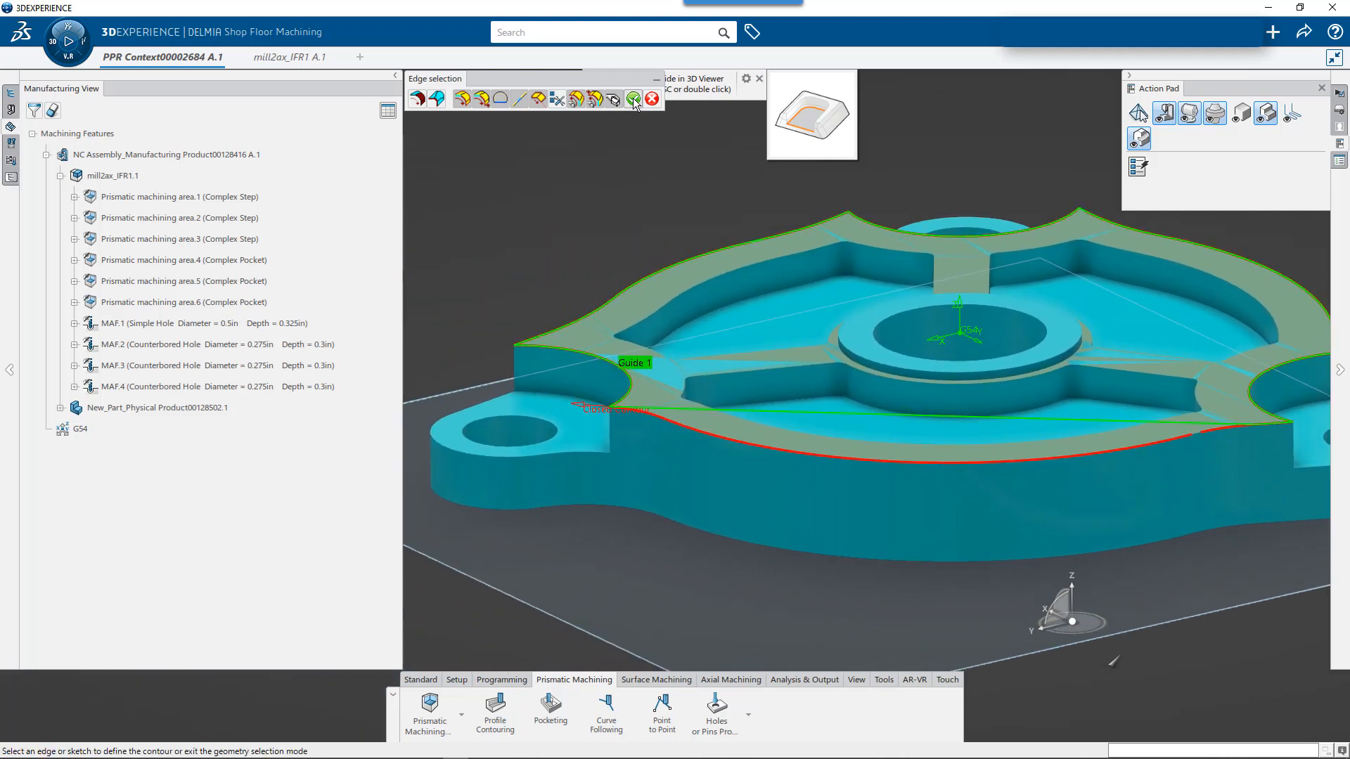
left_click(633, 99)
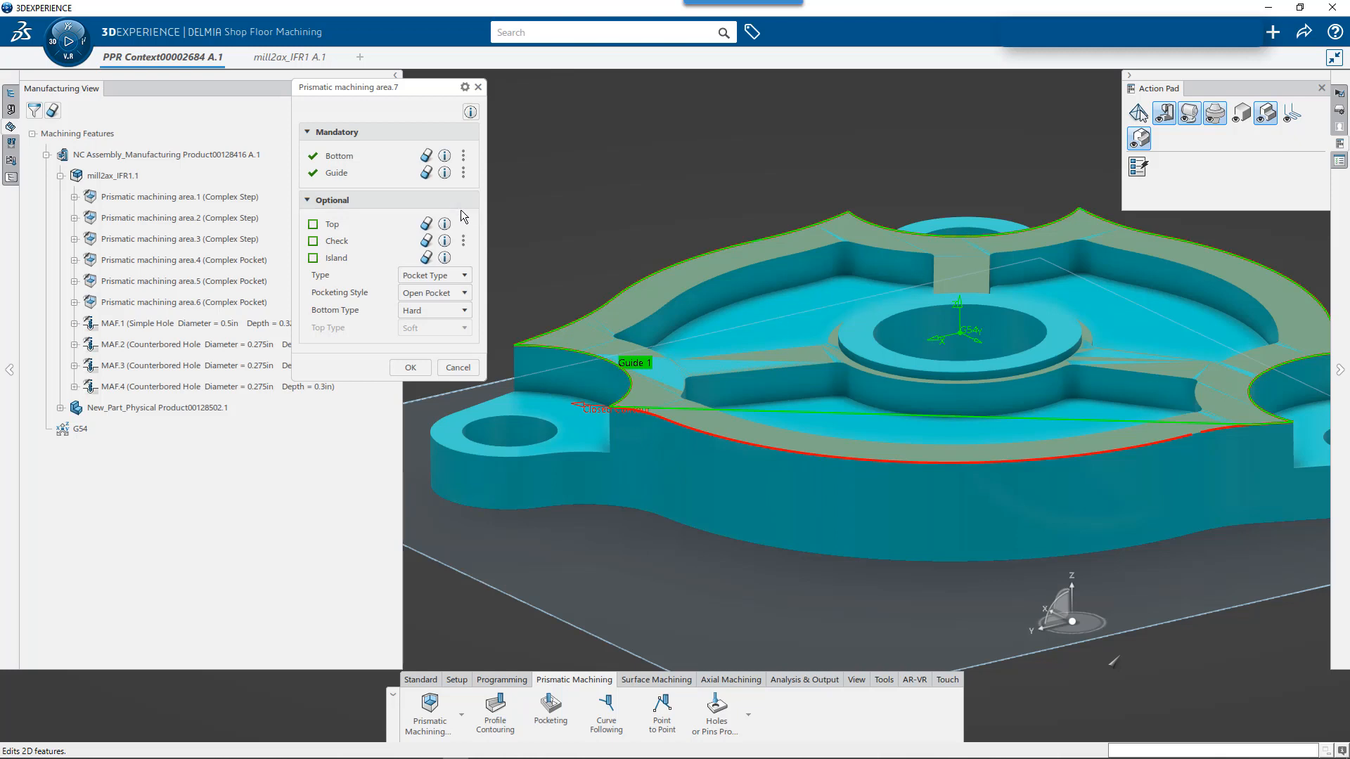
- Set area.7's guide to Close Contour, confirm the area, and select it in the tree
left_click(463, 173)
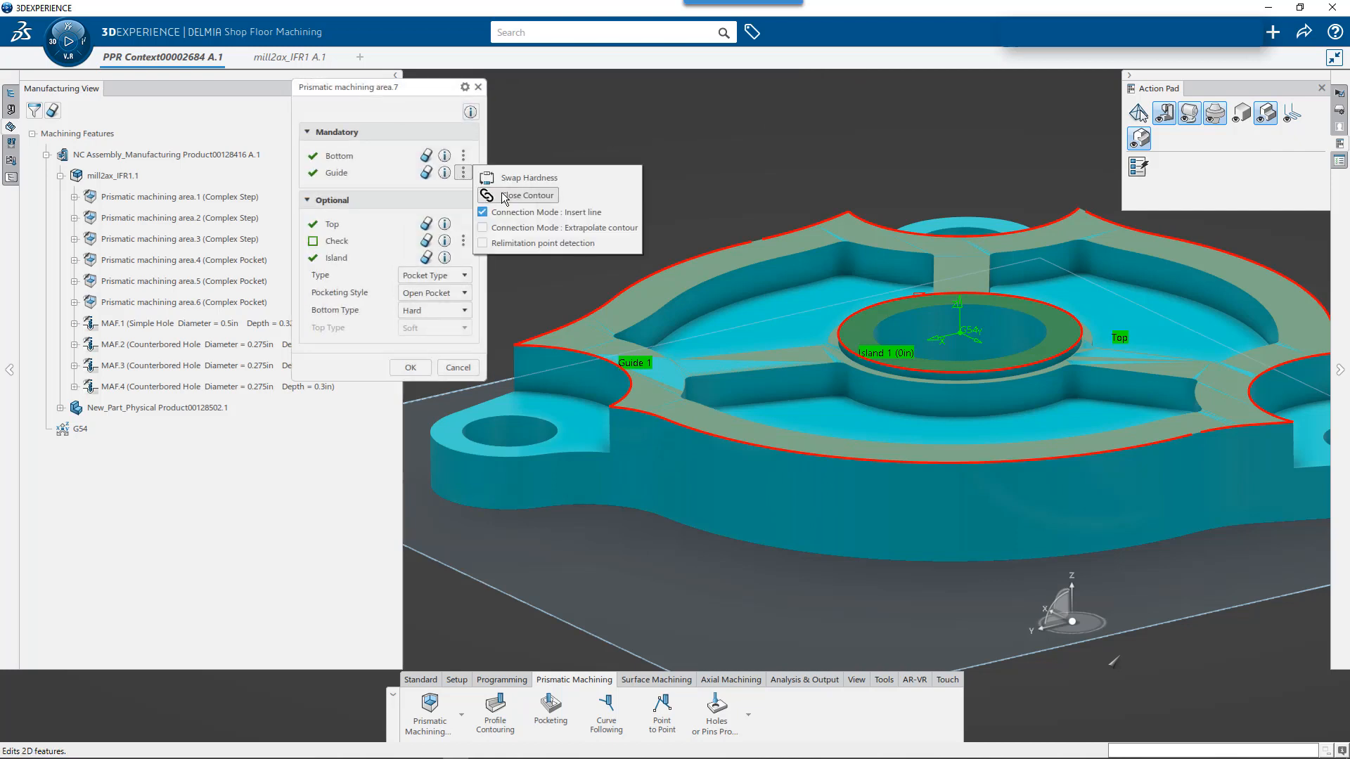
left_click(527, 194)
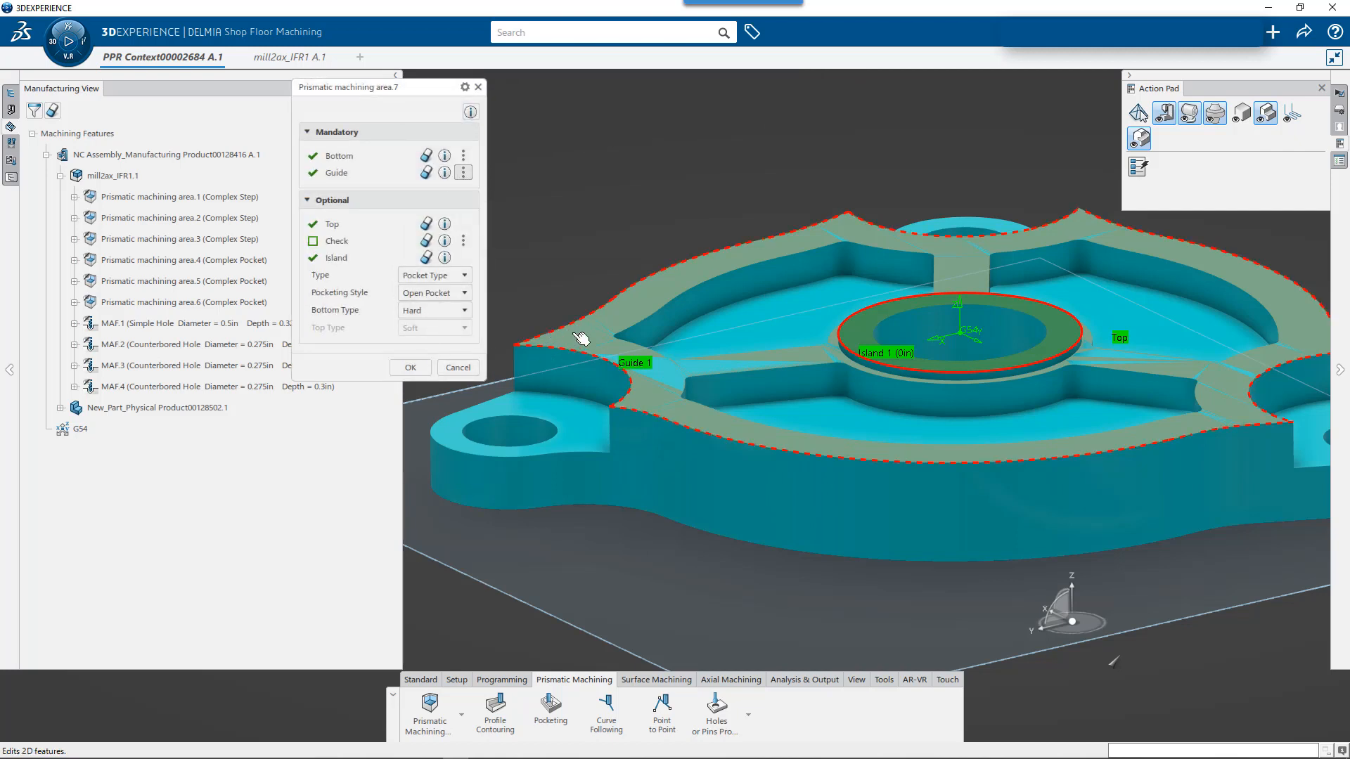
mouse_move(1197, 446)
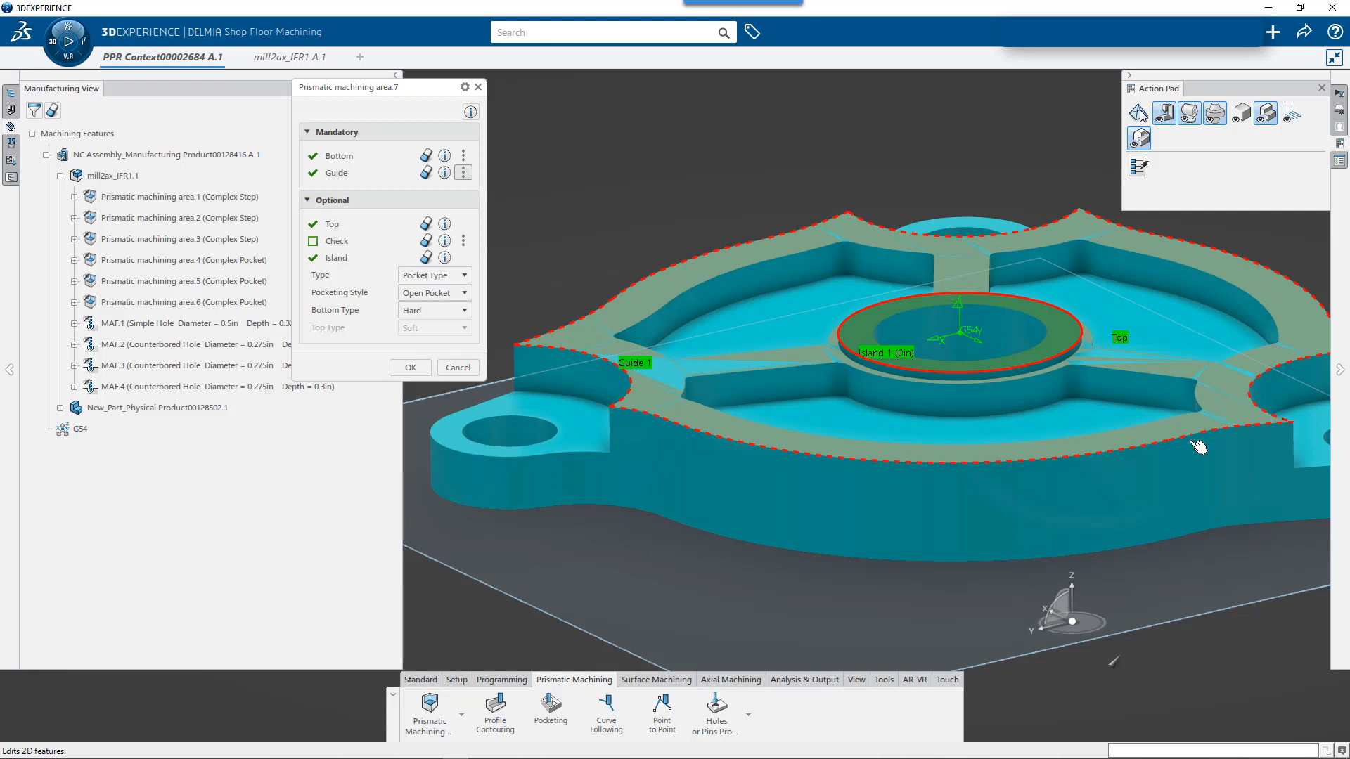
mouse_move(1181, 452)
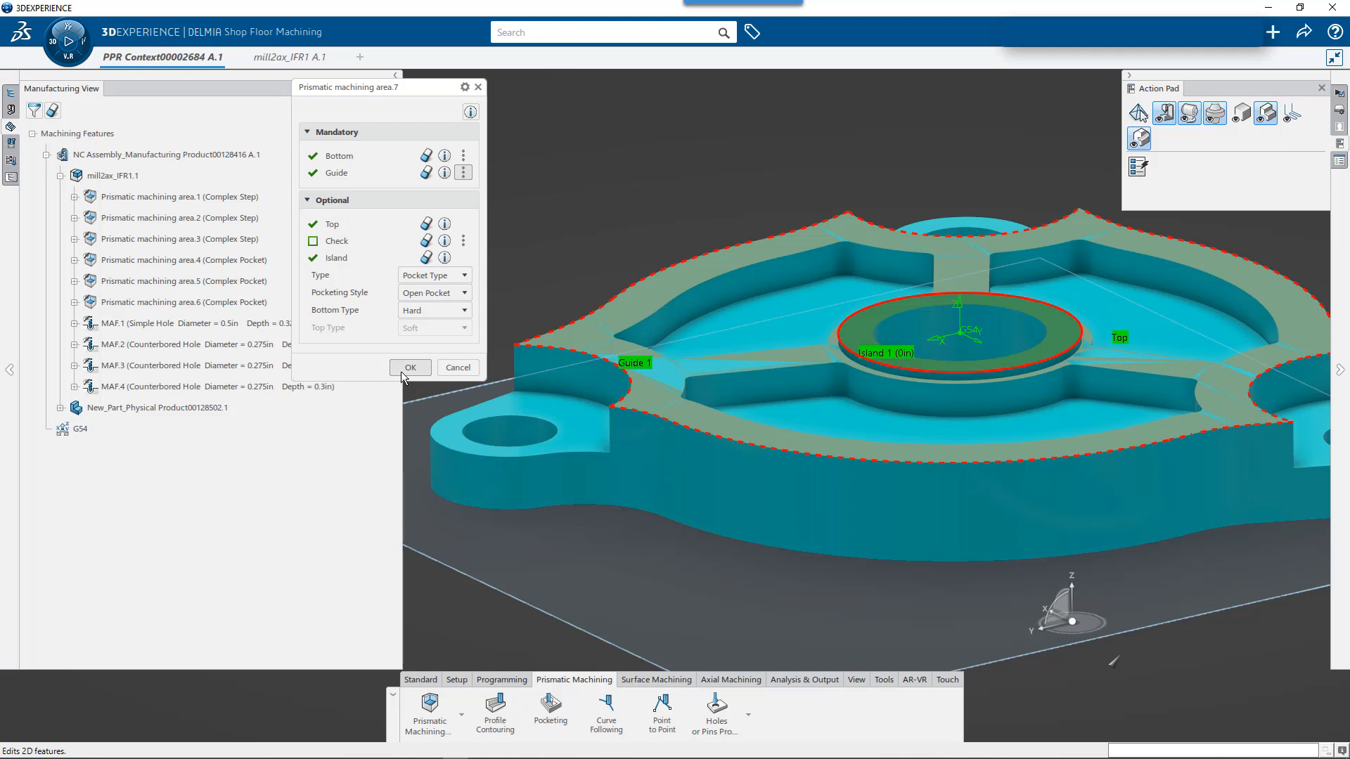
left_click(410, 368)
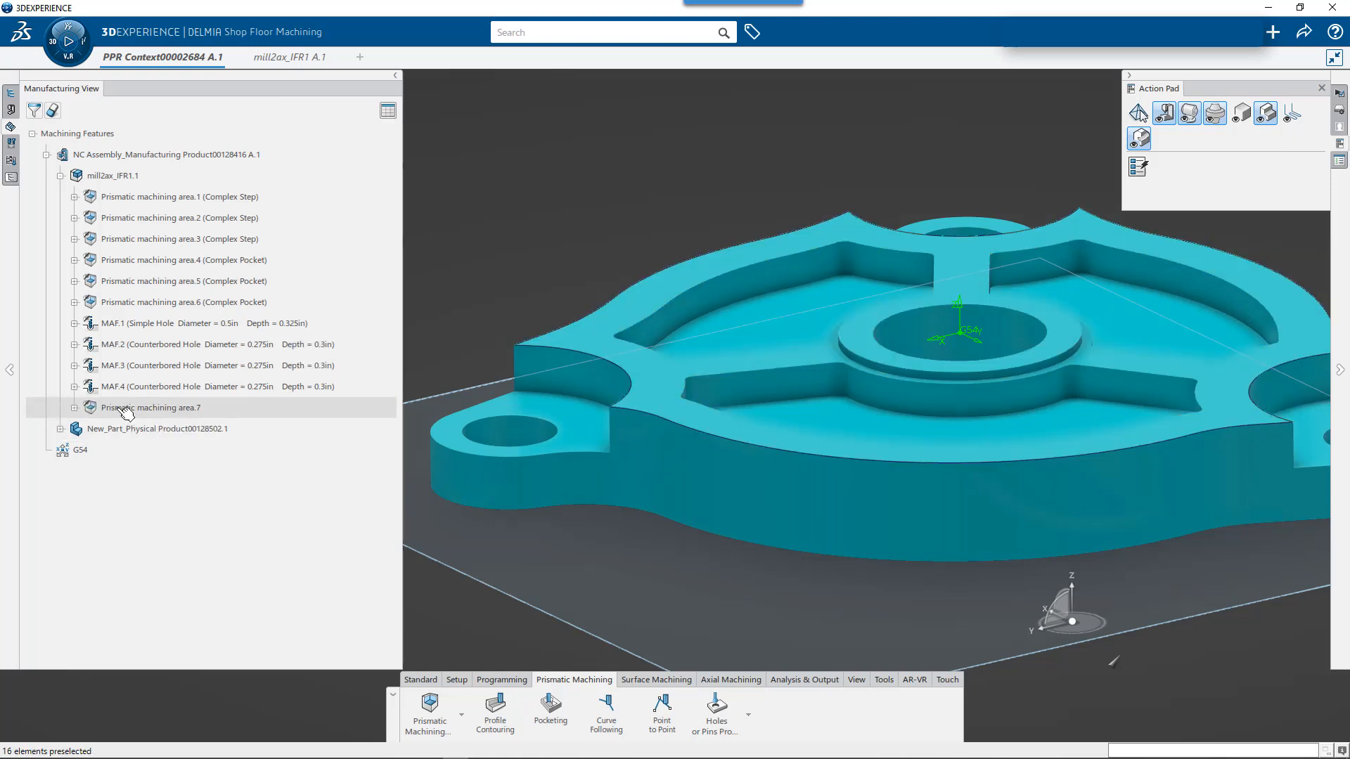
left_click(150, 407)
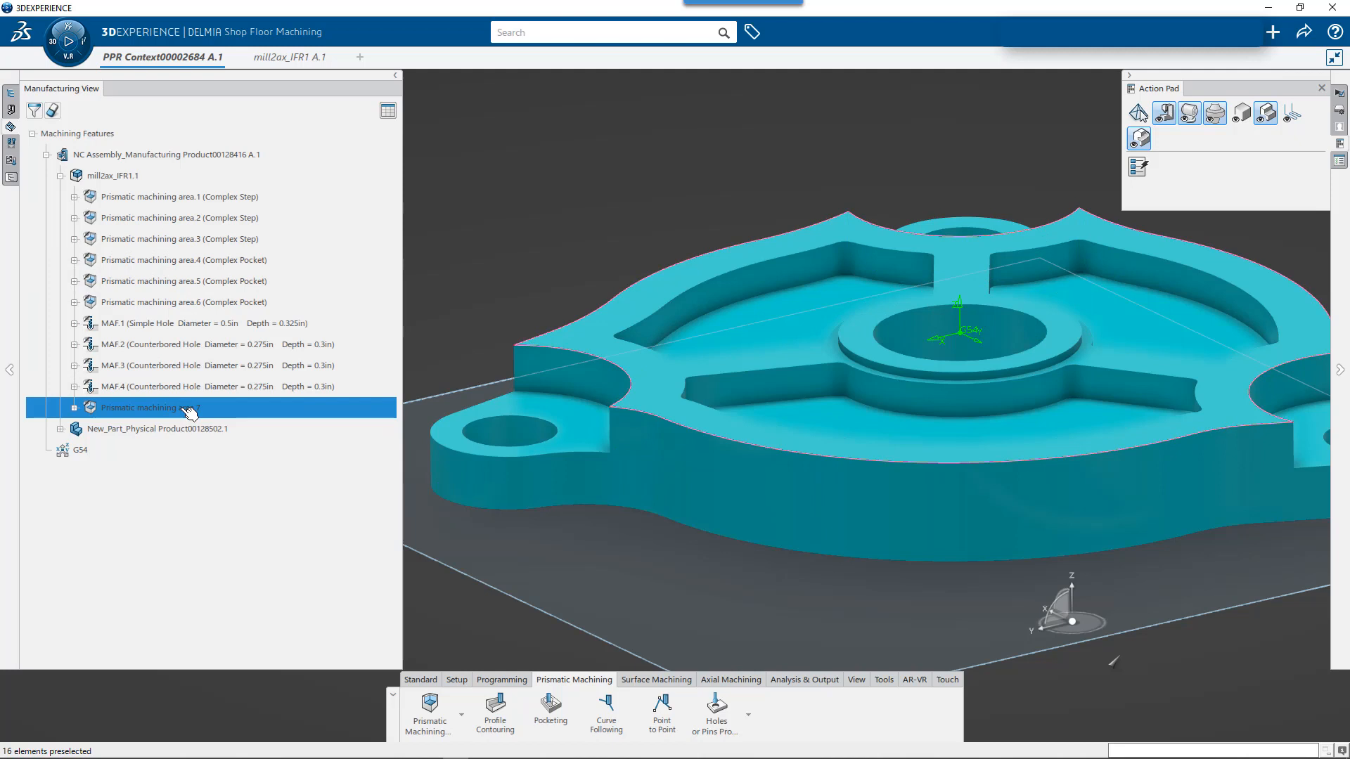
left_click(150, 407)
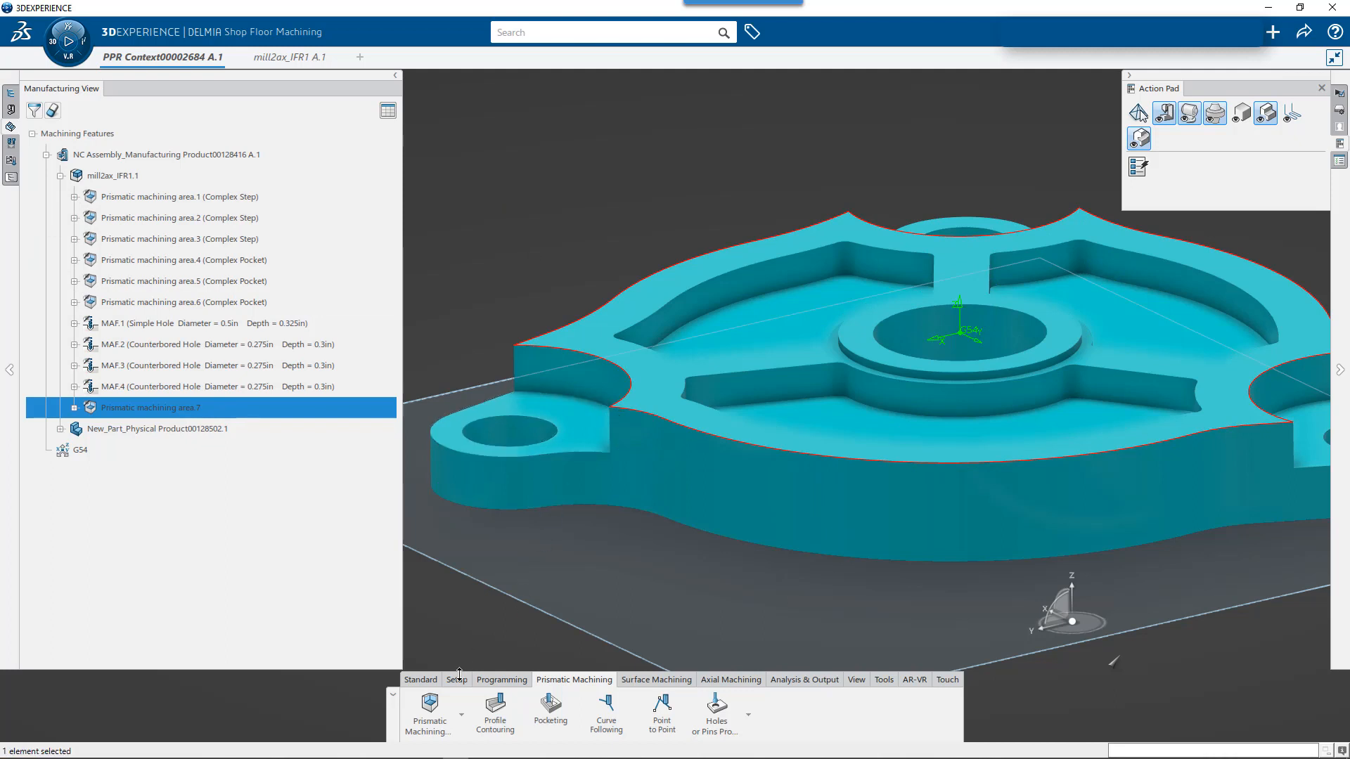
- Run Automatic Pattern Creation from the Axial Machining tab and close its summary
left_click(456, 679)
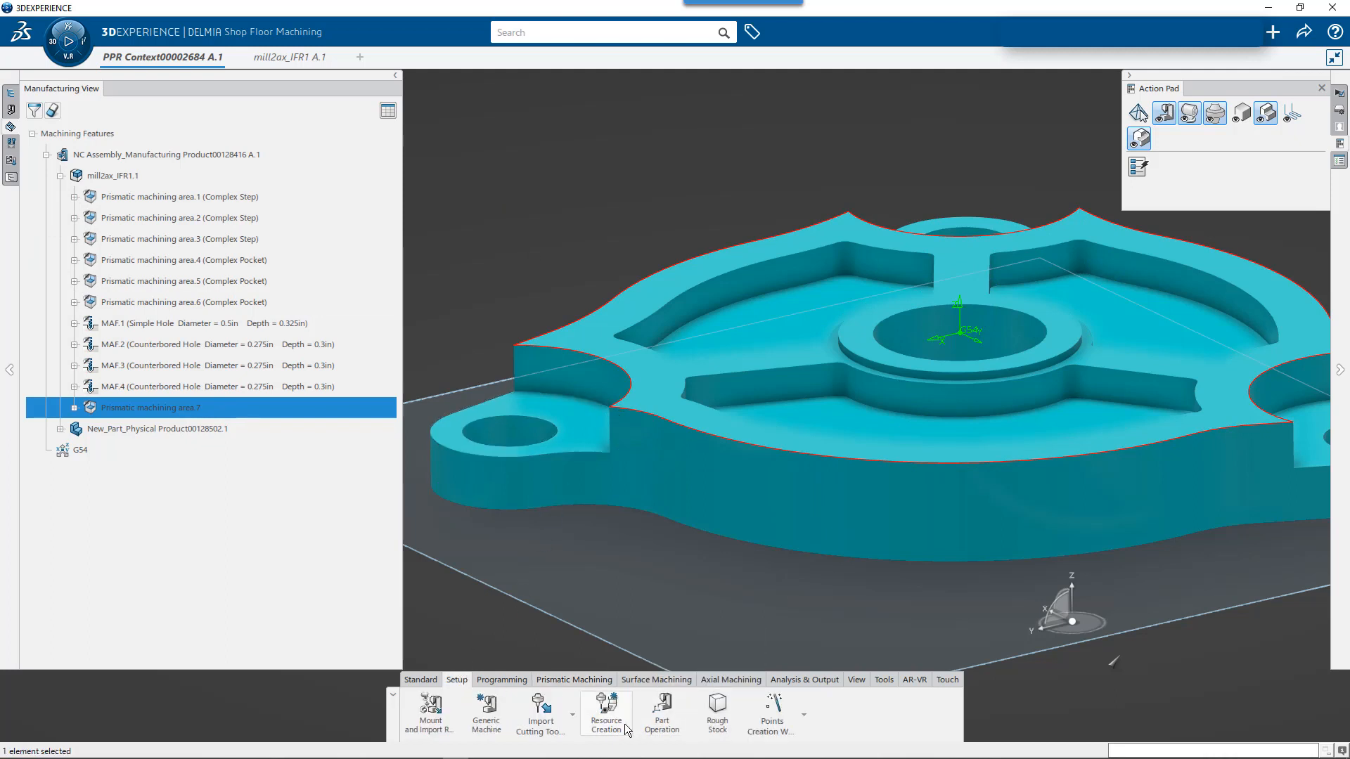
mouse_move(606, 712)
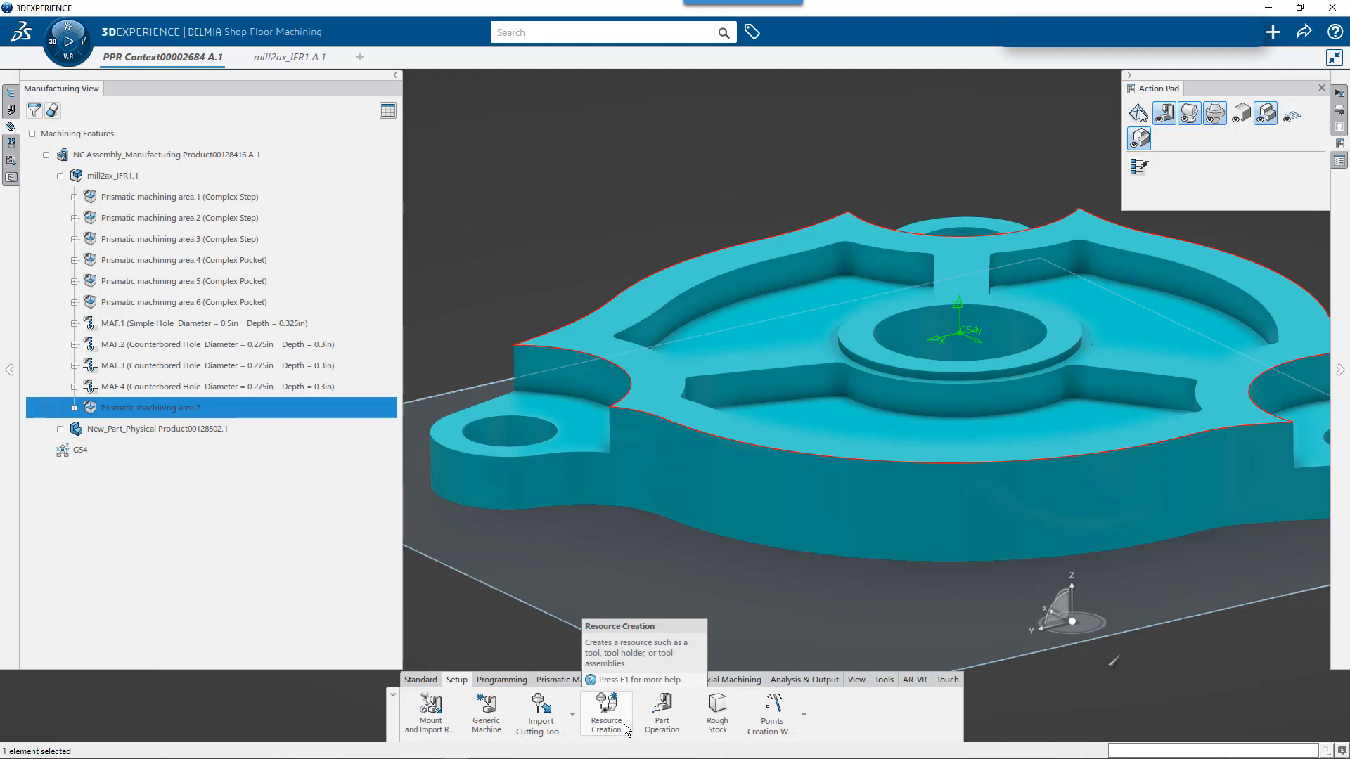
mouse_move(516, 205)
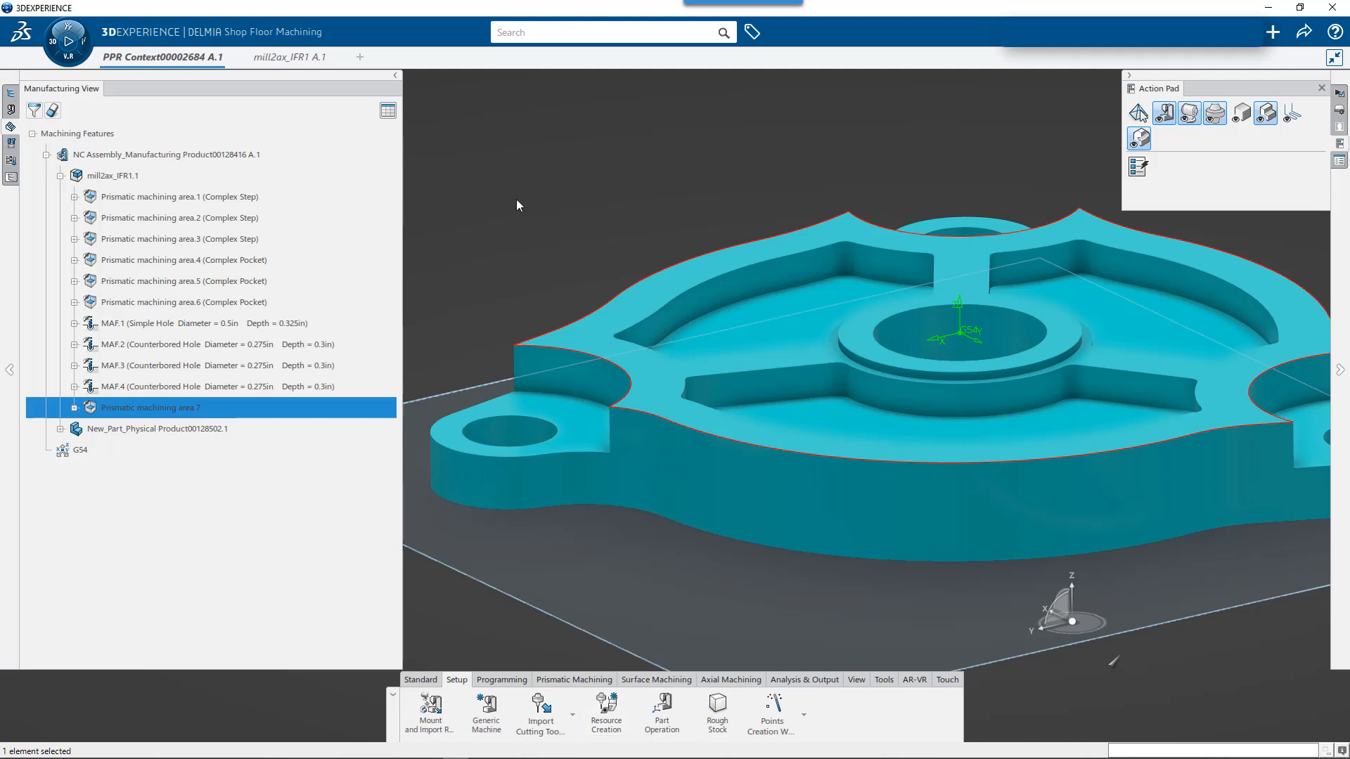
left_click(730, 679)
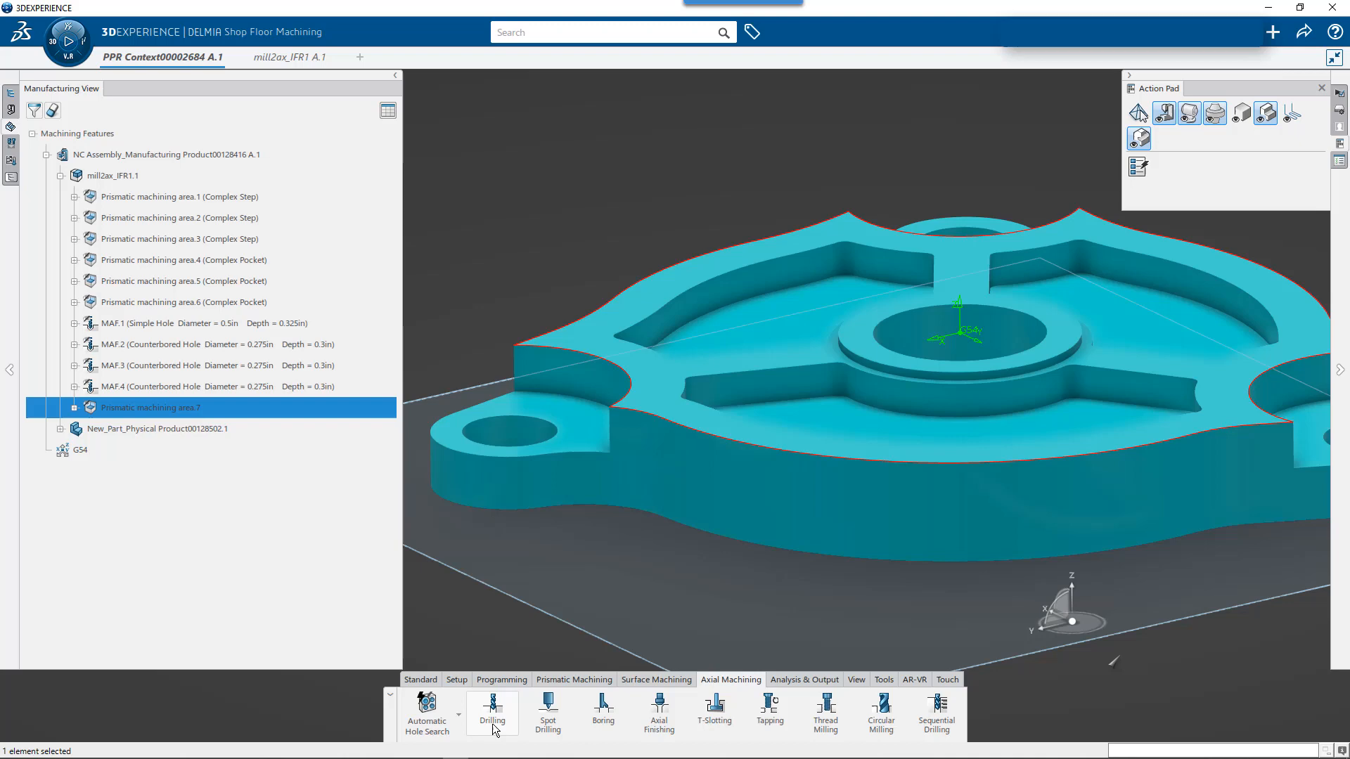
left_click(459, 713)
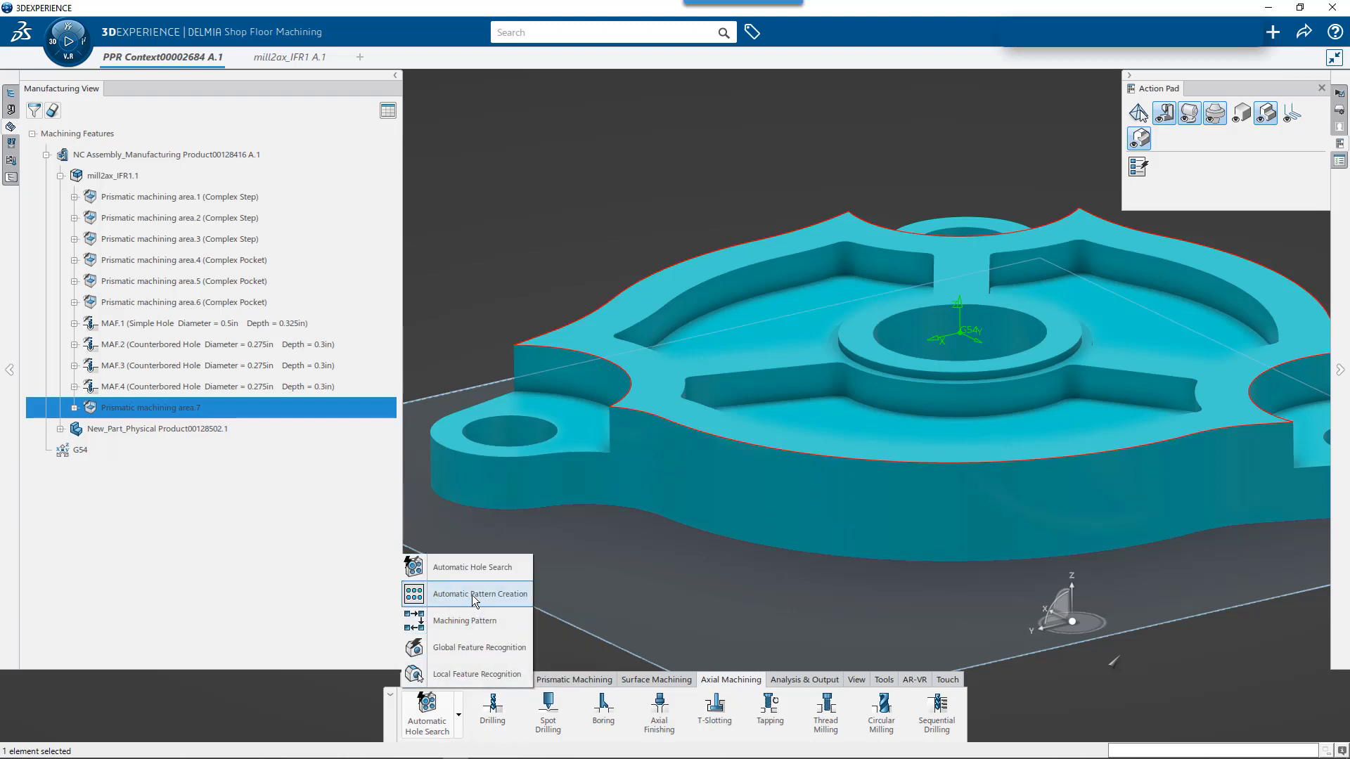
left_click(480, 594)
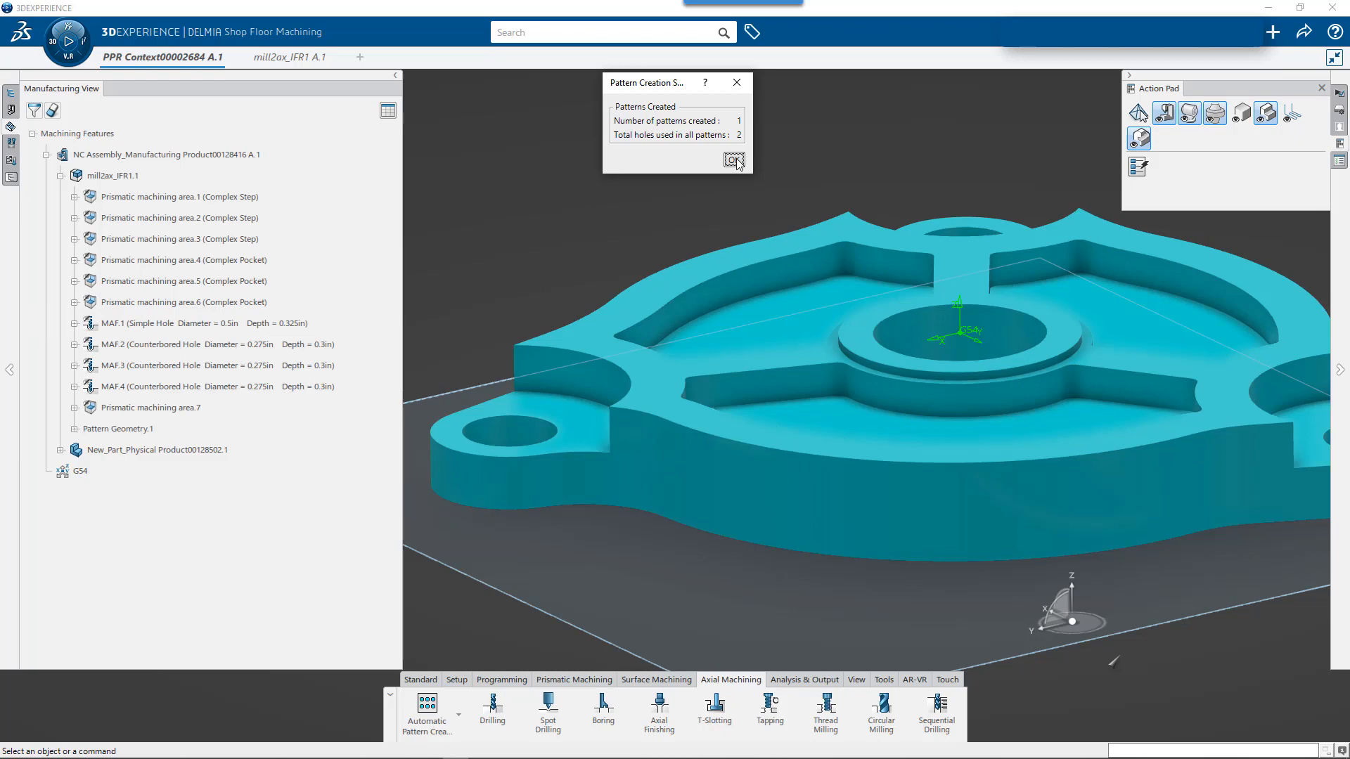
left_click(734, 161)
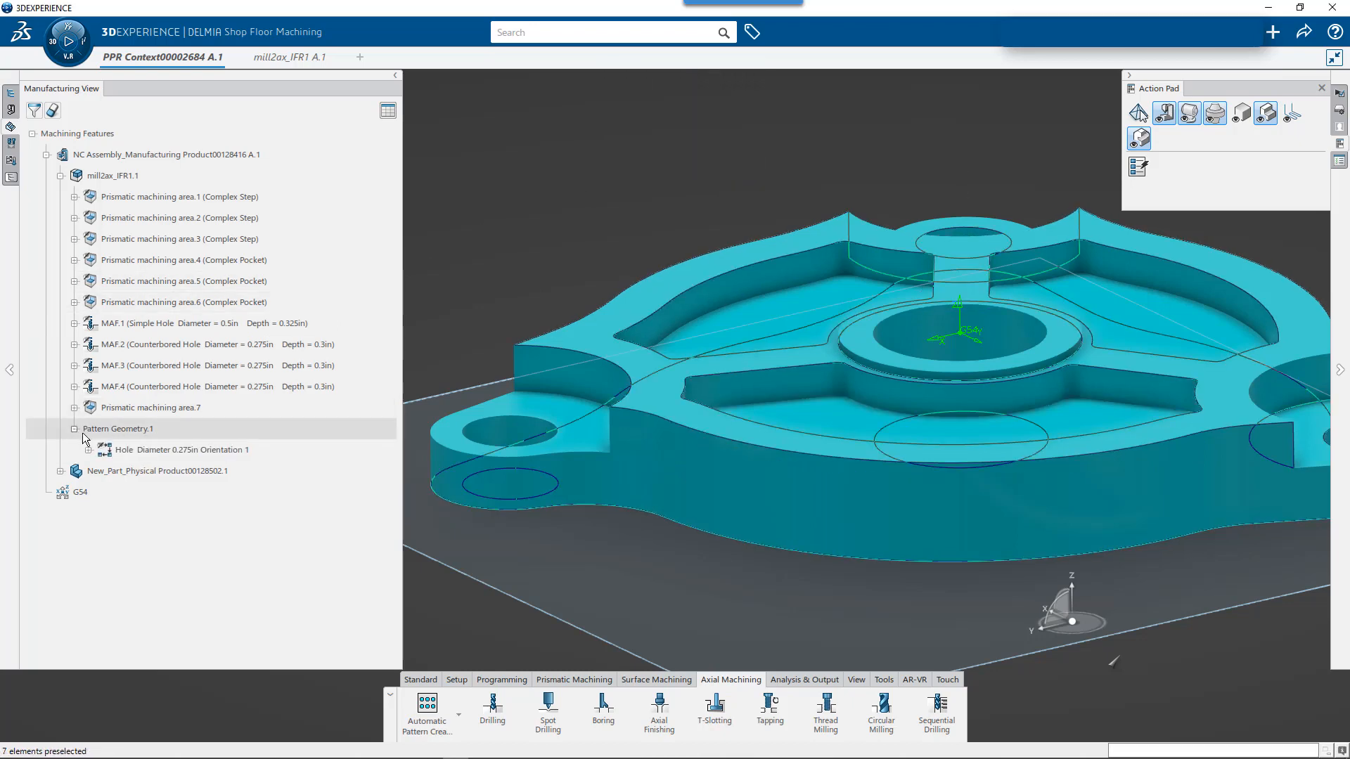
- Inspect Pattern Geometry.1's 0.275 in holes on the part, then invoke Automatic Pattern Creation again
left_click(180, 449)
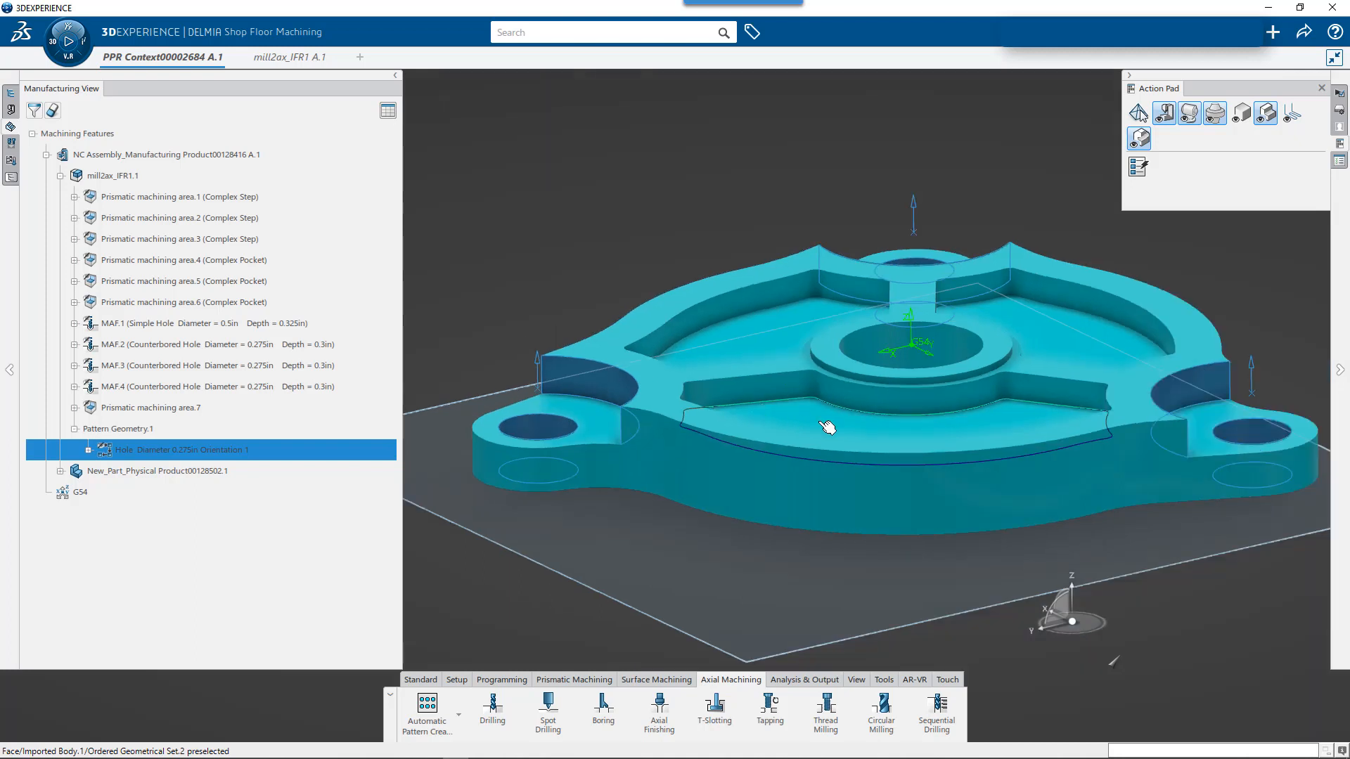
left_click_drag(827, 428, 624, 361)
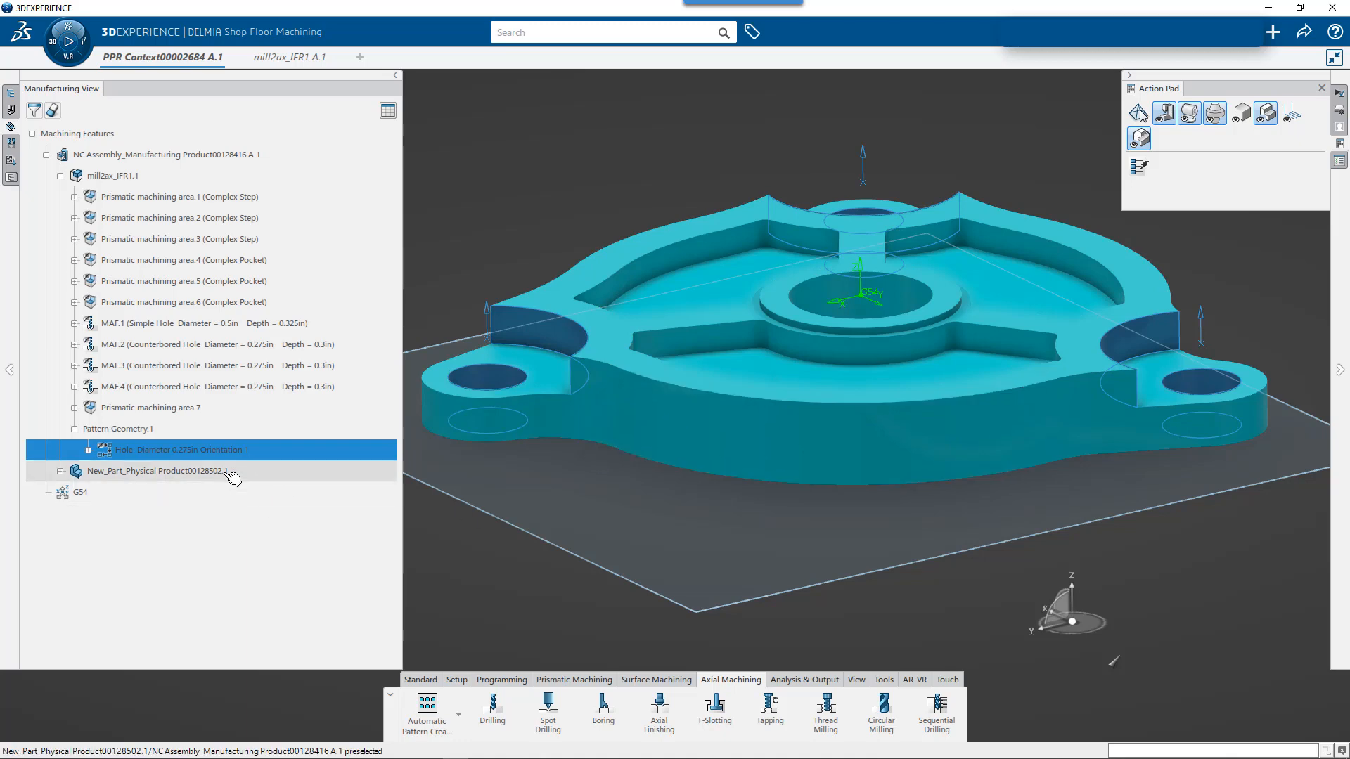
left_click(459, 712)
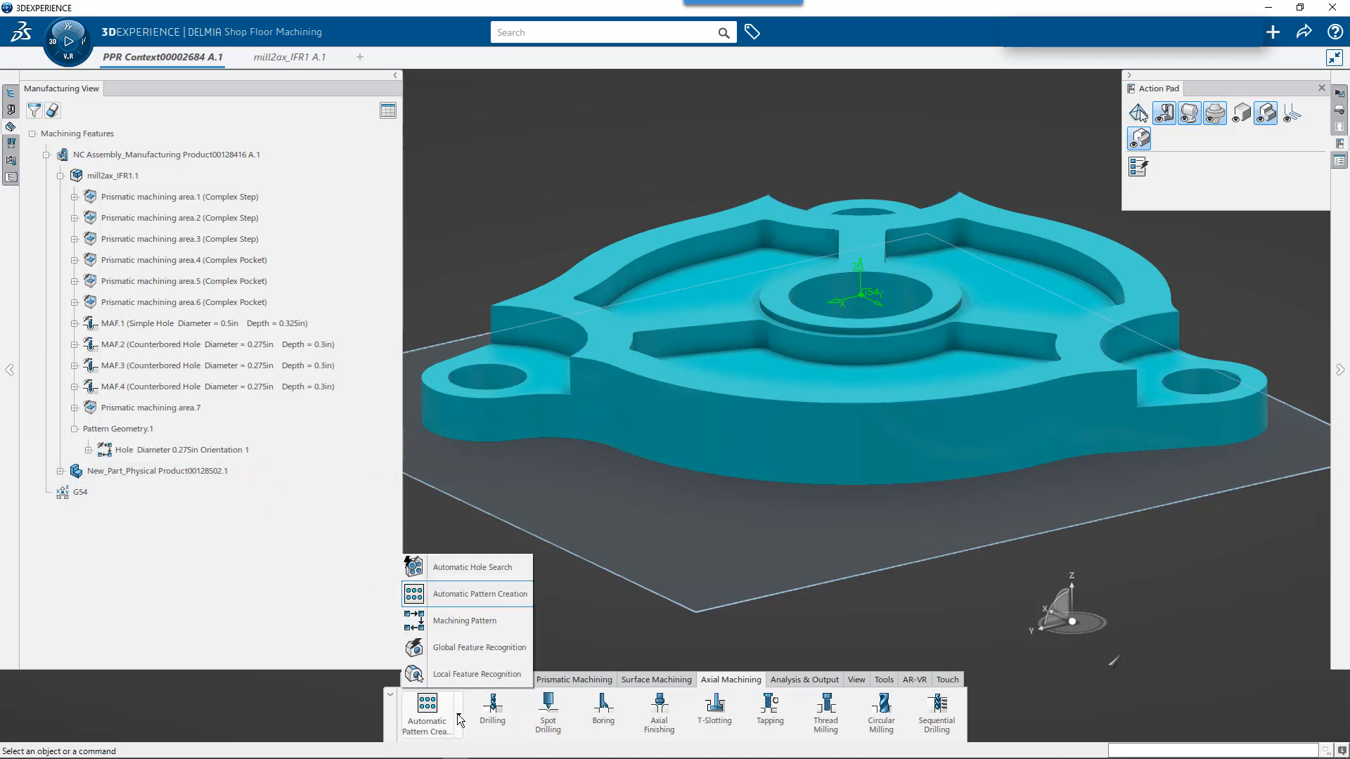
left_click(479, 594)
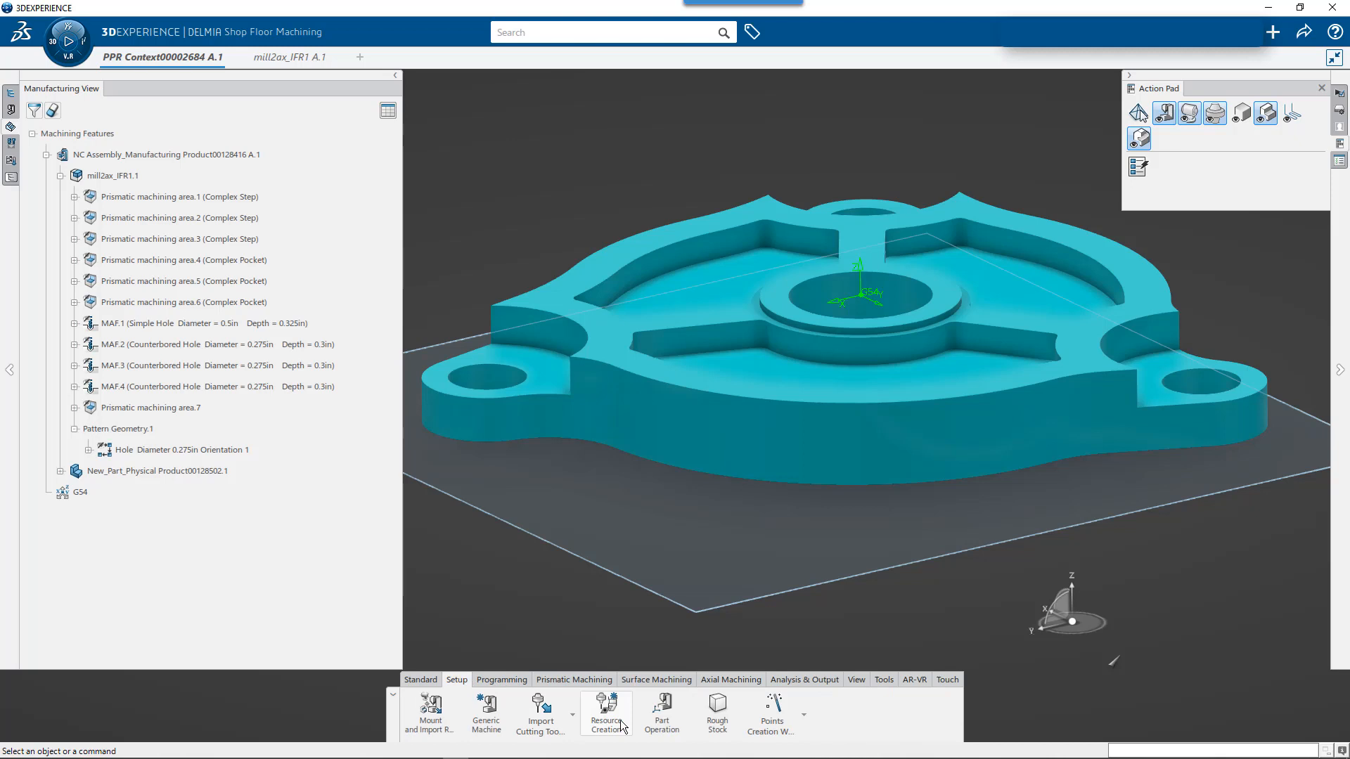
- Create a 0.125in end mill named 'T10 1/8th Flat End' with description 'Lesson 03'
left_click(605, 713)
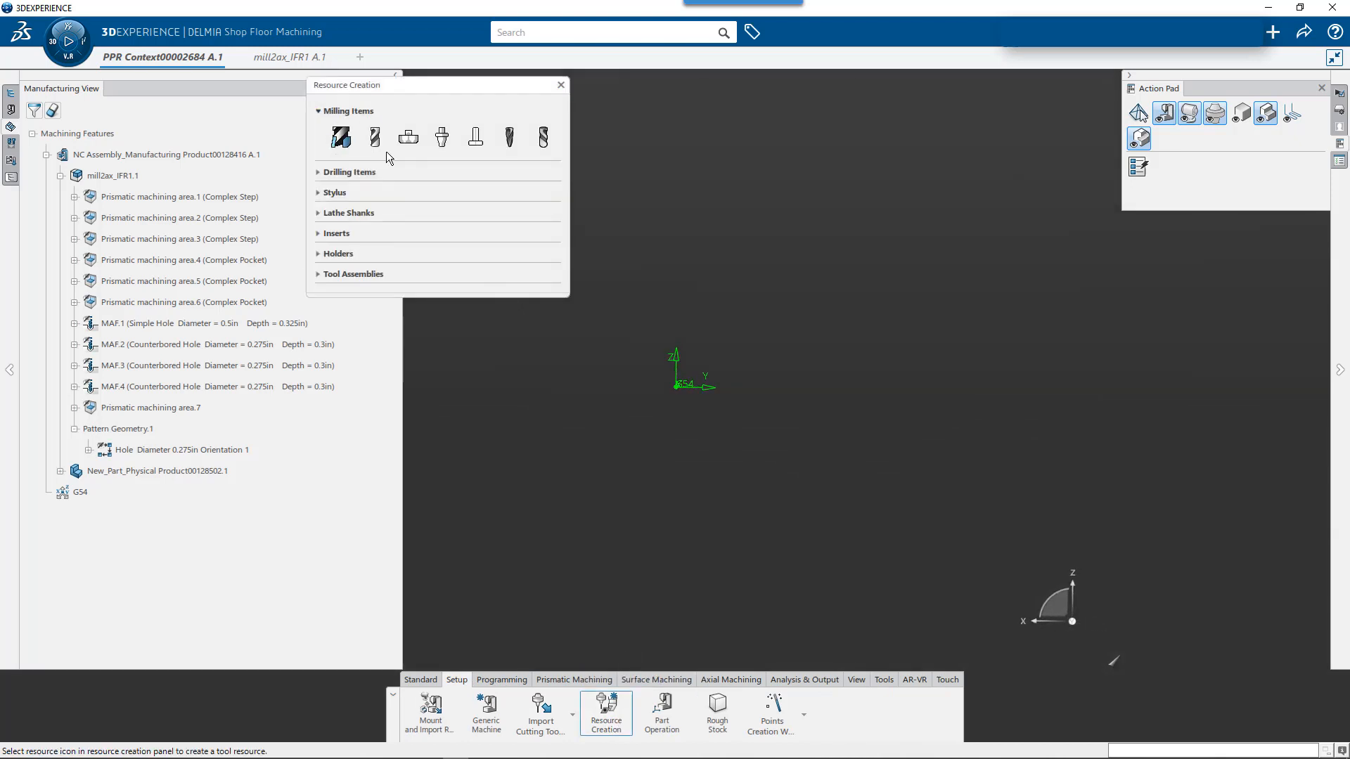
left_click(374, 137)
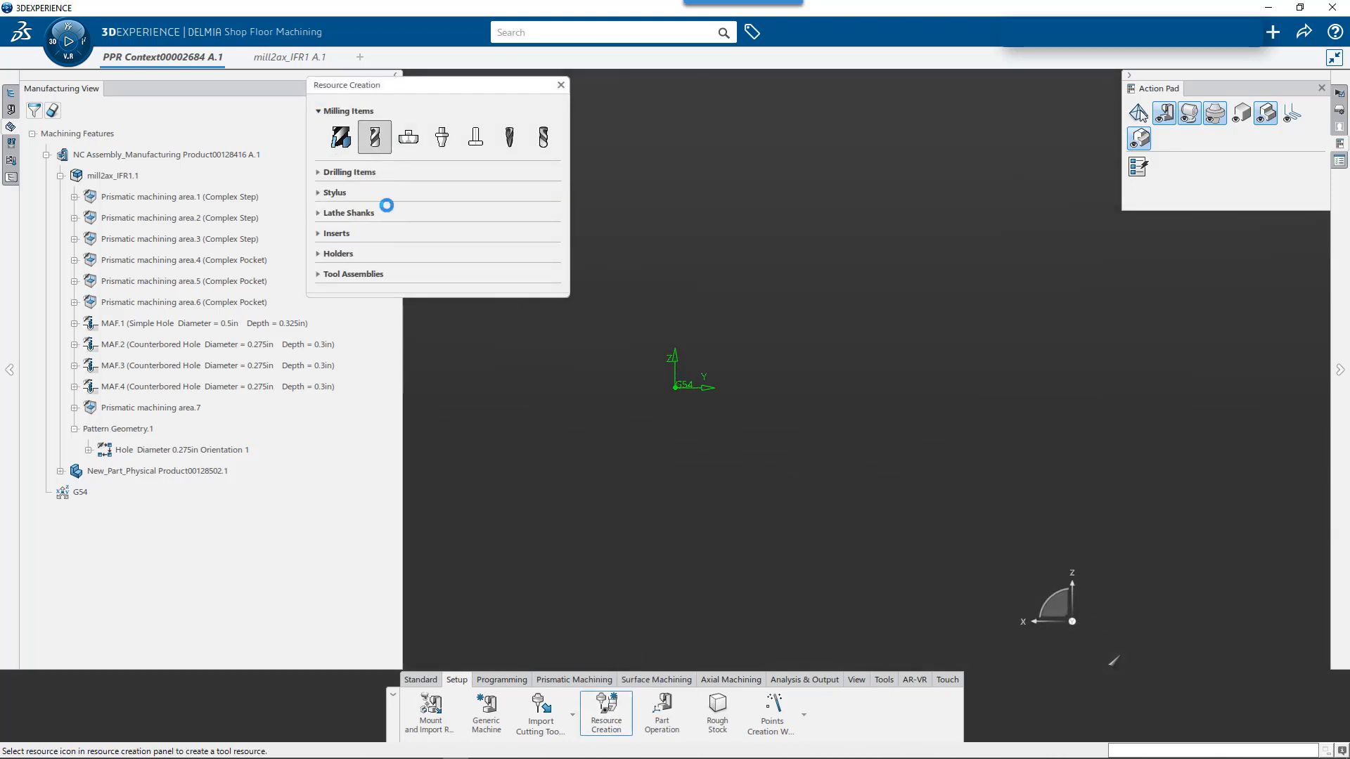
left_click(375, 138)
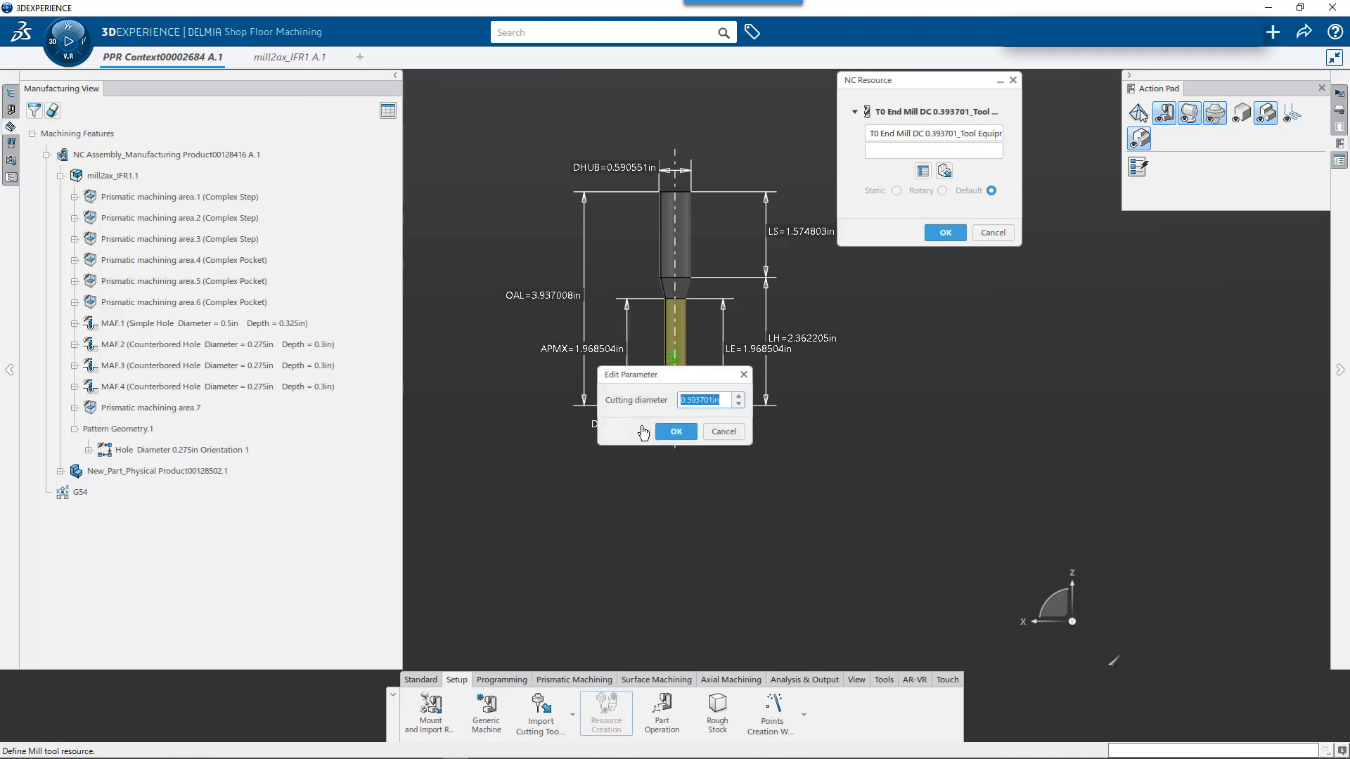
type(".125")
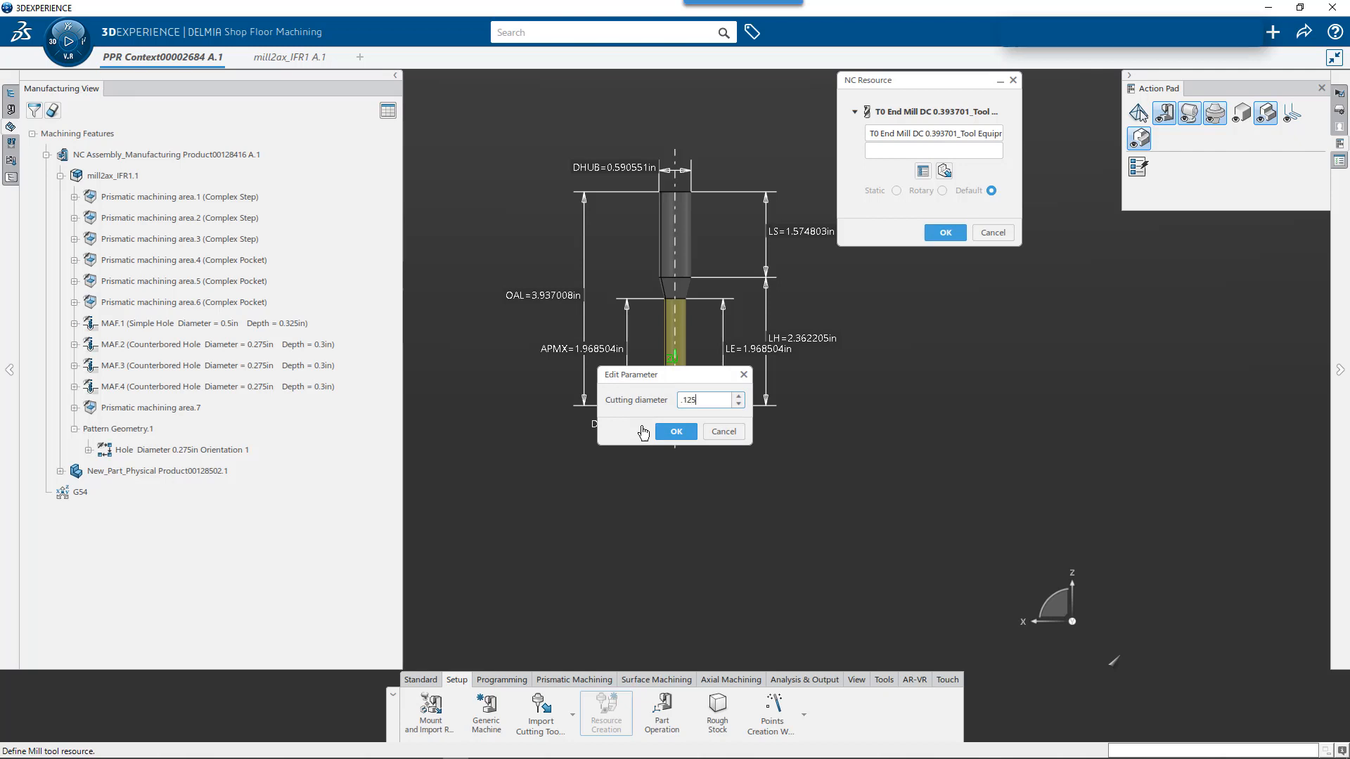
left_click(675, 431)
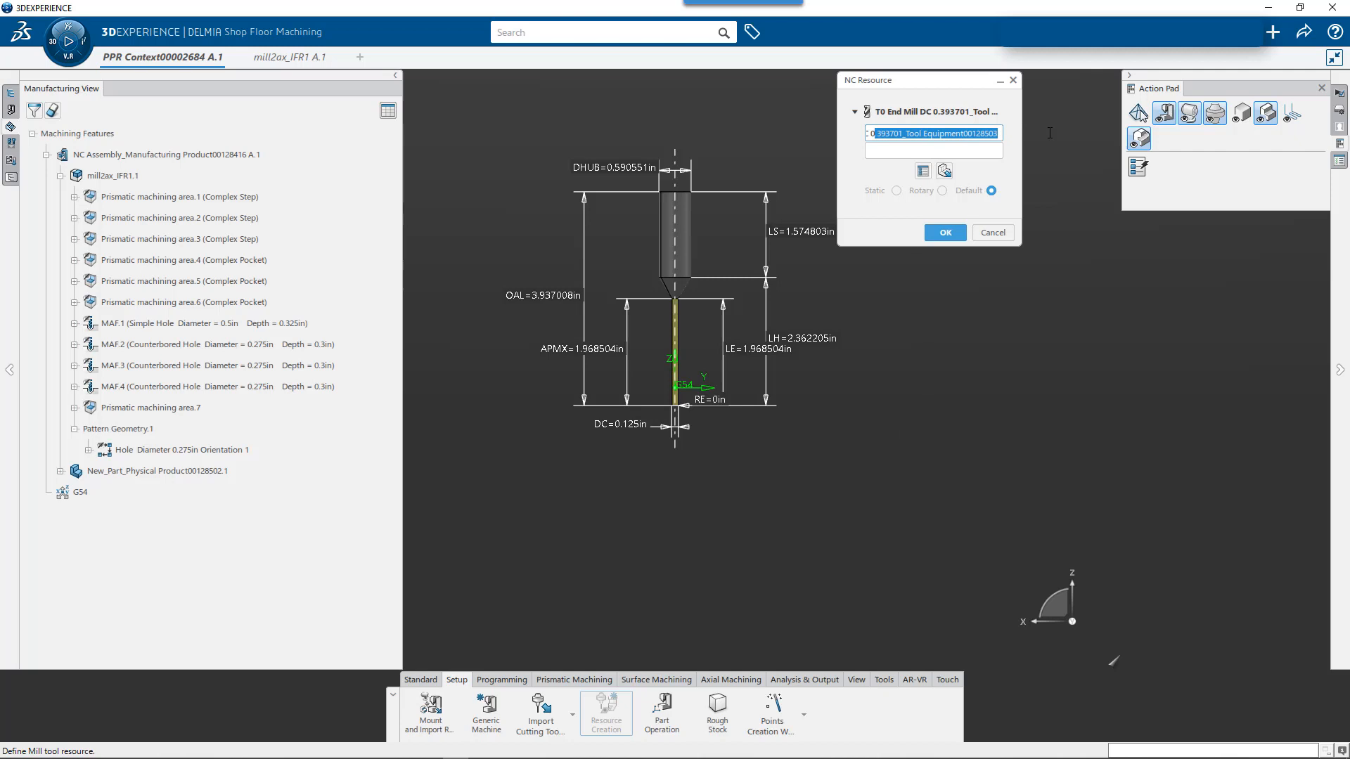
type("T0 En")
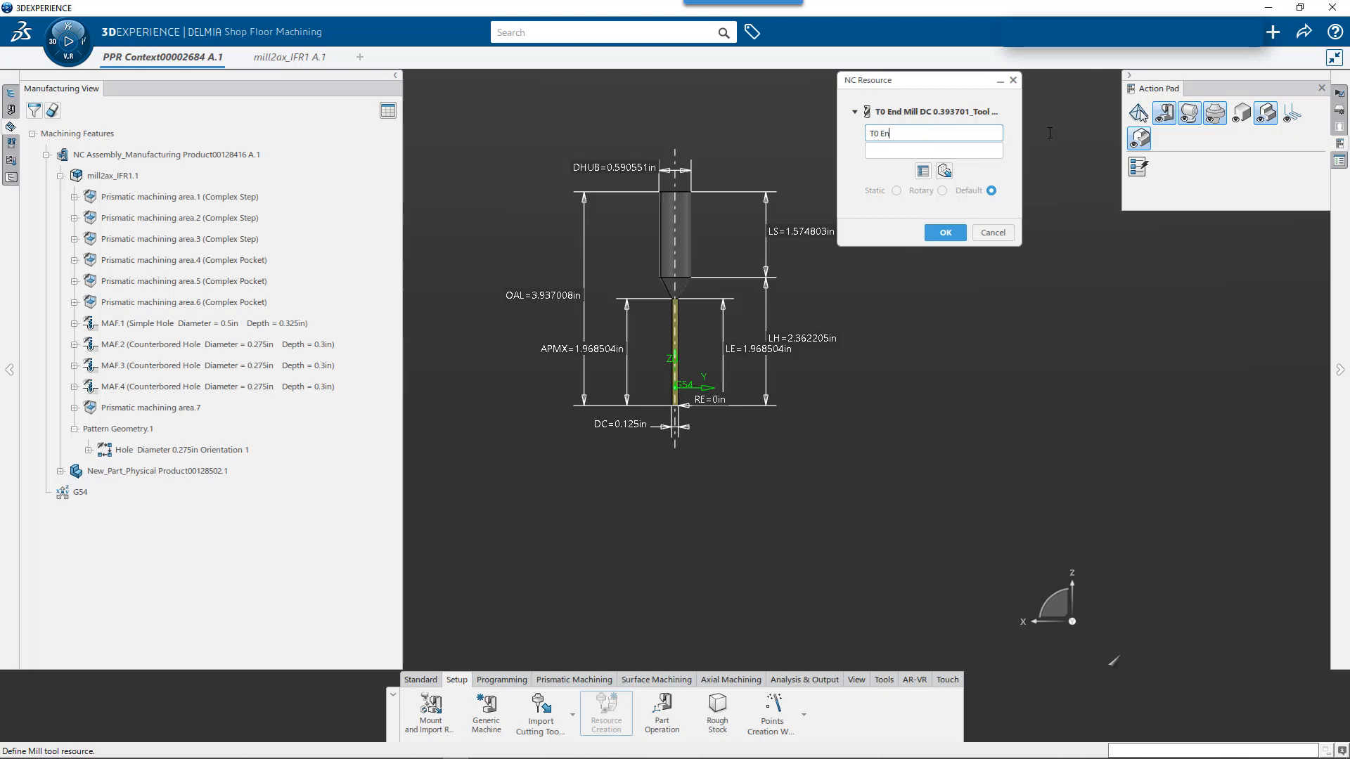
type("T1")
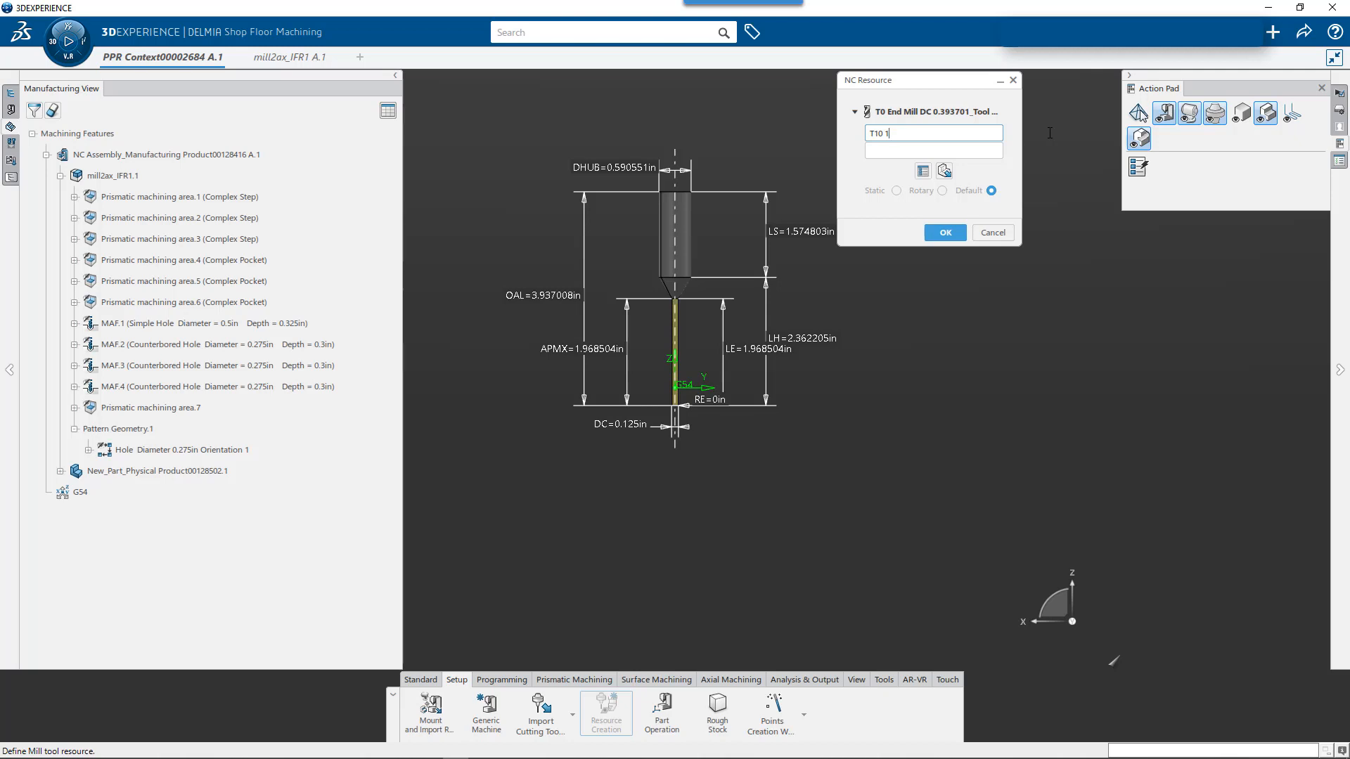
type("/8th Flat E")
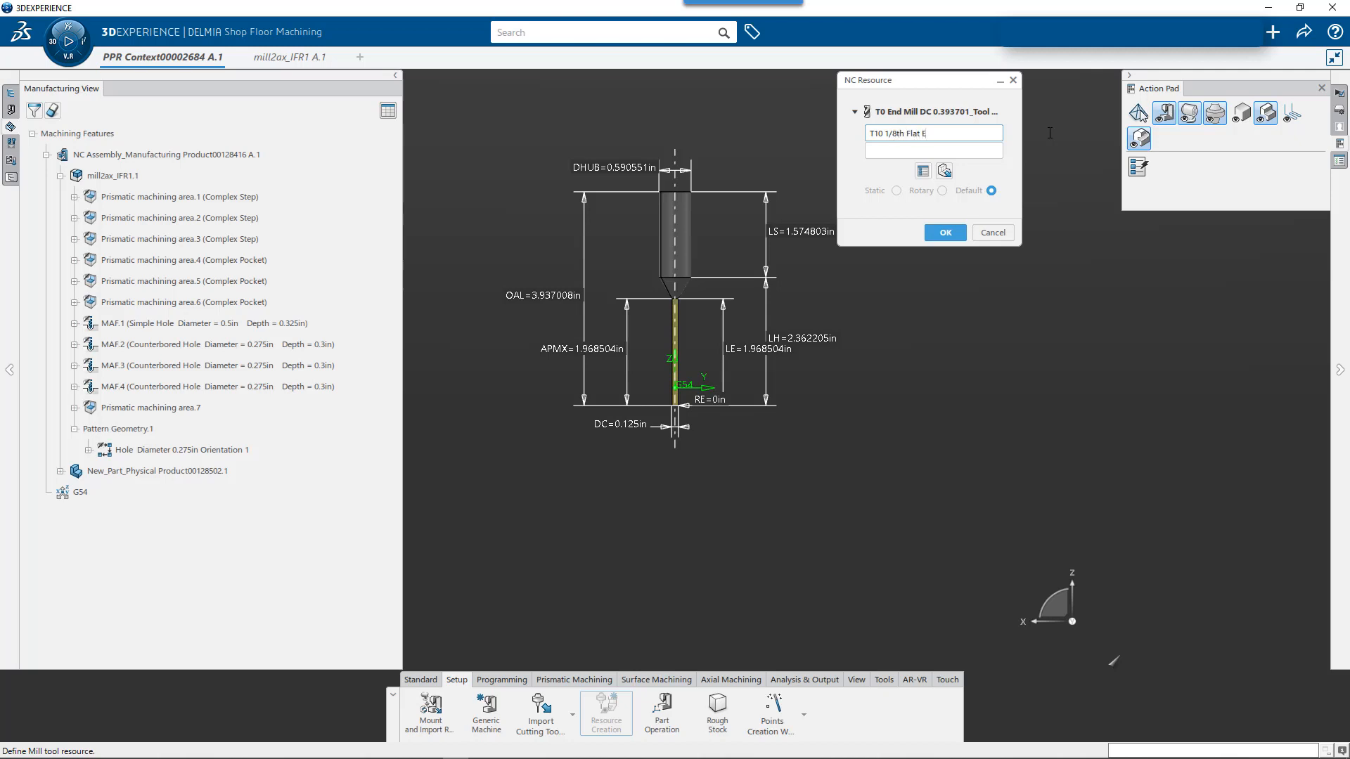
type("Lesson 03")
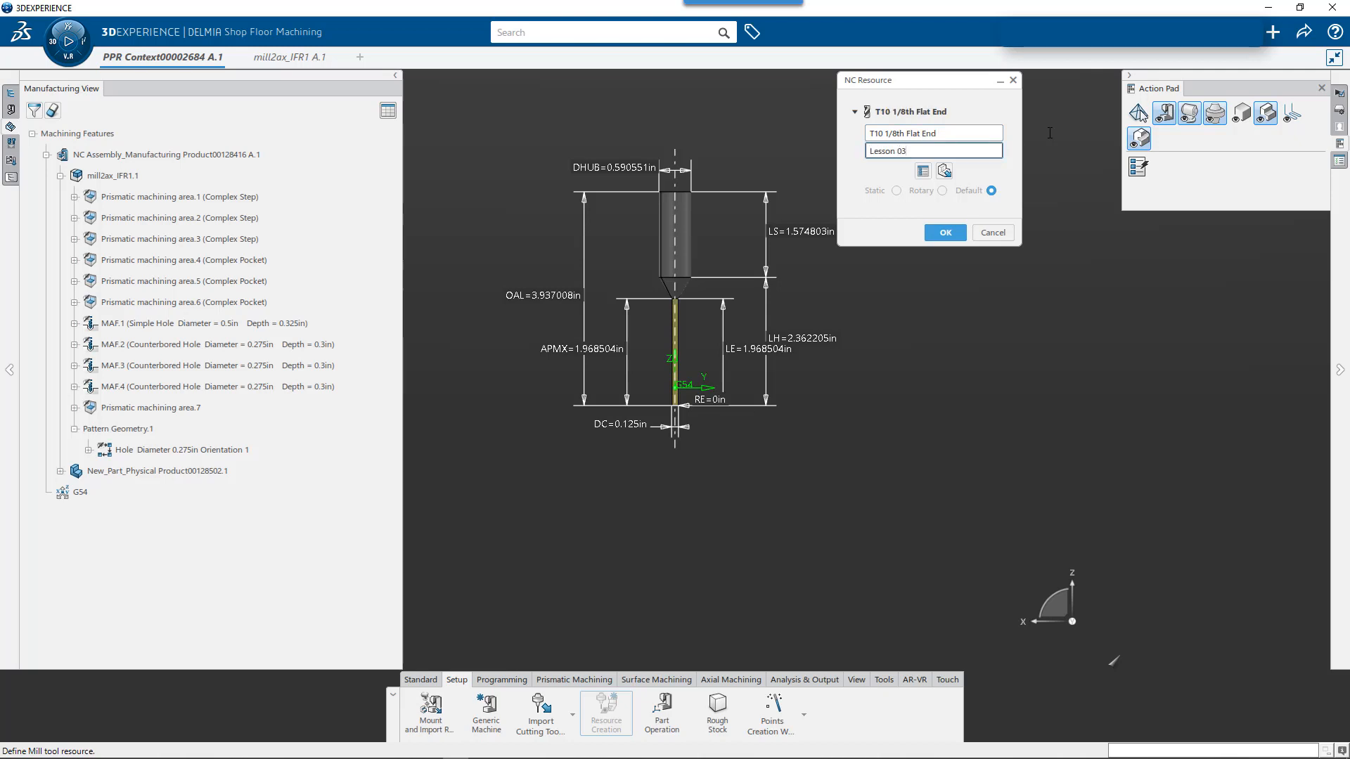
left_click(932, 133)
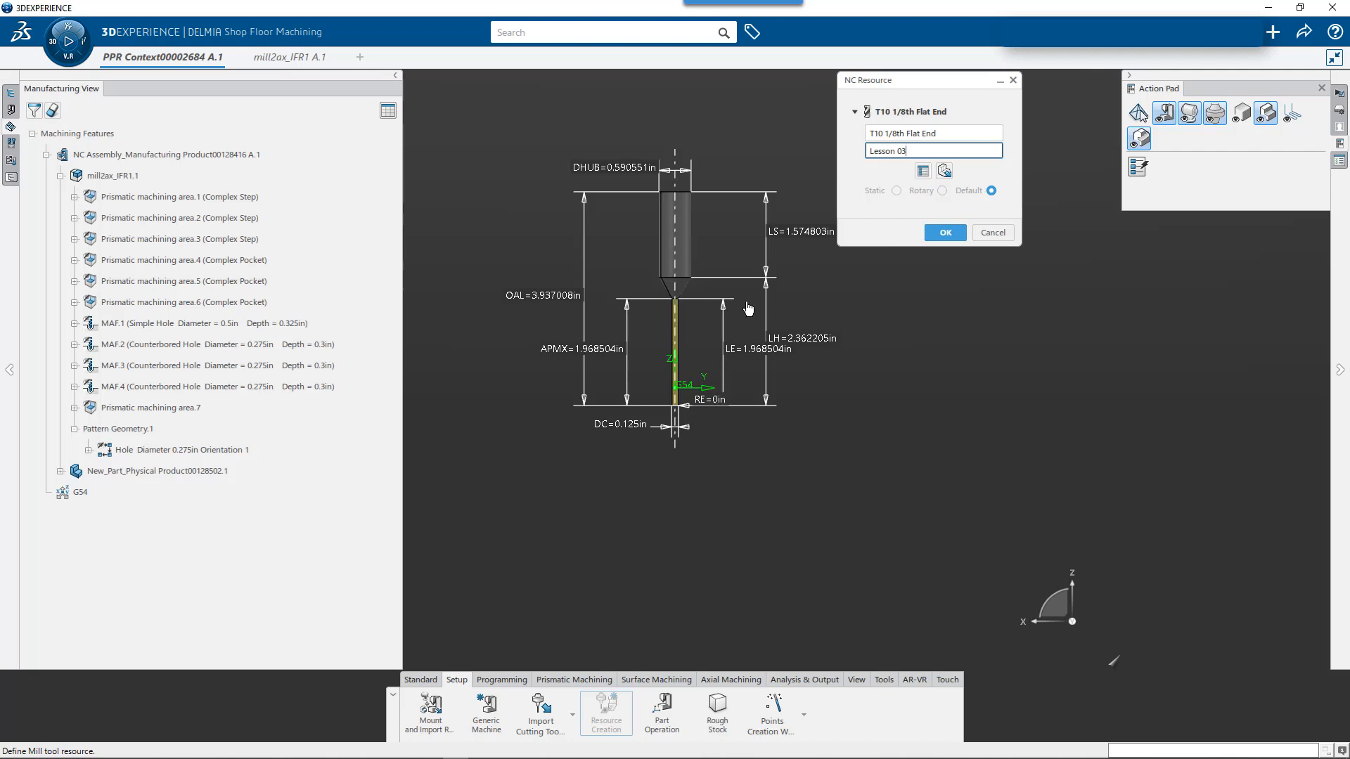
mouse_move(695, 310)
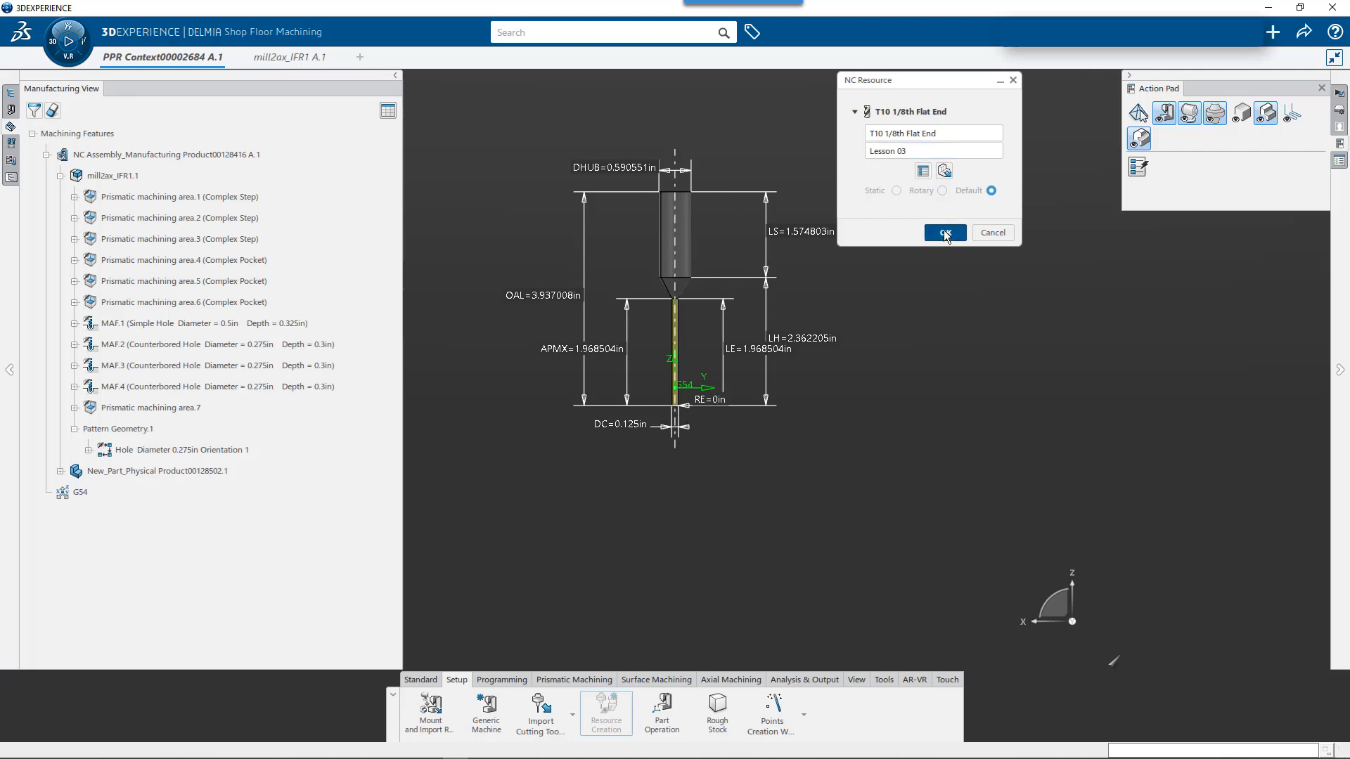
left_click(944, 233)
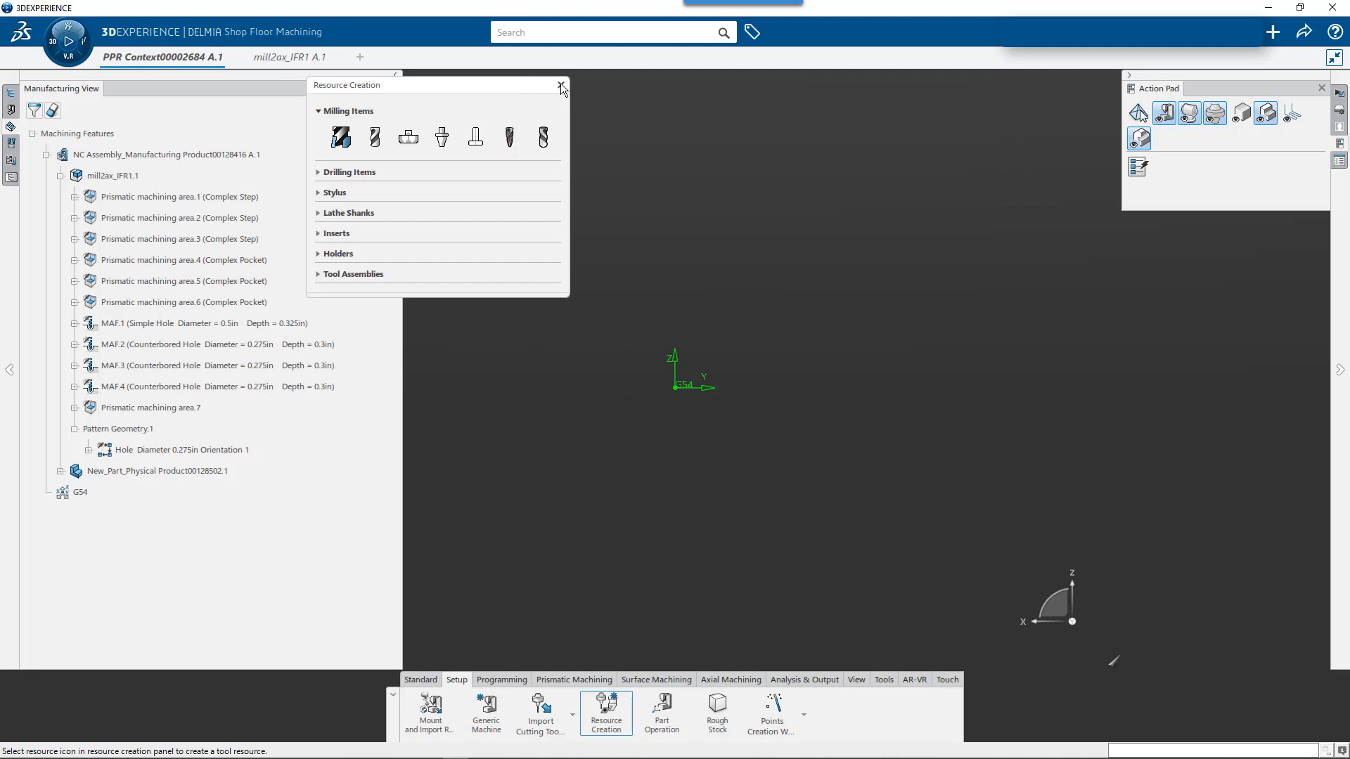
left_click(559, 85)
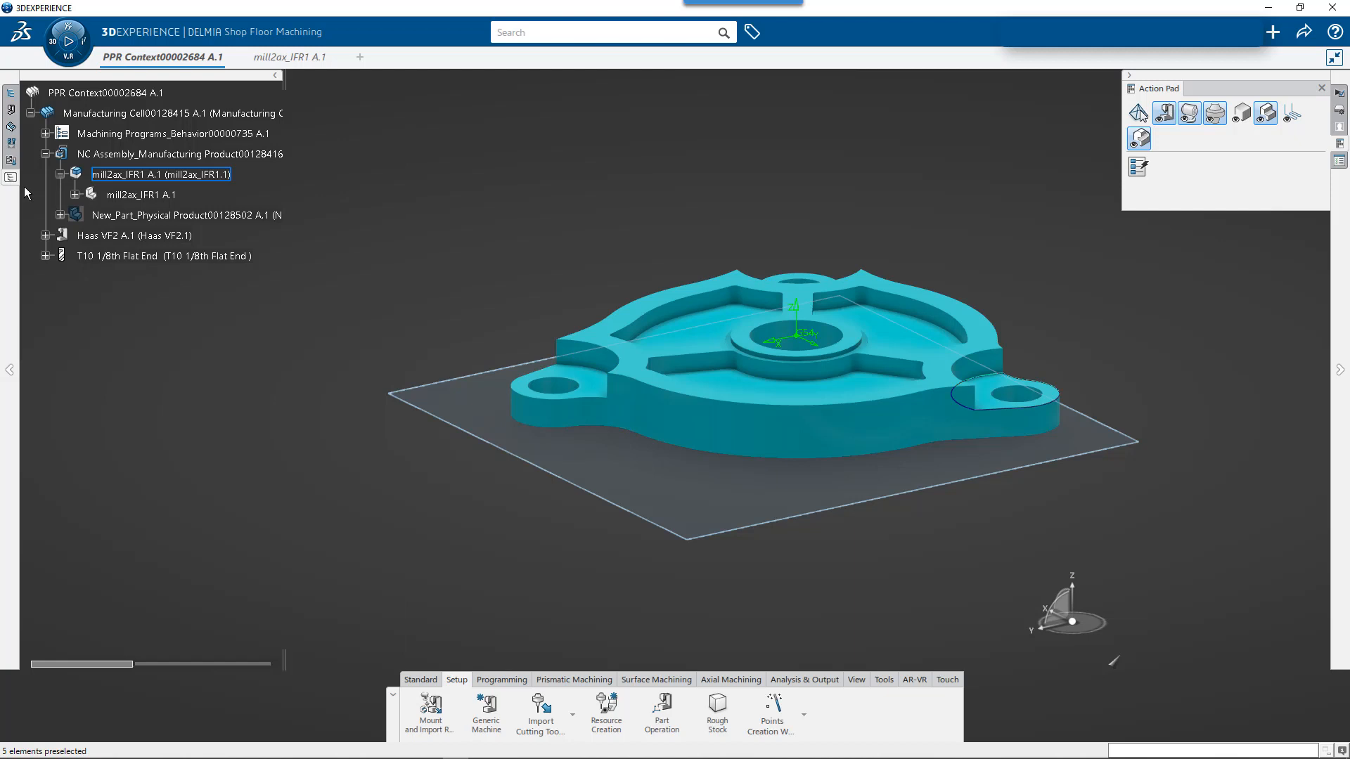
- Insert a pocketing operation after Manufacturing Program.1 using the in-session end mill and mill2ax_IFR1.1 features
left_click(163, 256)
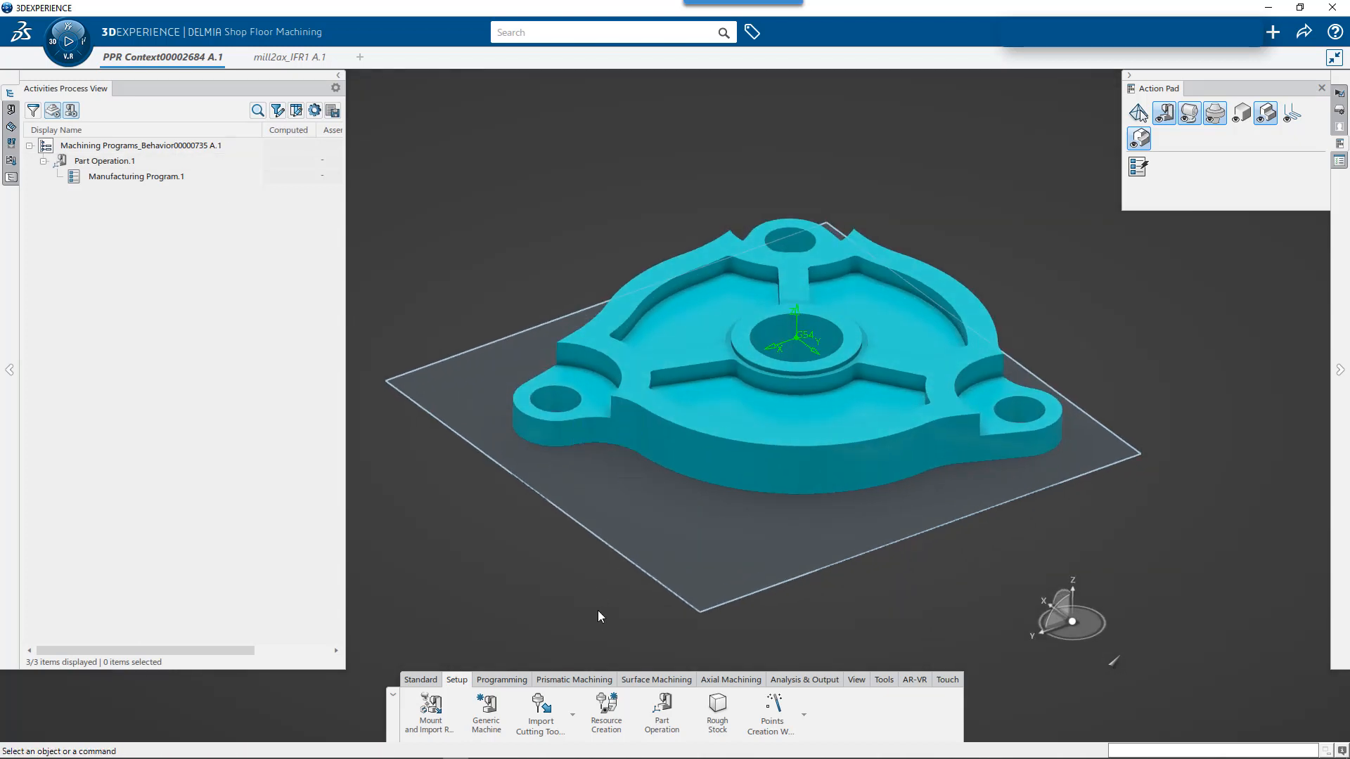
mouse_move(573, 679)
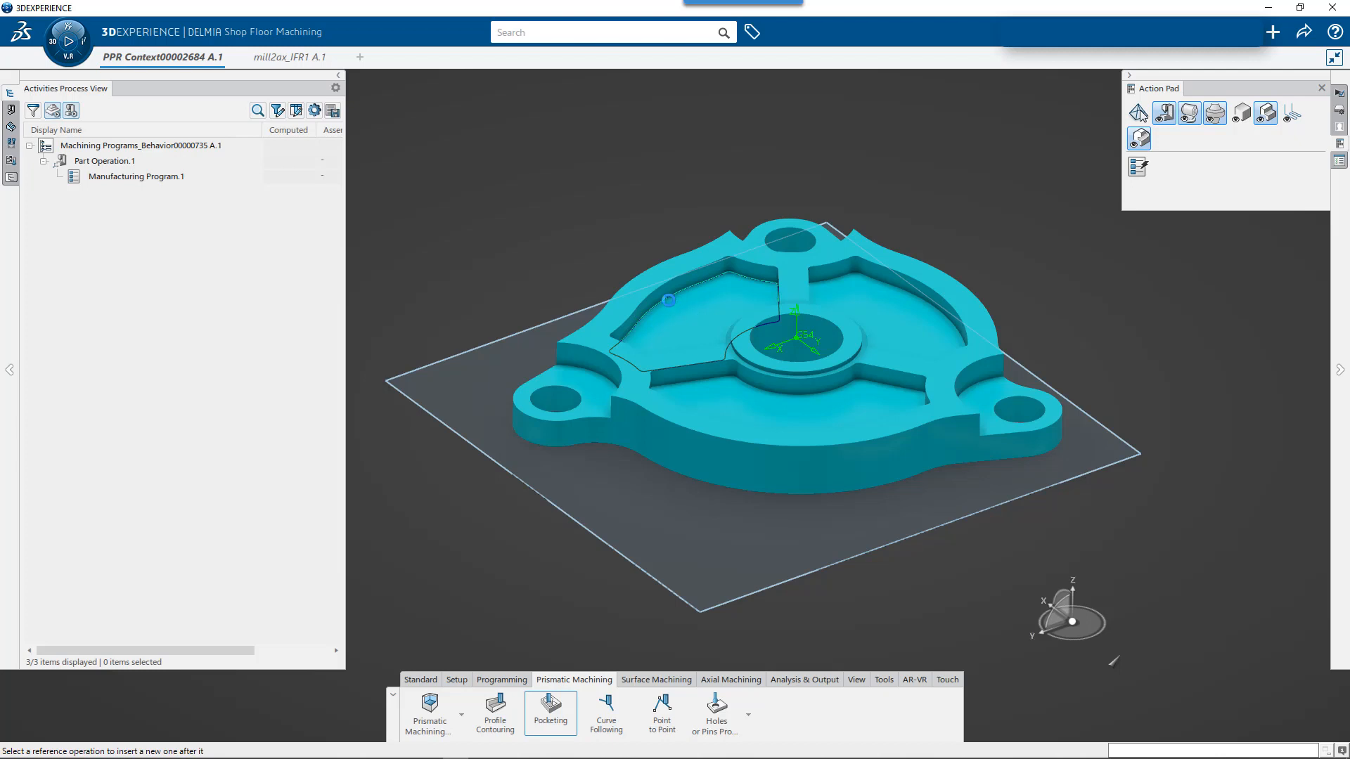
left_click(549, 709)
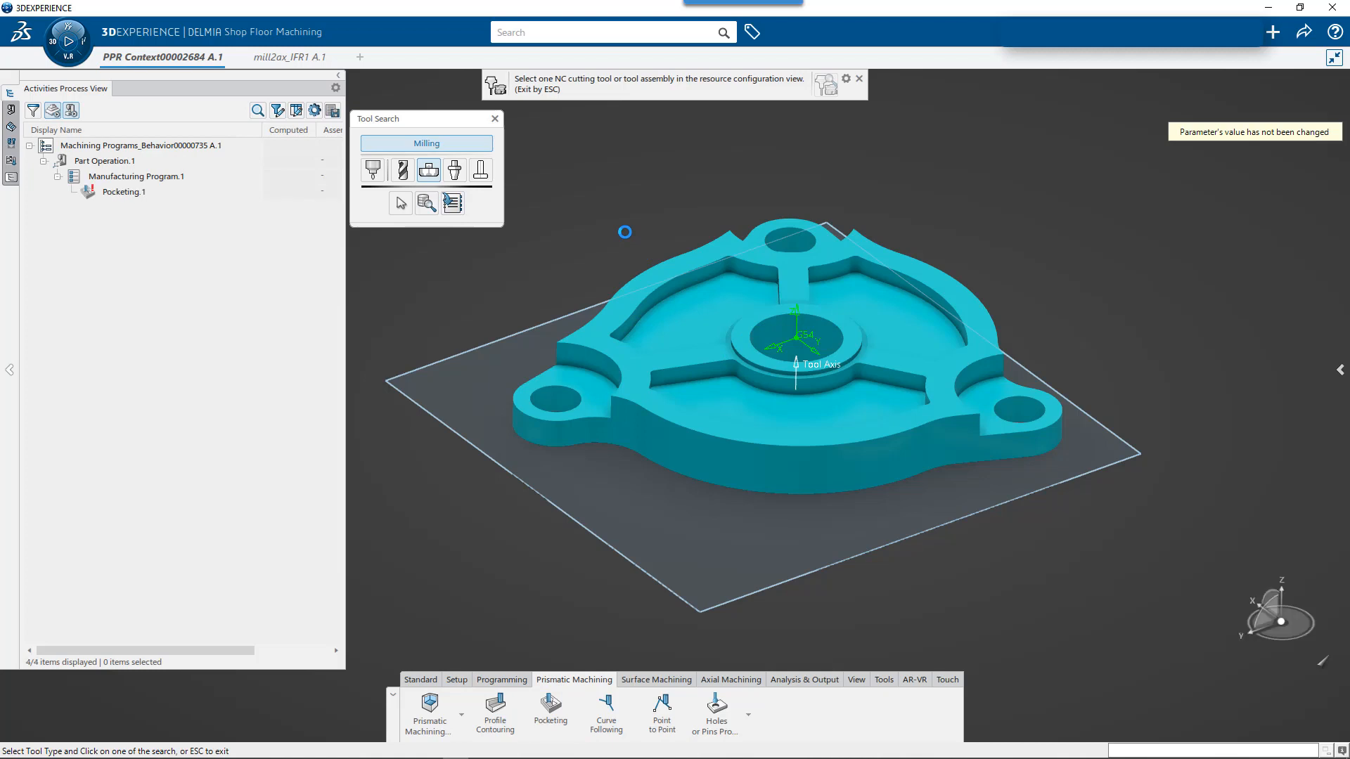
left_click(401, 169)
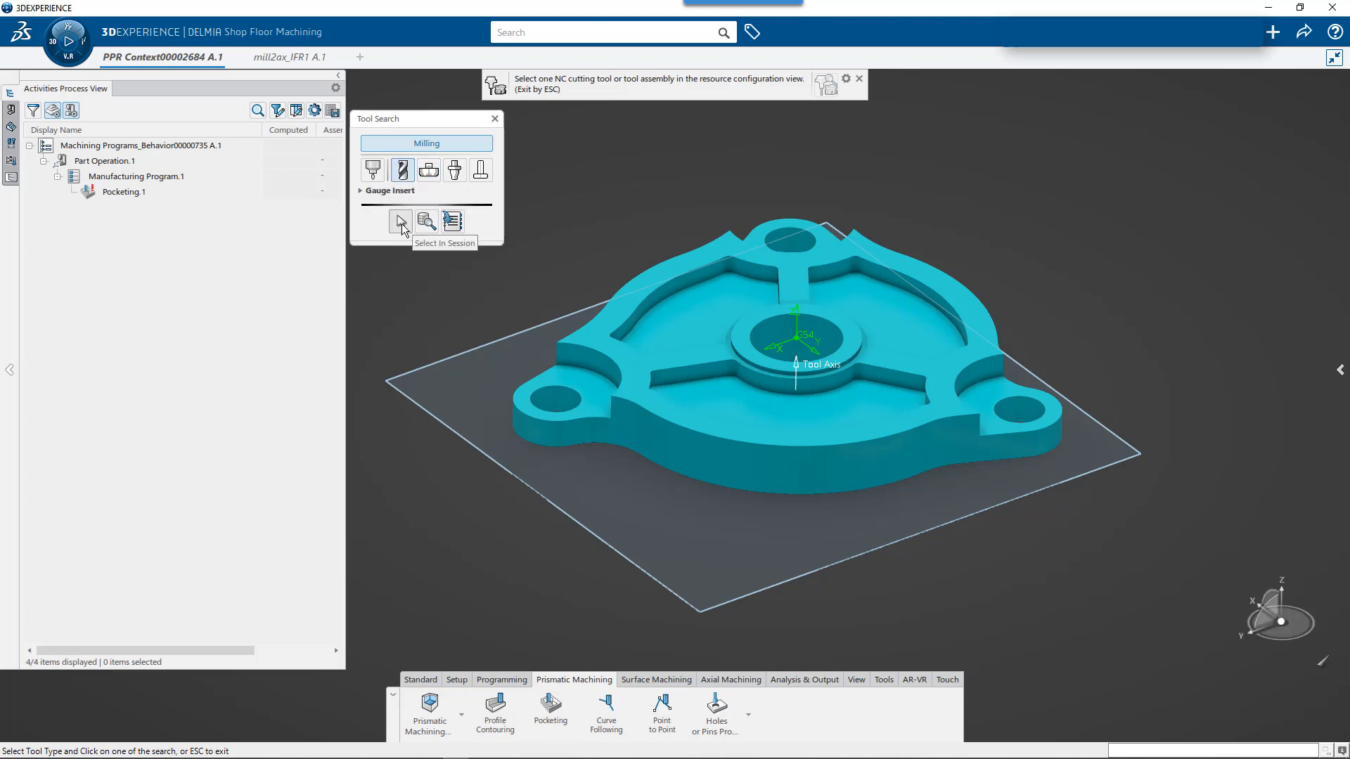
left_click(400, 221)
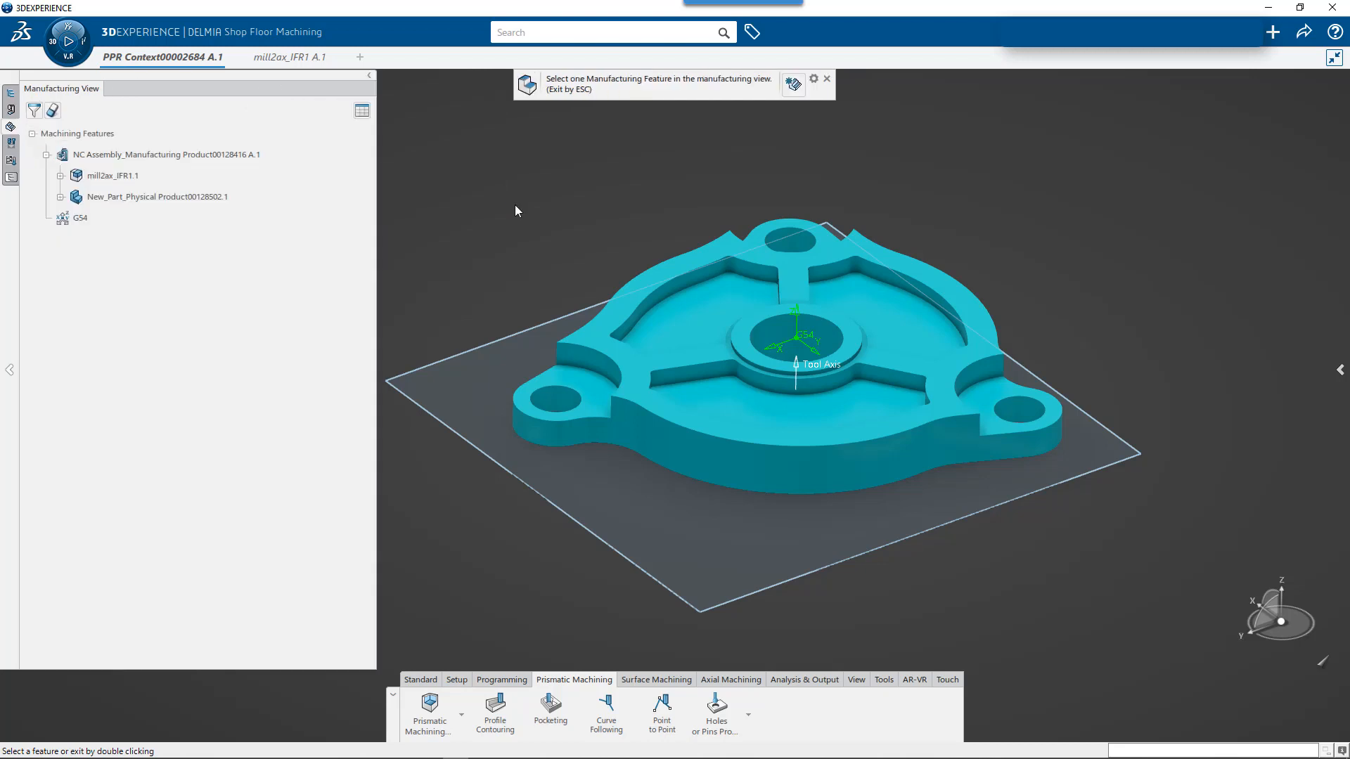
left_click(112, 175)
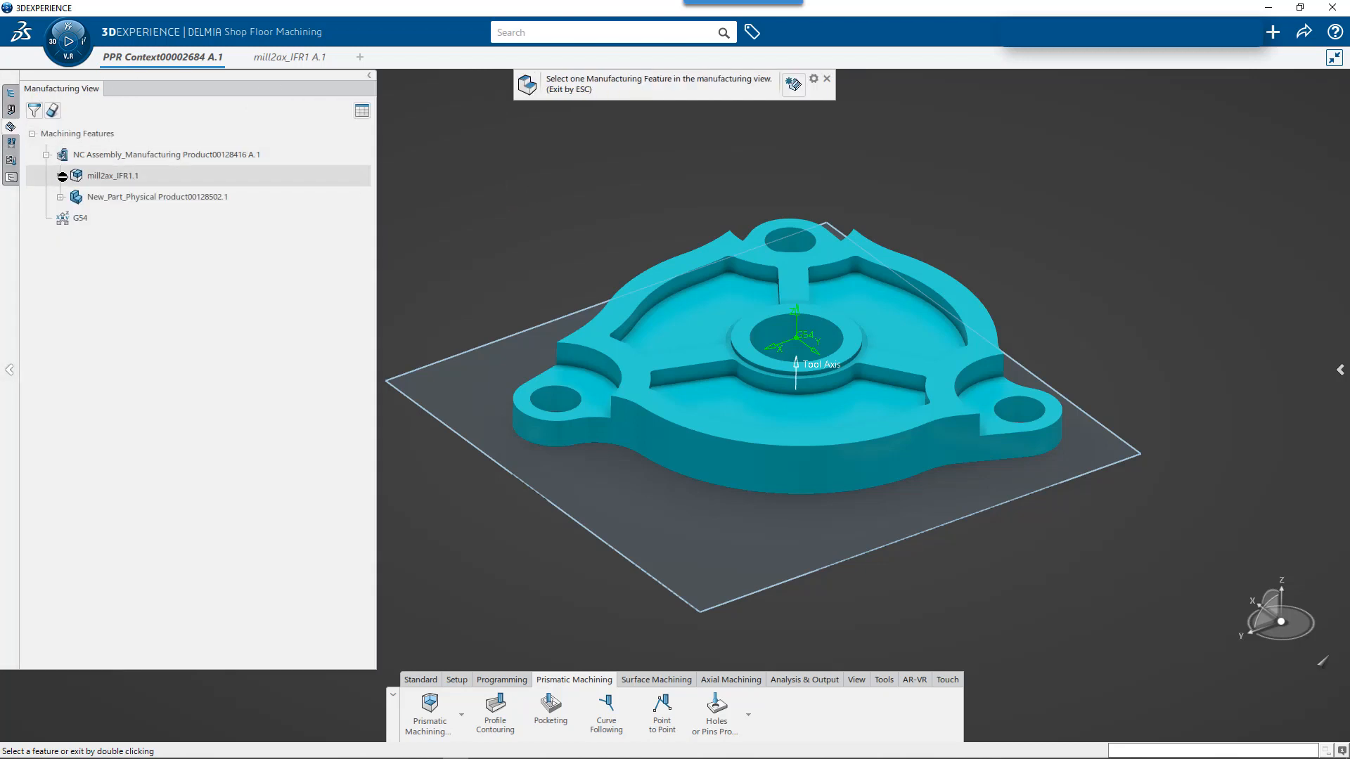
- Assign the pocket feature as the operation's geometry and rename it 'Complex Step 1'
left_click(50, 175)
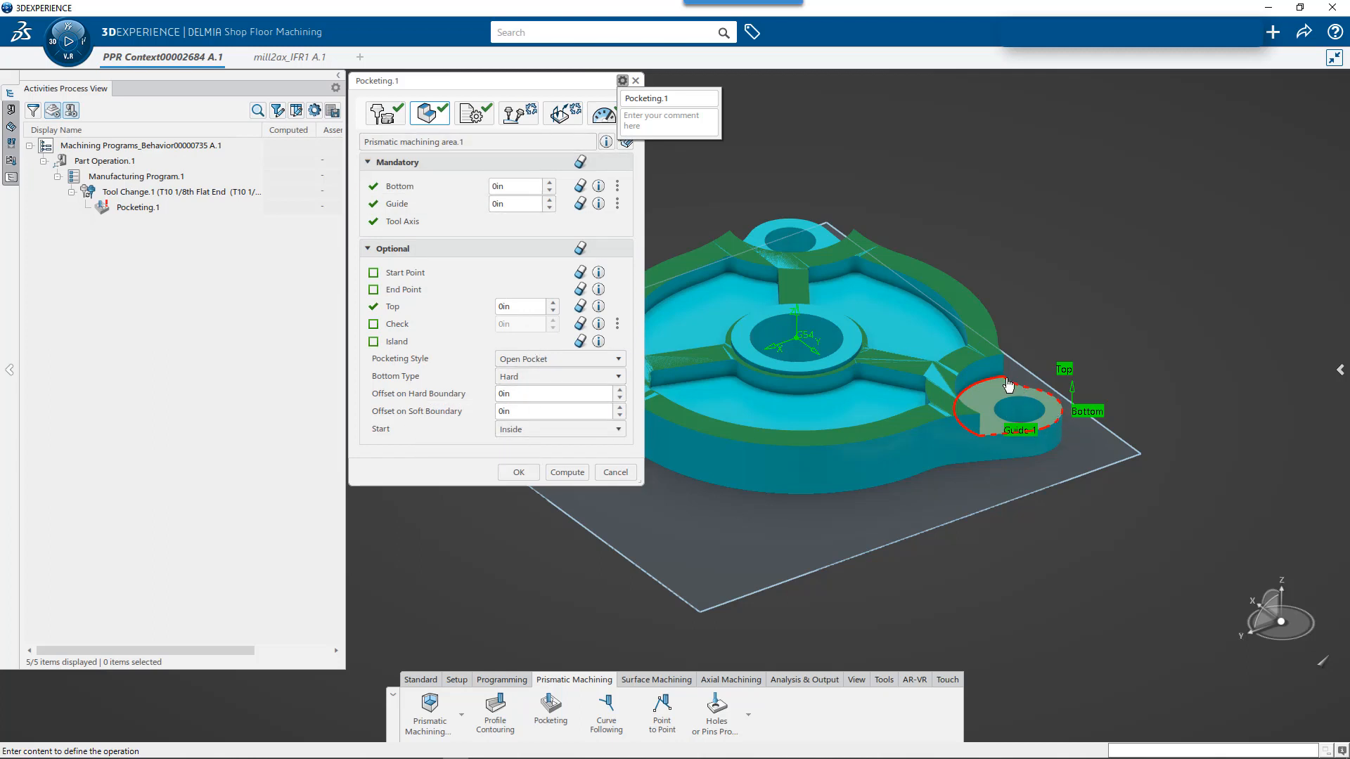
mouse_move(1016, 392)
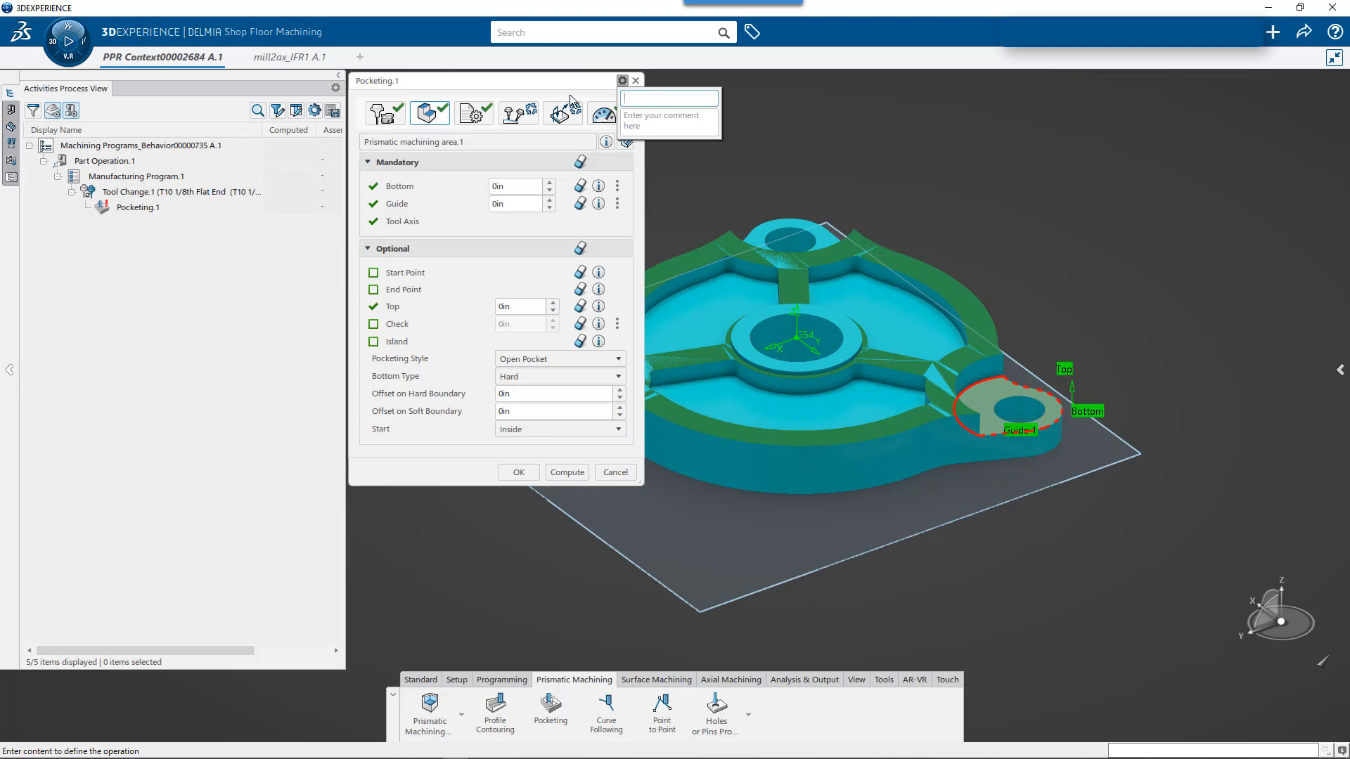
type("Complex S")
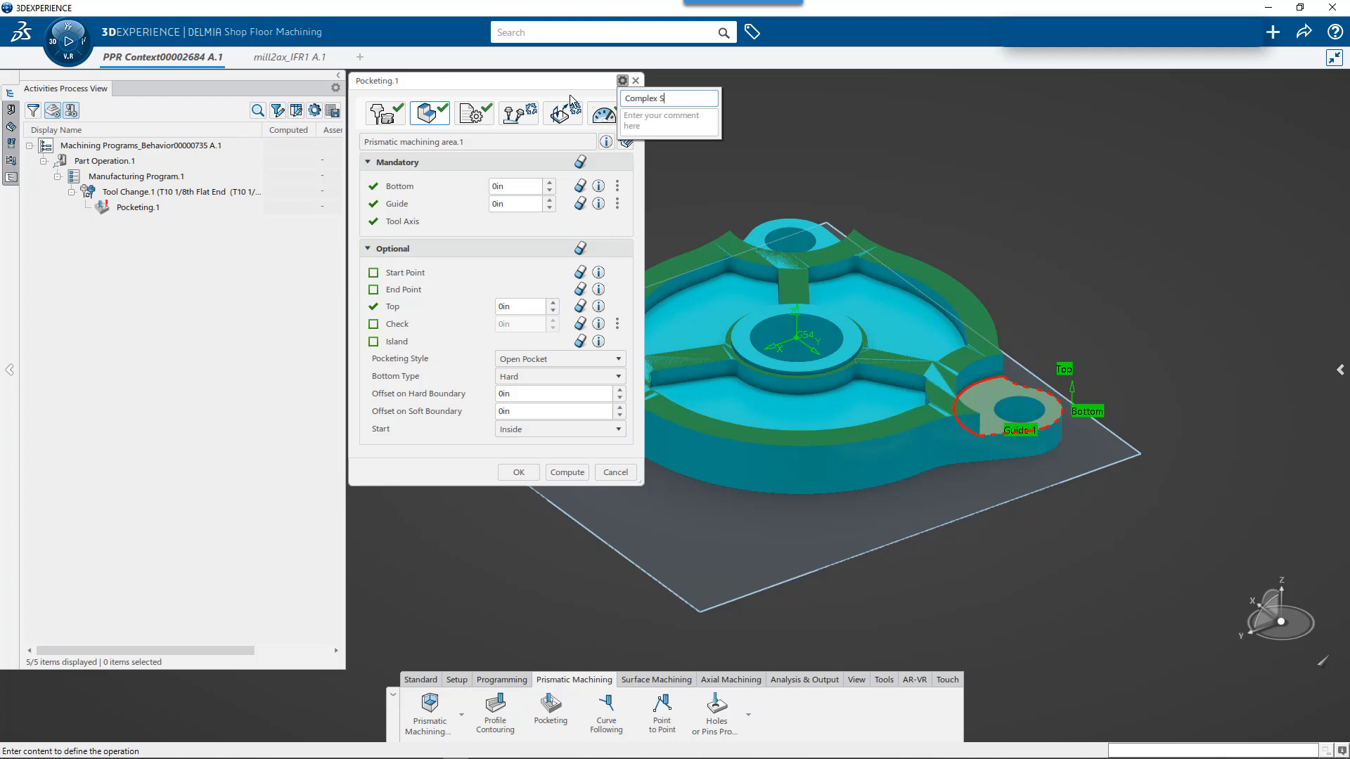
type("tep 1")
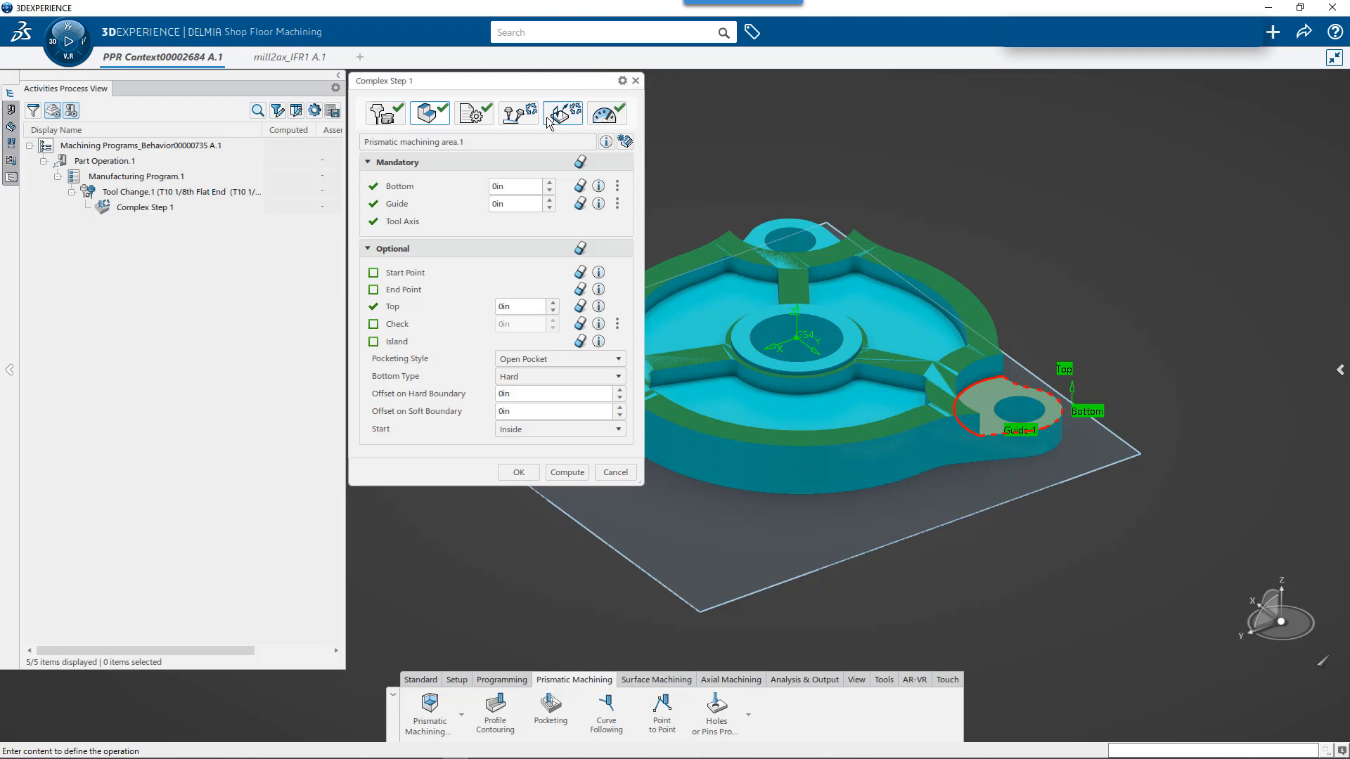
left_click(556, 113)
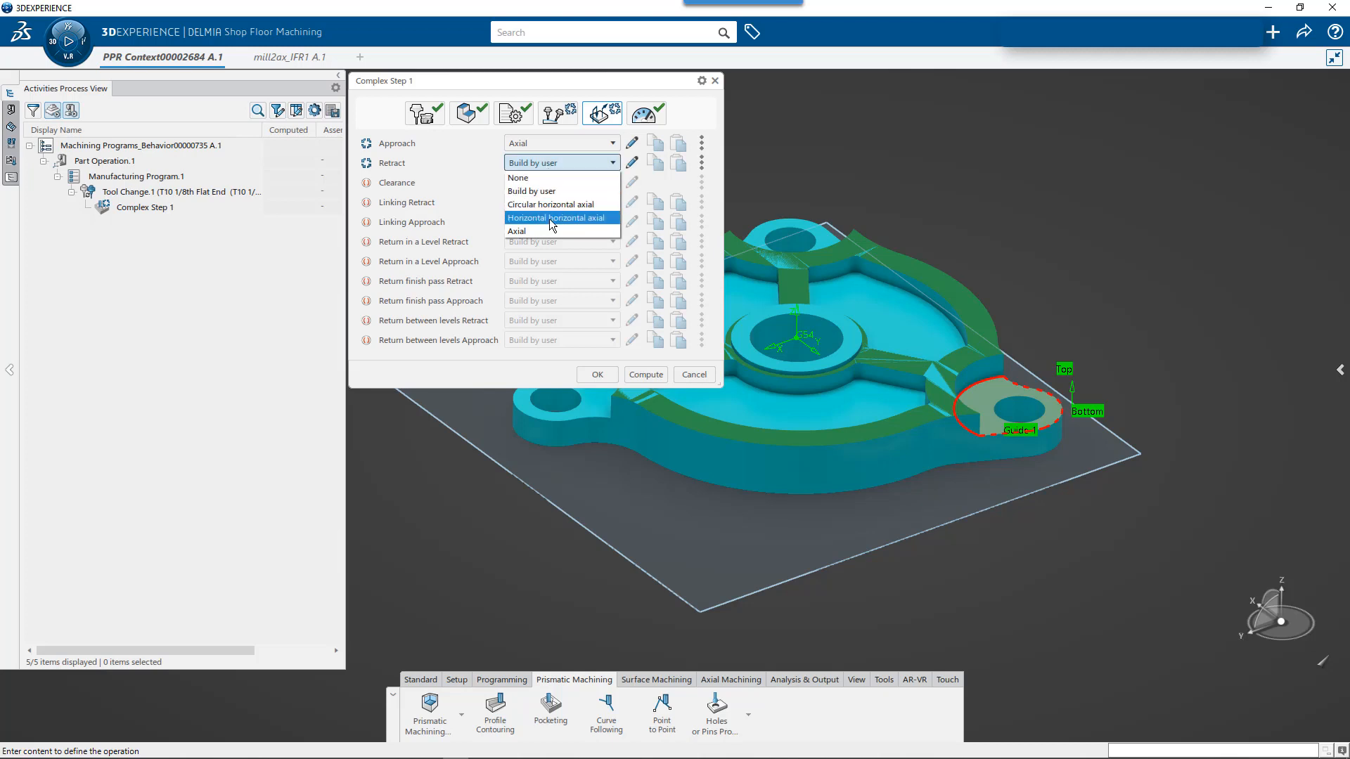
- Give Complex Step 1 an axial retract and clearance to a plane, then confirm the operation
left_click(517, 231)
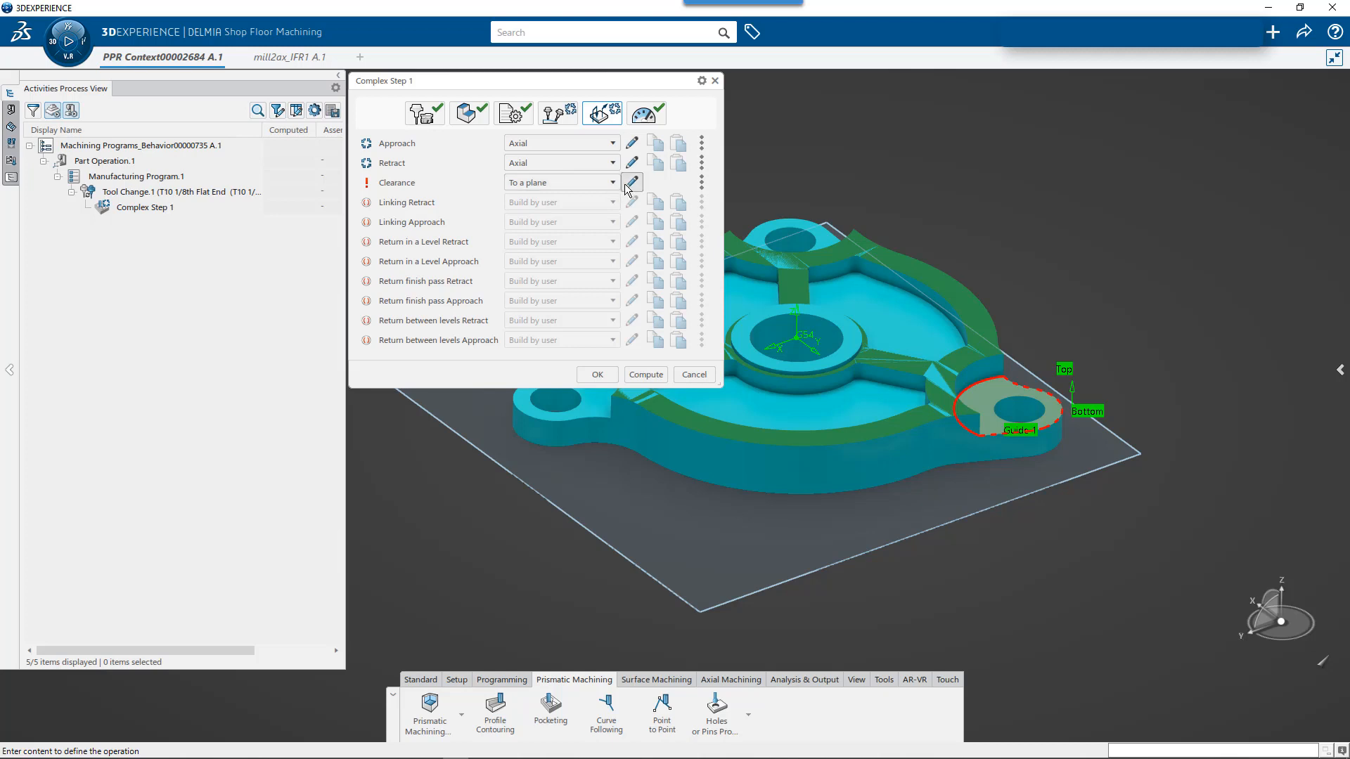
left_click(631, 182)
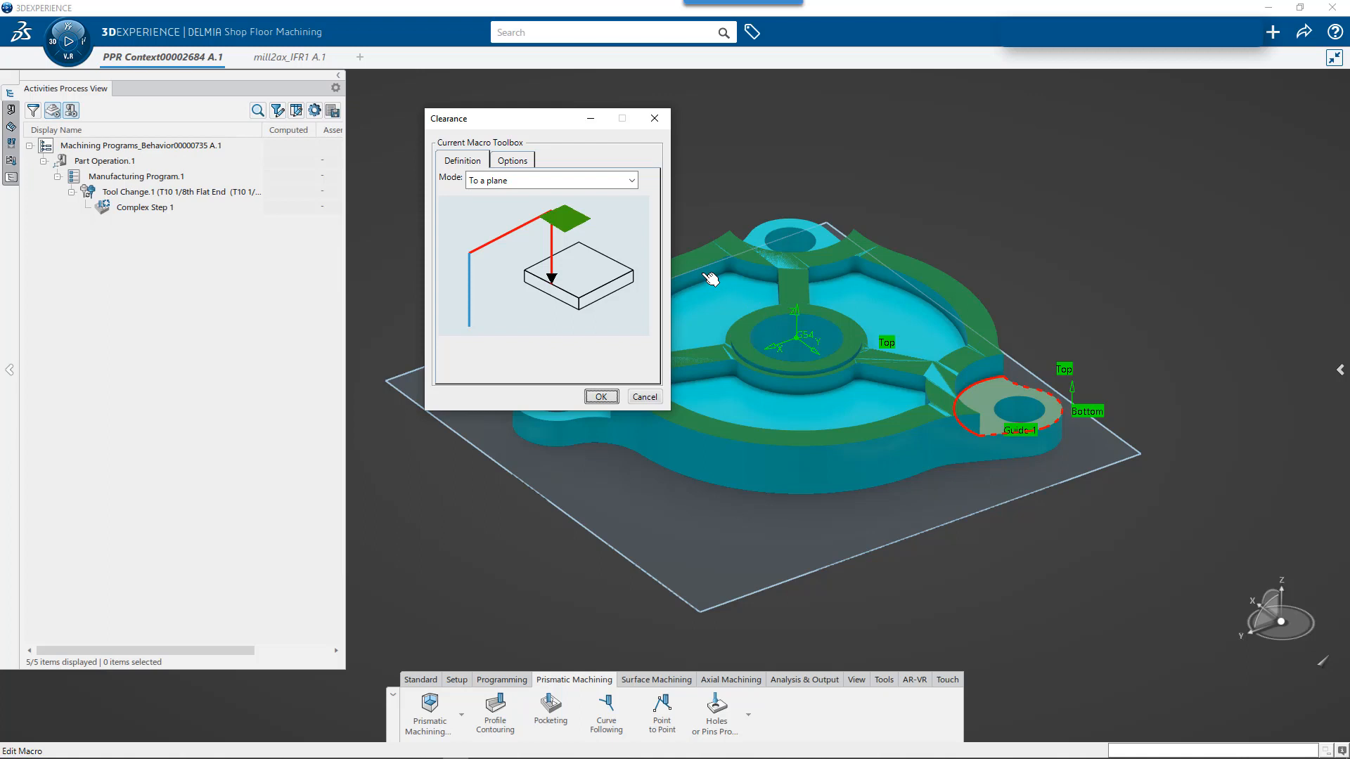
right_click(560, 219)
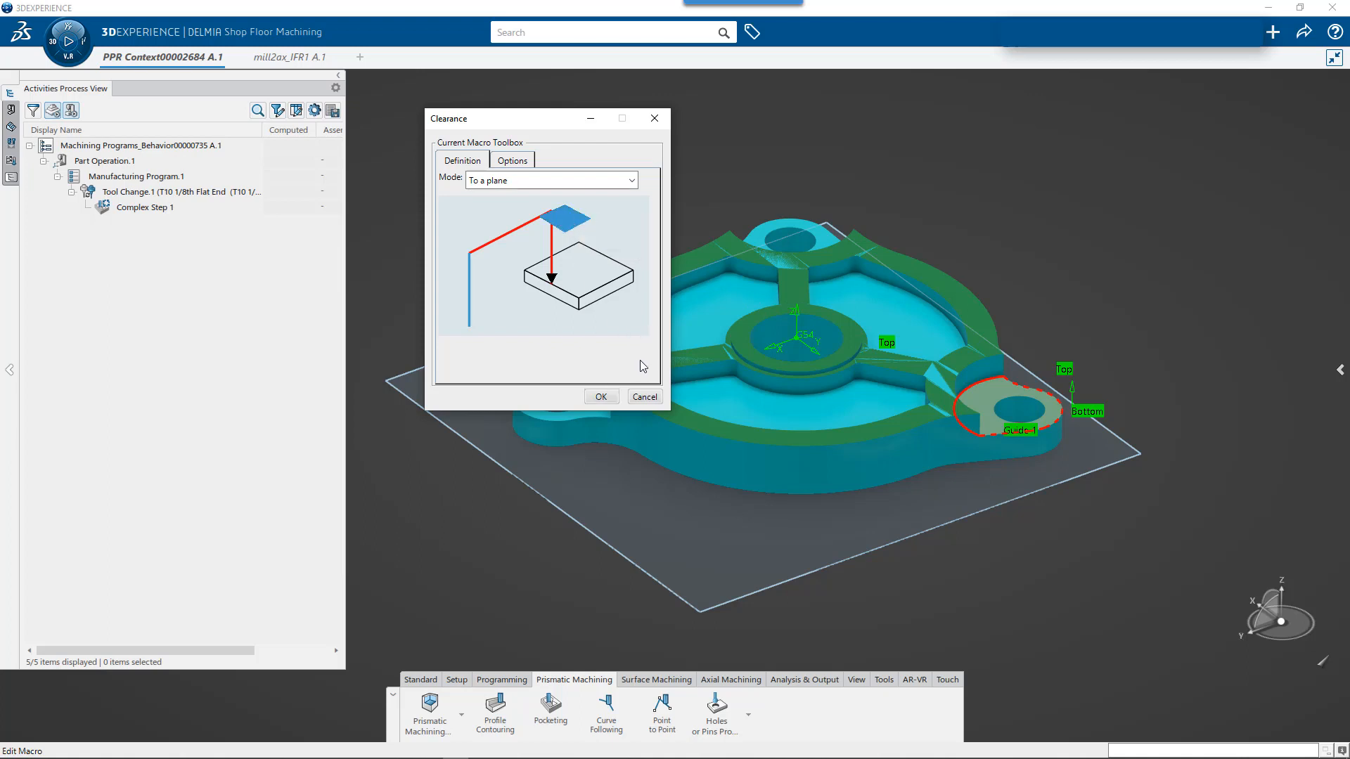
left_click(599, 396)
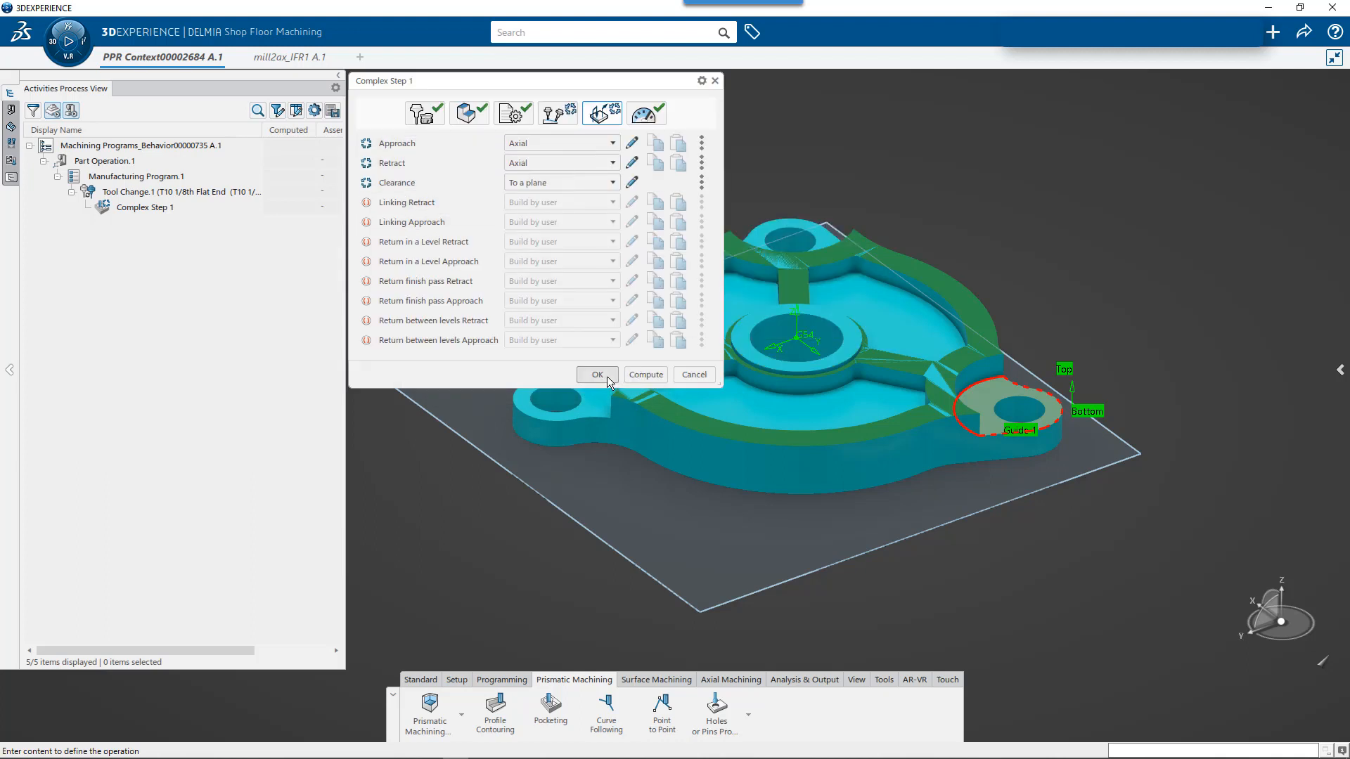
left_click(597, 373)
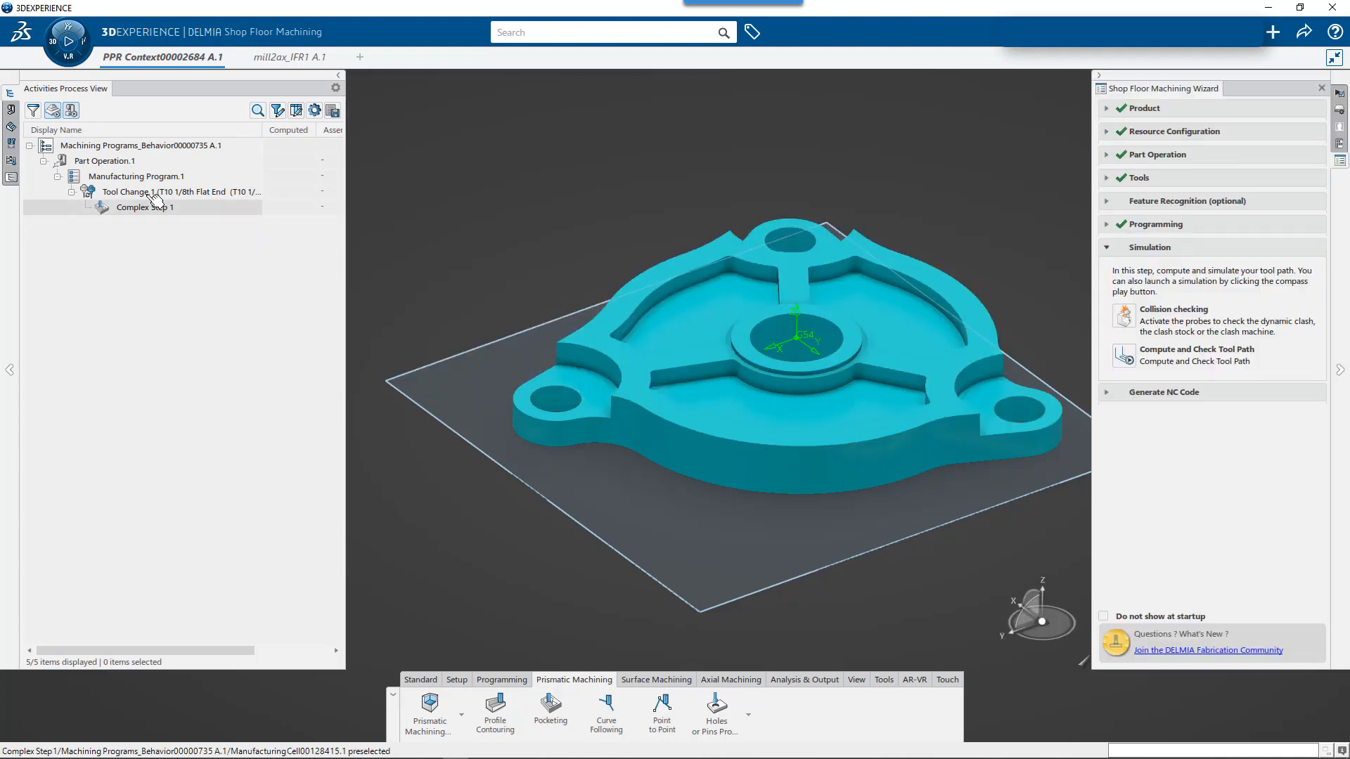
- Force compute the Complex Step 1 toolpath and start a second pocketing operation after it
right_click(145, 206)
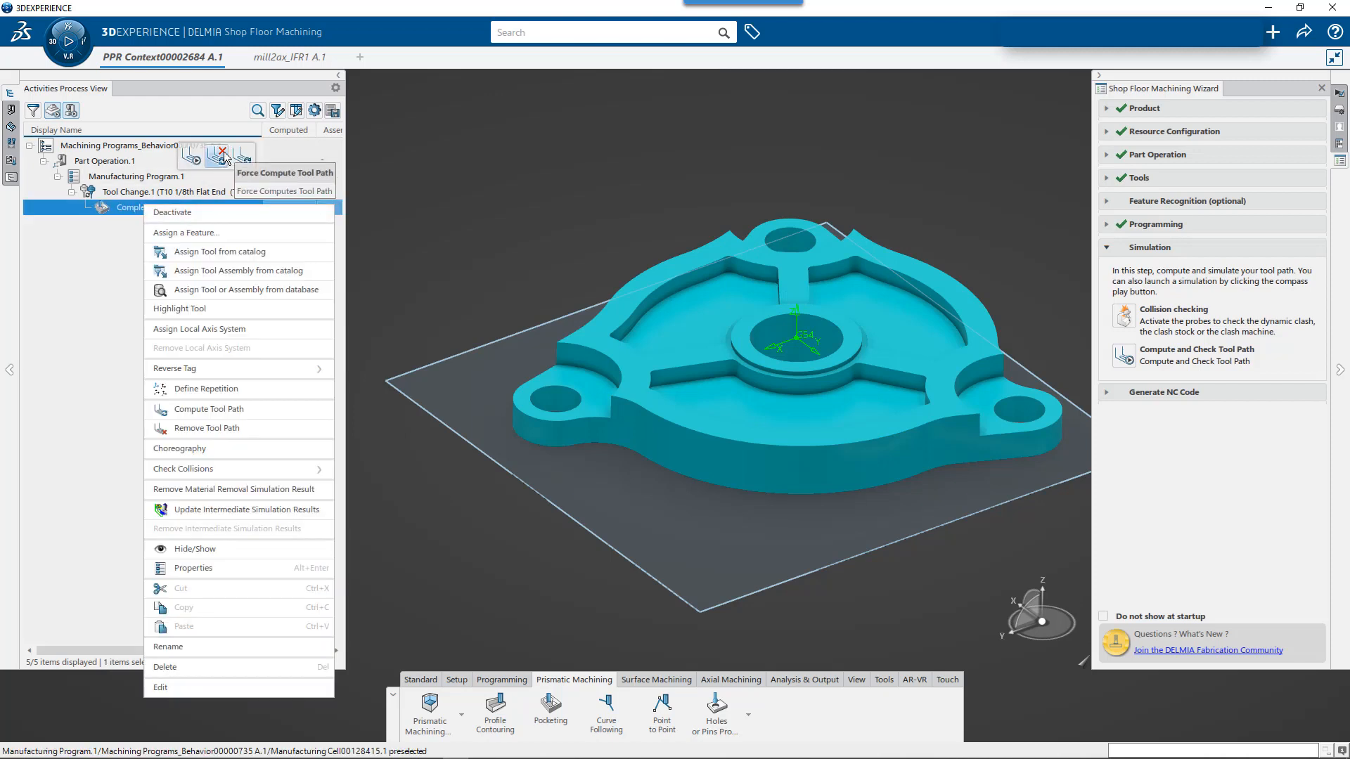
left_click(208, 409)
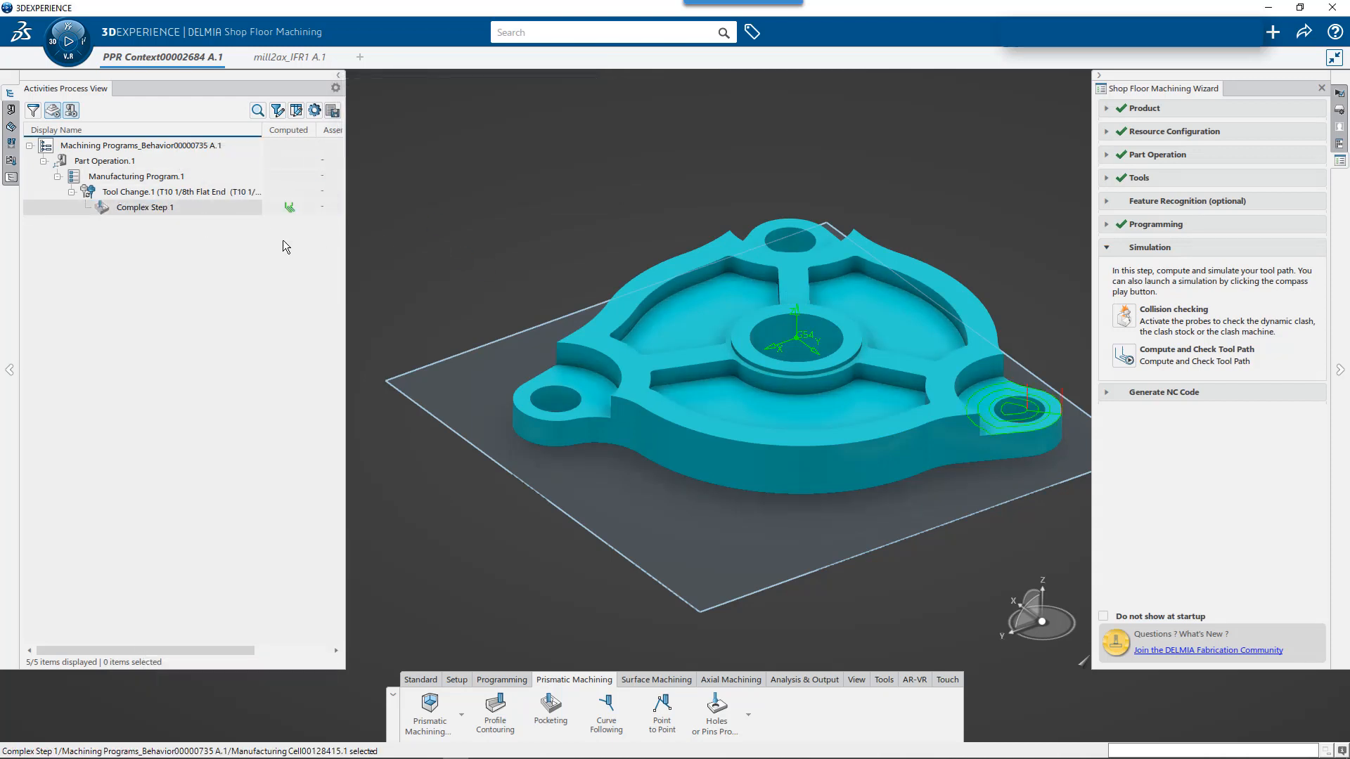
left_click(145, 207)
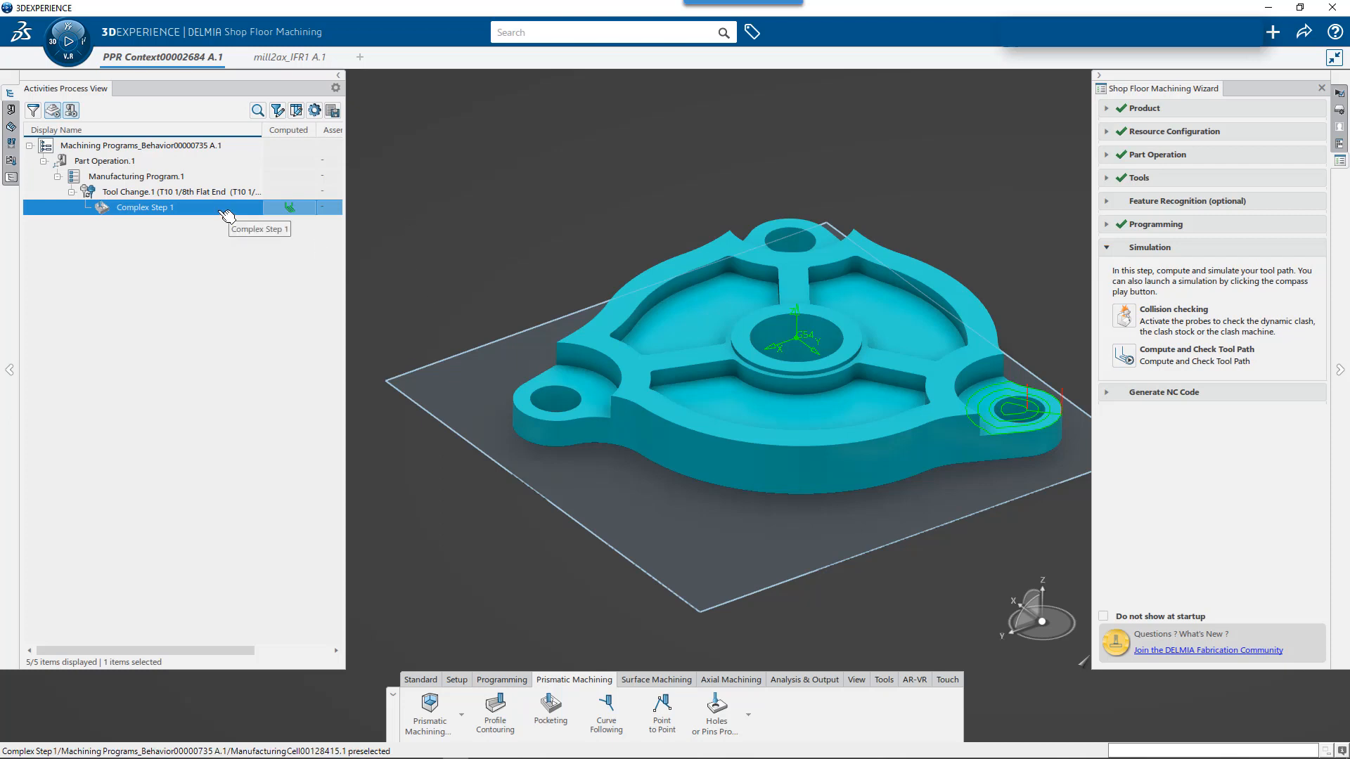
mouse_move(253, 205)
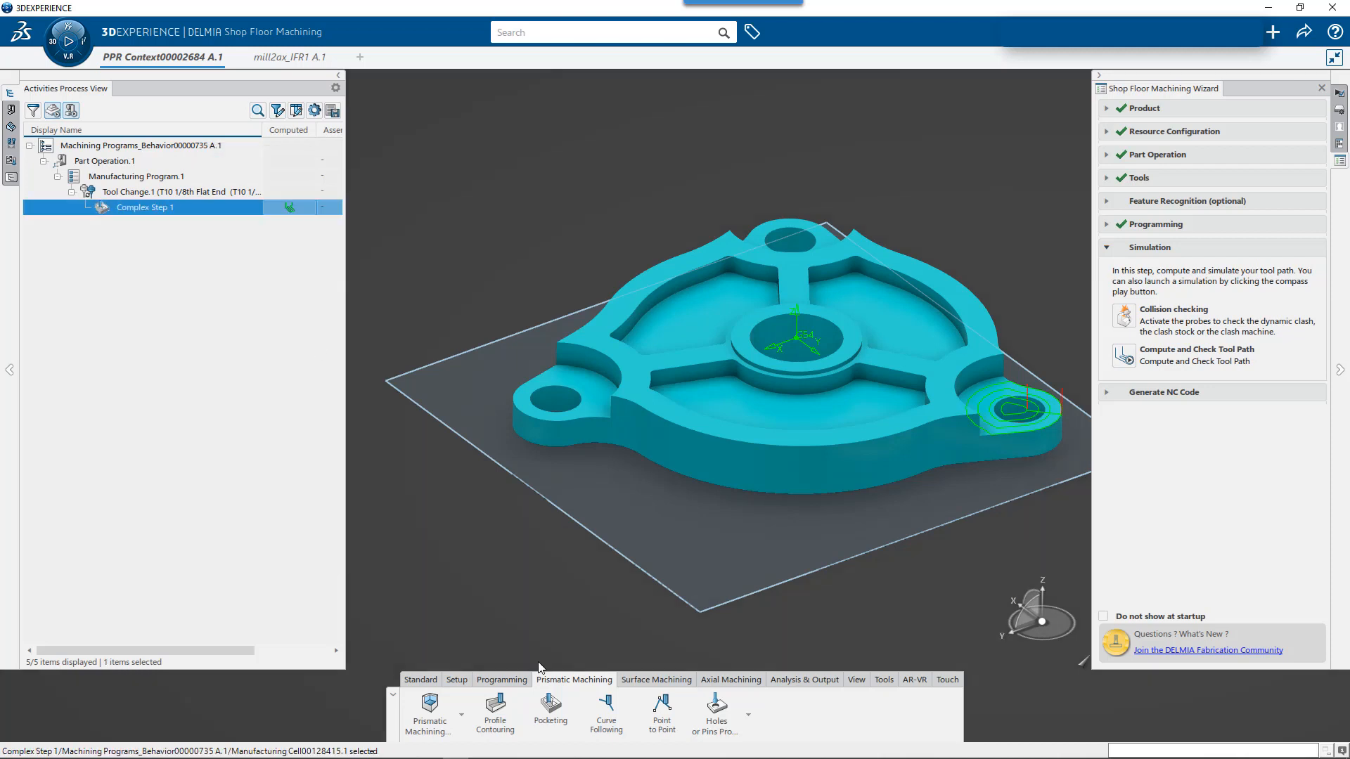
left_click(550, 713)
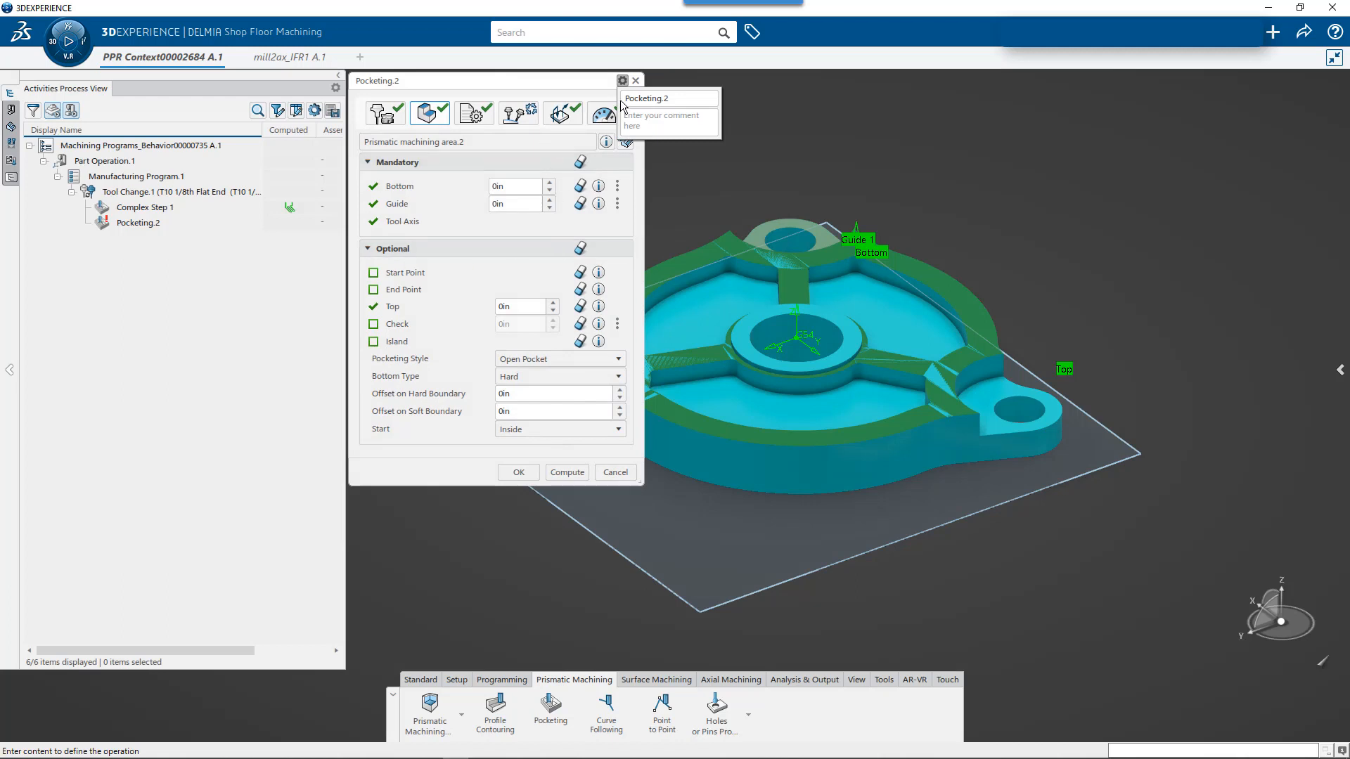
- Name Pocketing.2 'Complex Step 2', confirm it, and compute its toolpath
type("Complex Step 2")
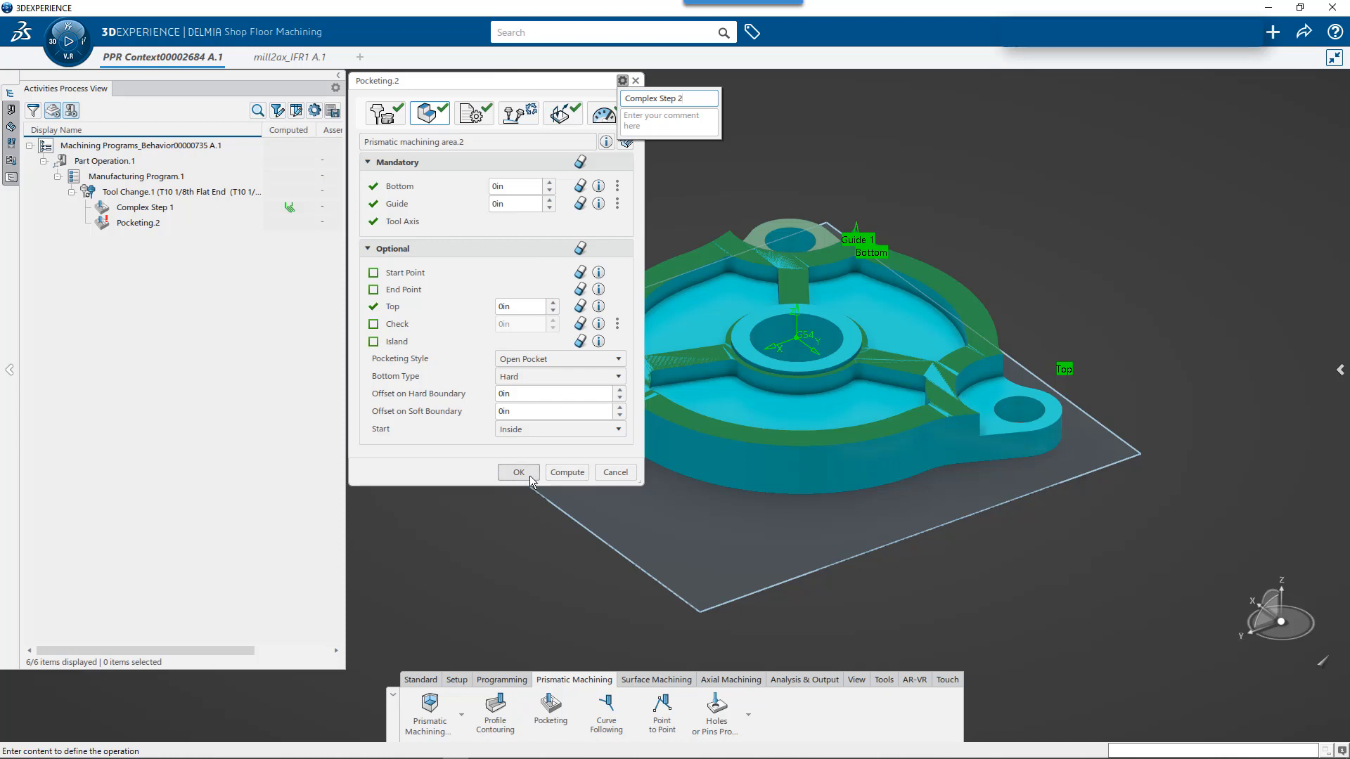
left_click(519, 471)
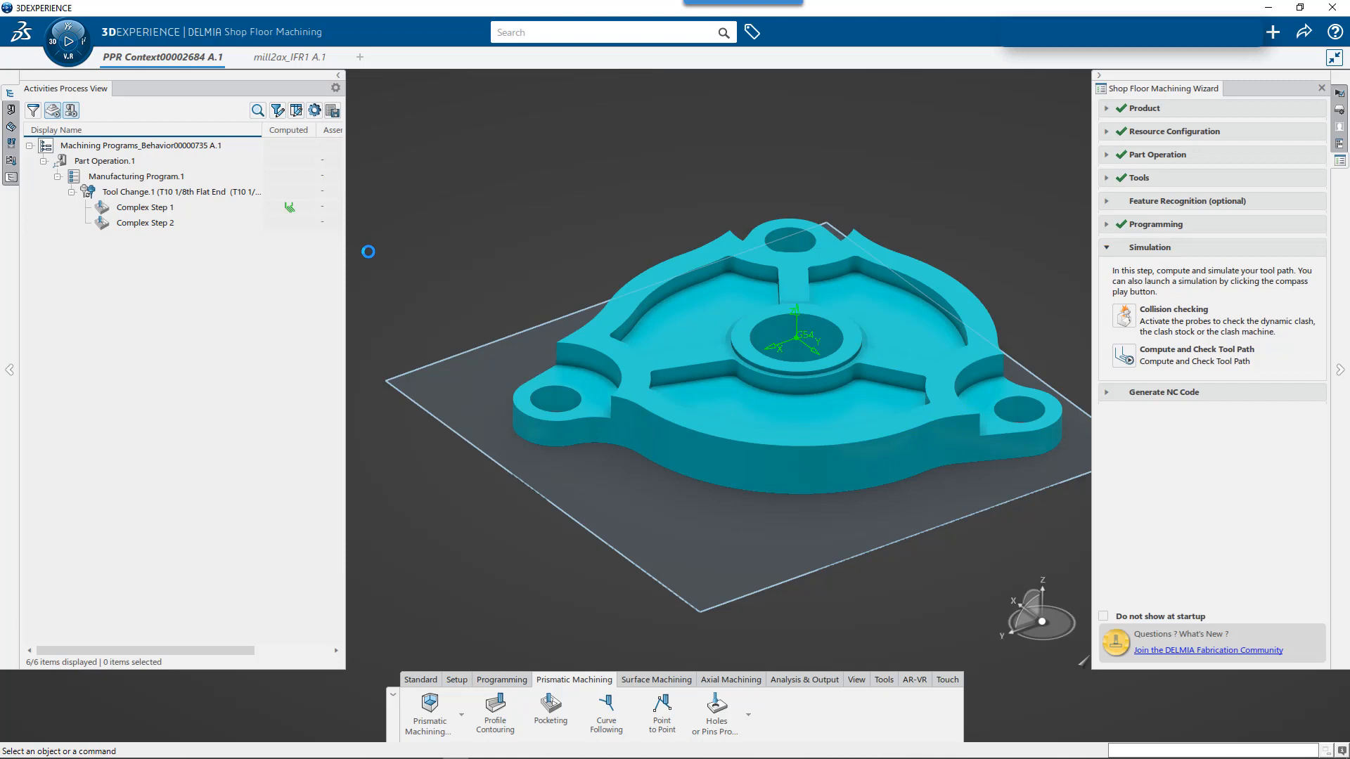
left_click(145, 222)
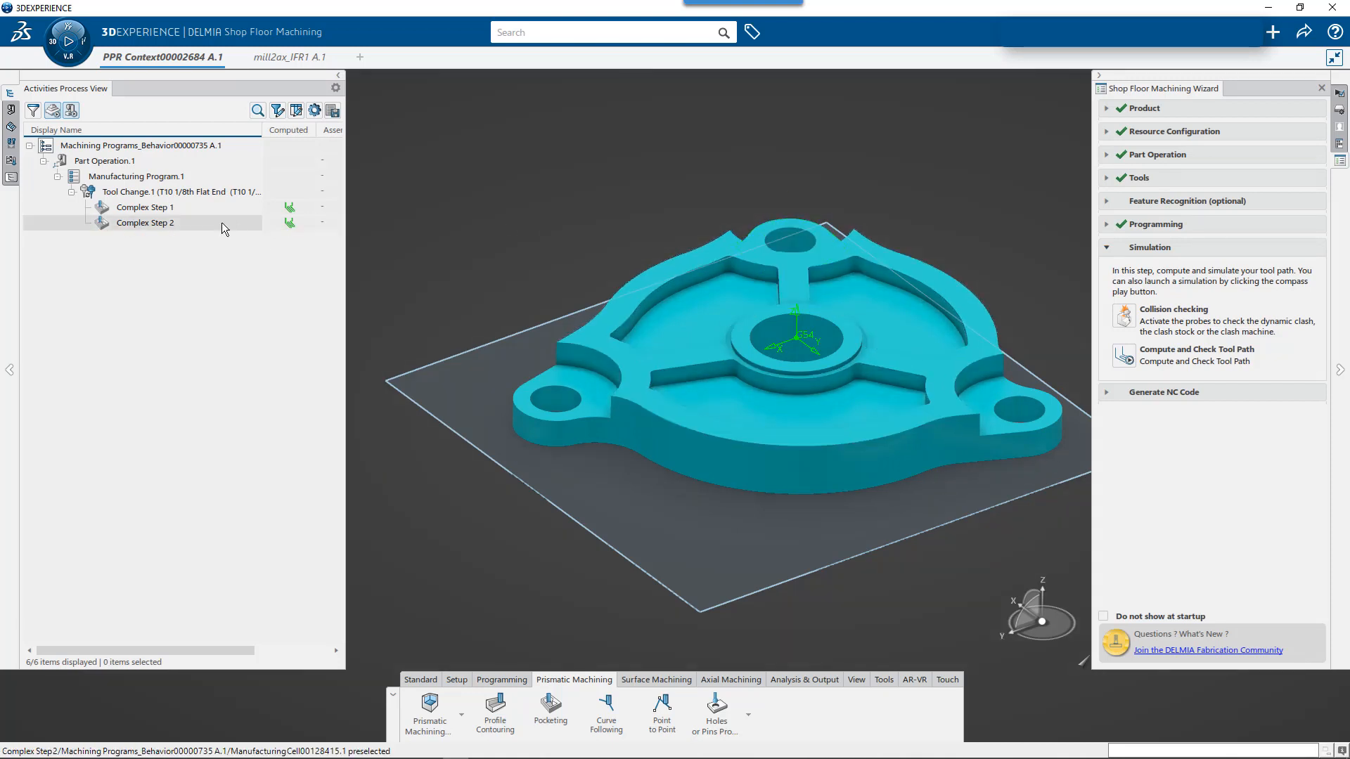
left_click(145, 223)
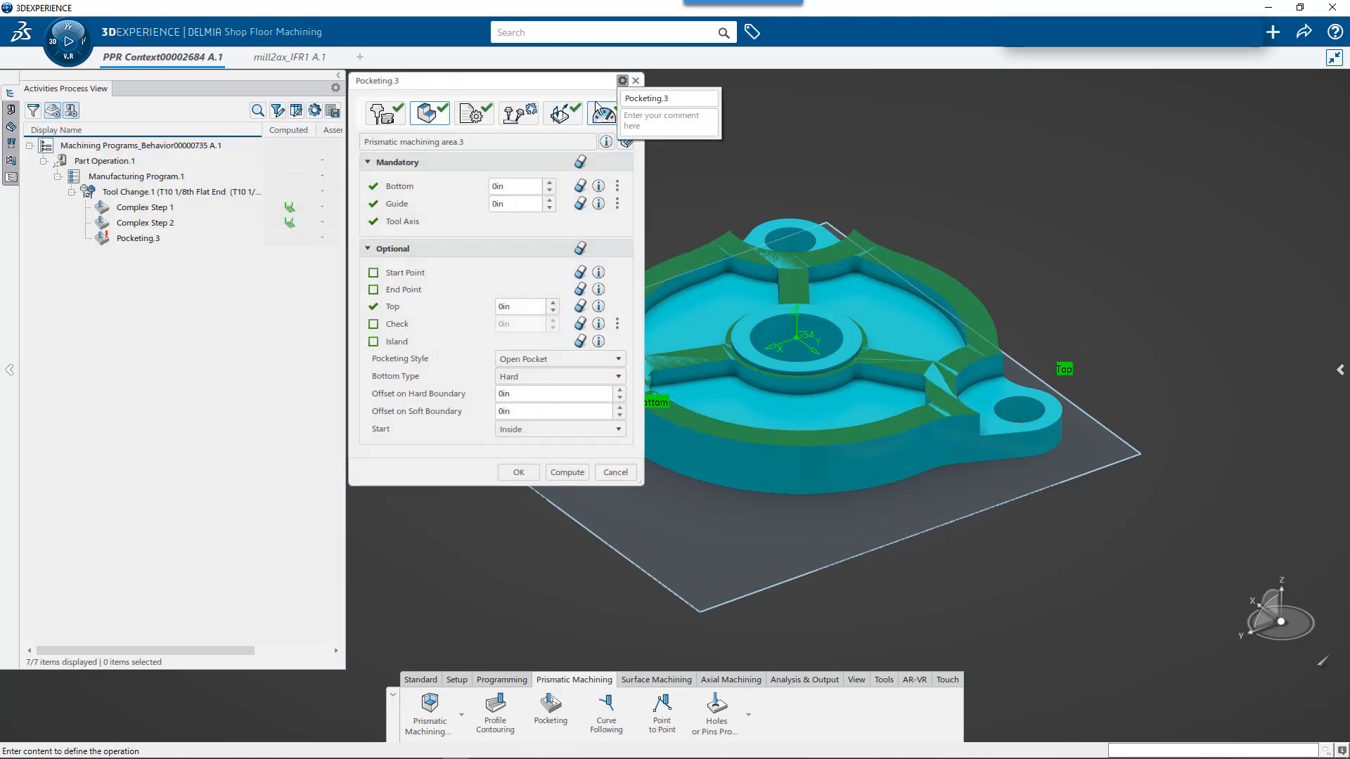
- Name the third operation 'Complex Step 3' and confirm it
type("Complex Step 3")
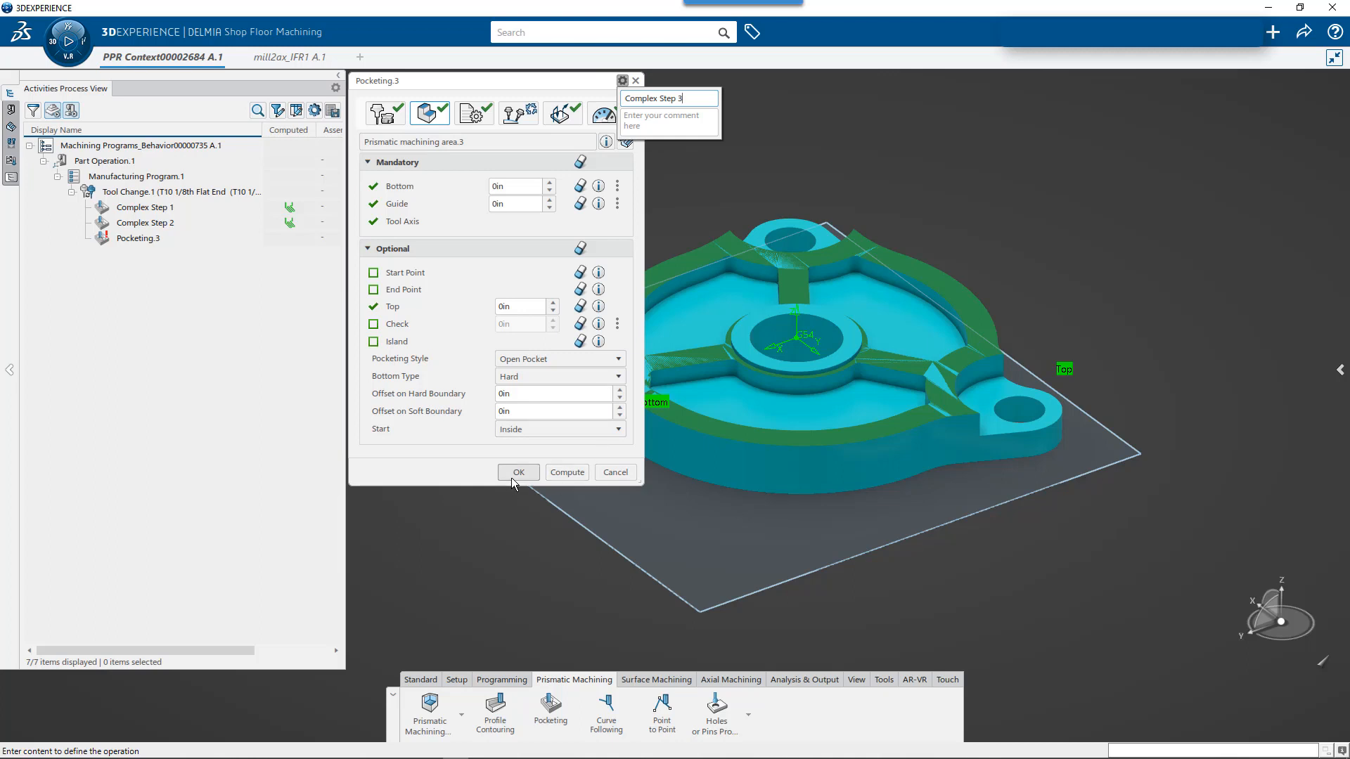
left_click(517, 472)
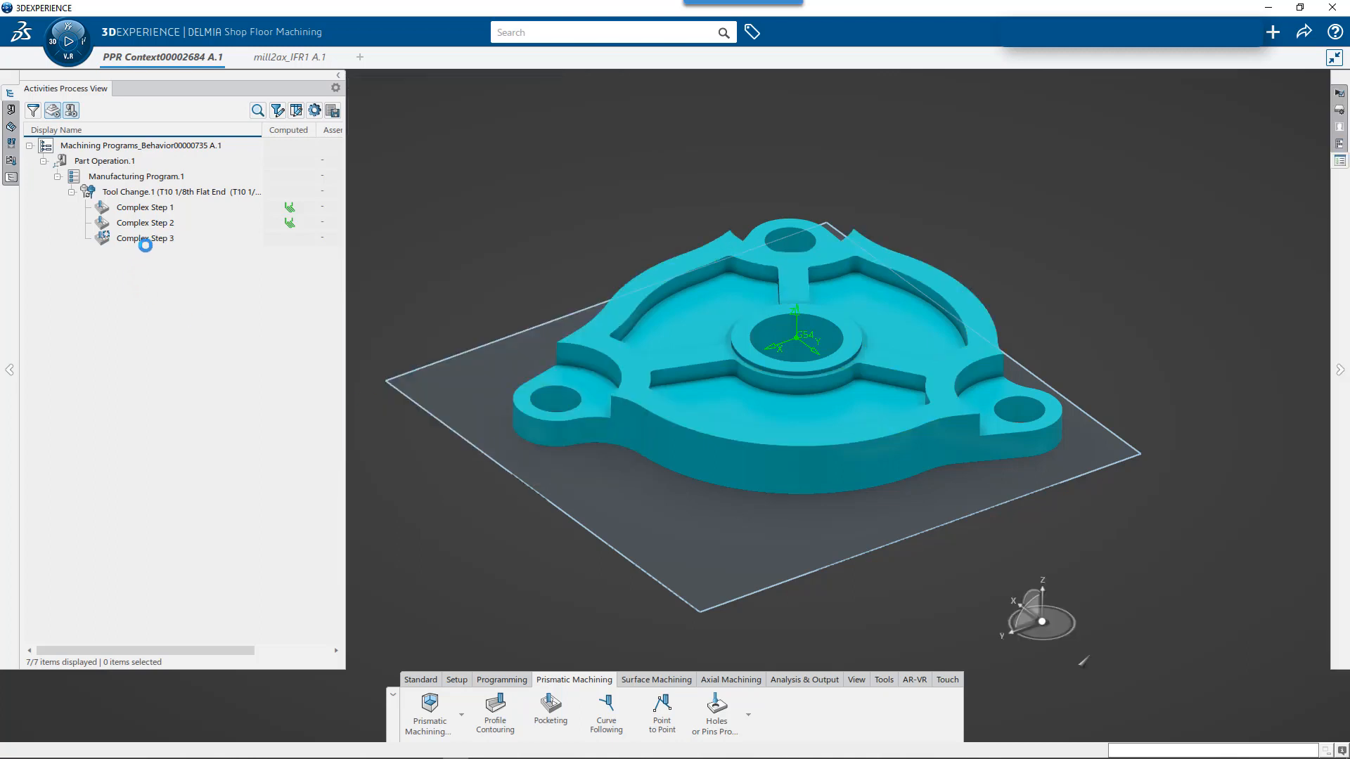
left_click(145, 237)
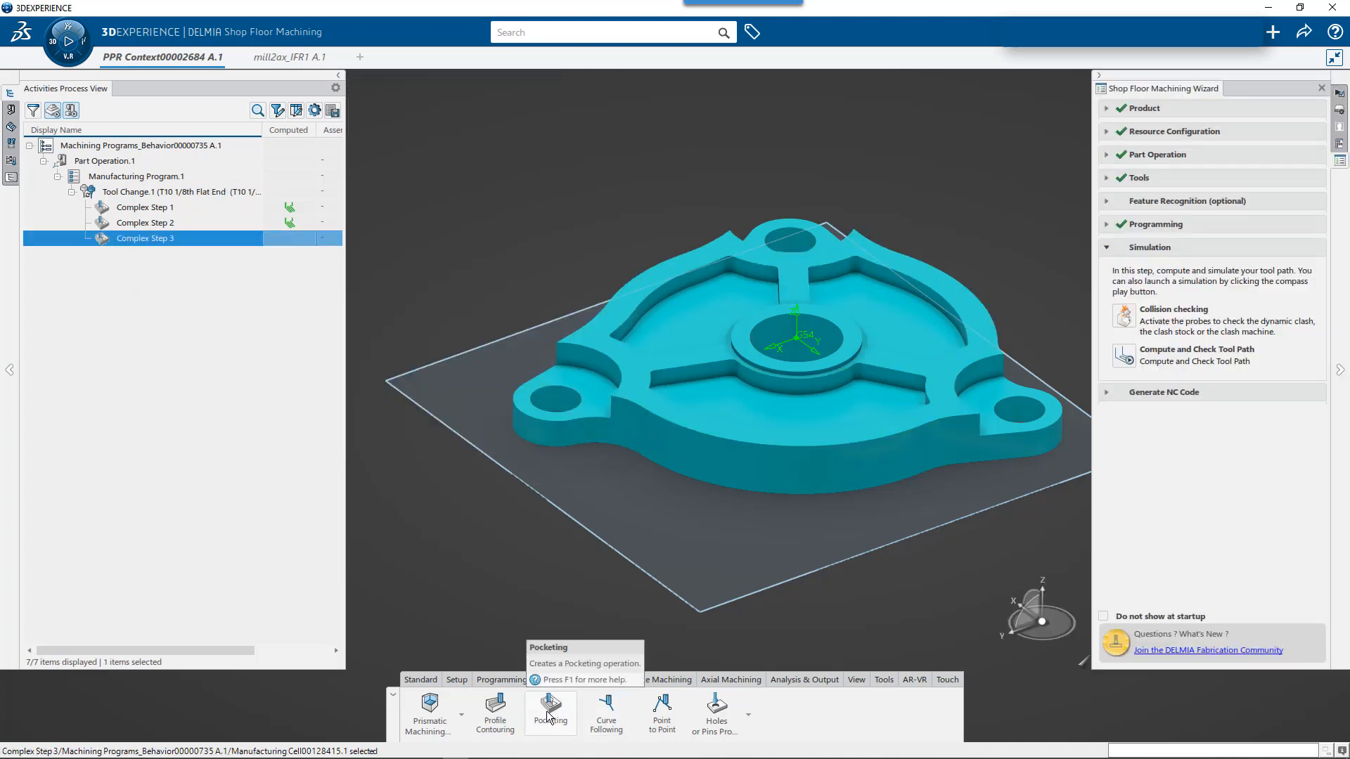
- Create a closed-pocket operation on the next pocket feature named 'Complex Pocket 1'
left_click(549, 710)
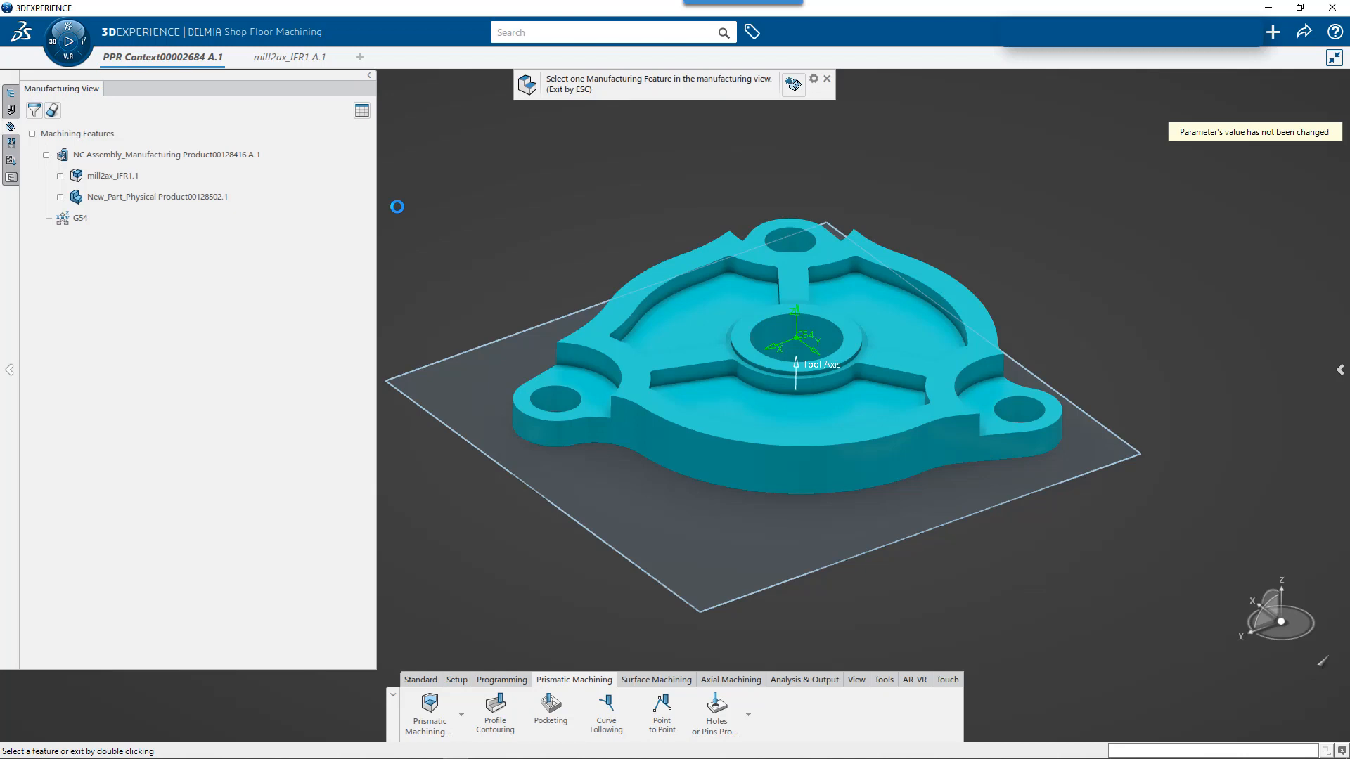
left_click(113, 176)
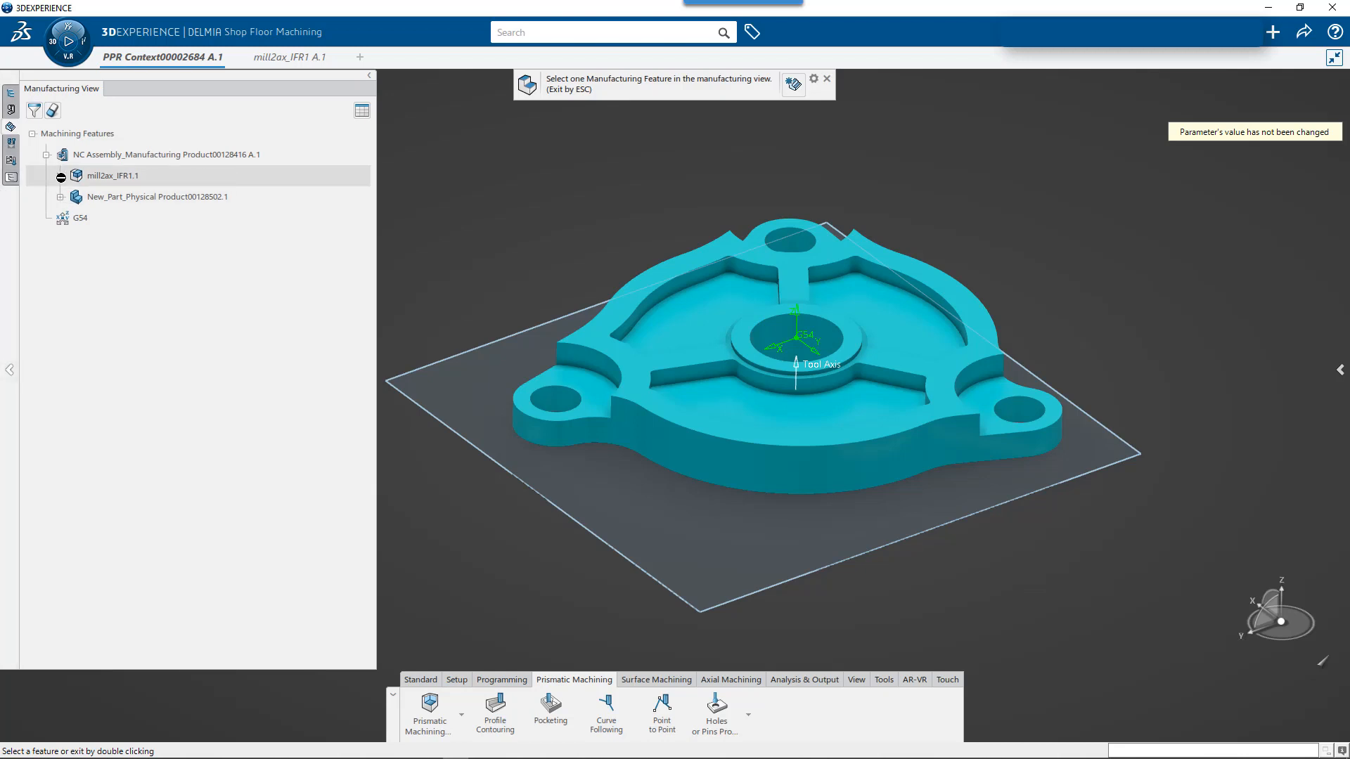
left_click(49, 176)
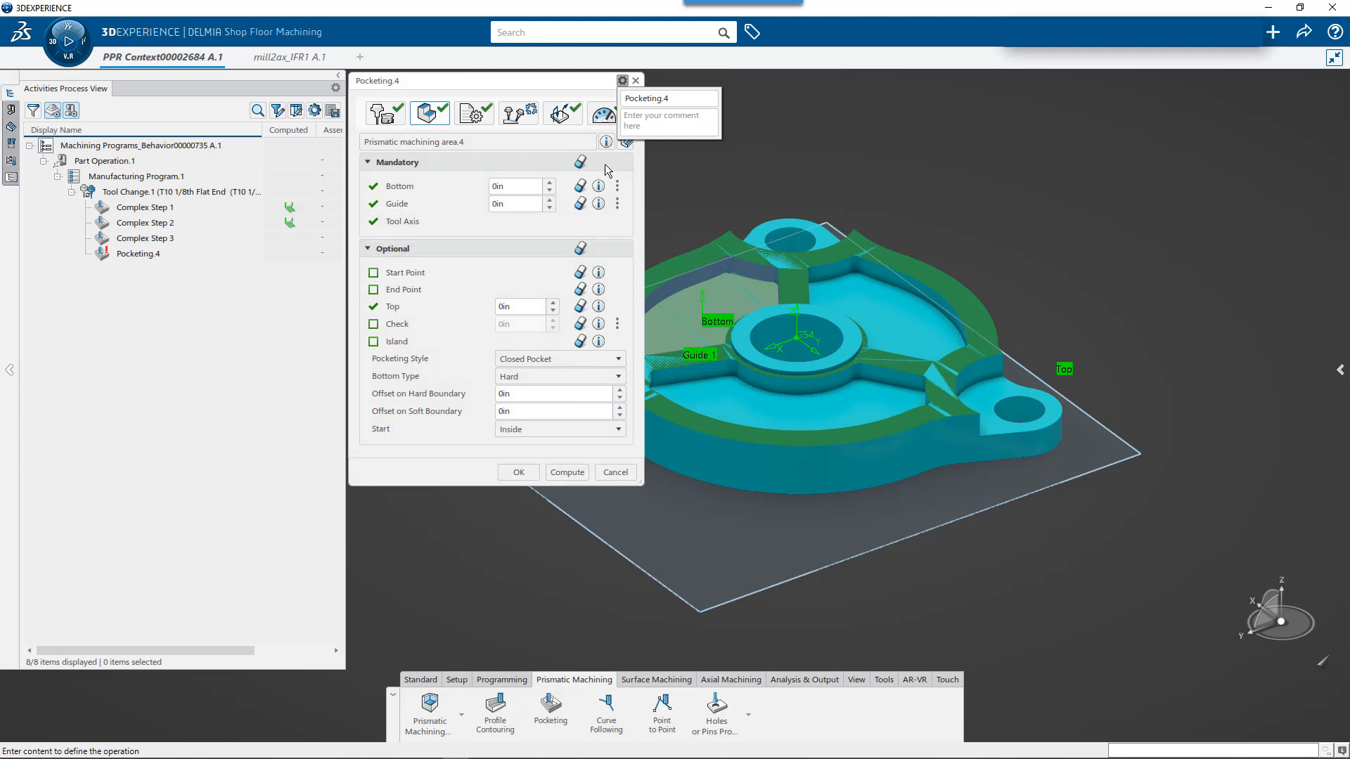
type("c")
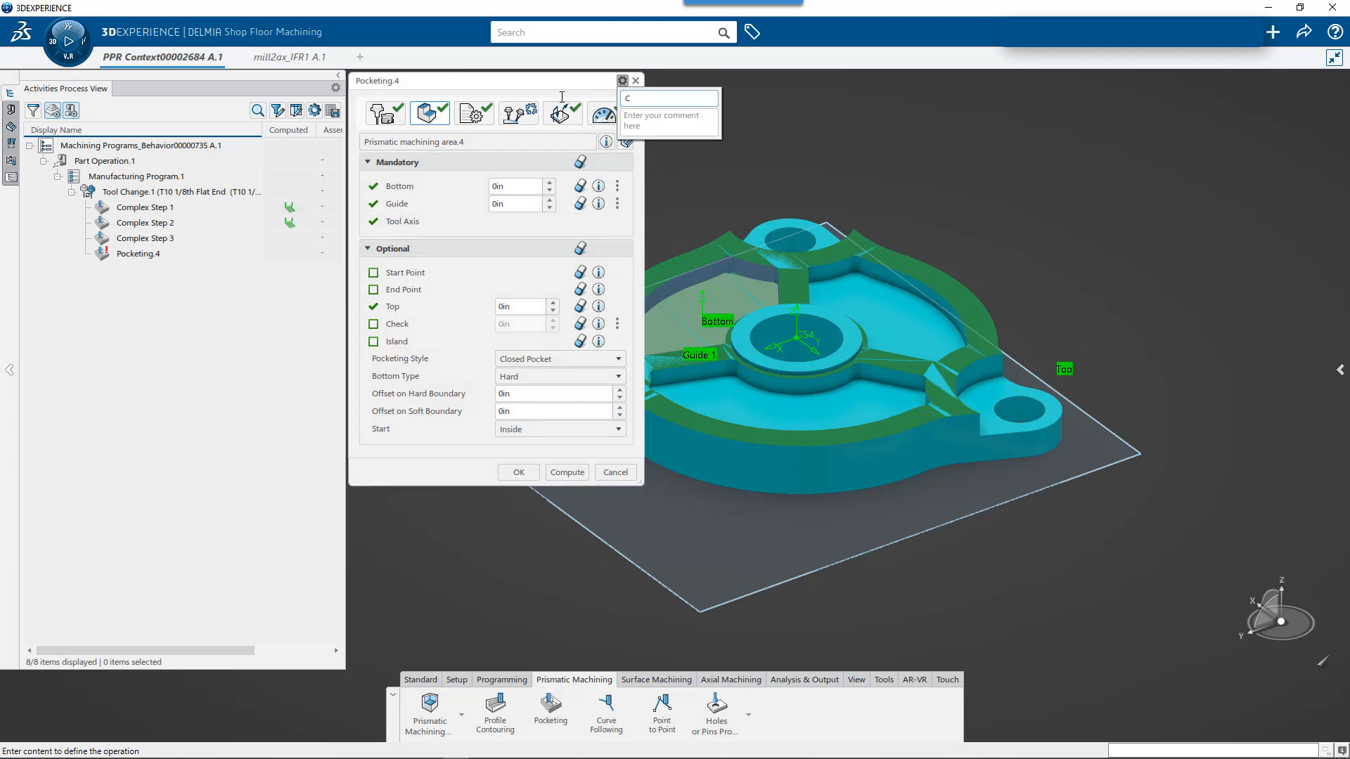
type("omplex Pocke")
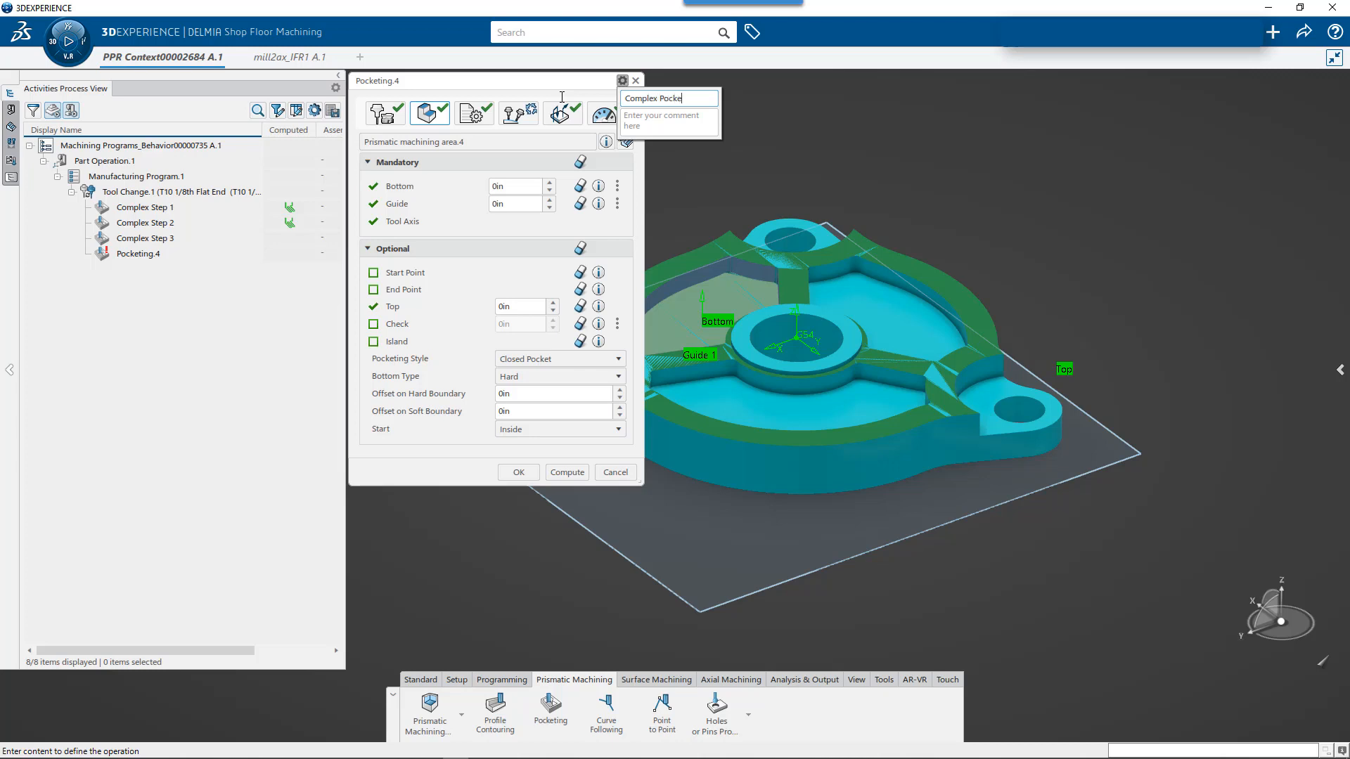
type("t 1")
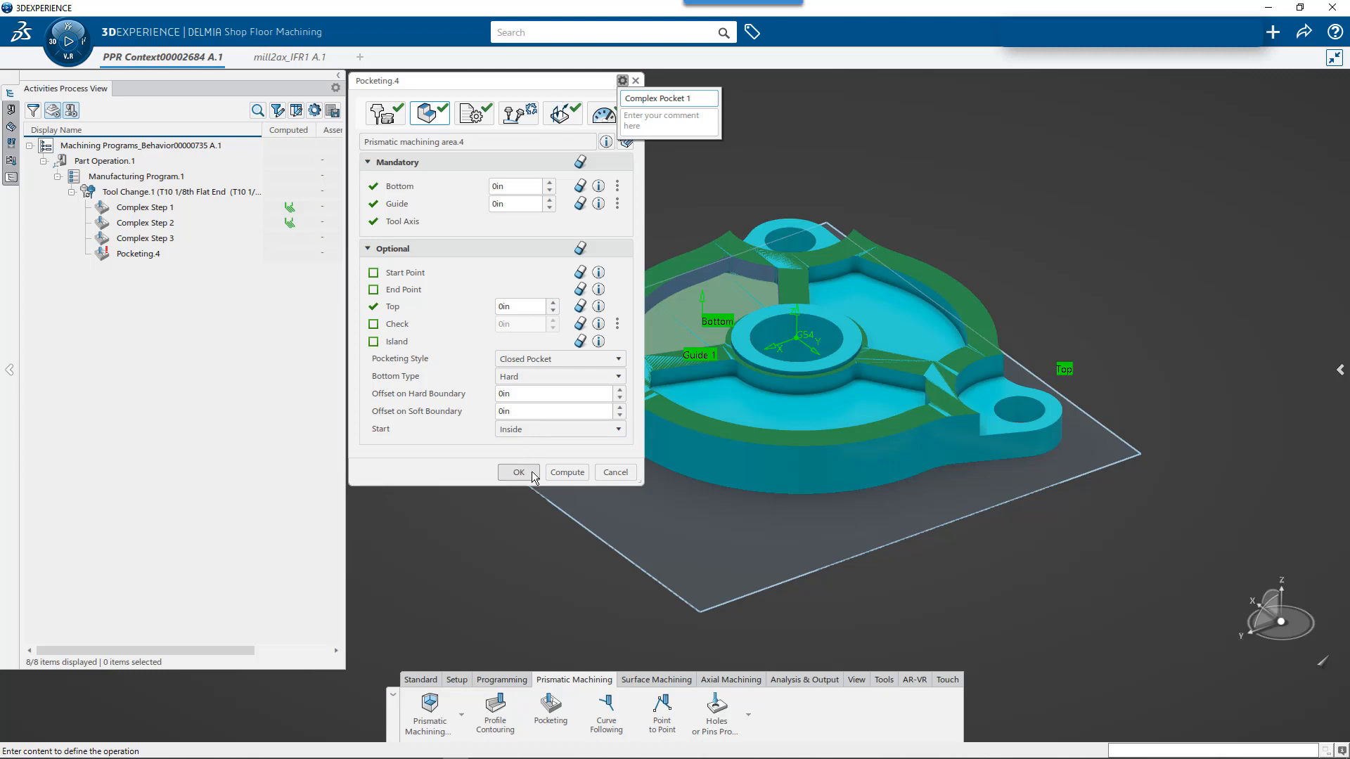
left_click(518, 472)
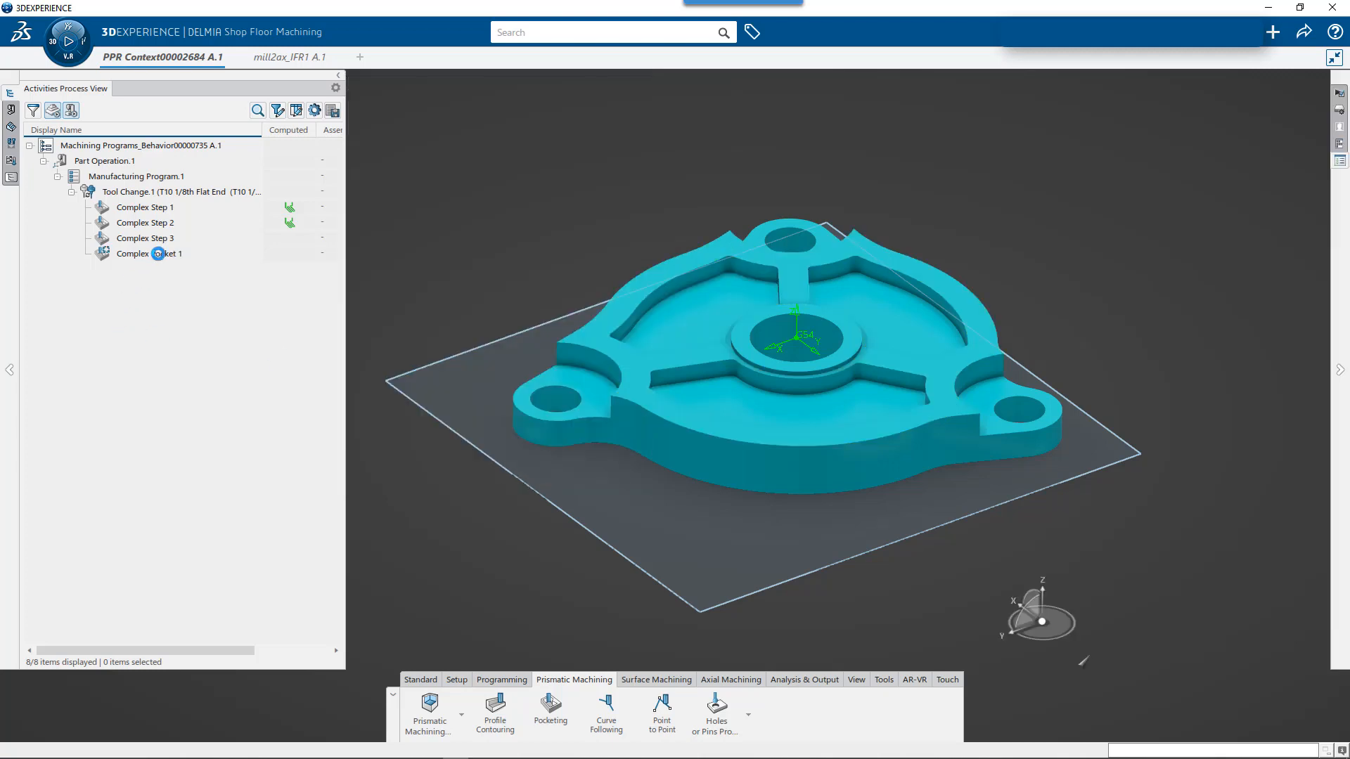
left_click(149, 253)
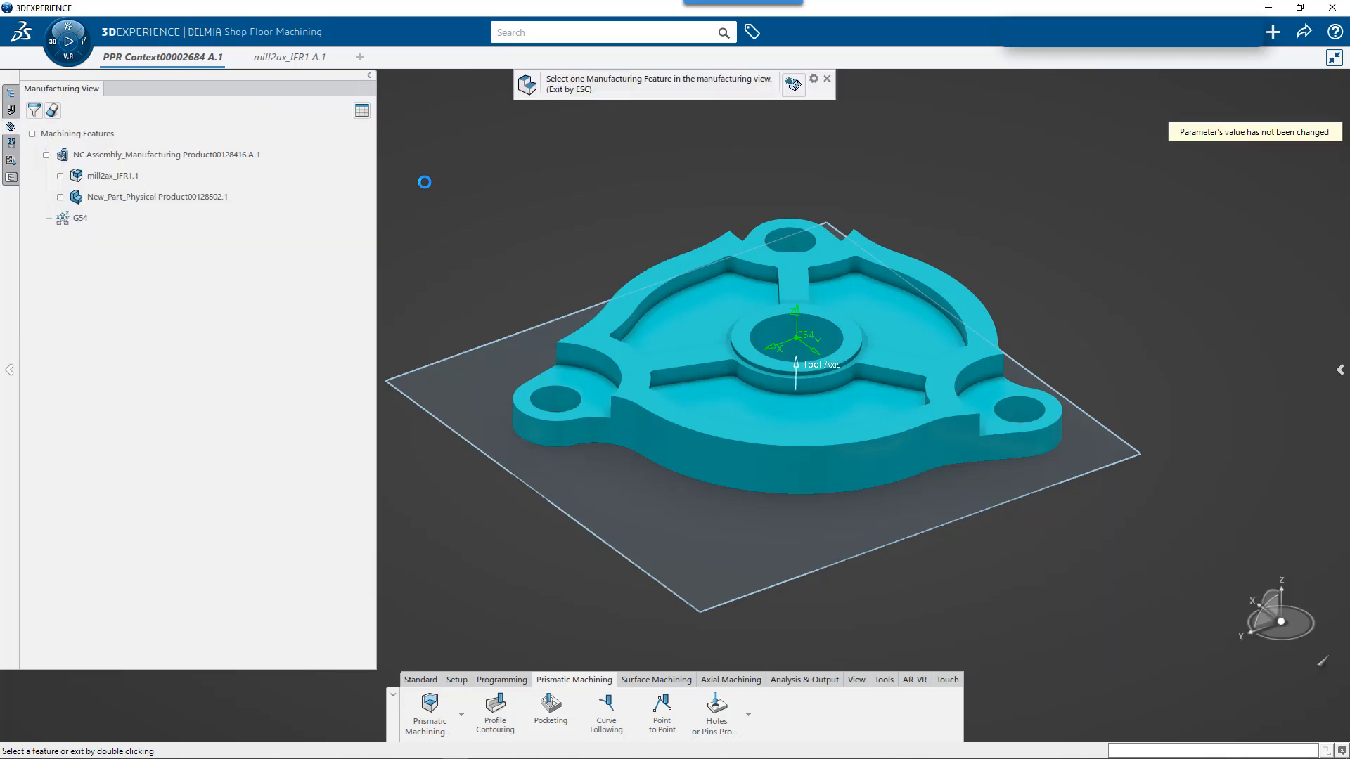
- Create the pocketing operation 'Complex Pocket 2' on another pocket area
left_click(61, 175)
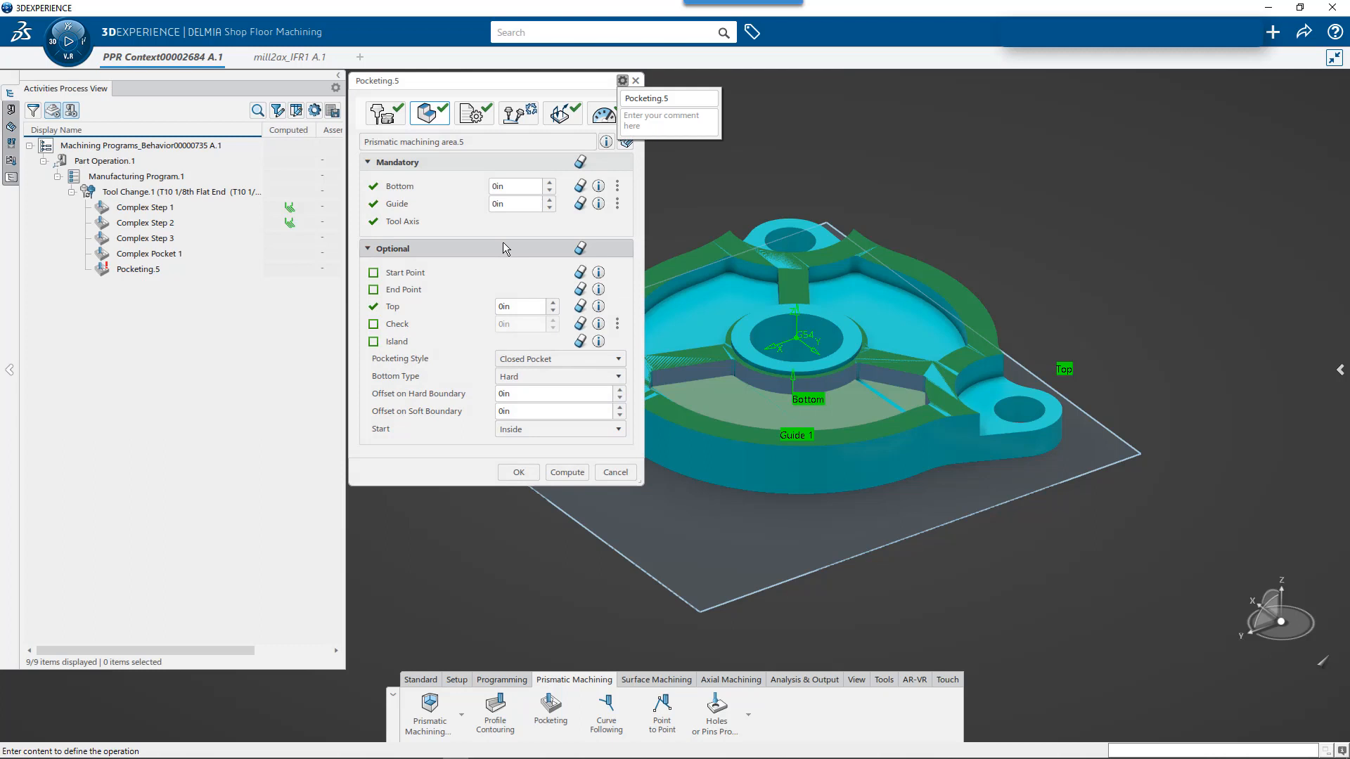
type("c")
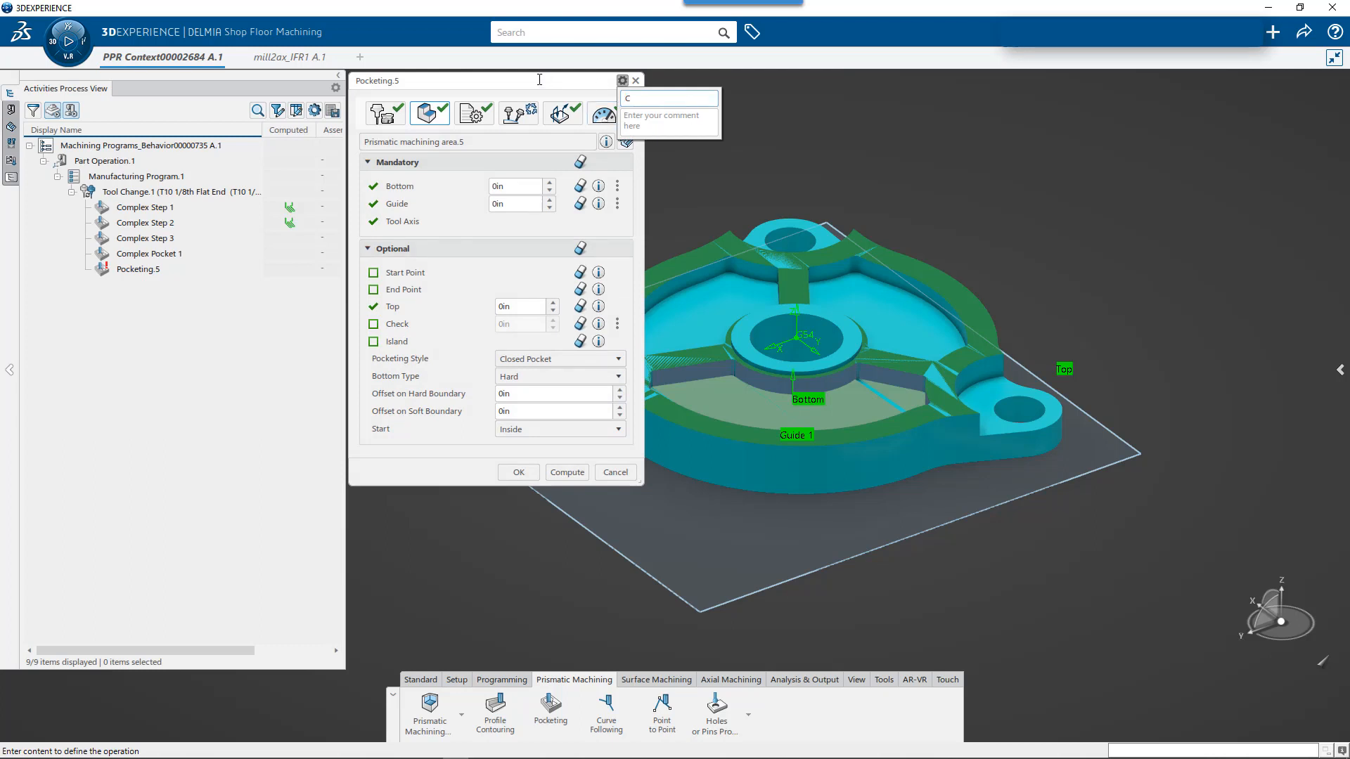
type("omplex Pocket 2")
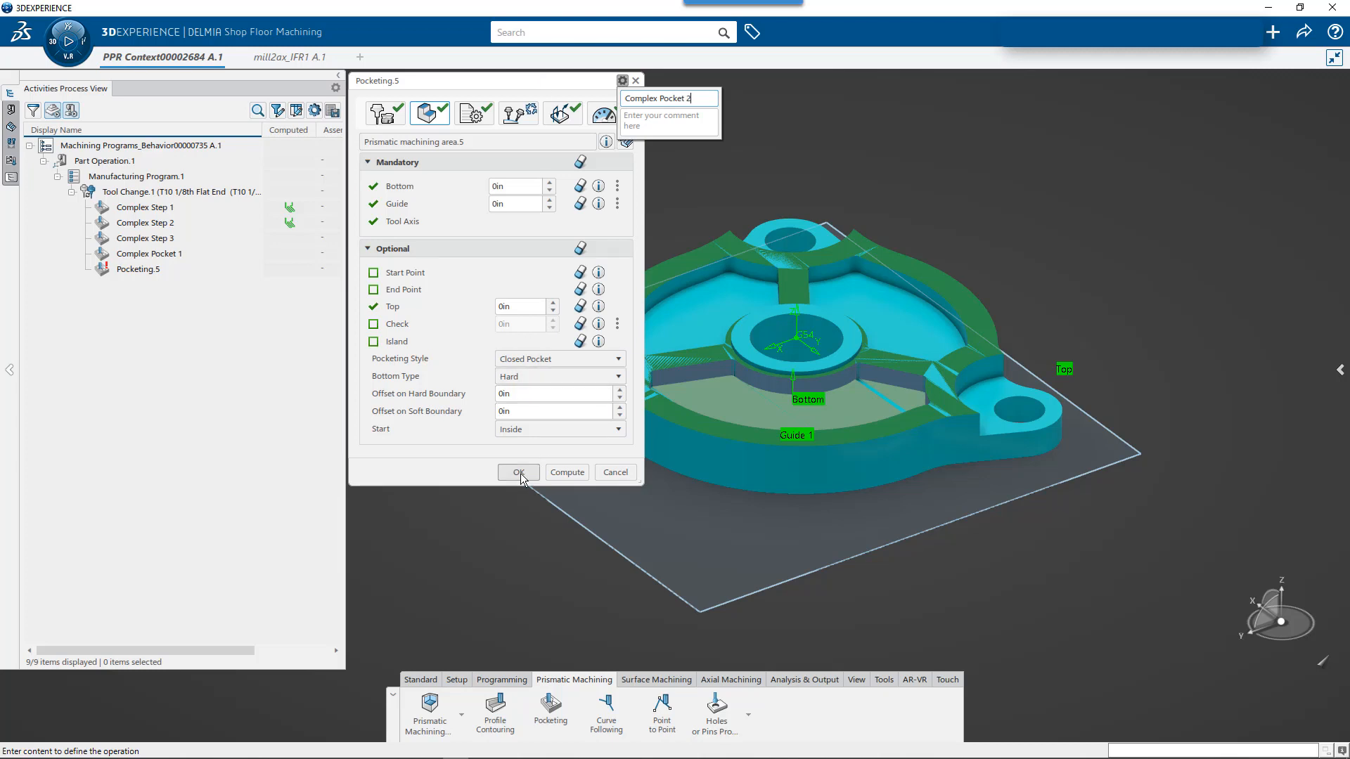
left_click(517, 472)
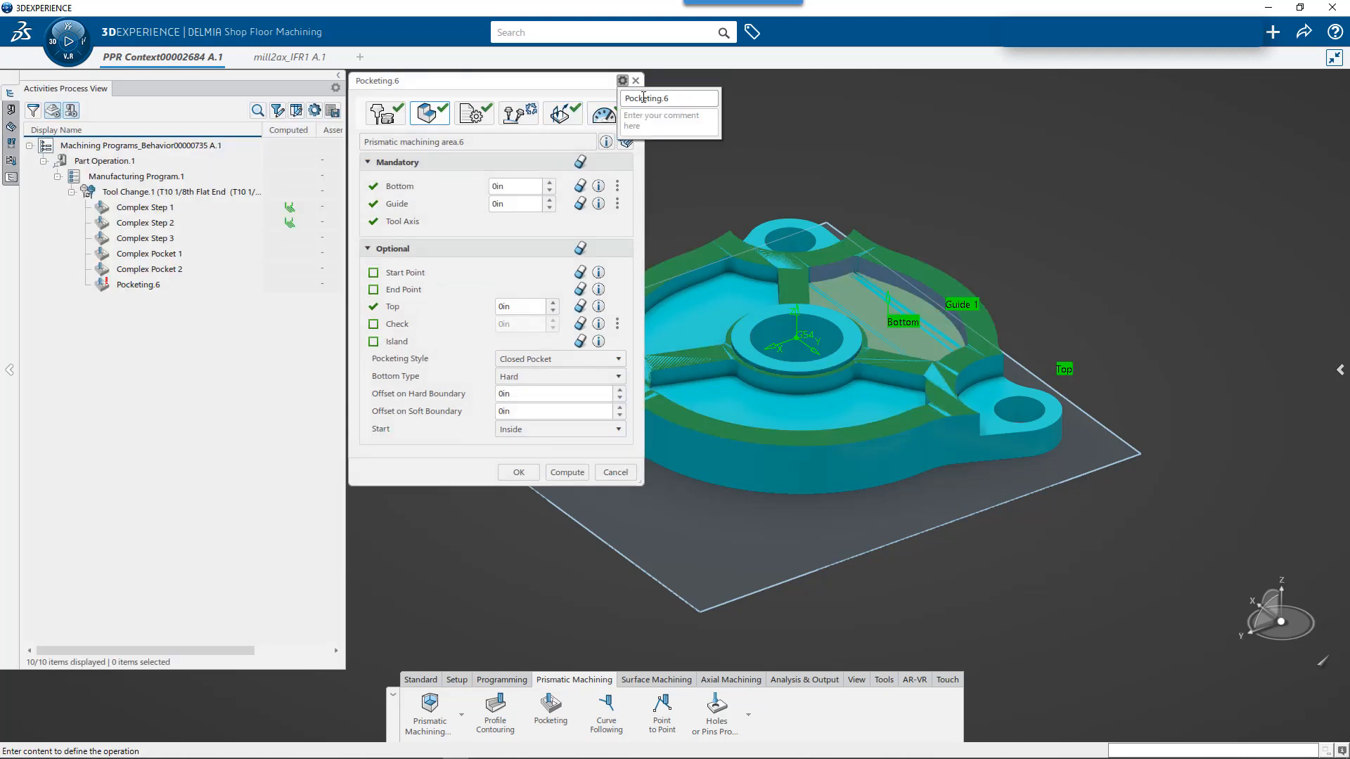
- Name the next operation 'Complex Pocket 3' and confirm it
type("Complex")
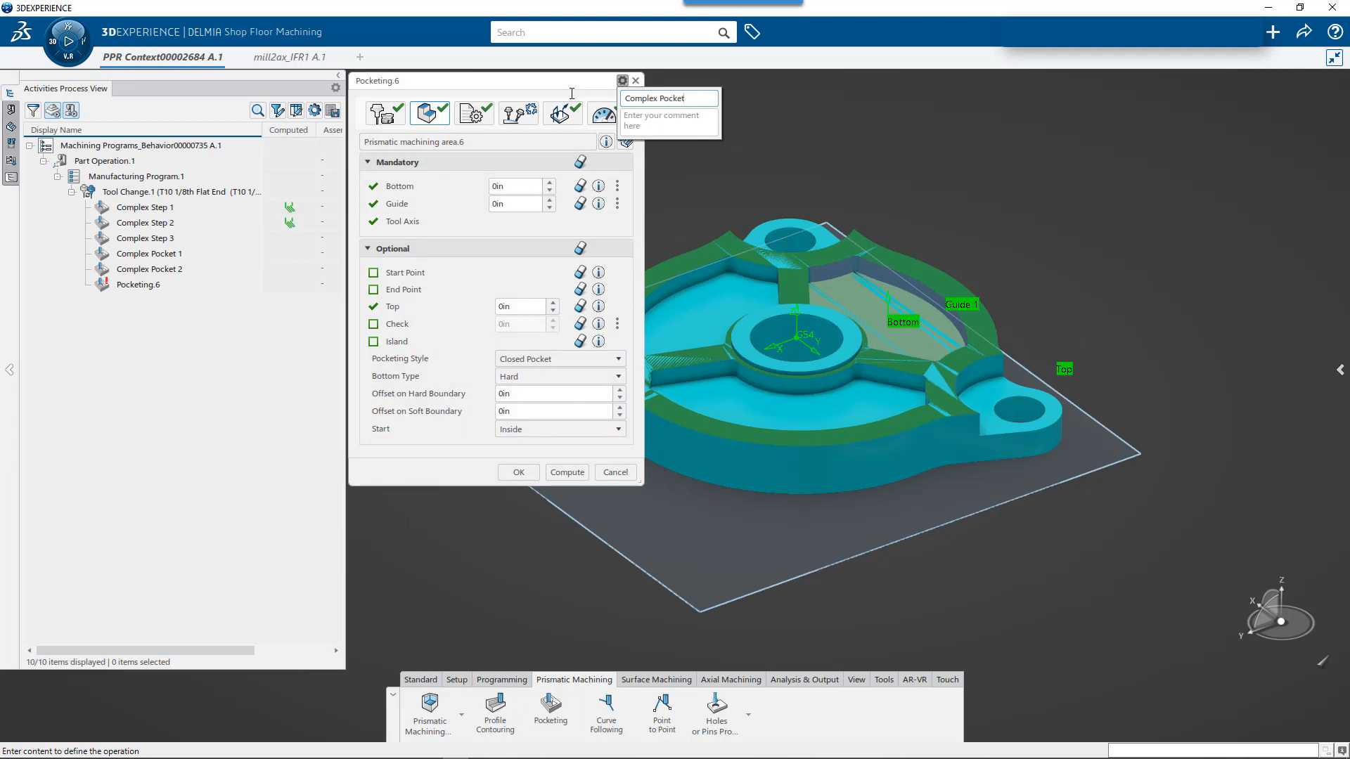
type("3")
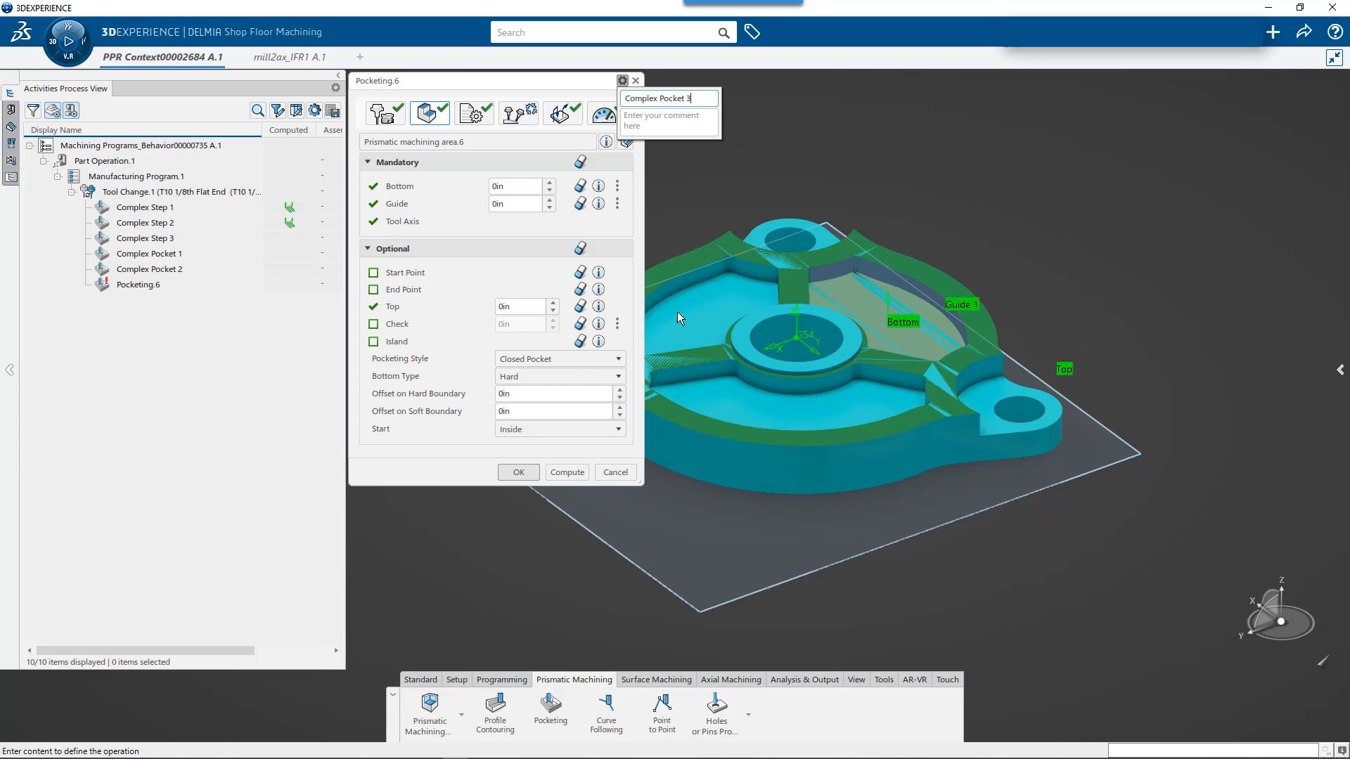
left_click(517, 471)
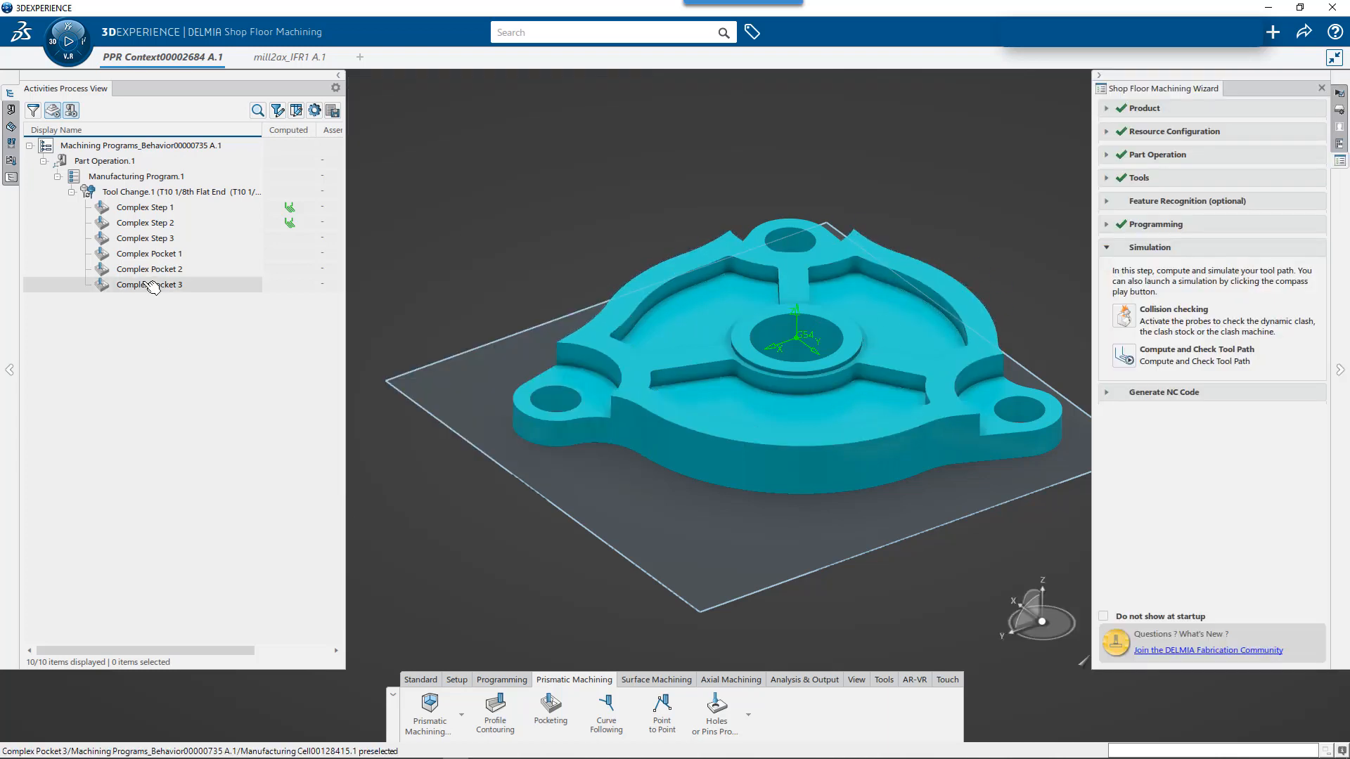
left_click(149, 284)
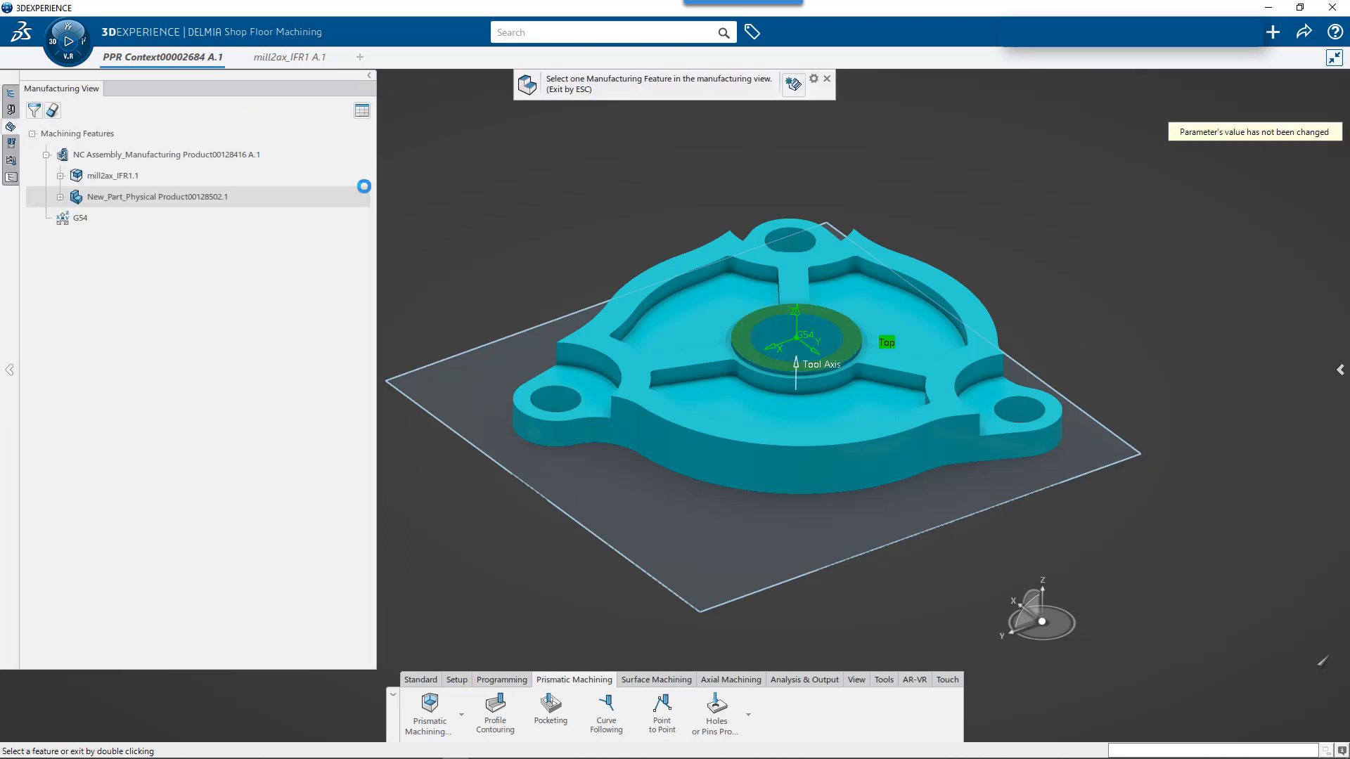
- Create an open pocket around the central boss named 'Island Open Pocket'
left_click(61, 175)
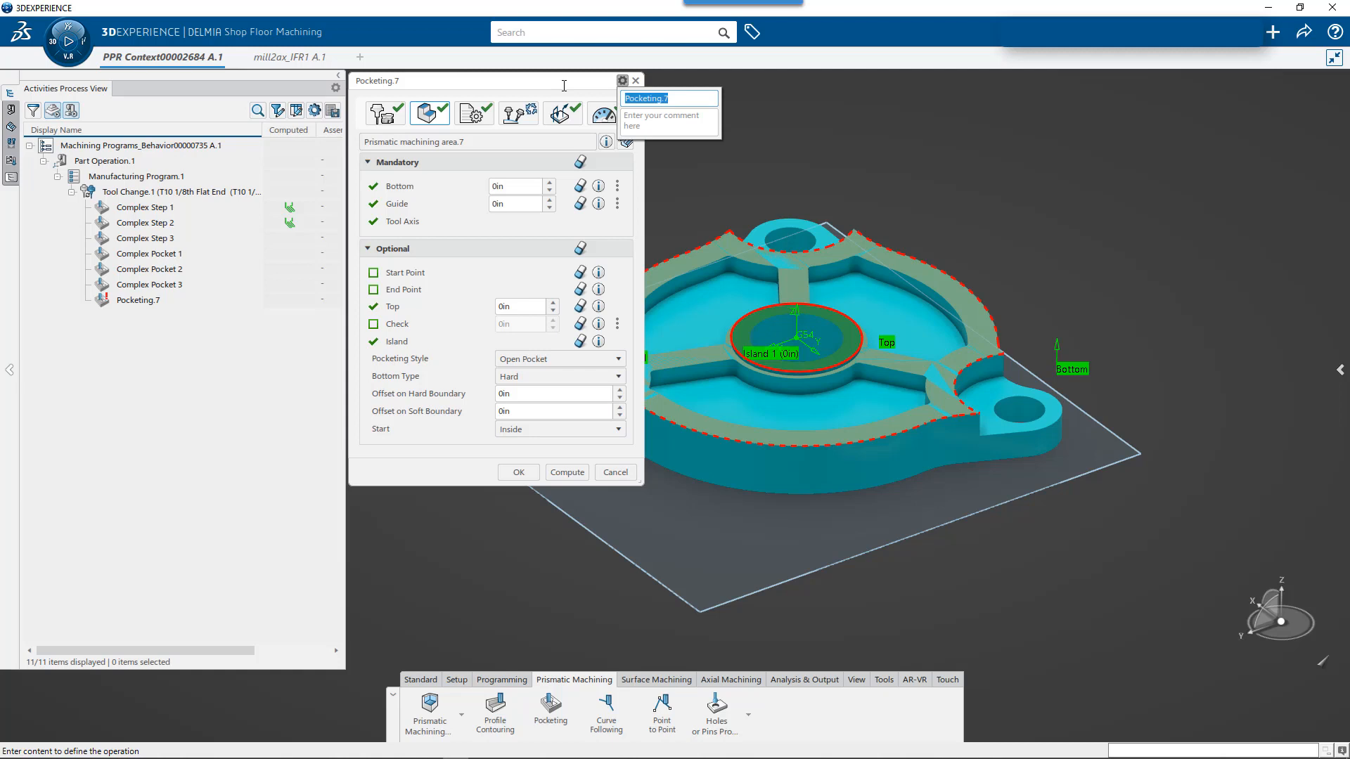
type("Island")
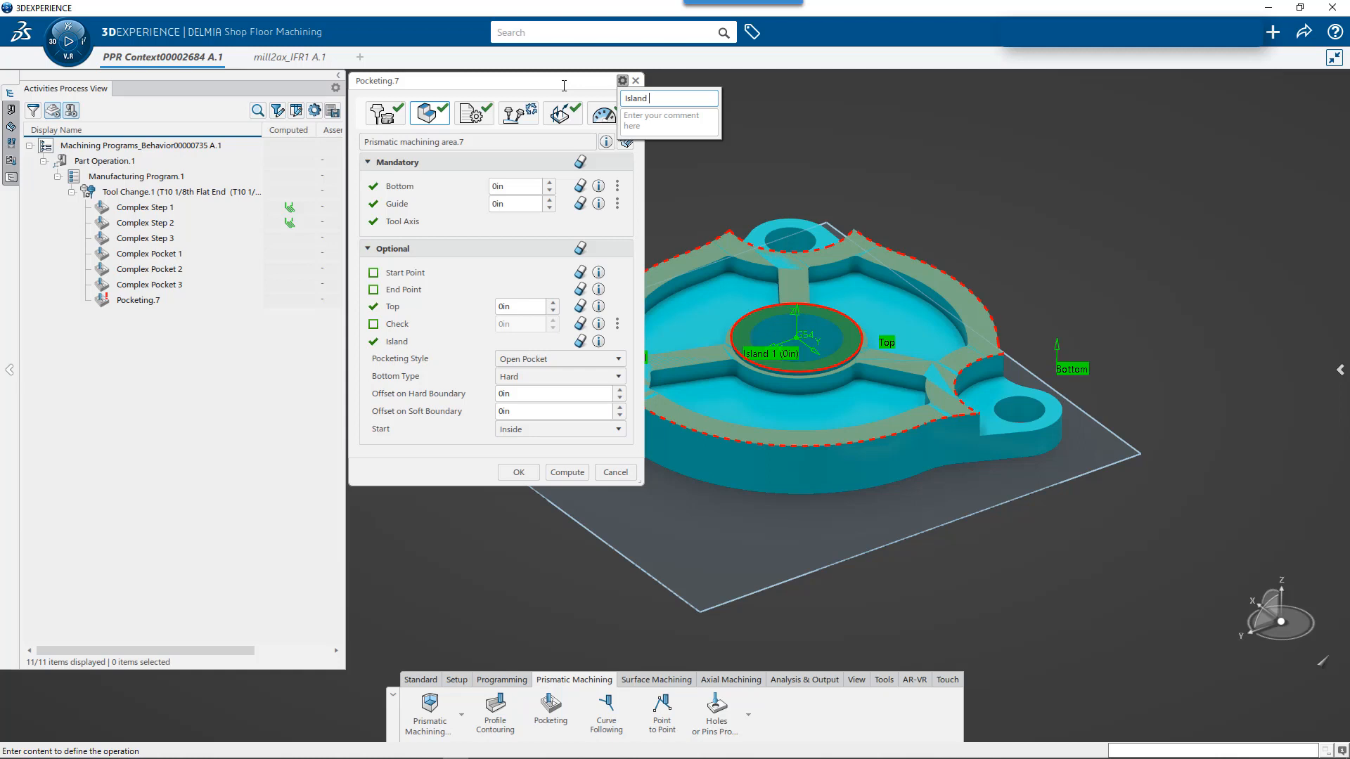
type("Open Pocket")
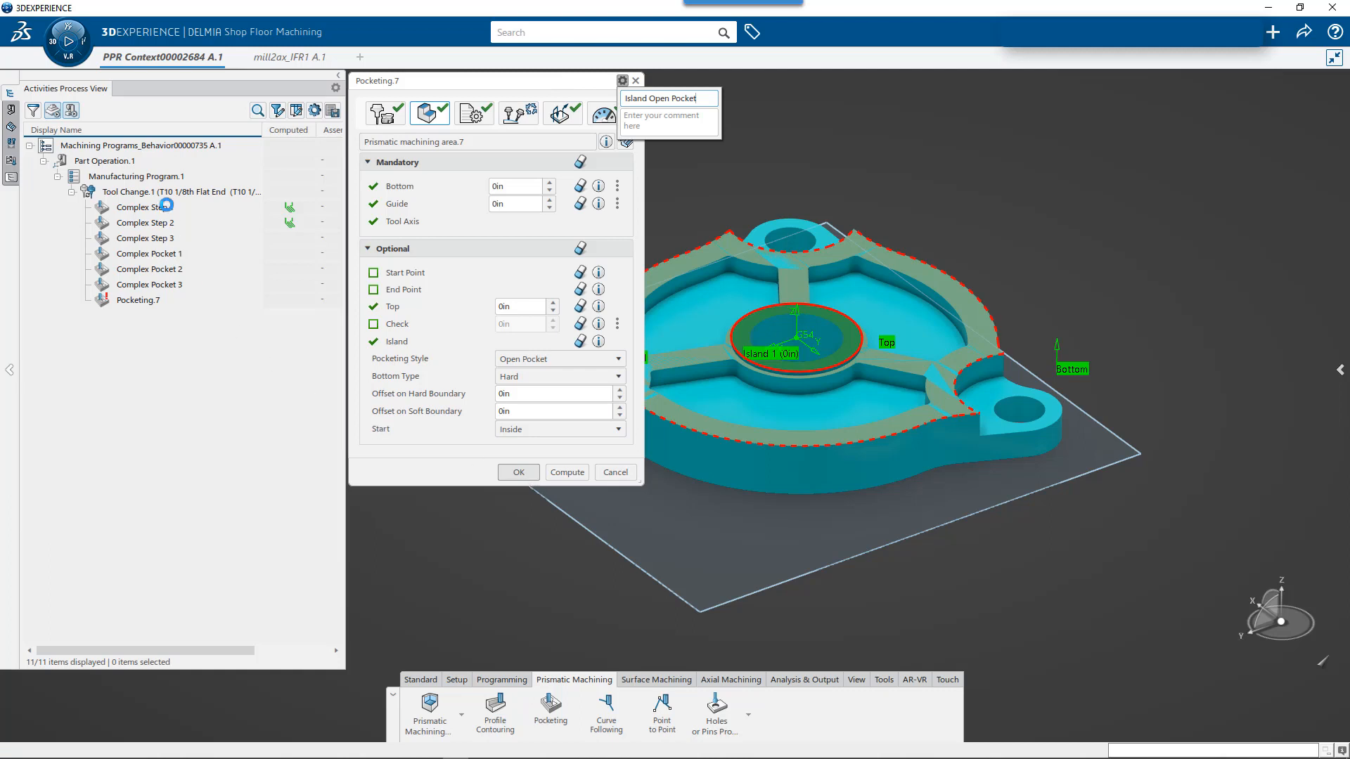
left_click(517, 471)
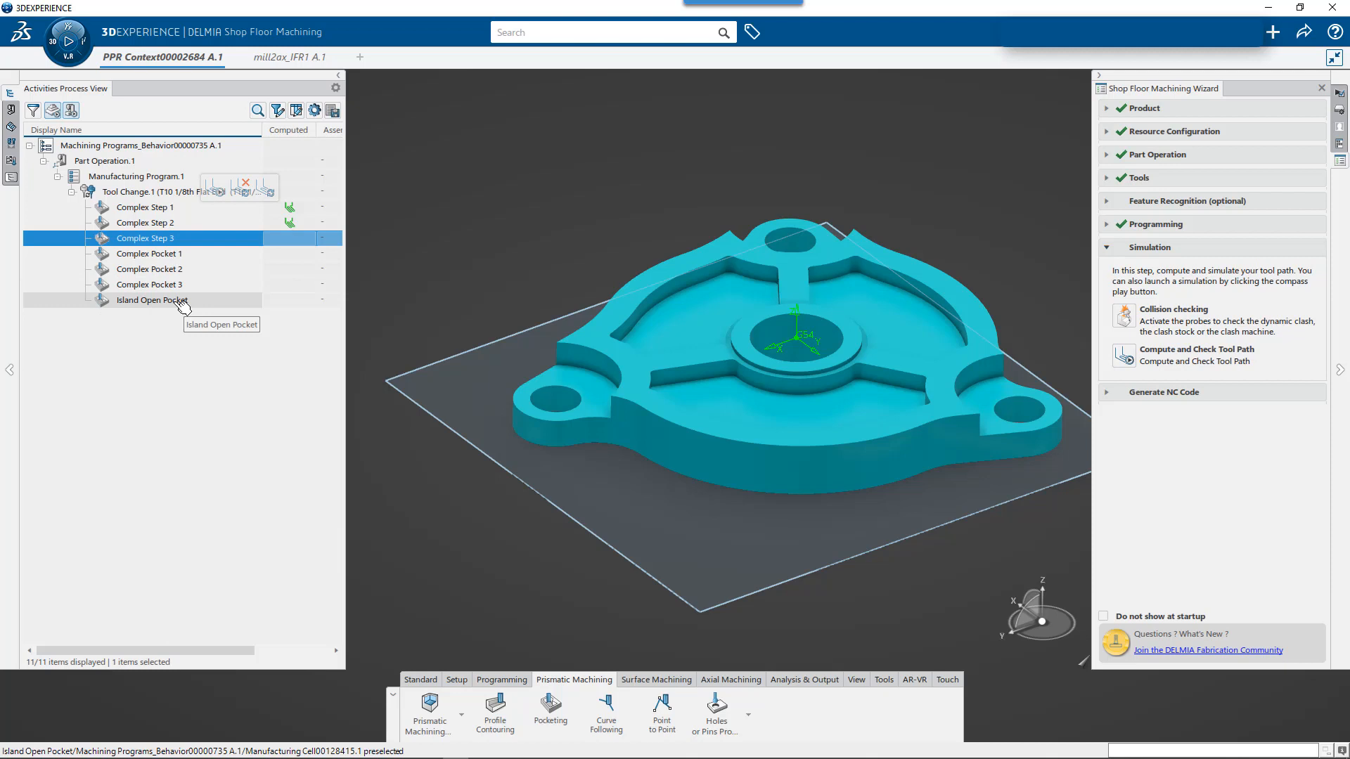
left_click(222, 253)
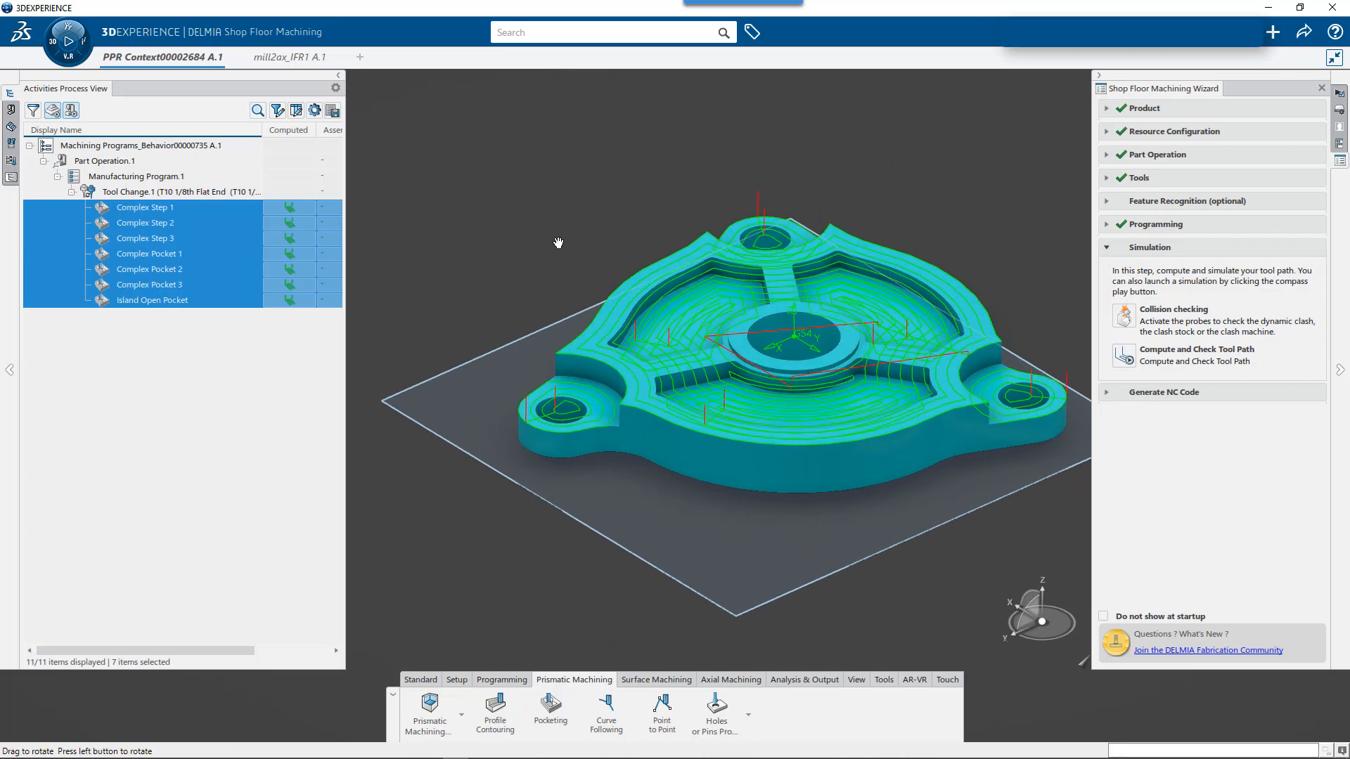
- Orbit to inspect the computed toolpaths and select operations for a combined edit
left_click_drag(557, 243, 516, 226)
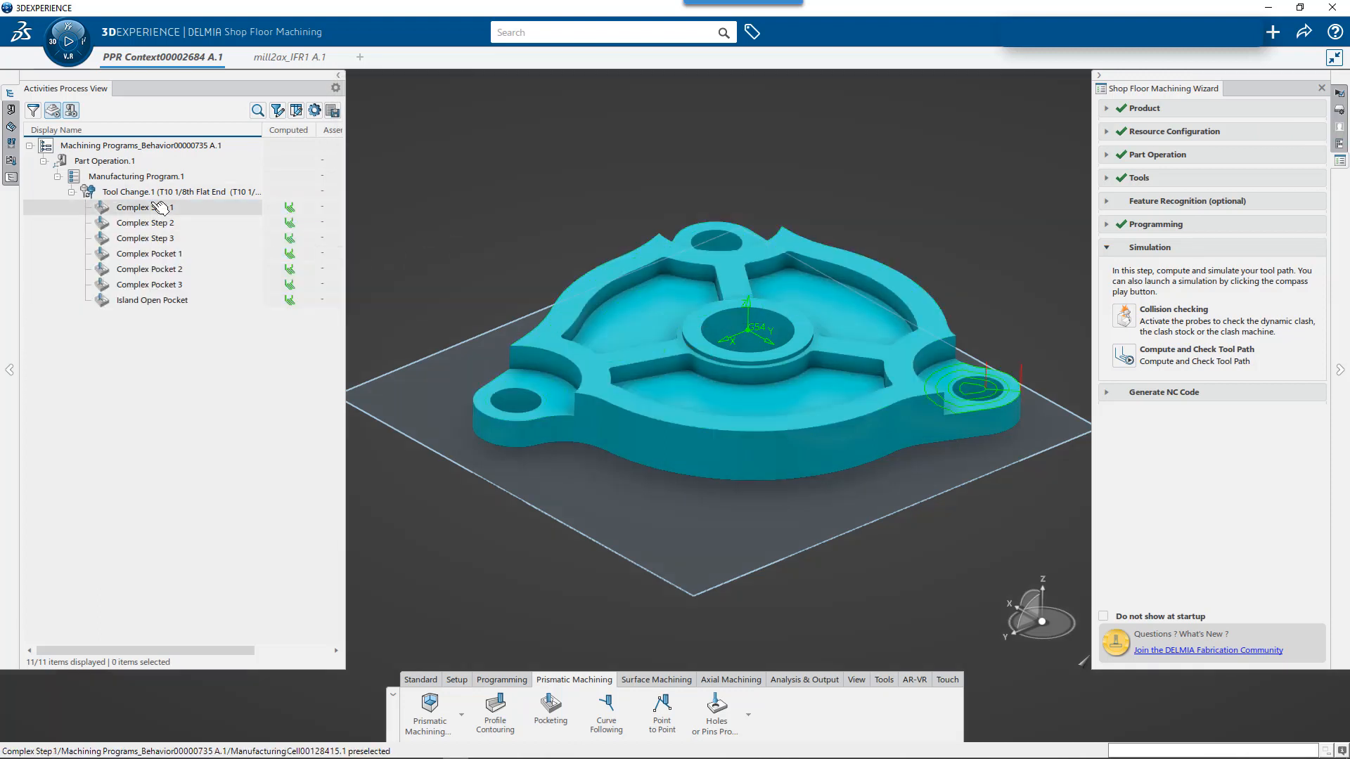
mouse_move(159, 207)
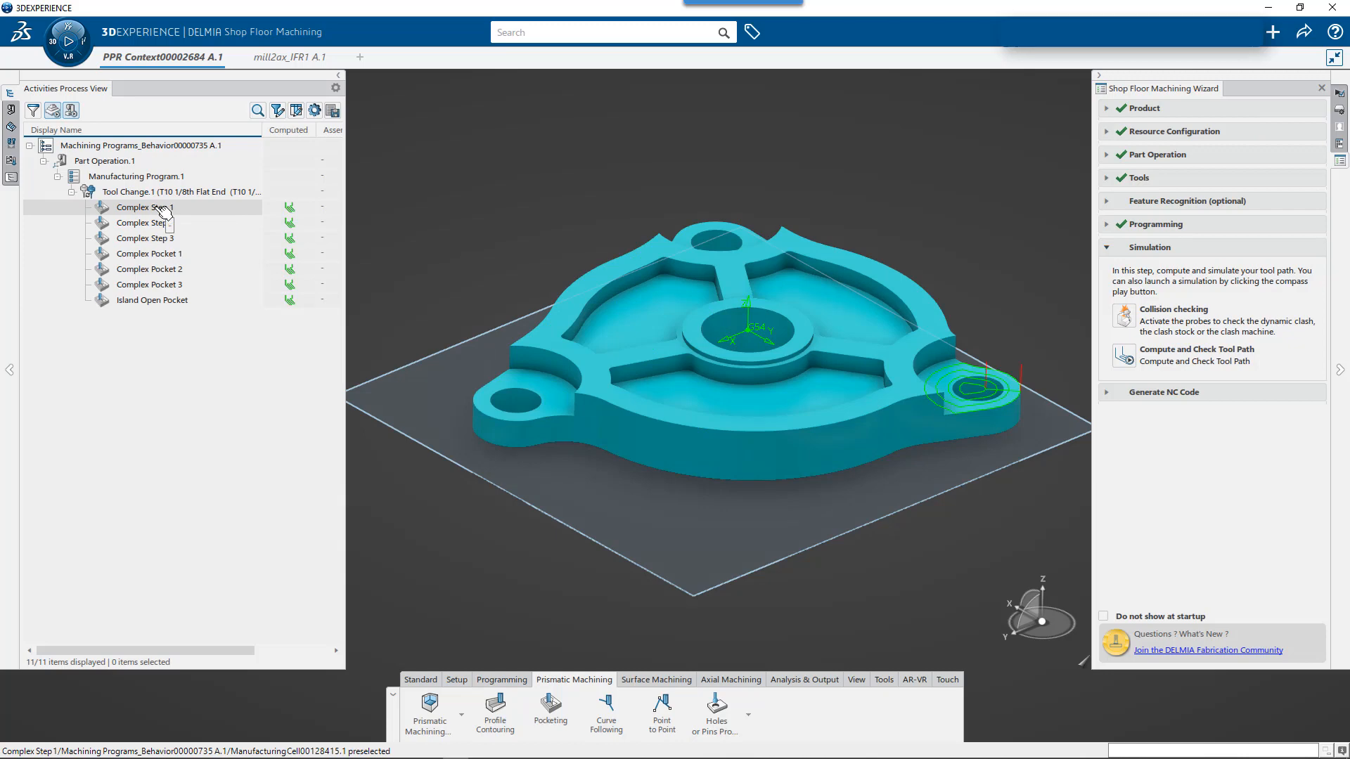
left_click(145, 207)
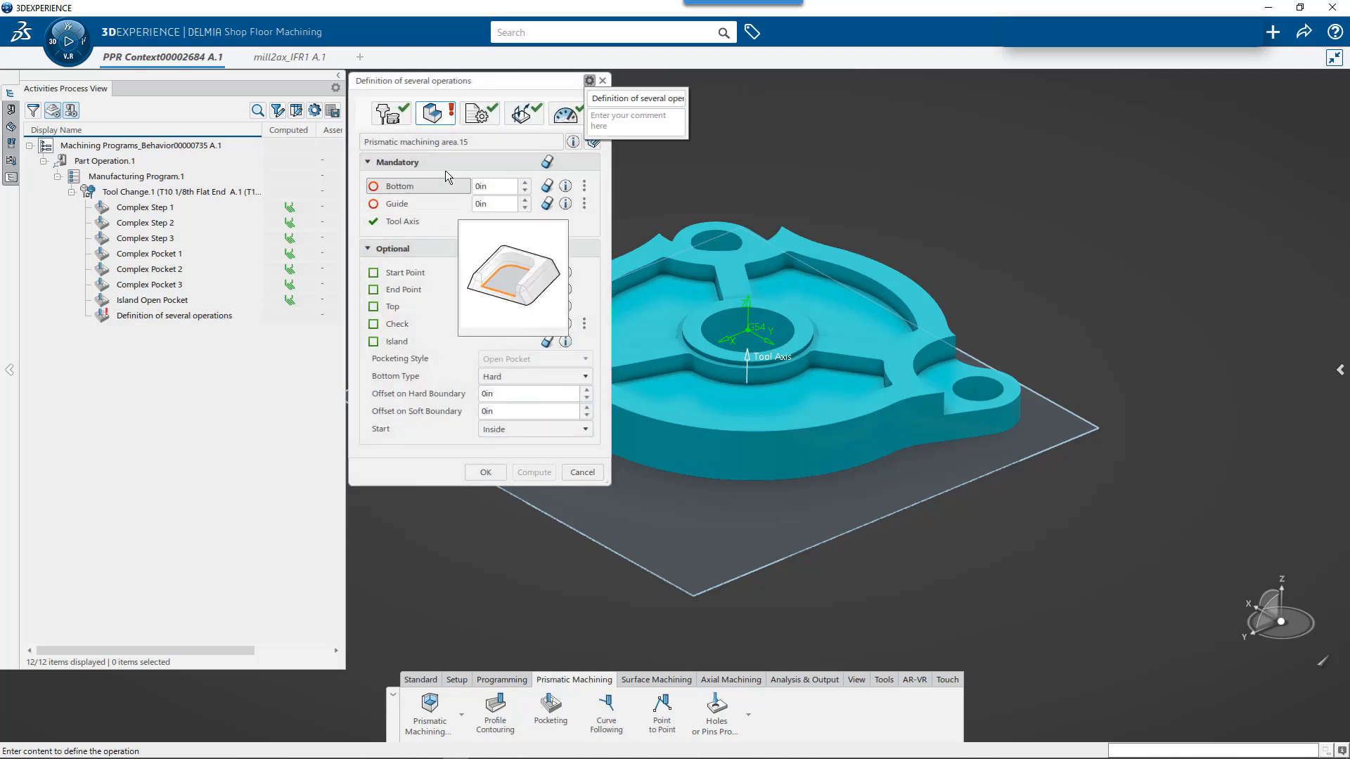
- Set a 30% tool diameter ratio stepover and a Ramping approach for all seven operations
left_click(480, 112)
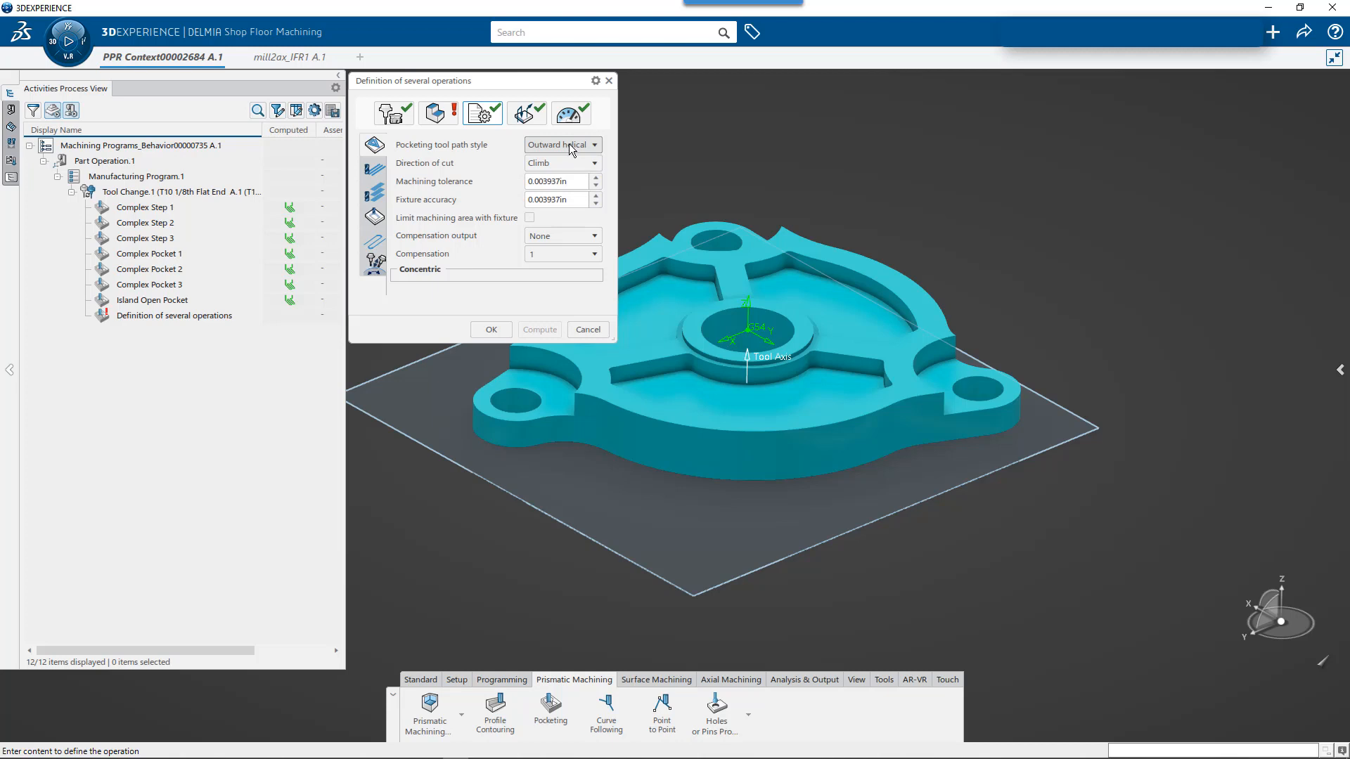
left_click(592, 144)
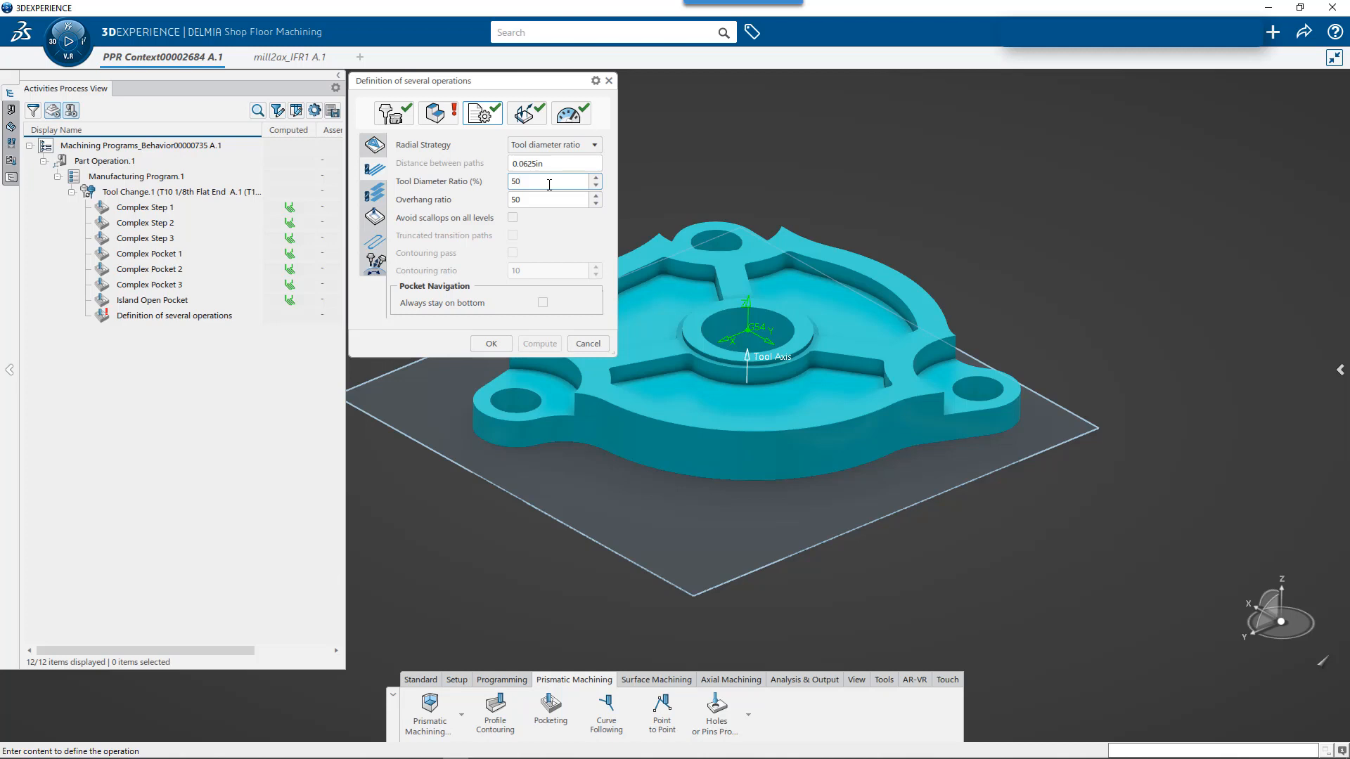
type("30")
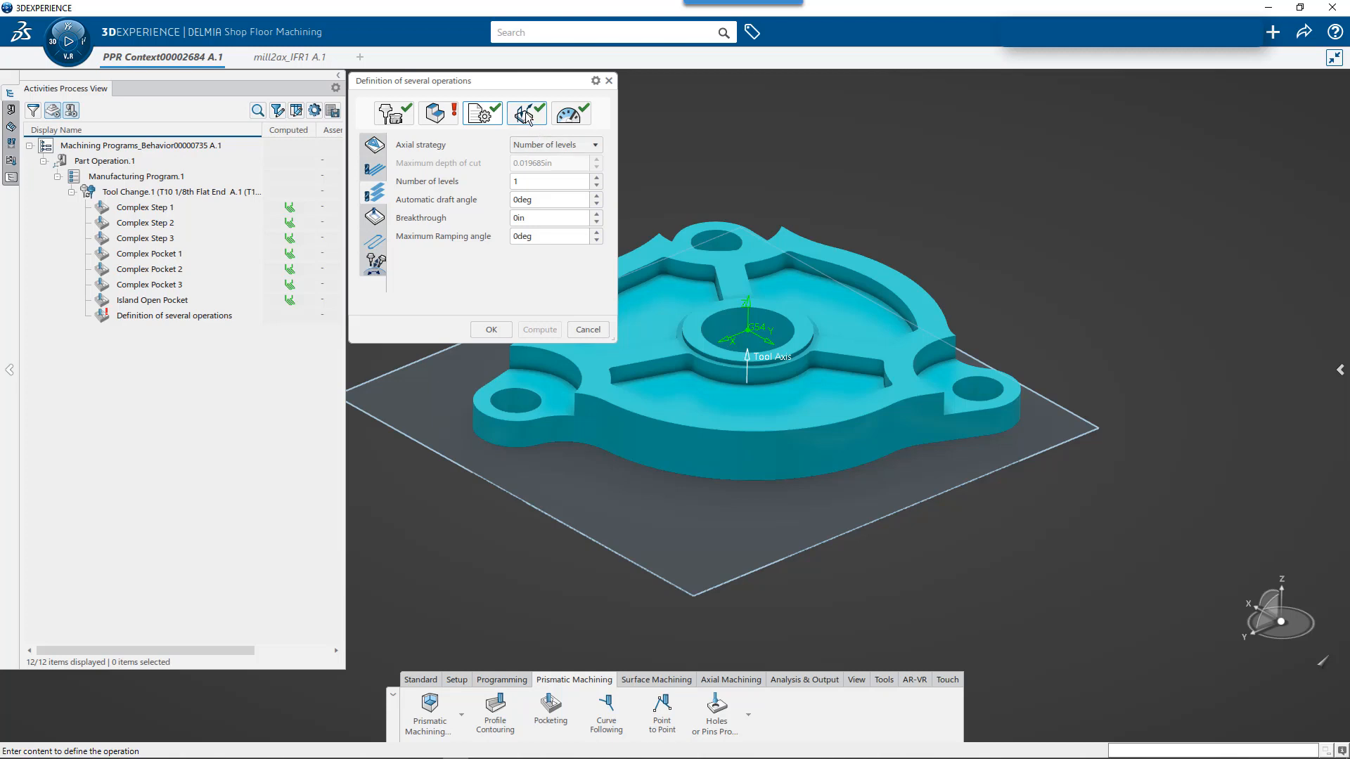
left_click(575, 113)
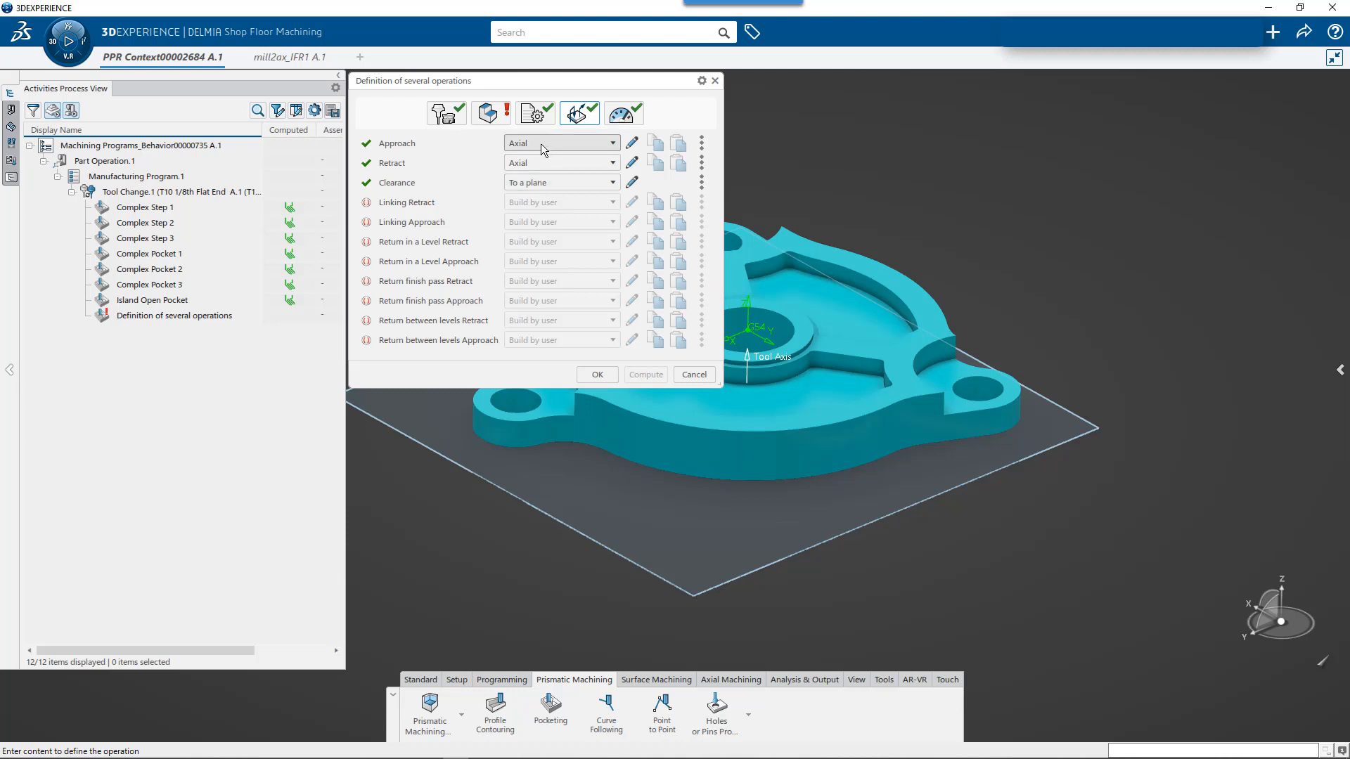
left_click(561, 143)
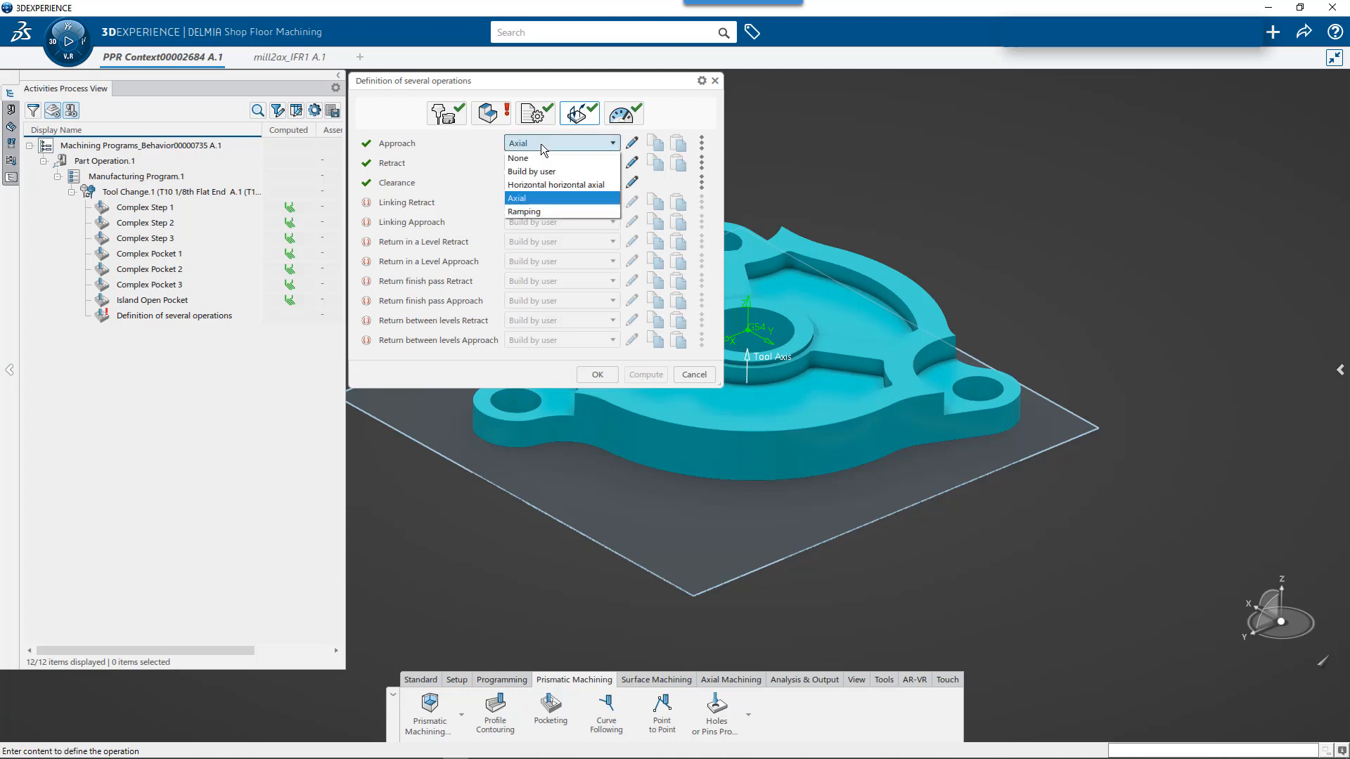
left_click(522, 211)
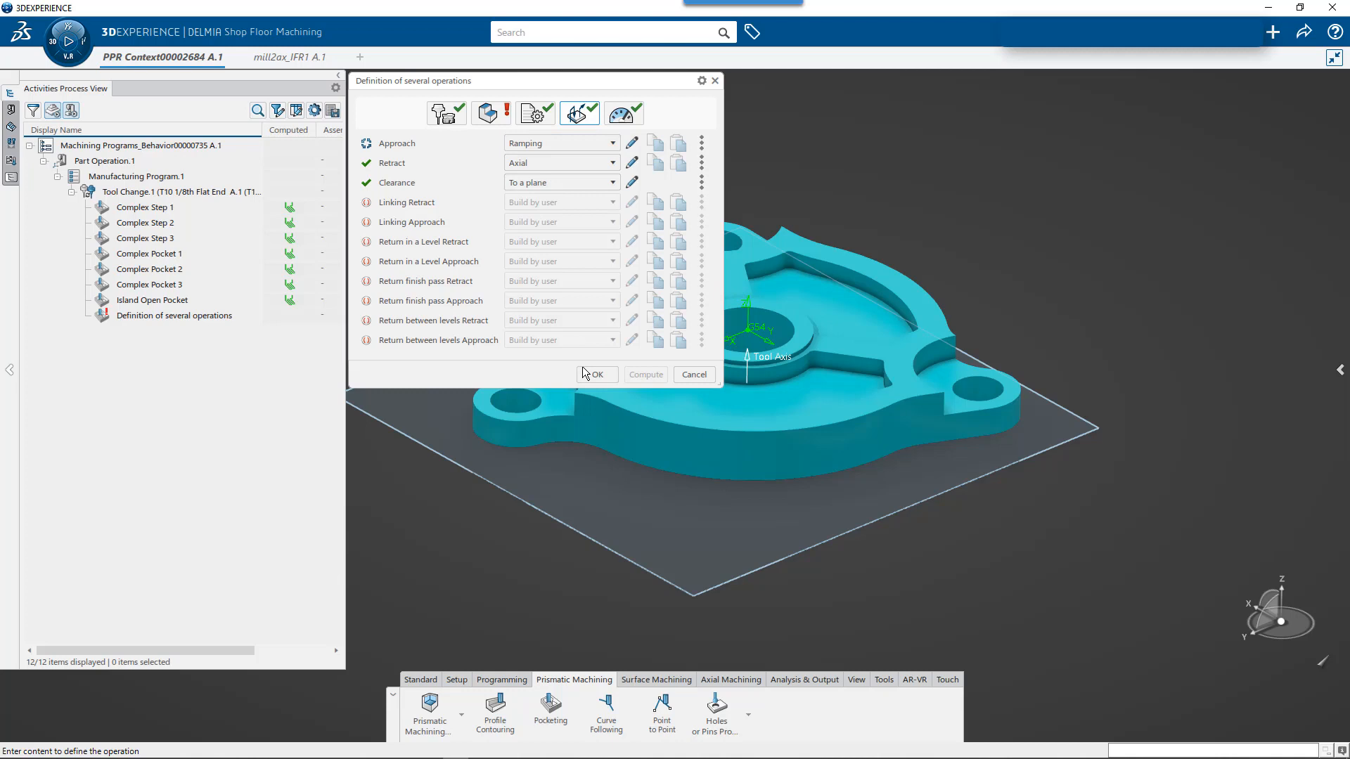
left_click(596, 375)
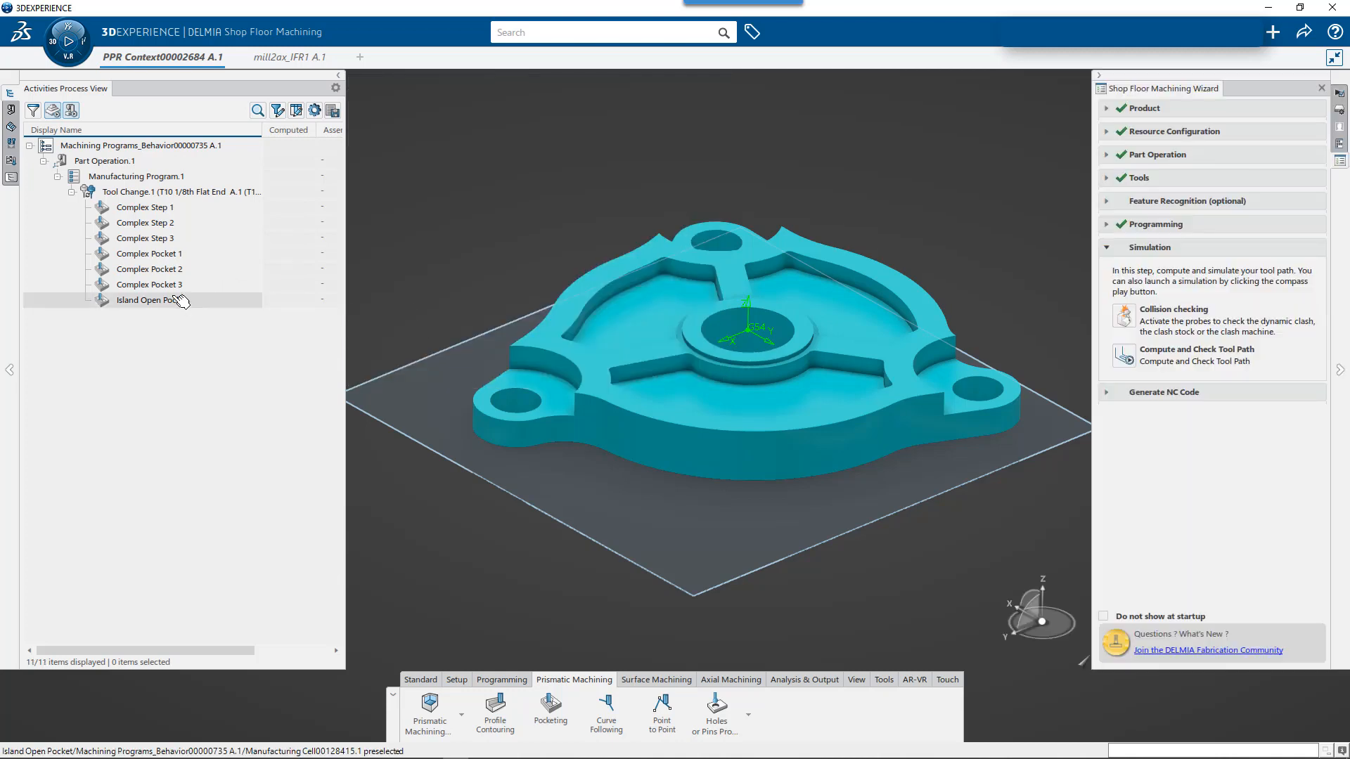
left_click(152, 300)
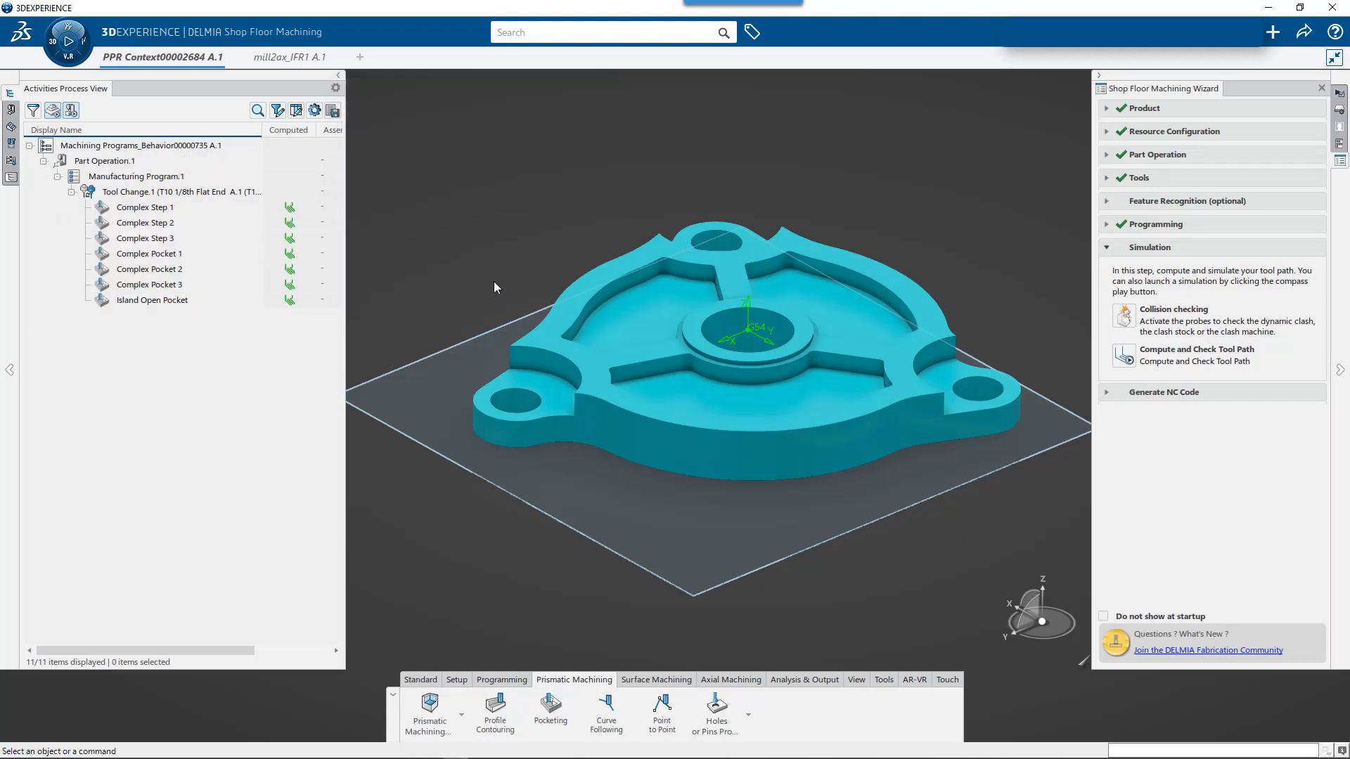
- Select the seven pocketing operations, orbit to inspect their recomputed toolpaths, then deselect them
left_click(145, 207)
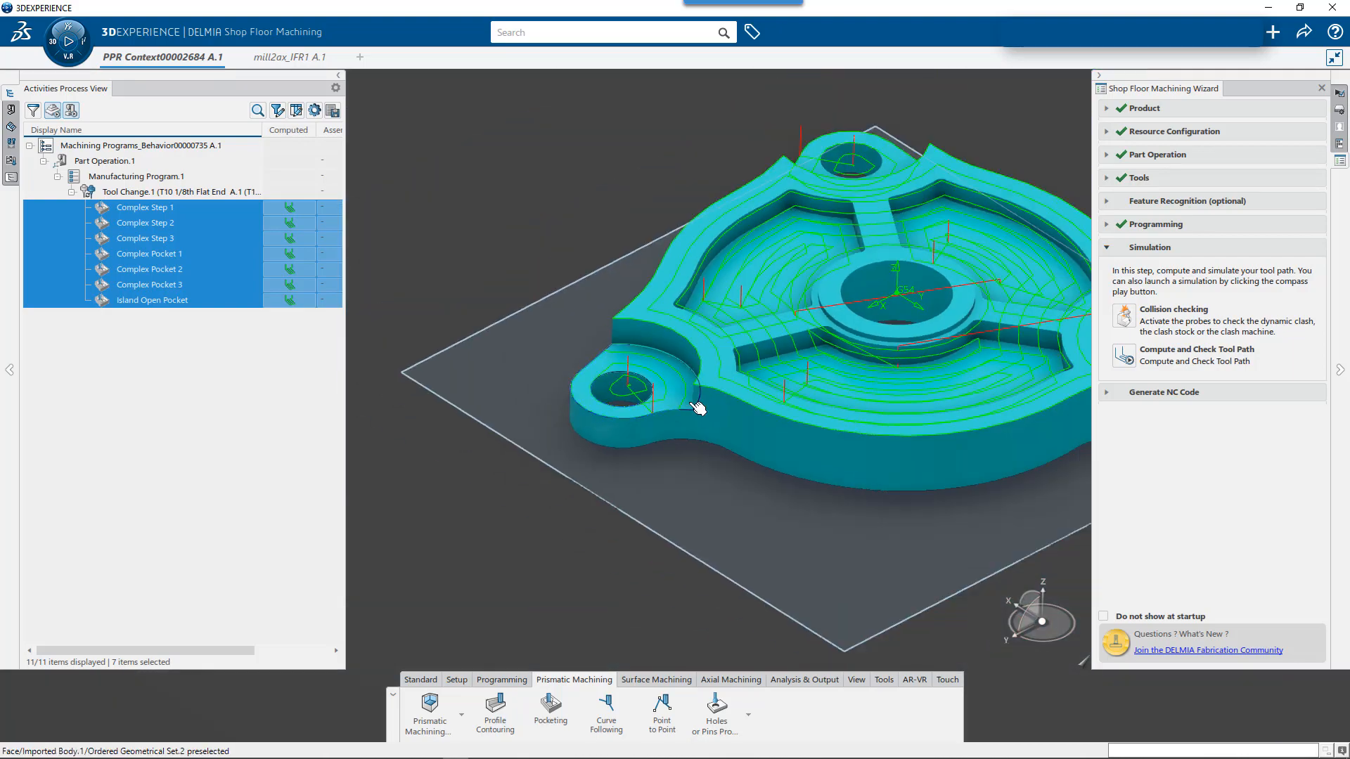
left_click_drag(697, 409, 627, 371)
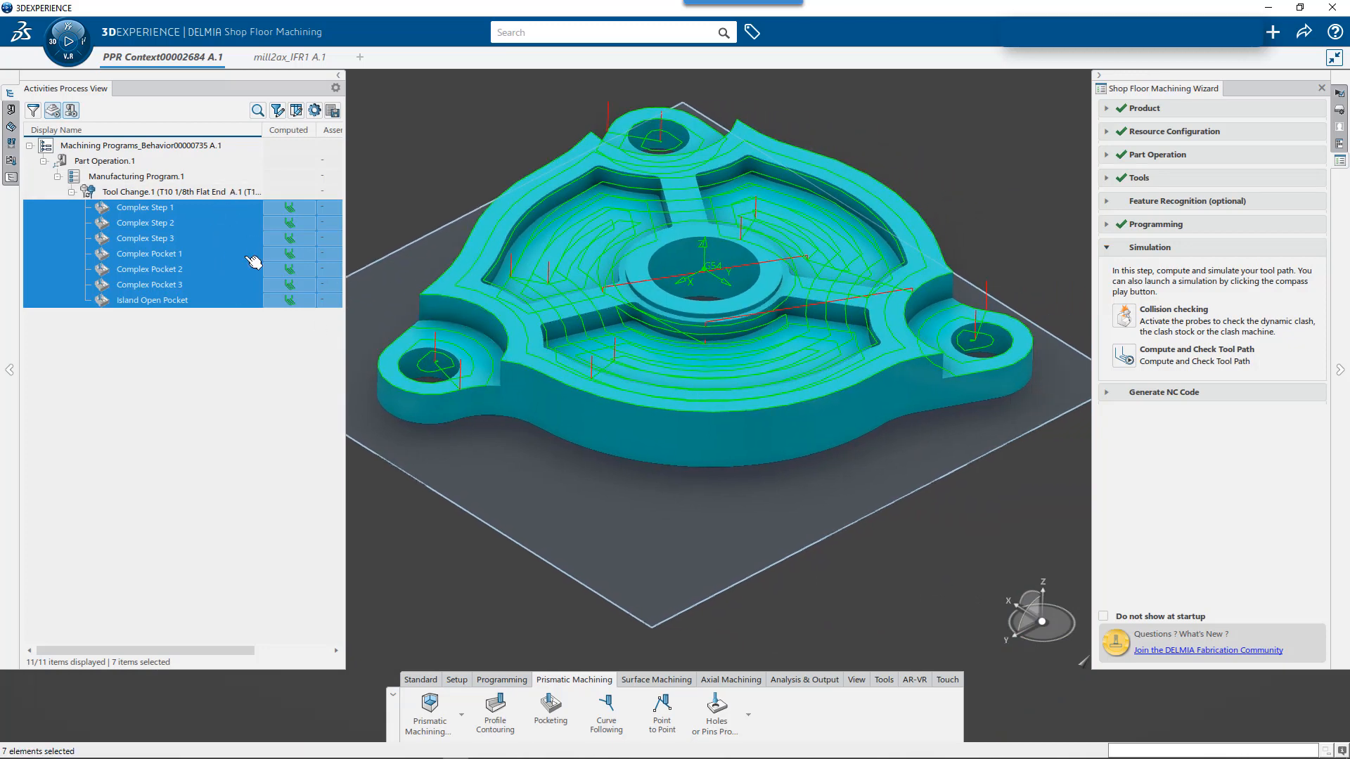
mouse_move(226, 249)
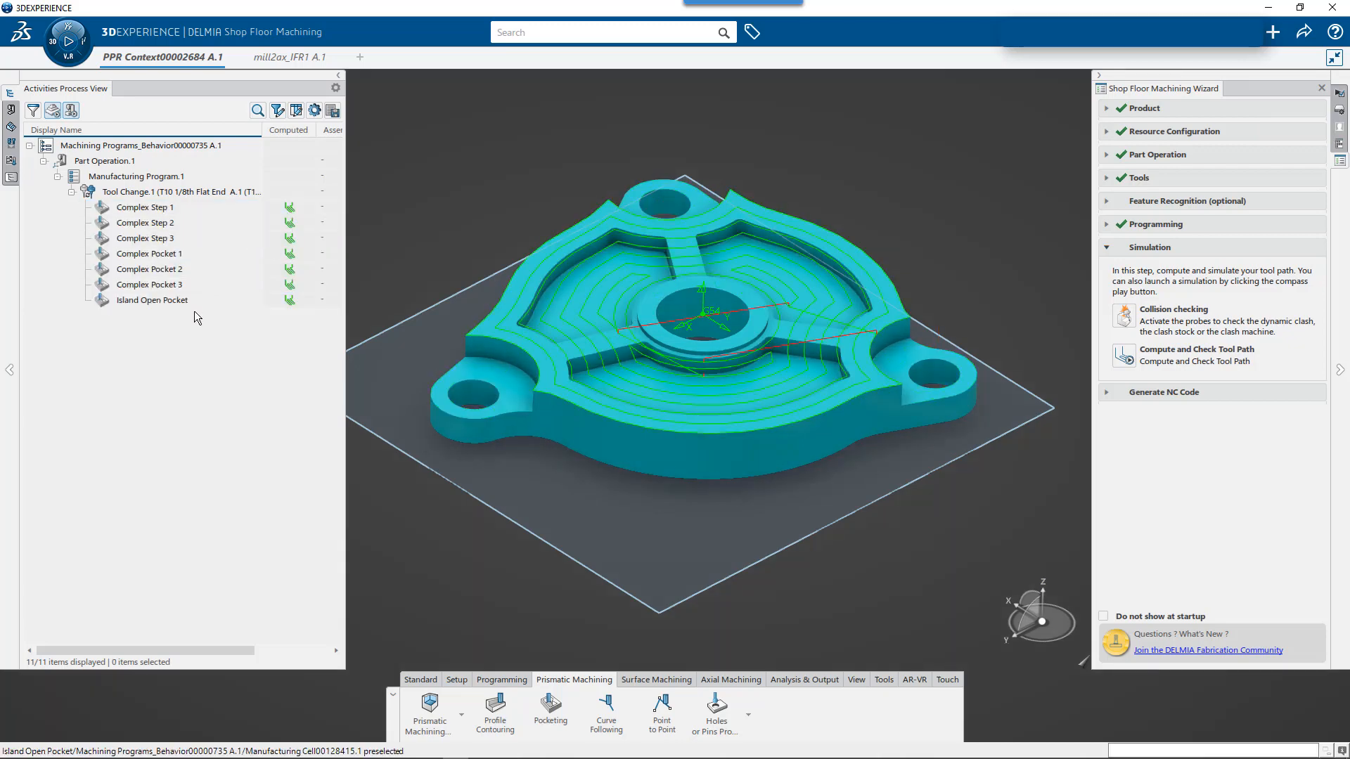
left_click(145, 207)
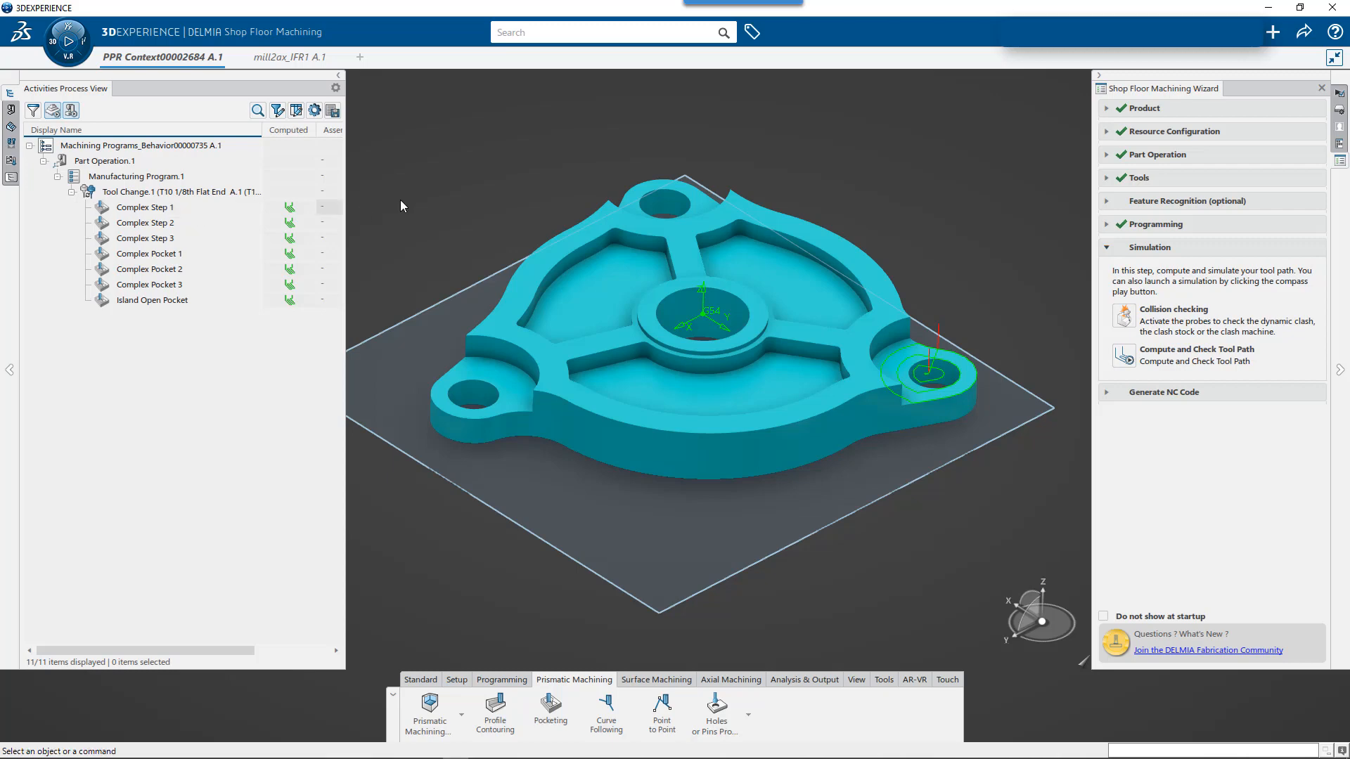
mouse_move(152, 299)
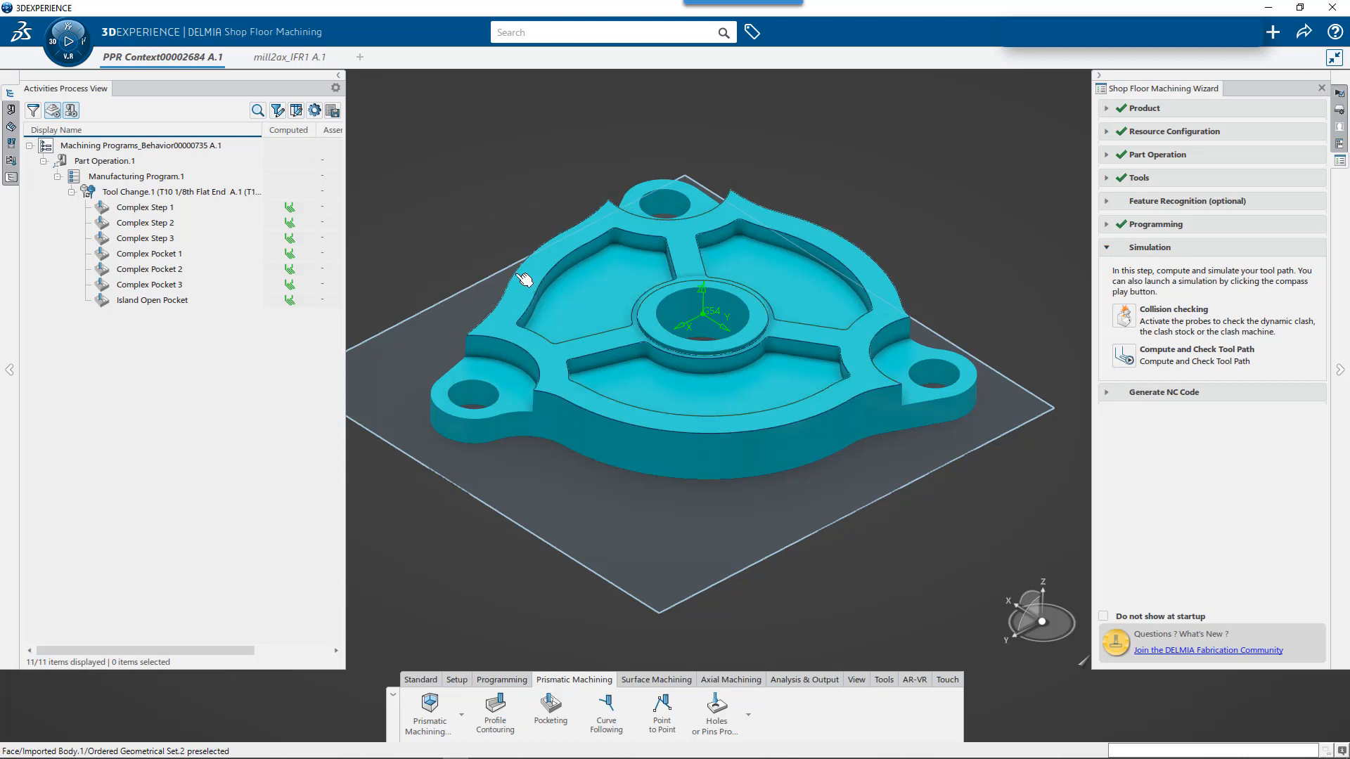
- Assign the Hole Diameter 0.275in Orientation 1 pattern to Circular Milling.1
left_click(729, 680)
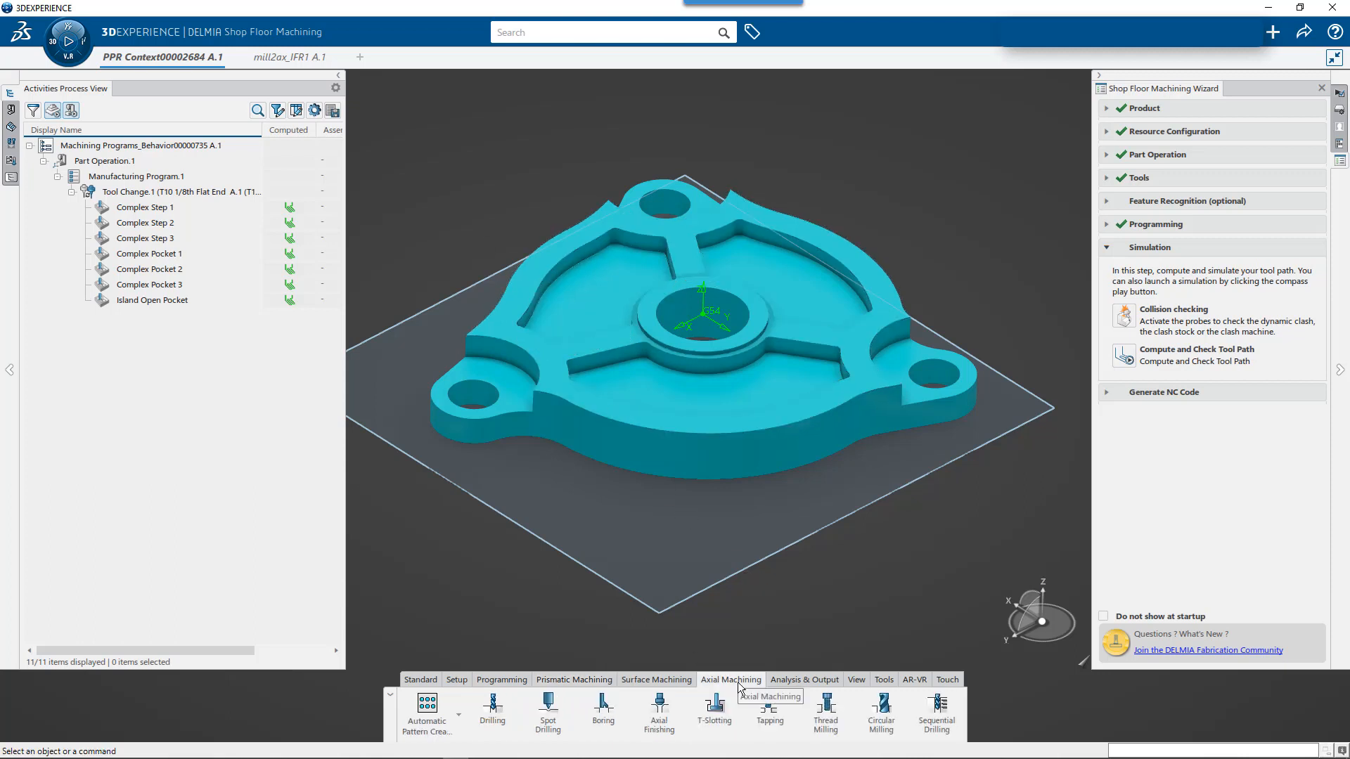
mouse_move(879, 712)
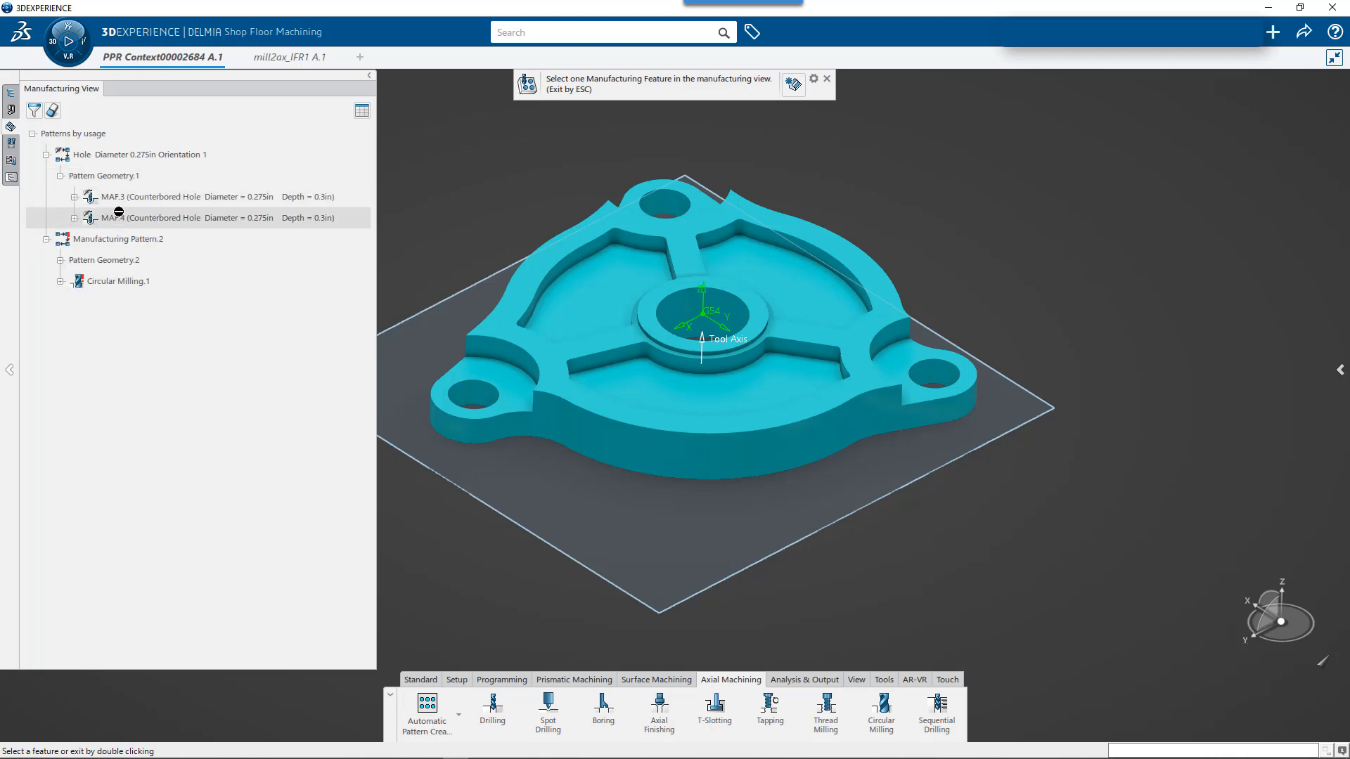
left_click(118, 238)
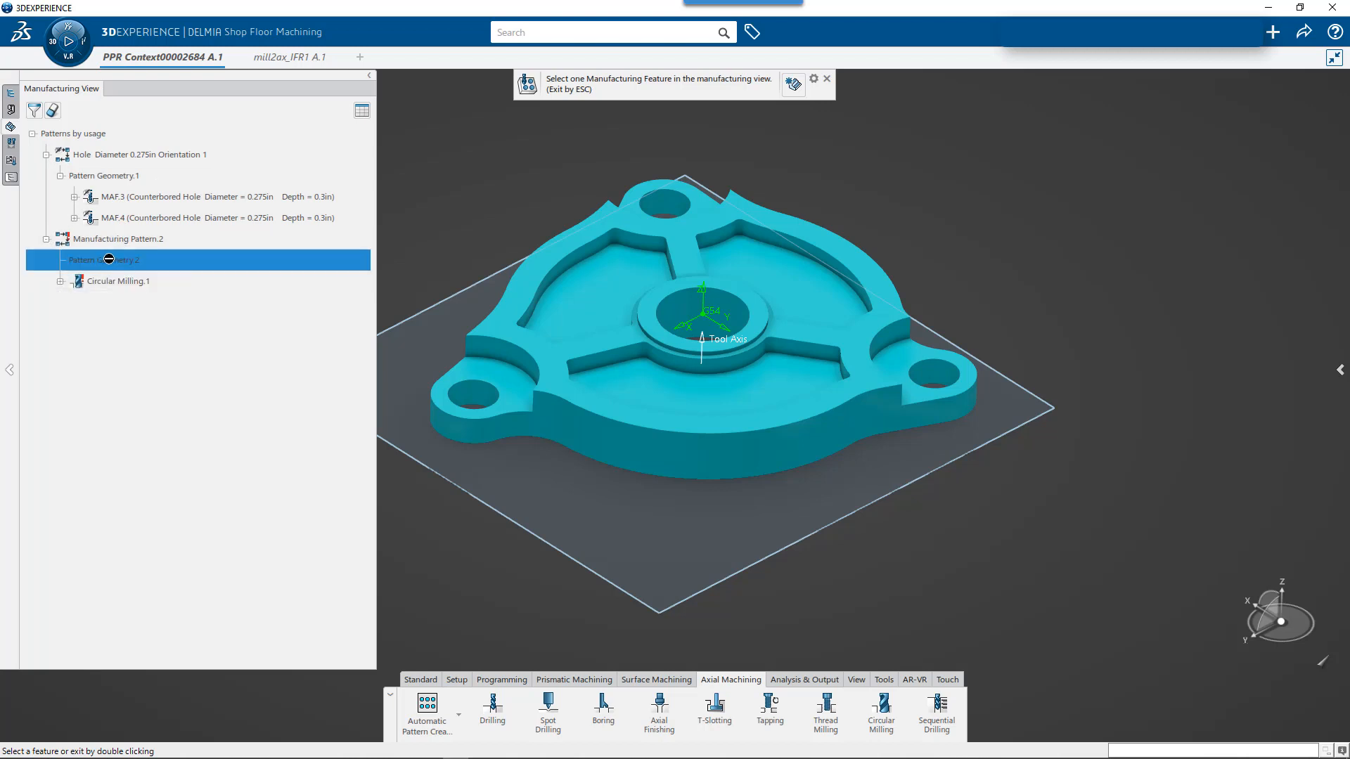
left_click(119, 280)
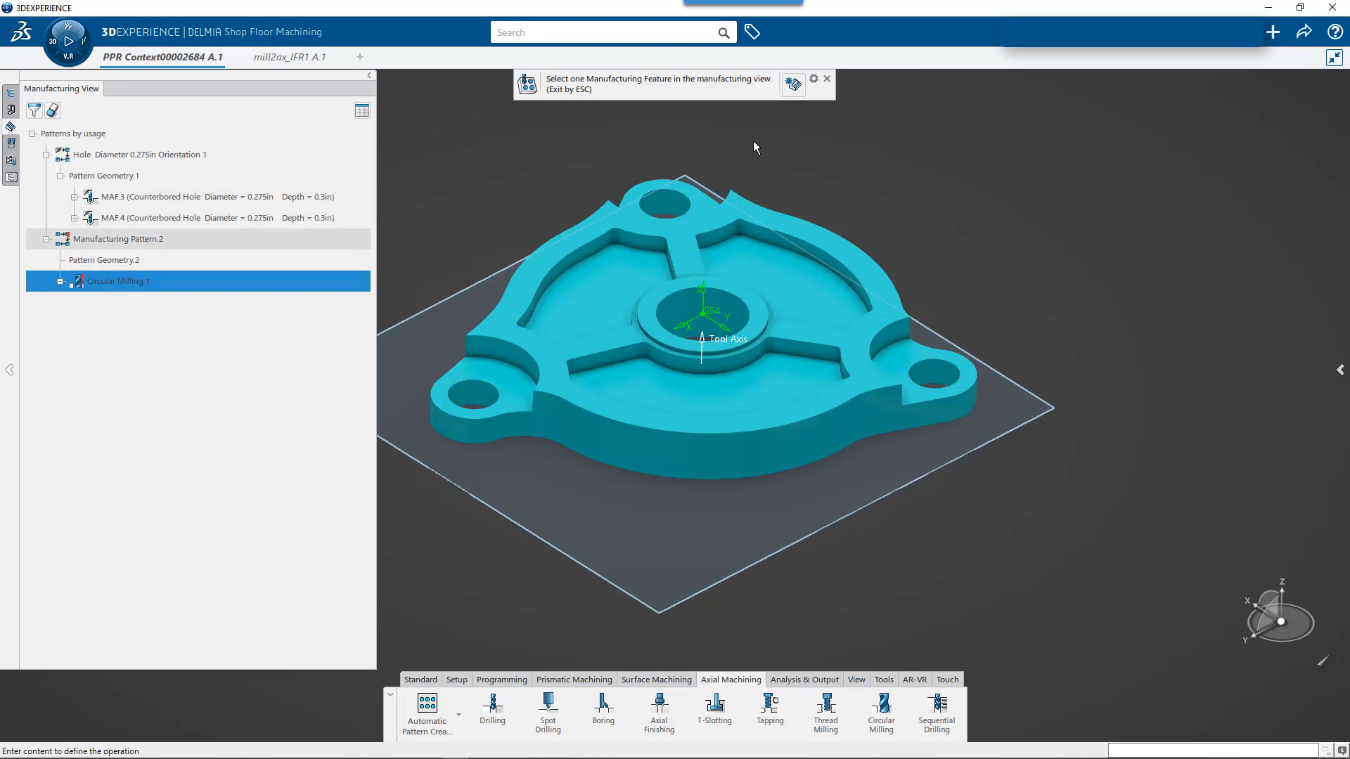
double_click(119, 281)
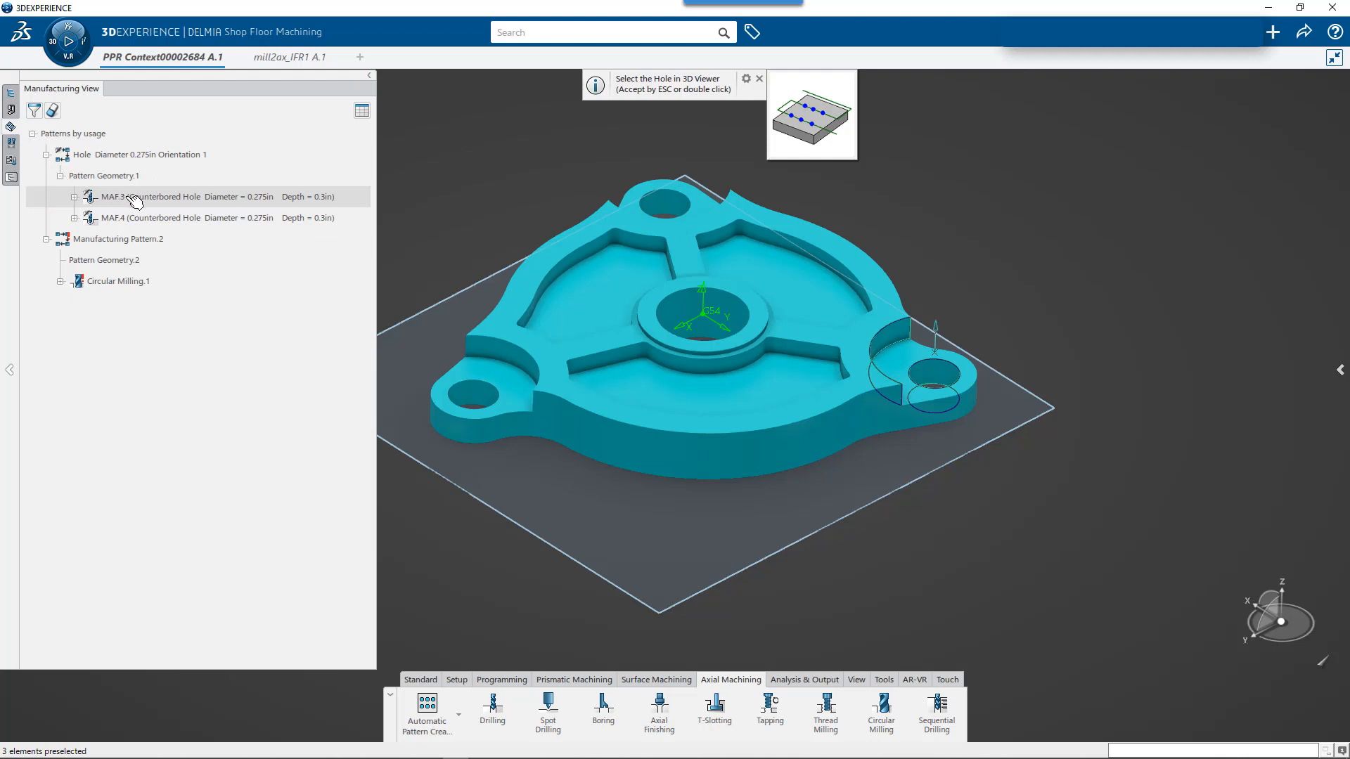
mouse_move(112, 217)
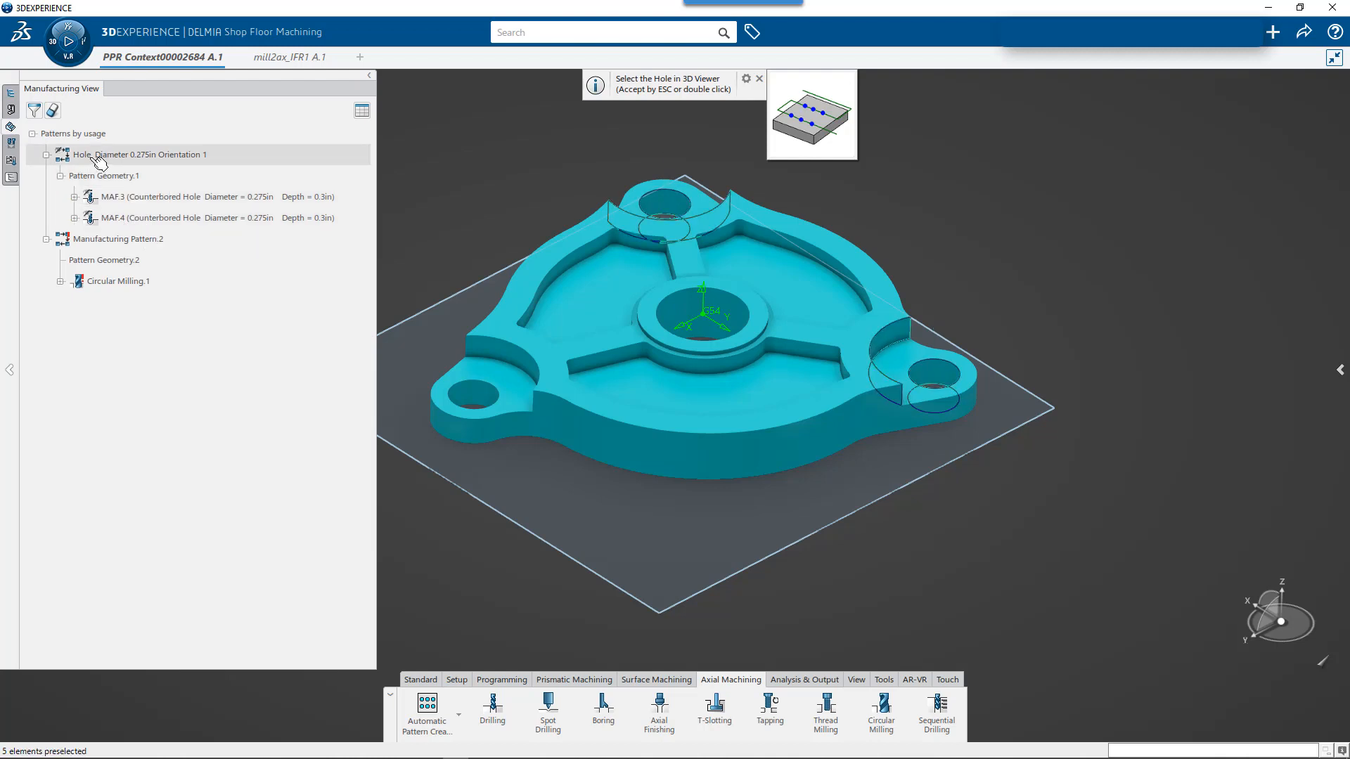
left_click(139, 154)
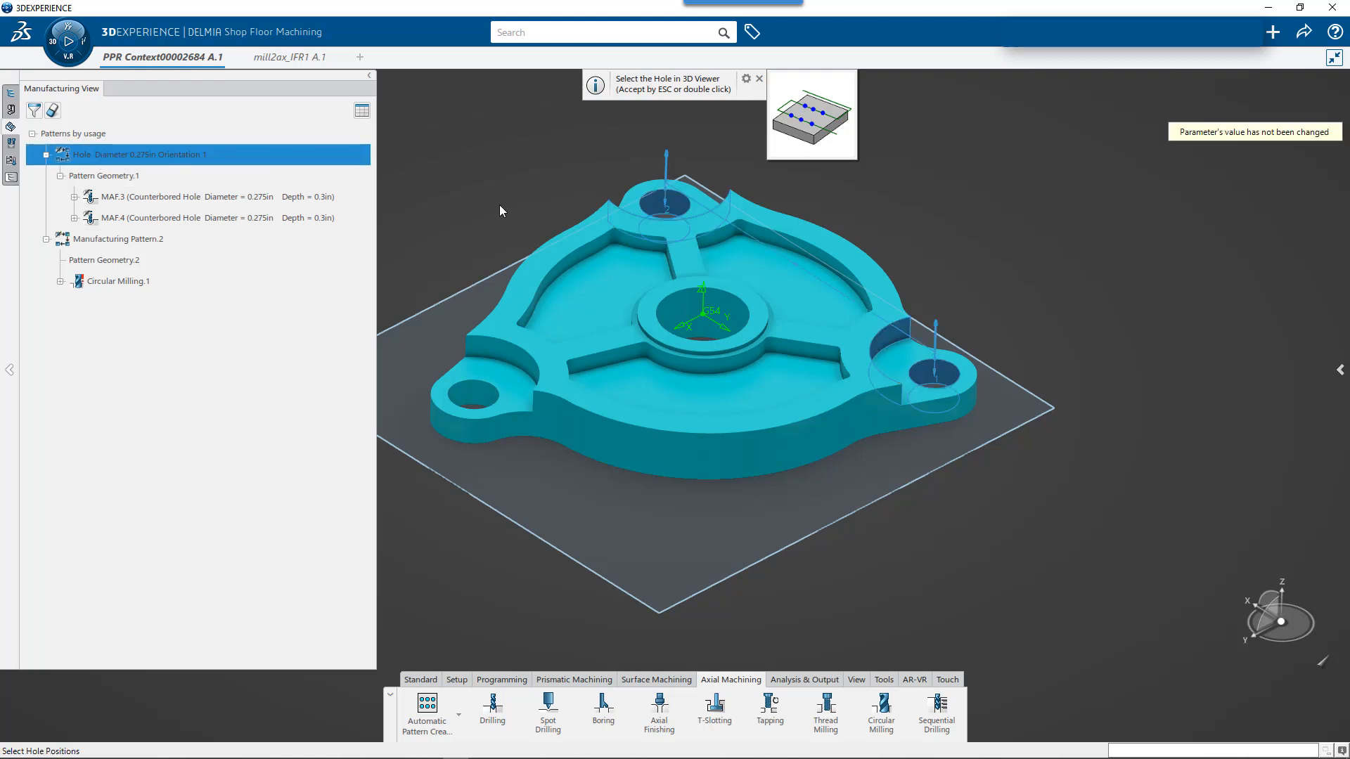
mouse_move(510, 210)
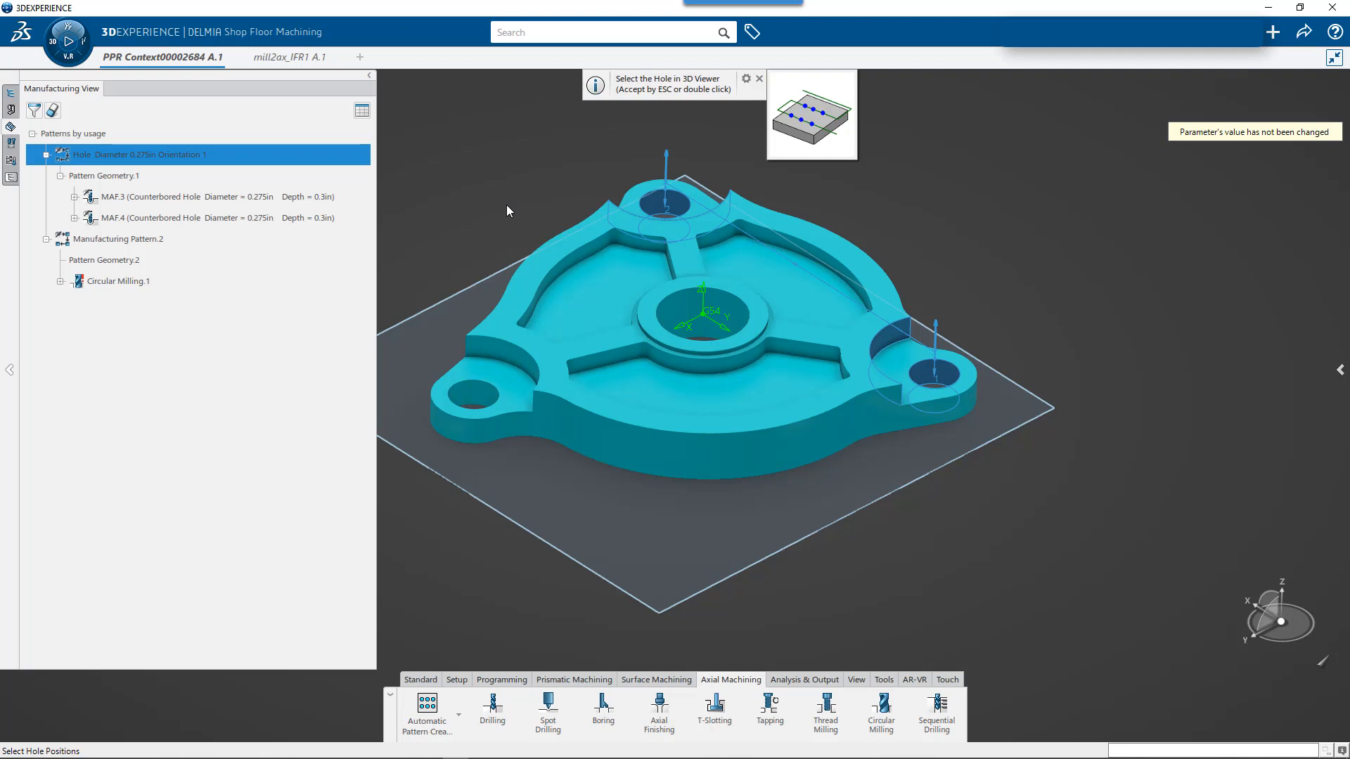
double_click(118, 281)
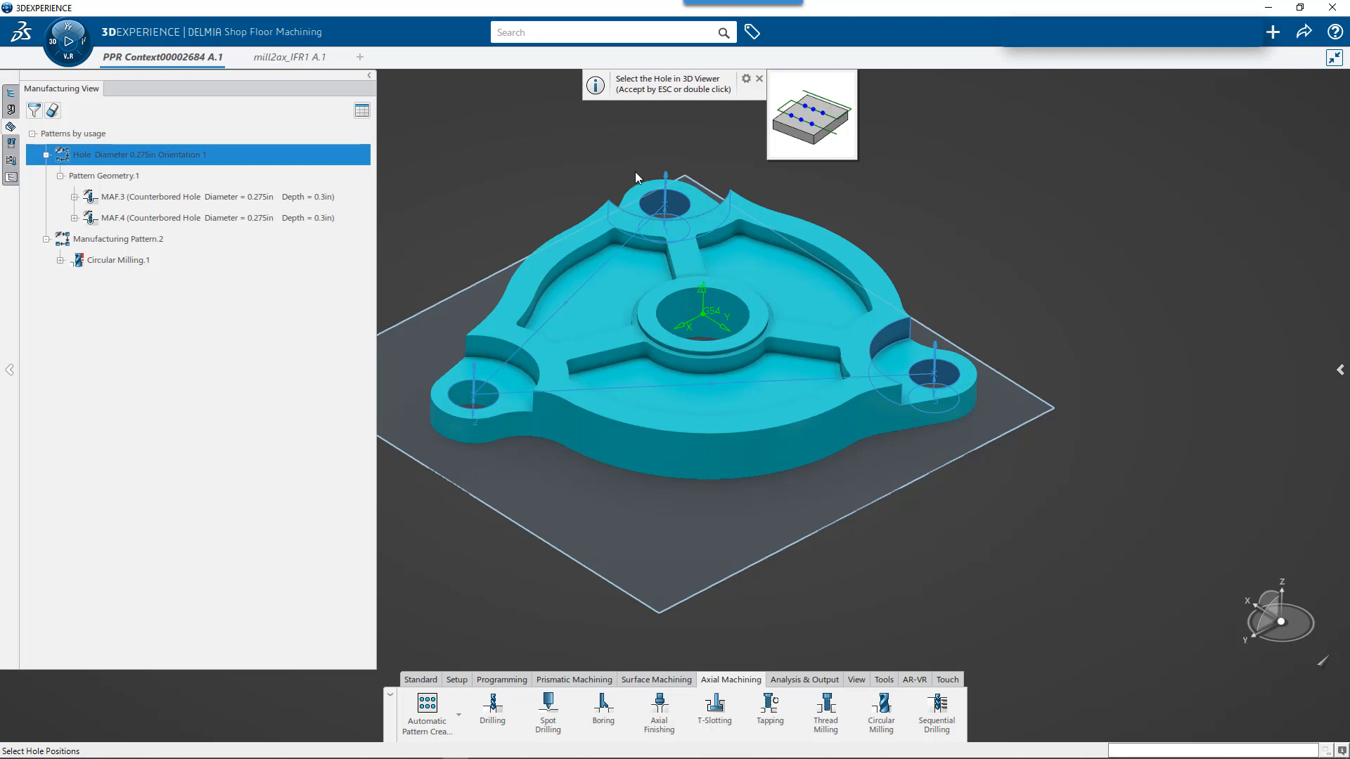
mouse_move(659, 141)
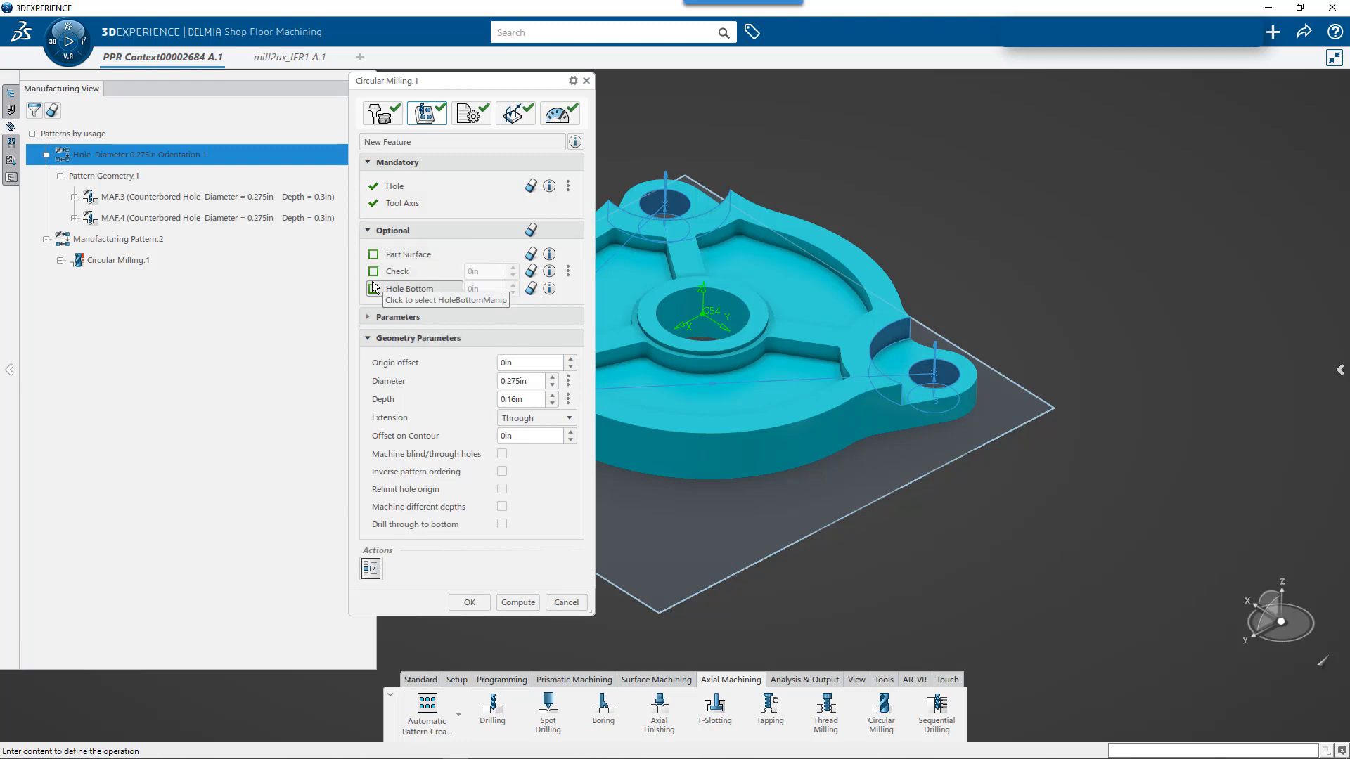
- Limit Circular Milling.1 at the hole bottom, review its 3-path 5deg helix, and confirm
left_click(373, 288)
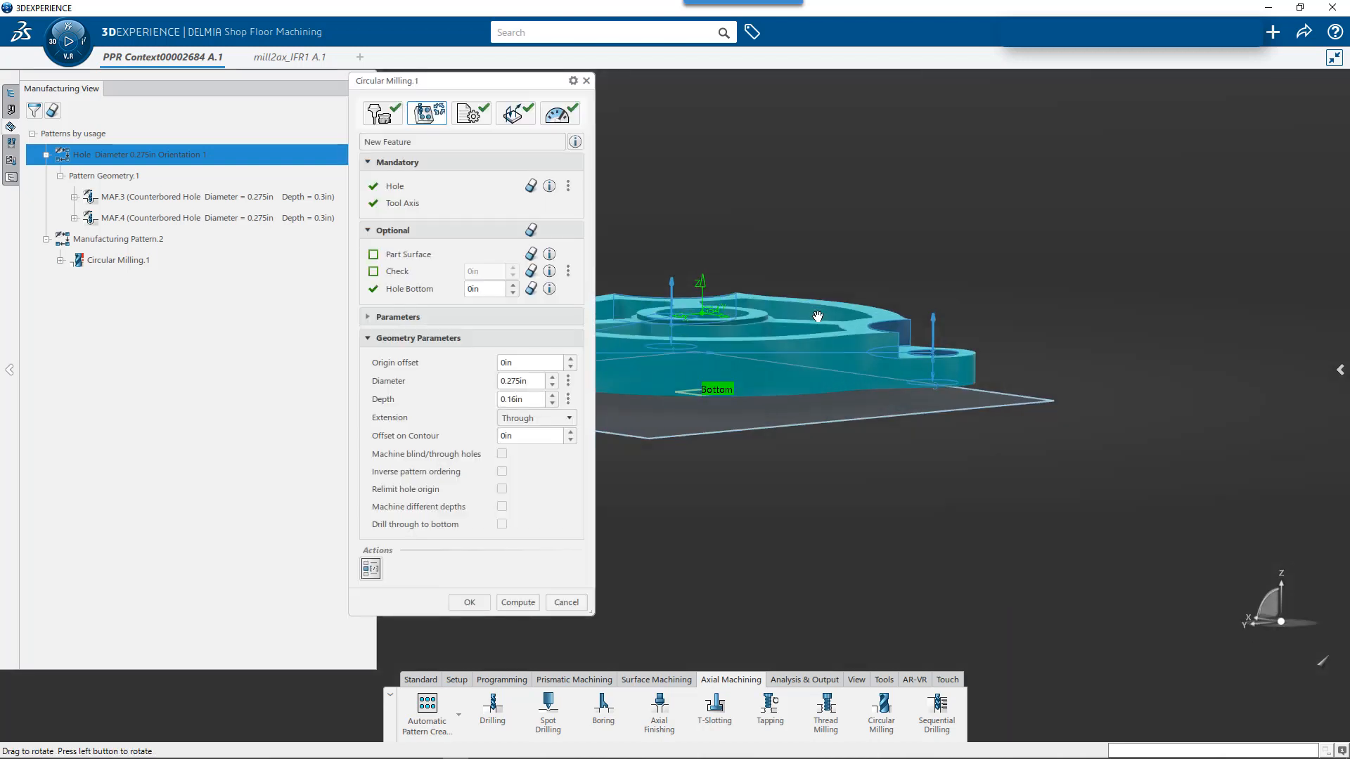
left_click(521, 380)
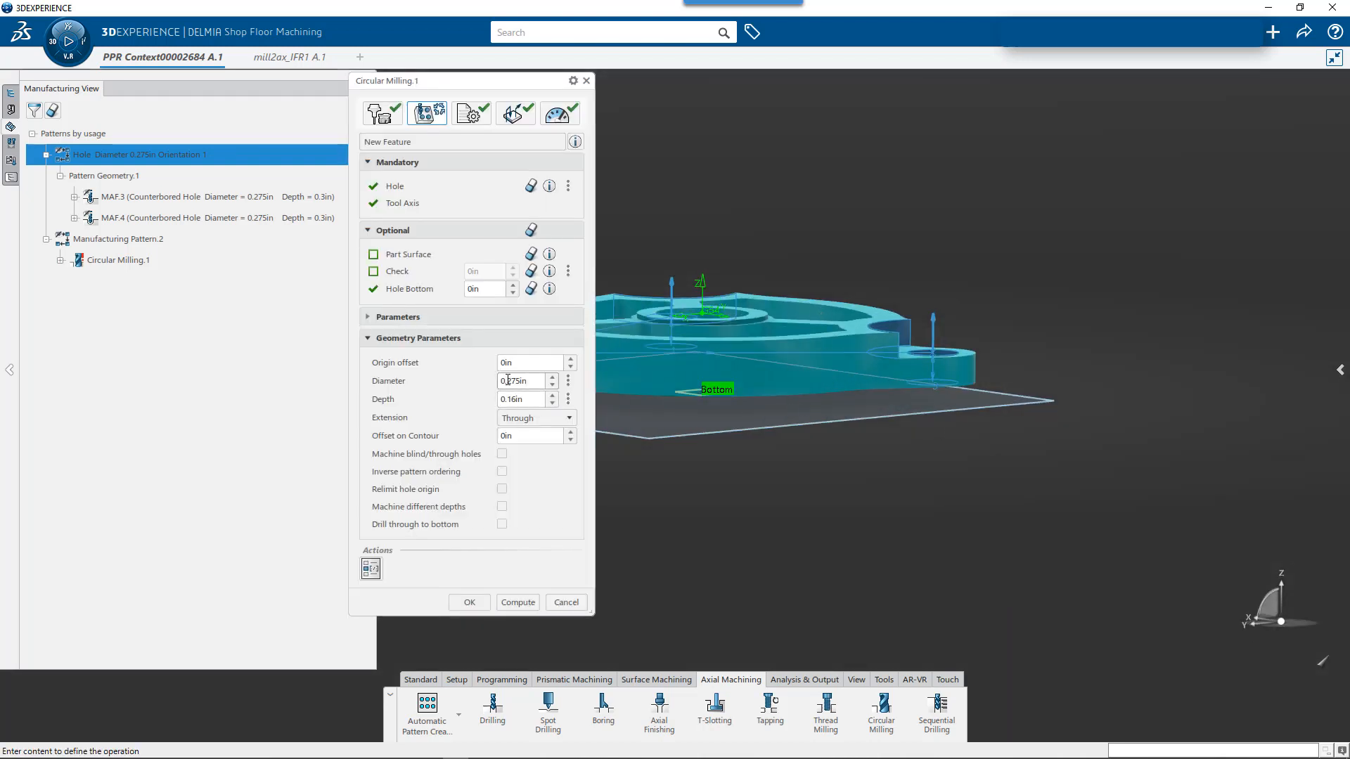
mouse_move(470, 113)
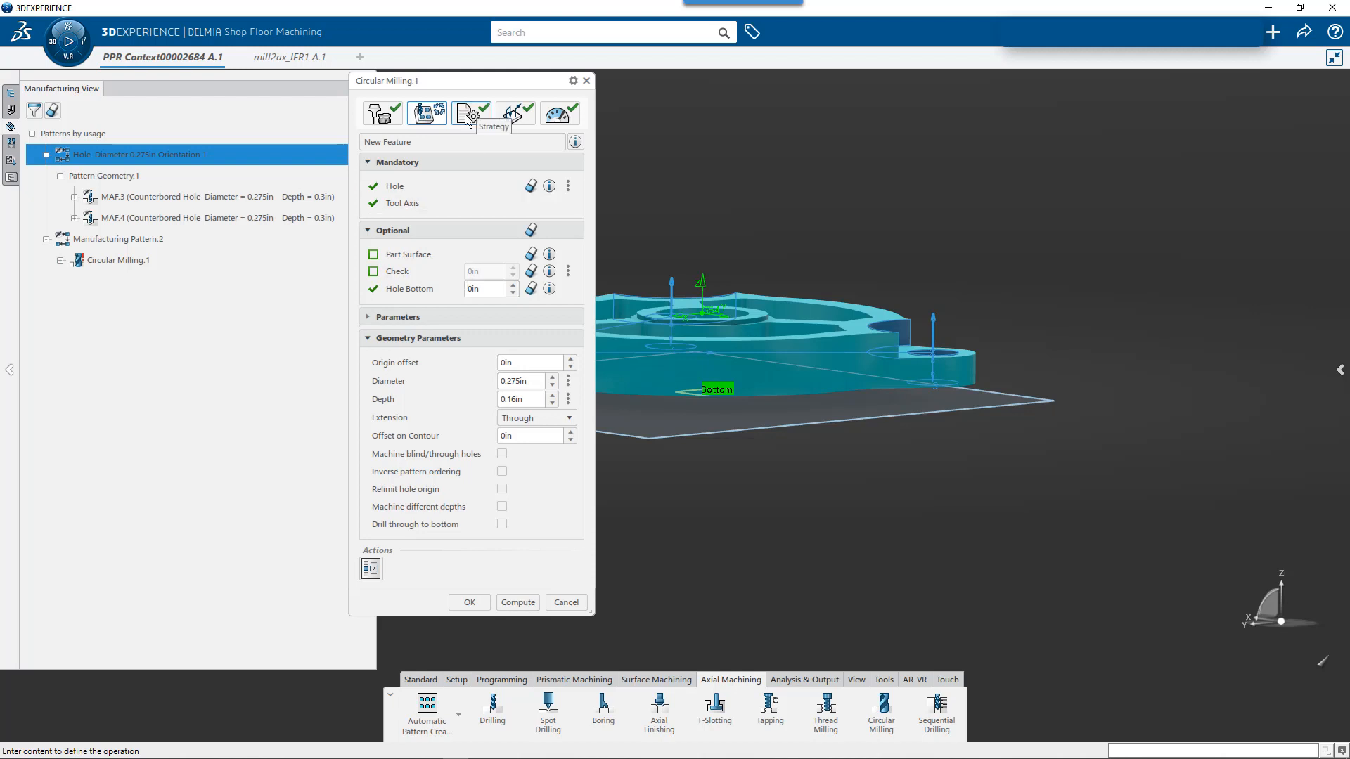
left_click(471, 113)
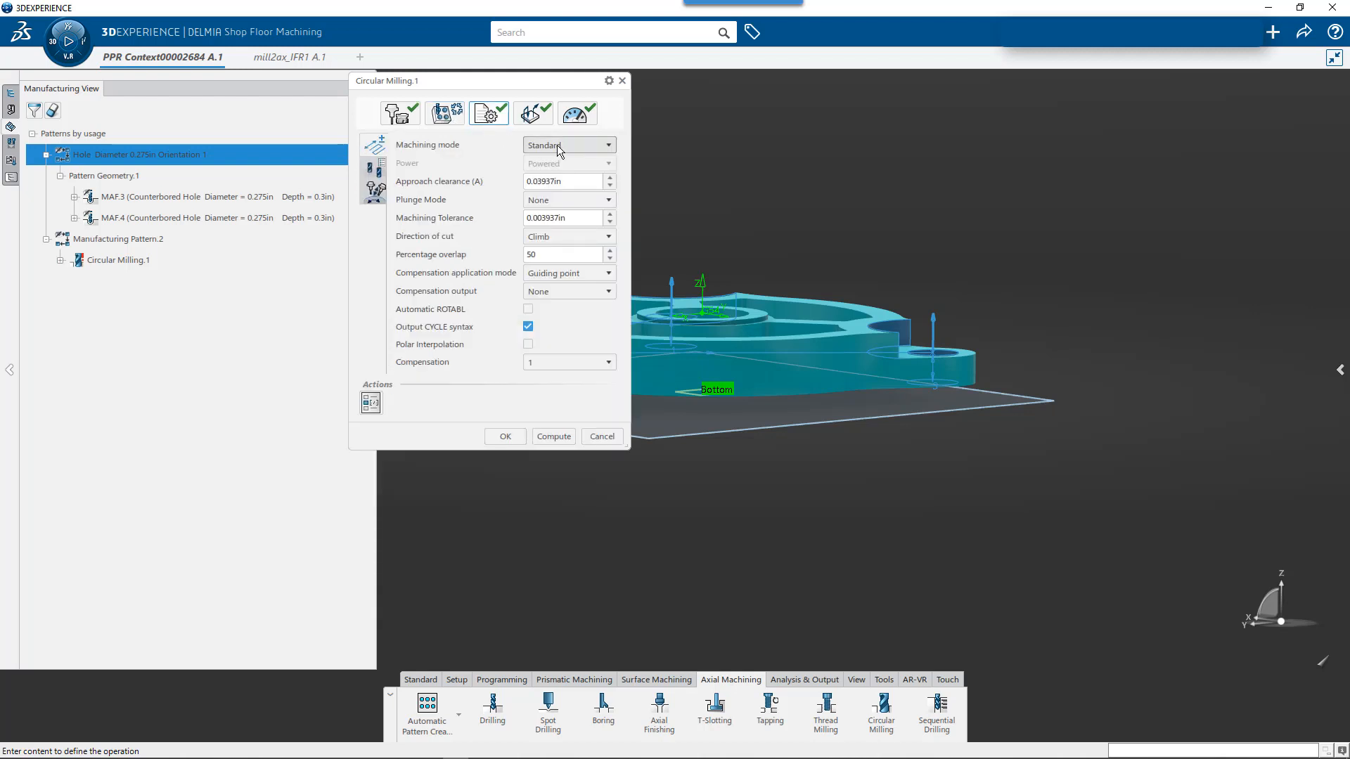
left_click(568, 145)
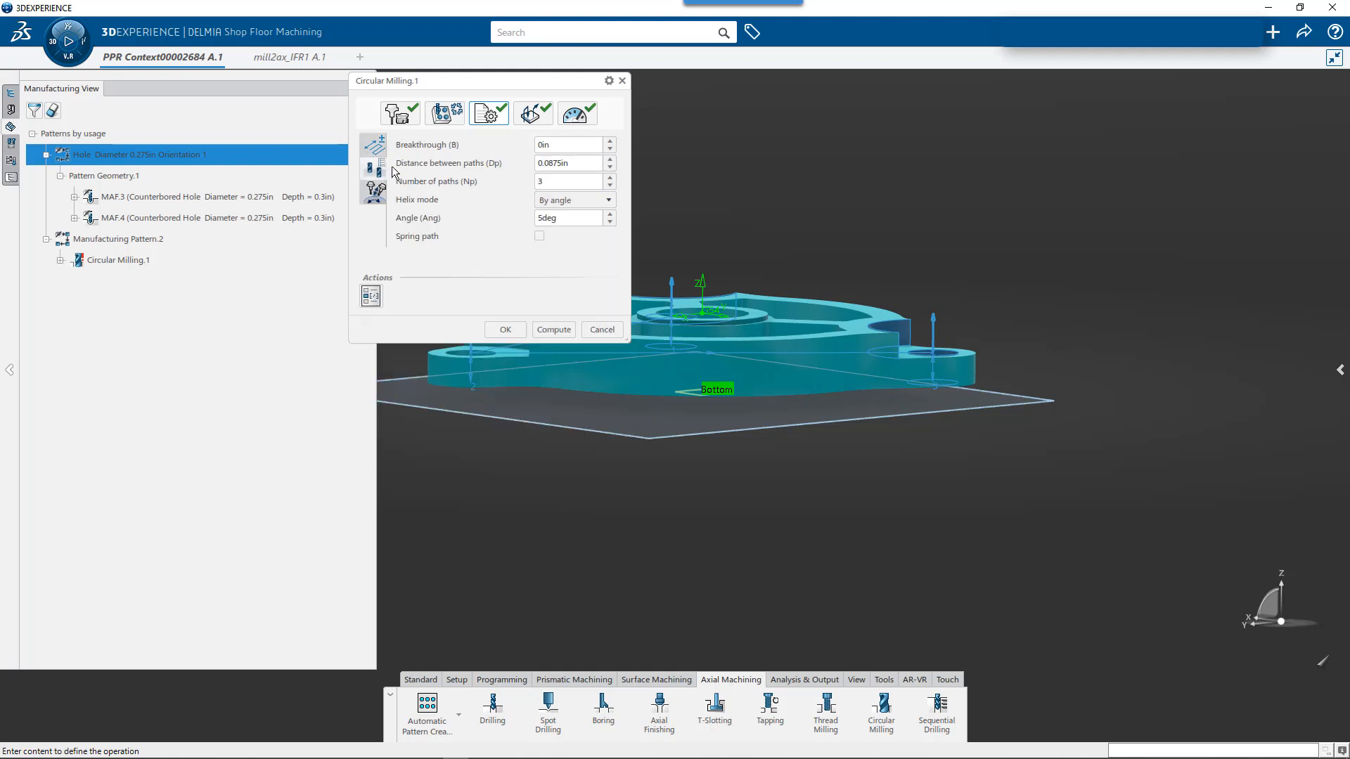
left_click(568, 143)
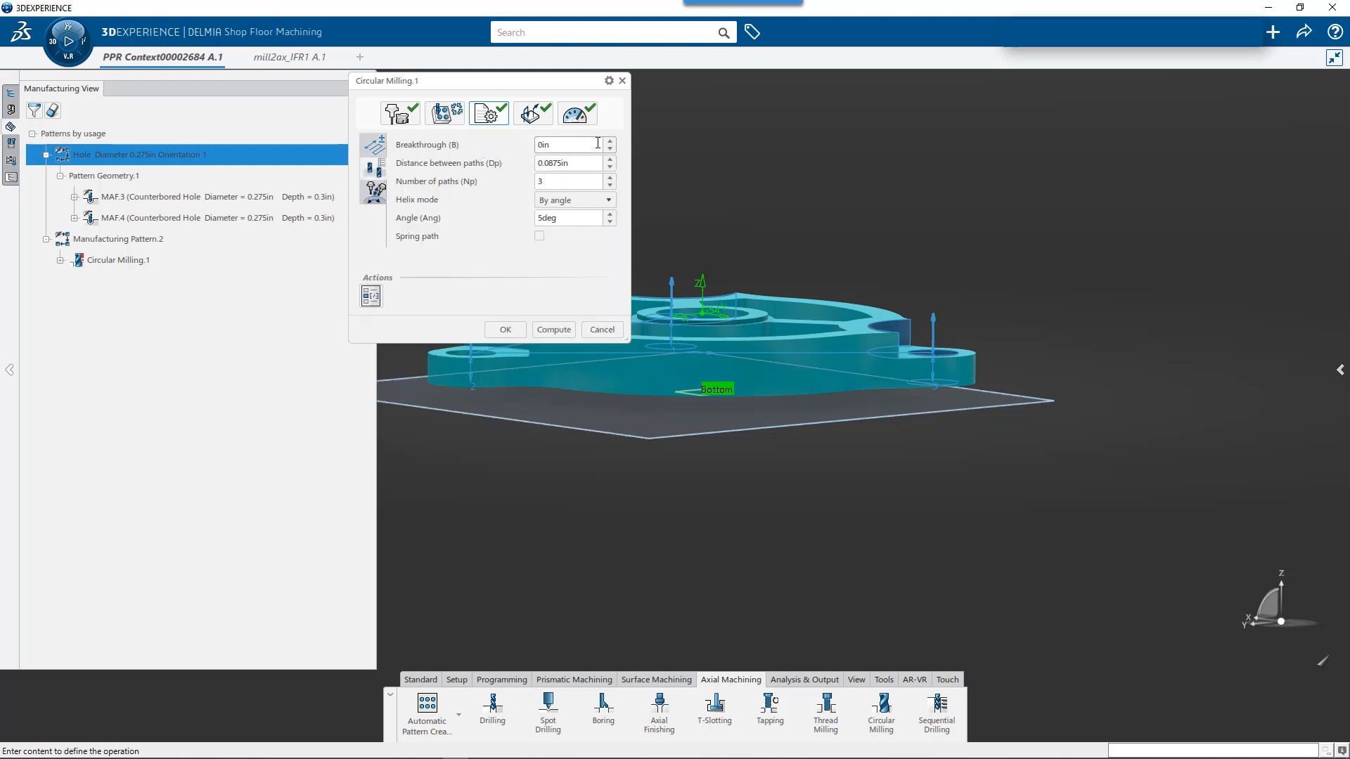
left_click(558, 113)
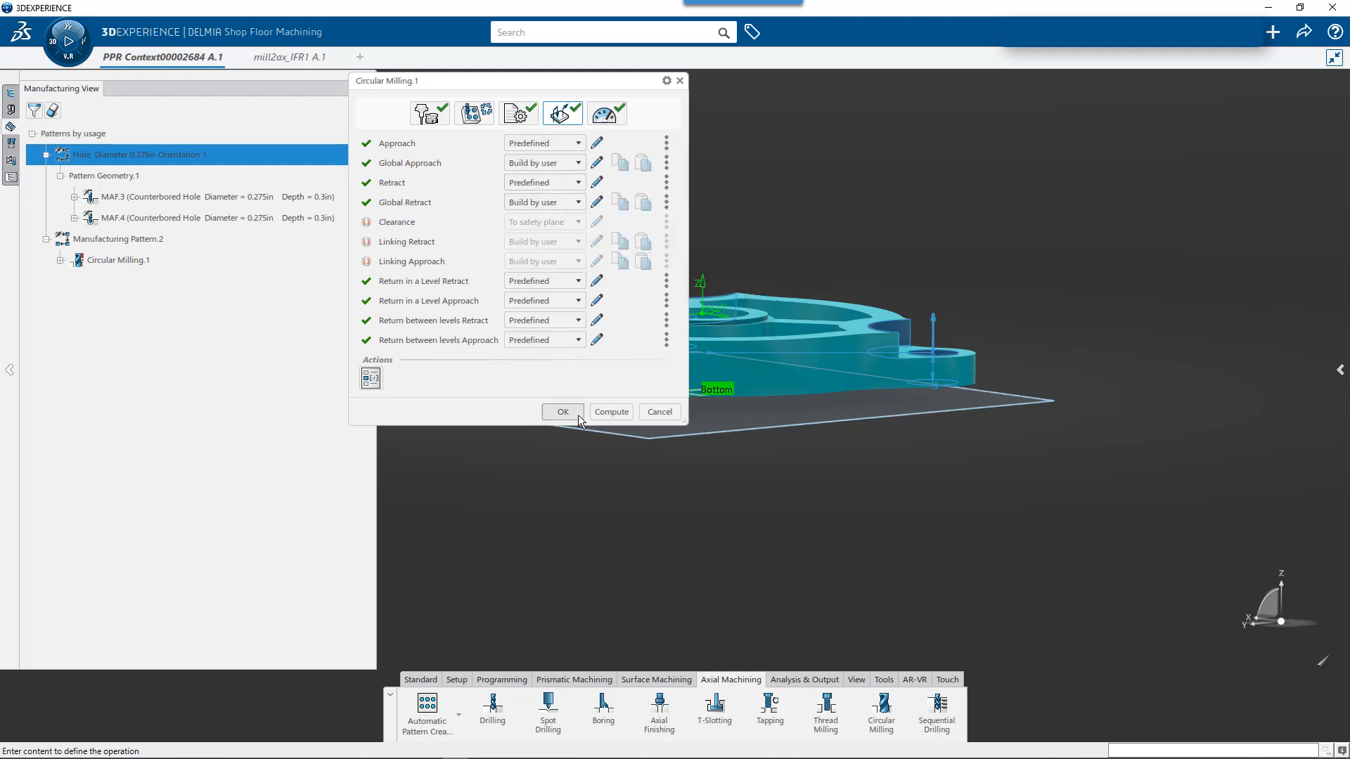
left_click(562, 411)
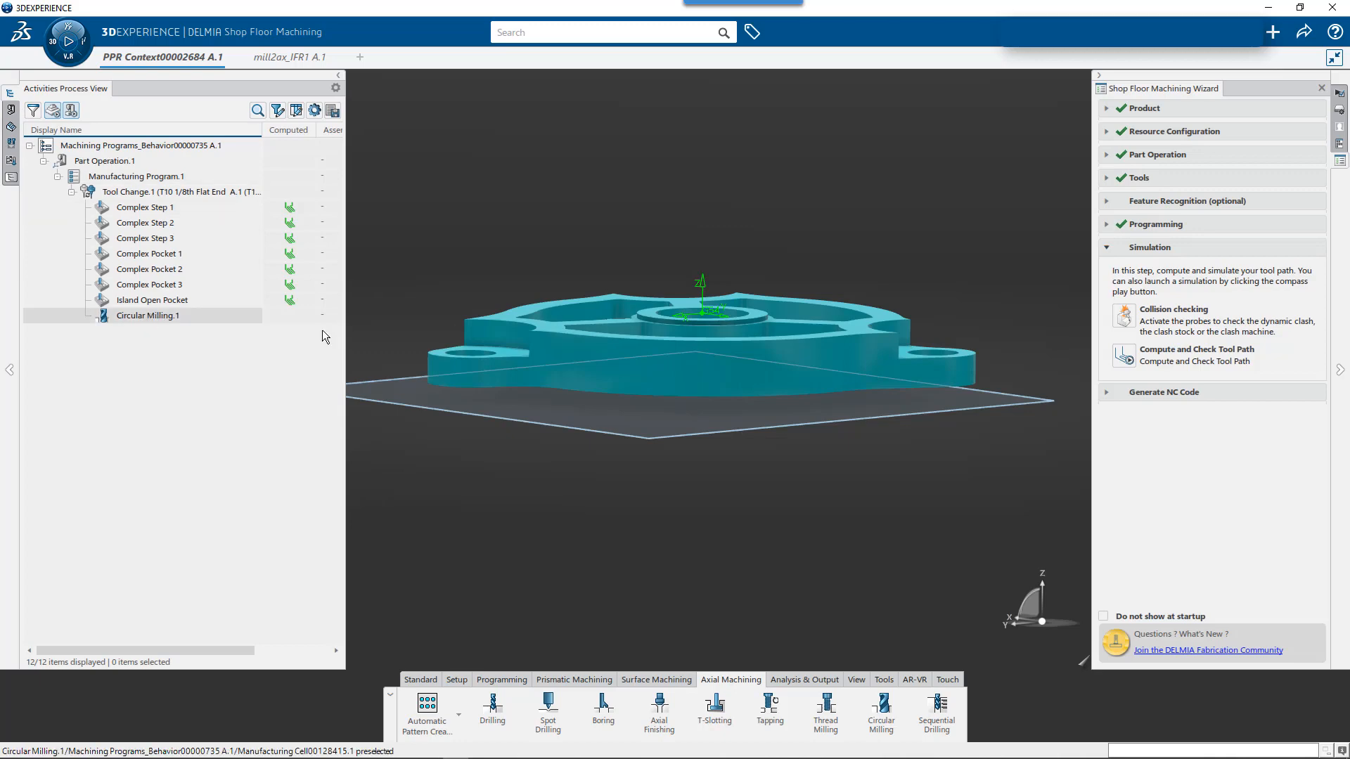
- Compute the Circular Milling.1 tool path using 'Computation if necessary'
left_click(148, 315)
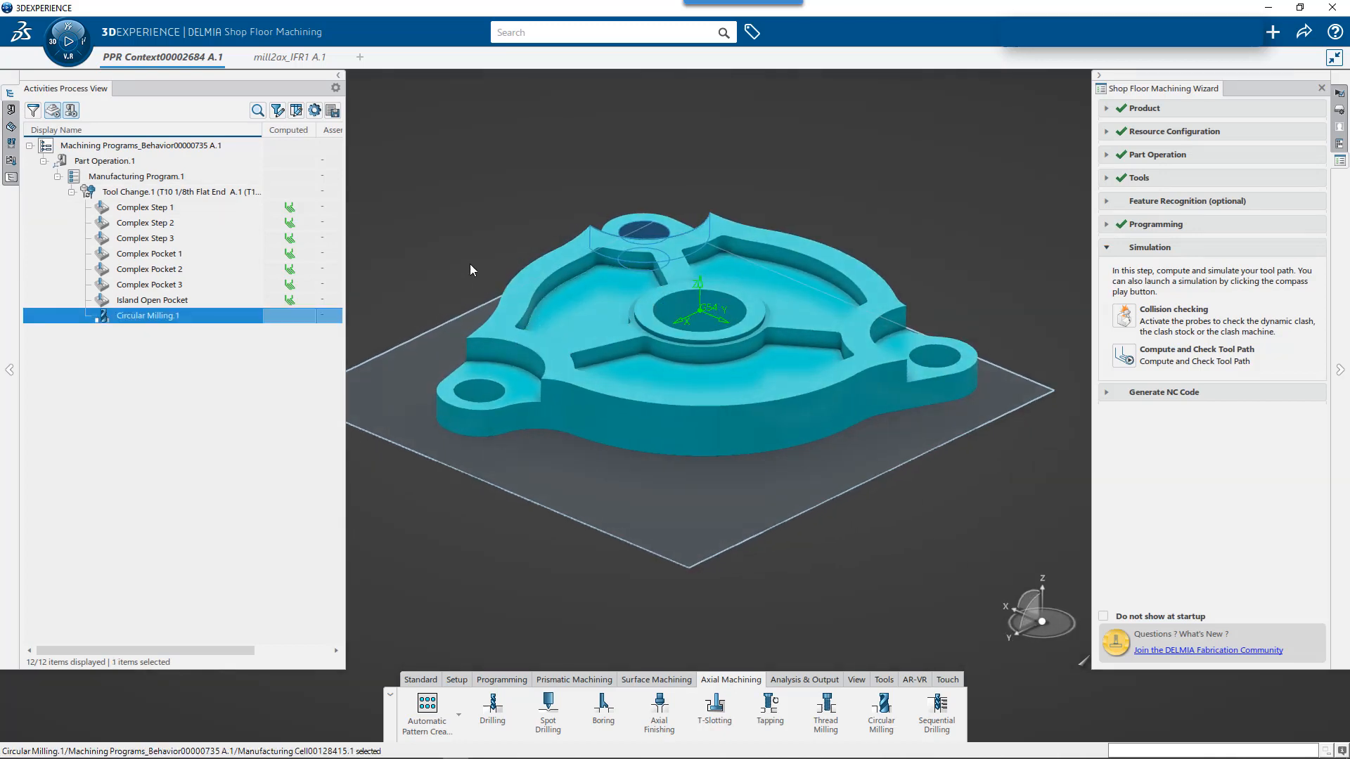
right_click(147, 315)
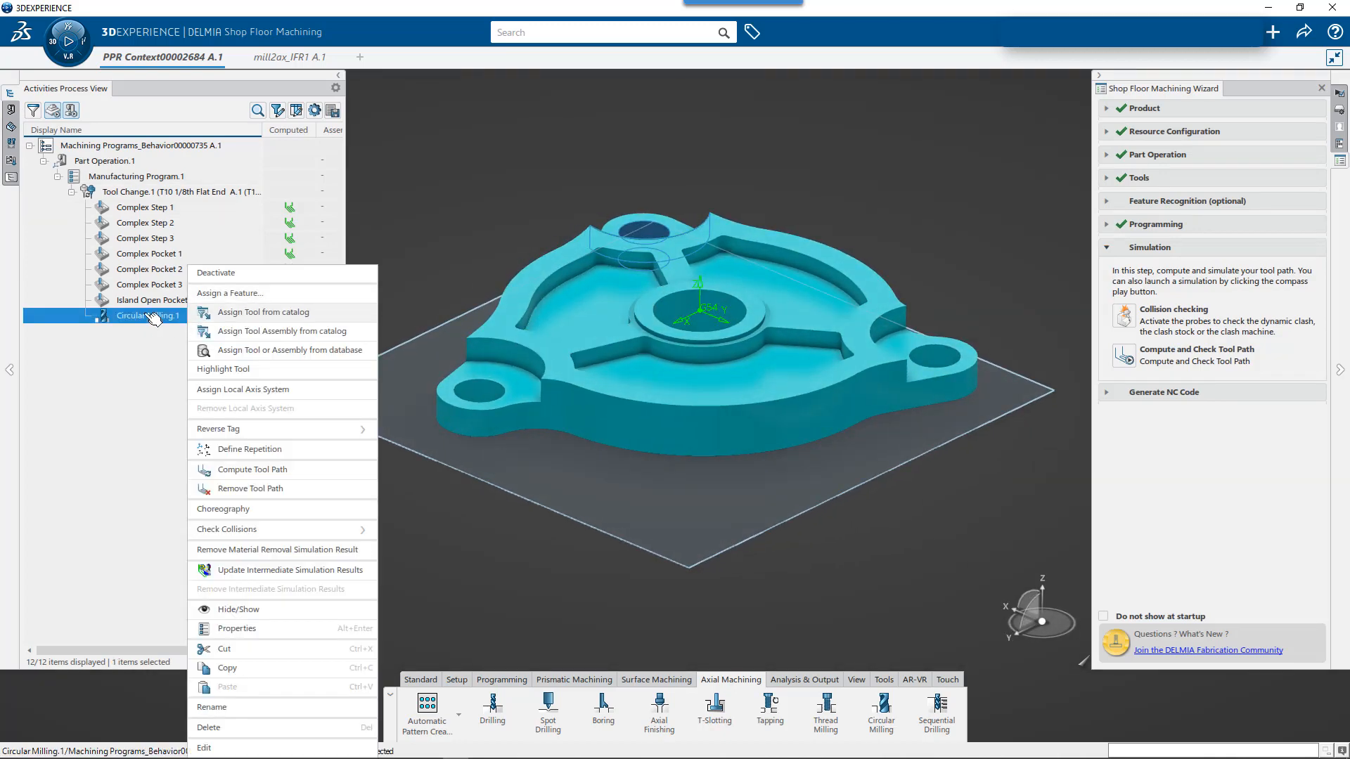
left_click(253, 469)
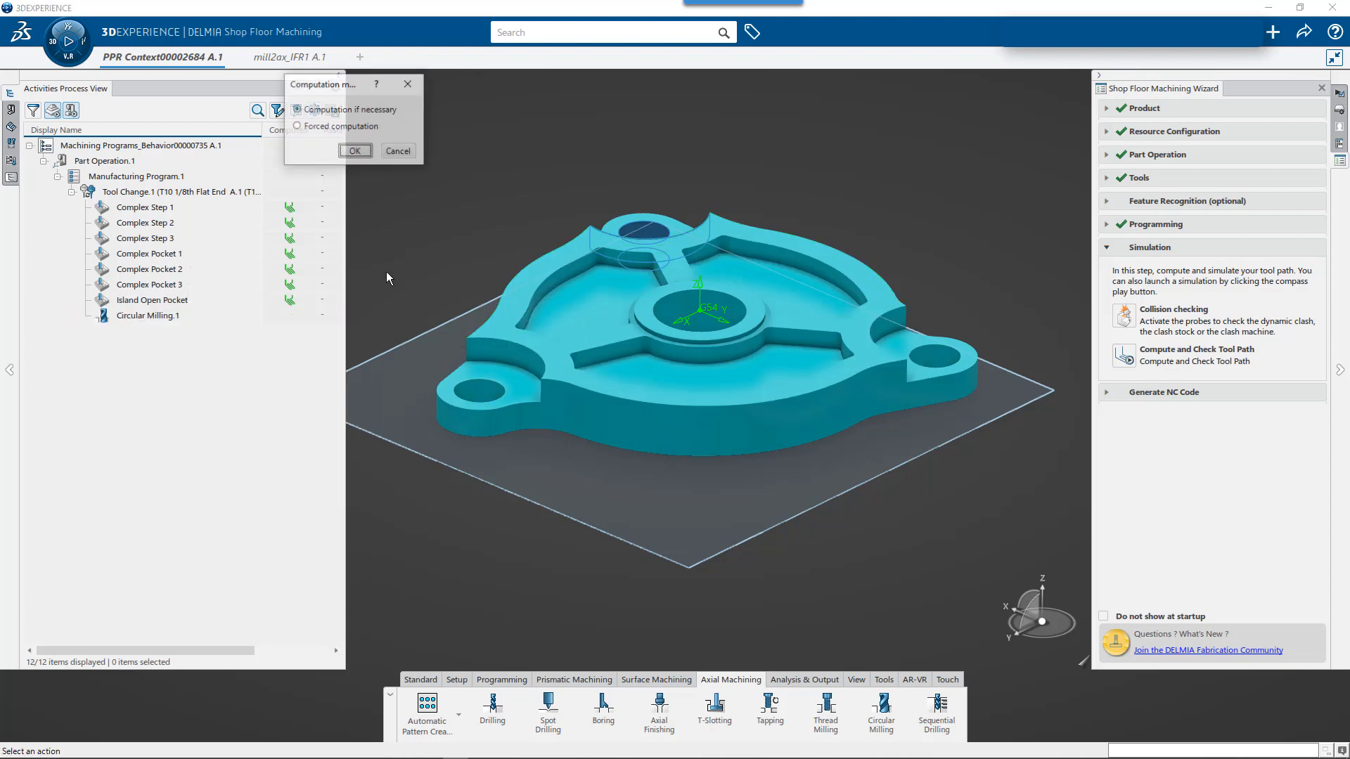
left_click(353, 150)
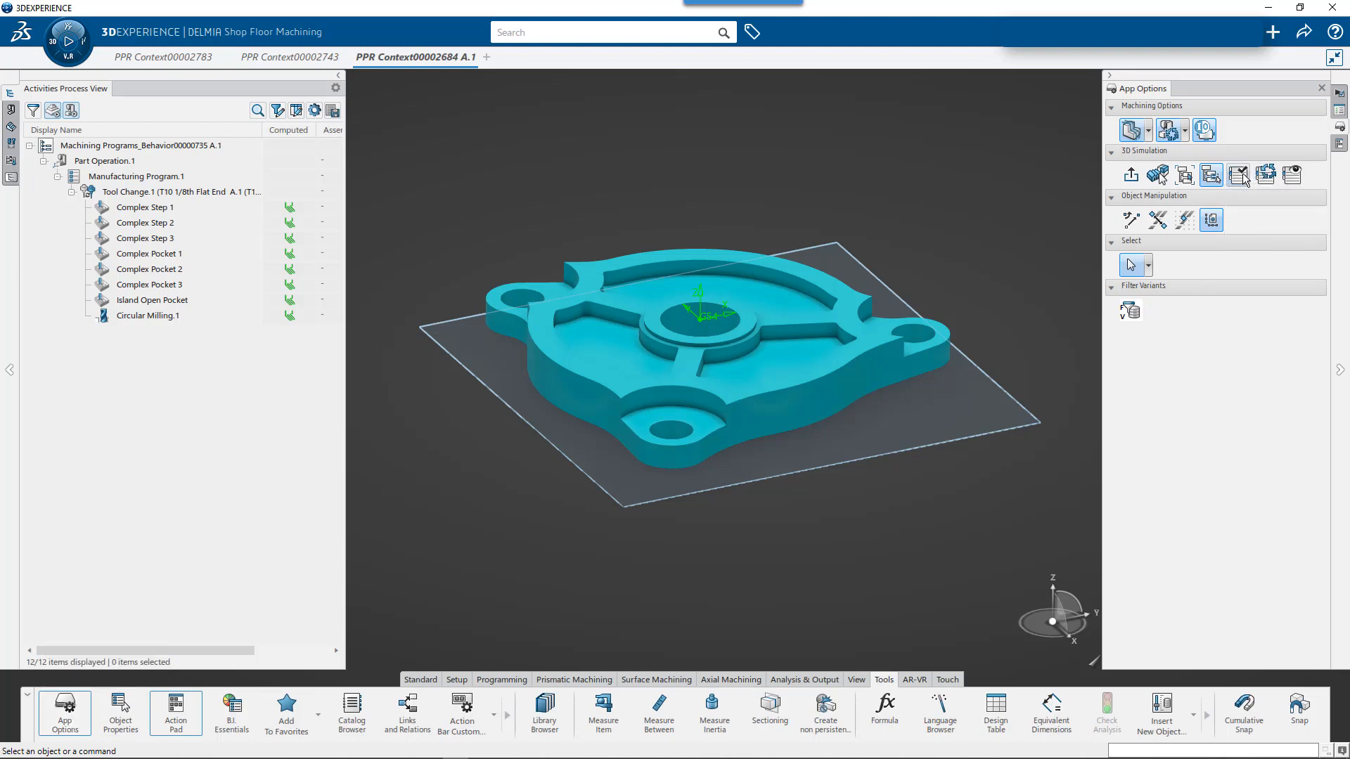
left_click(1239, 177)
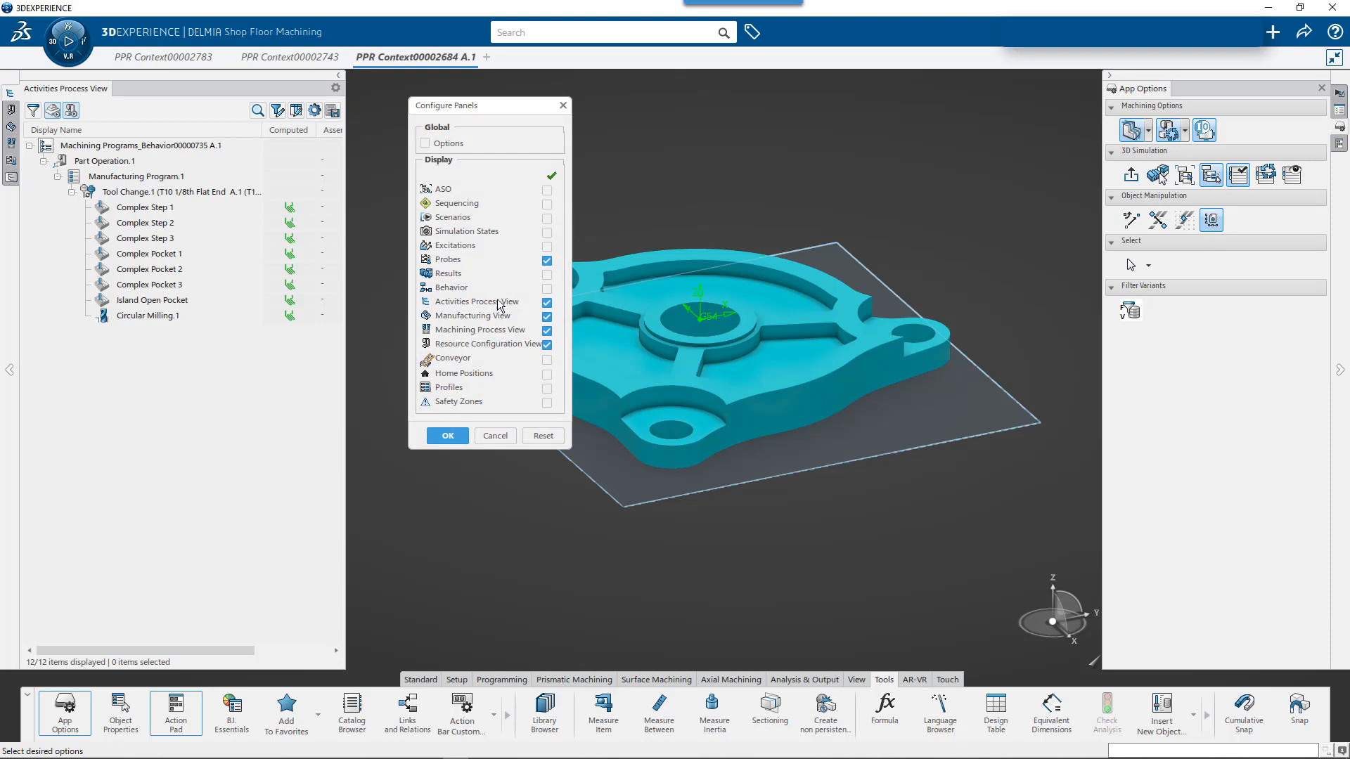
mouse_move(16, 224)
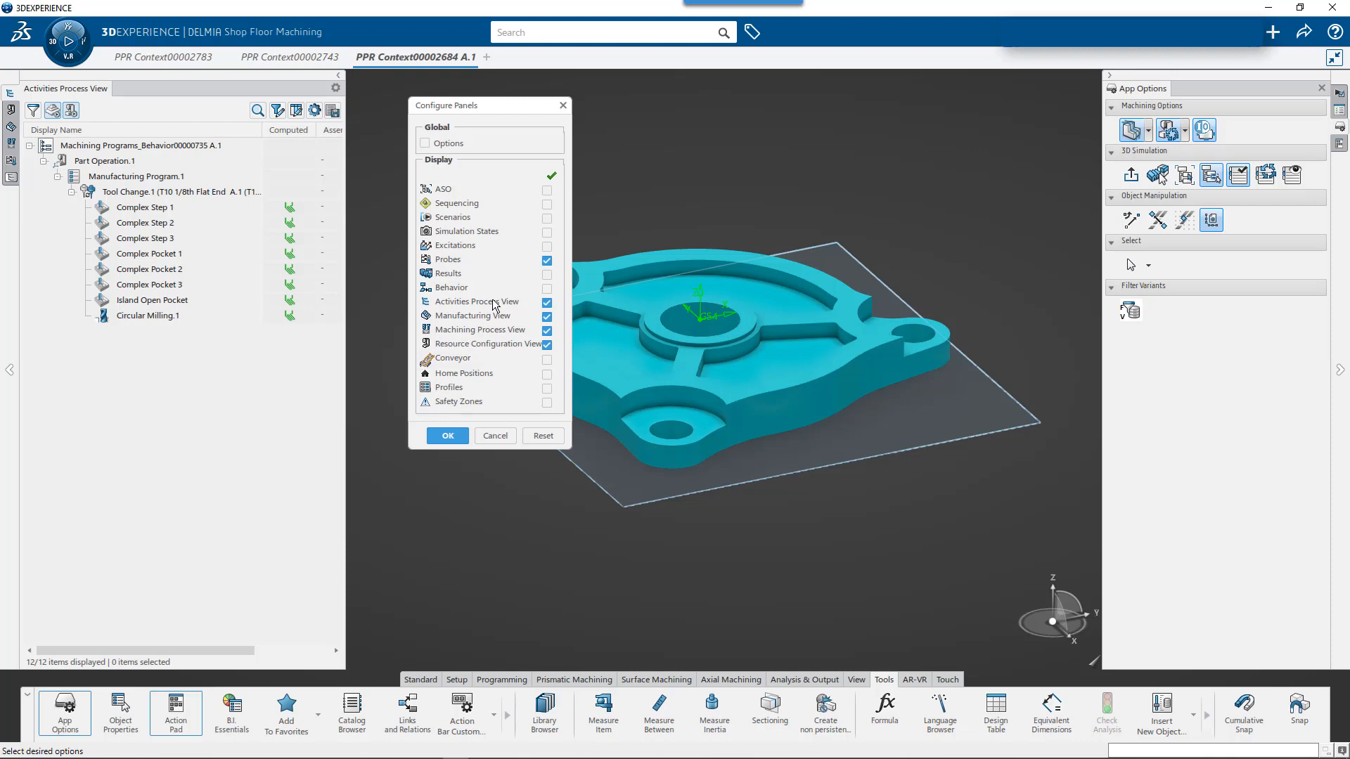
mouse_move(503, 230)
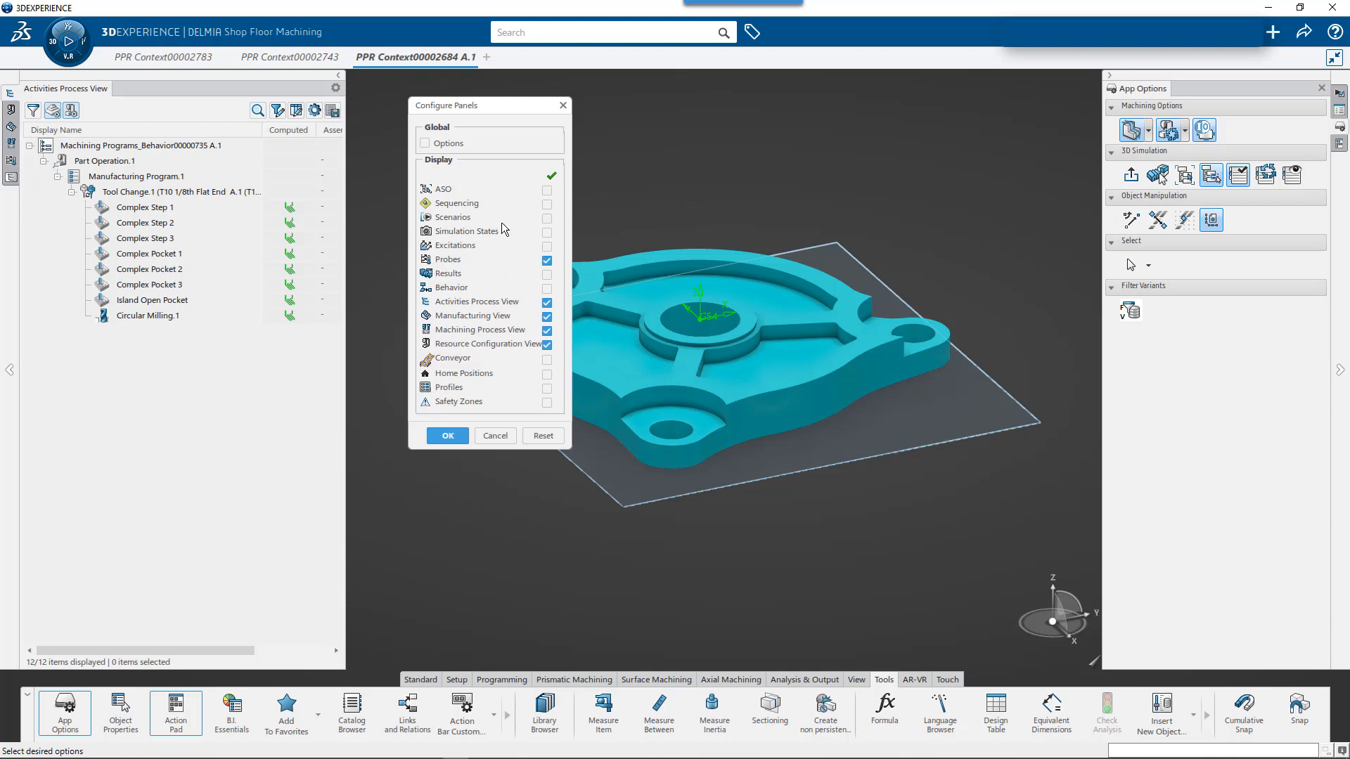
mouse_move(502, 352)
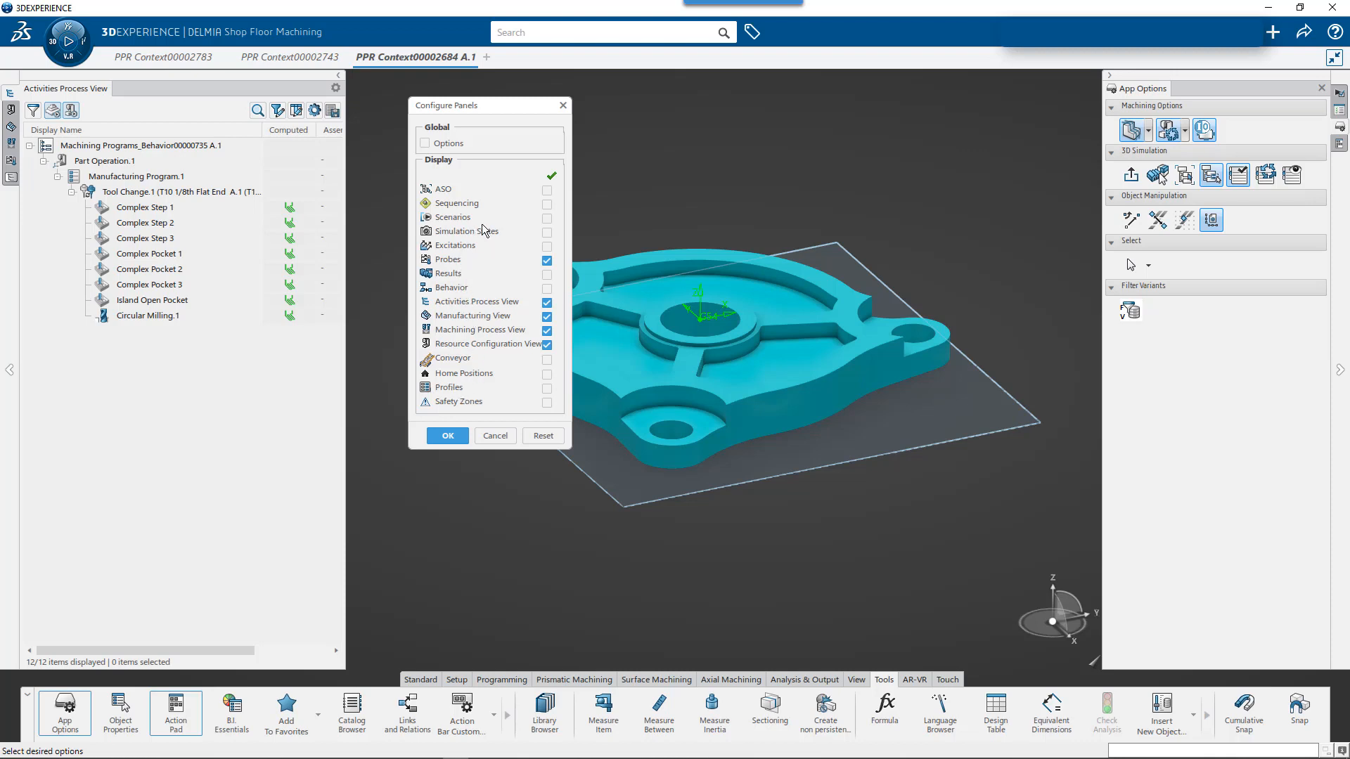
mouse_move(479, 162)
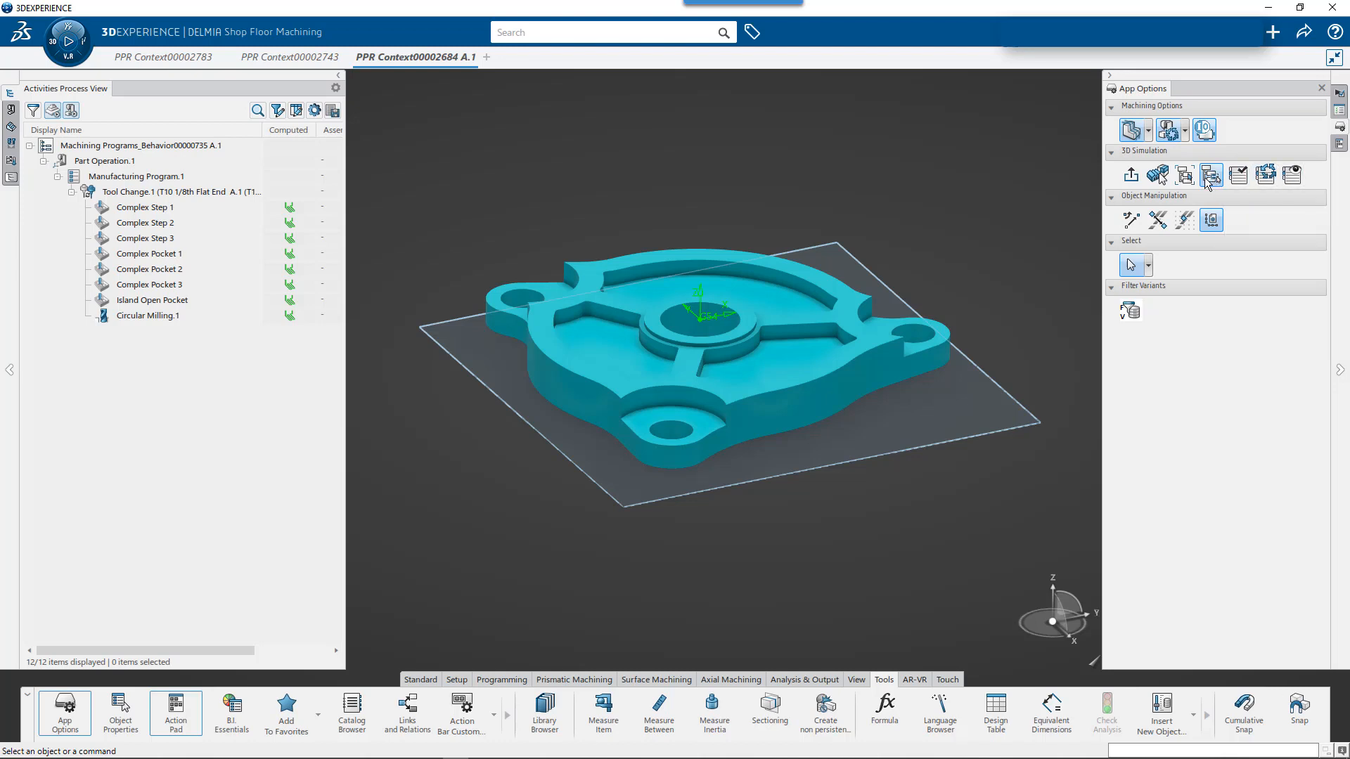
mouse_move(1131, 175)
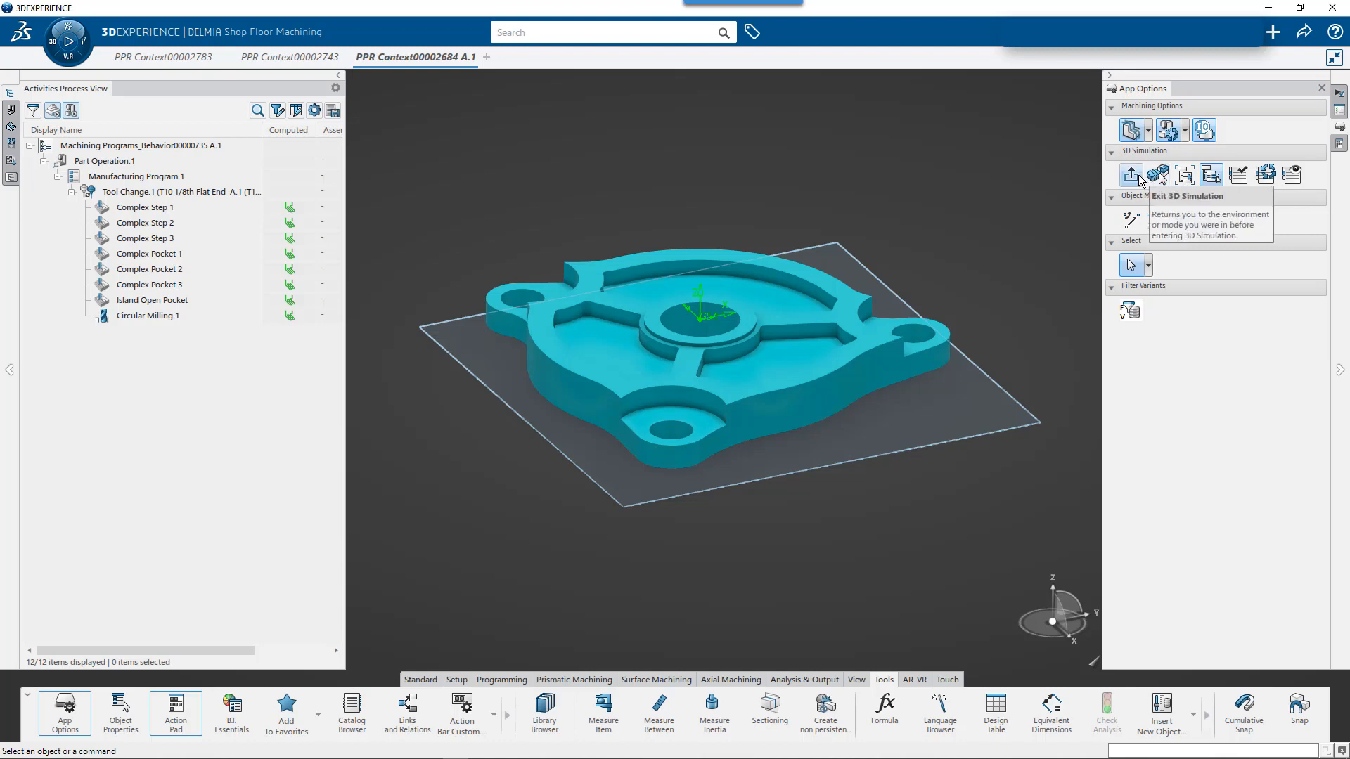
mouse_move(1265, 176)
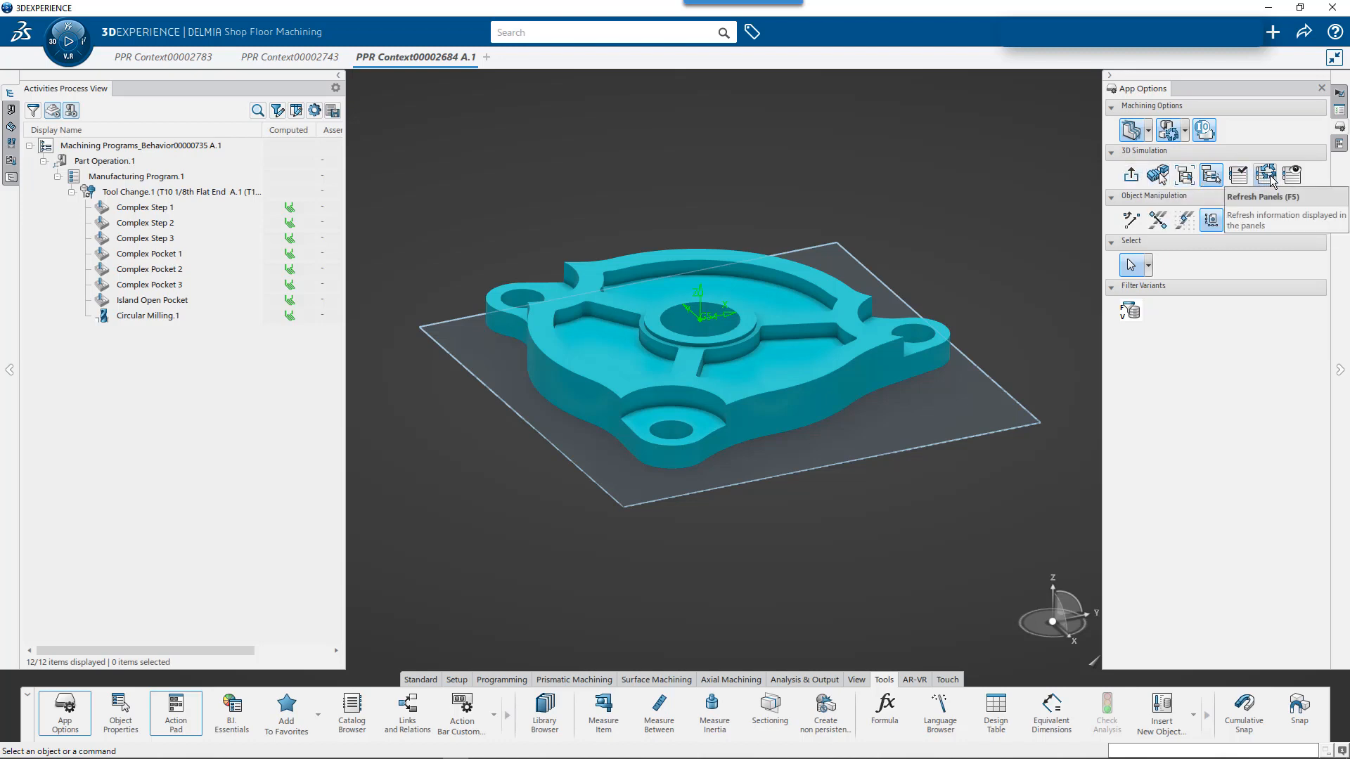
mouse_move(1235, 127)
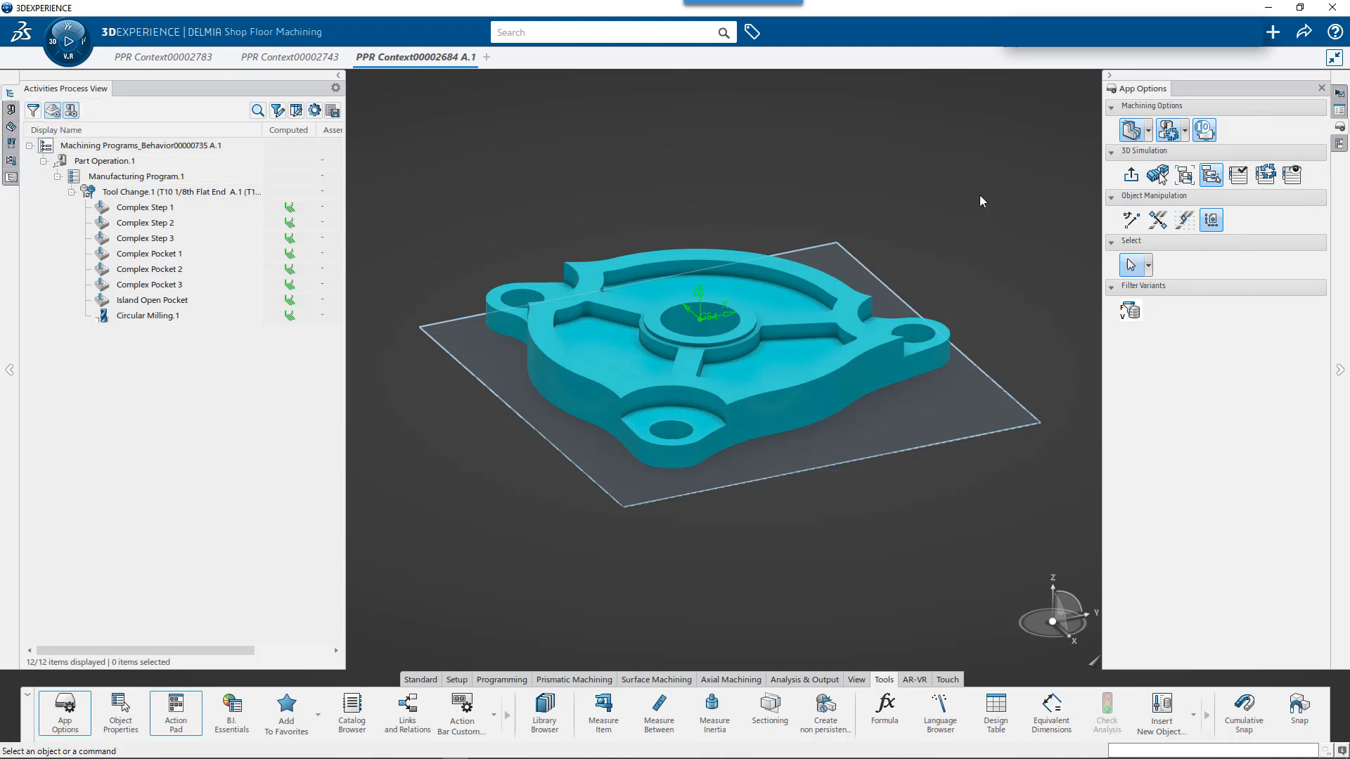
mouse_move(1300, 483)
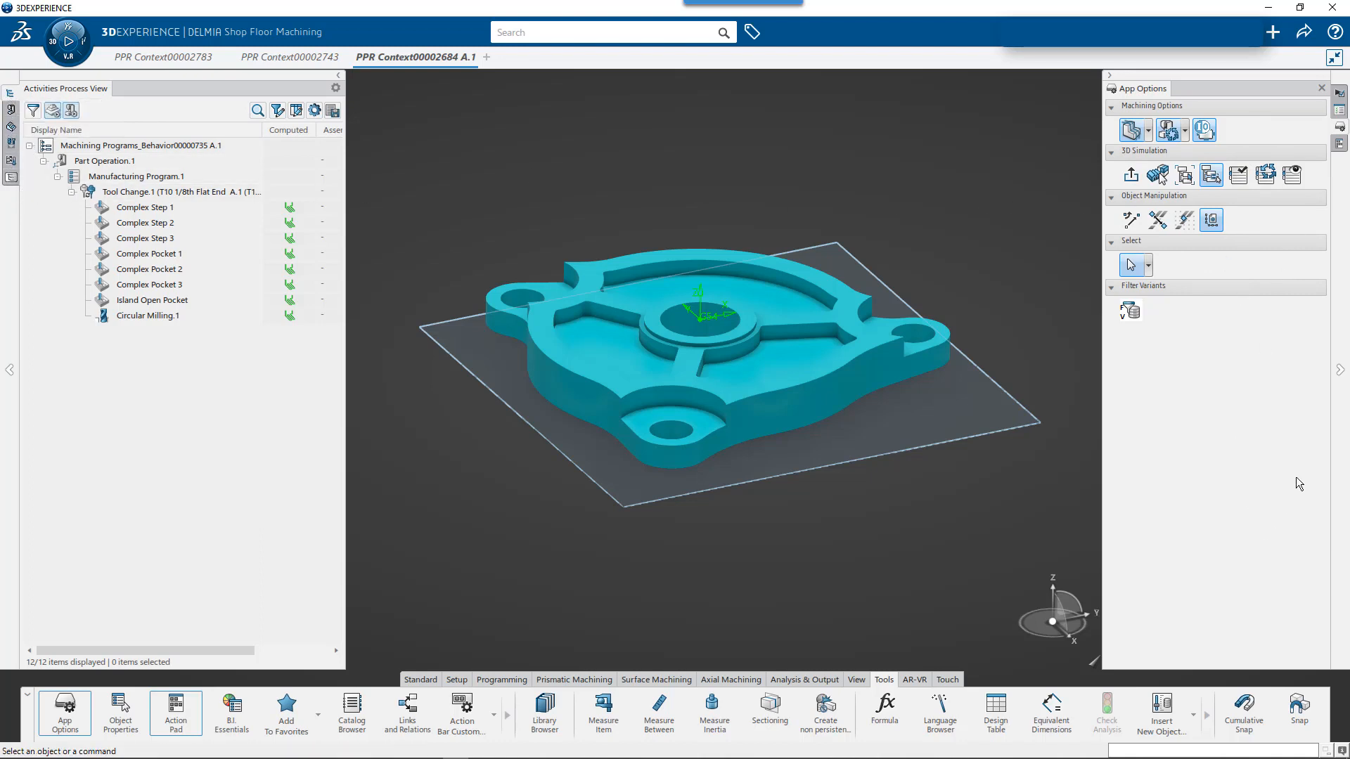